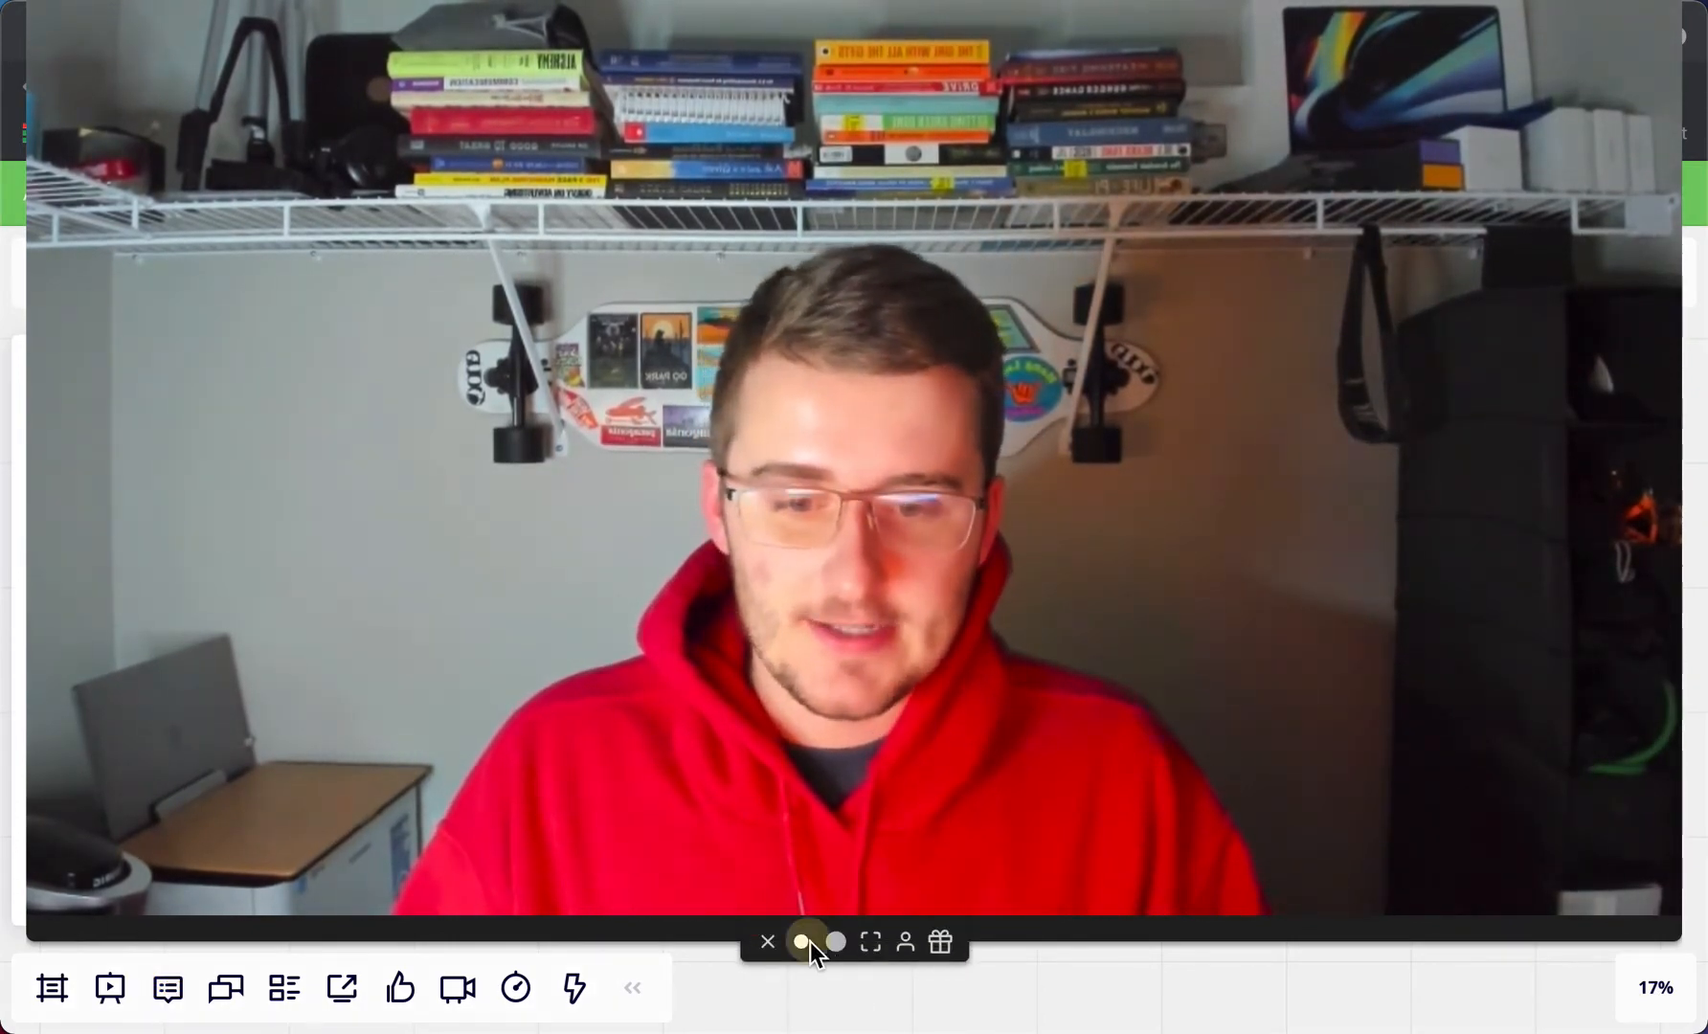
# Step: Draw a rounded rectangle on the board titled 'Leads Table'
pyautogui.click(837, 942)
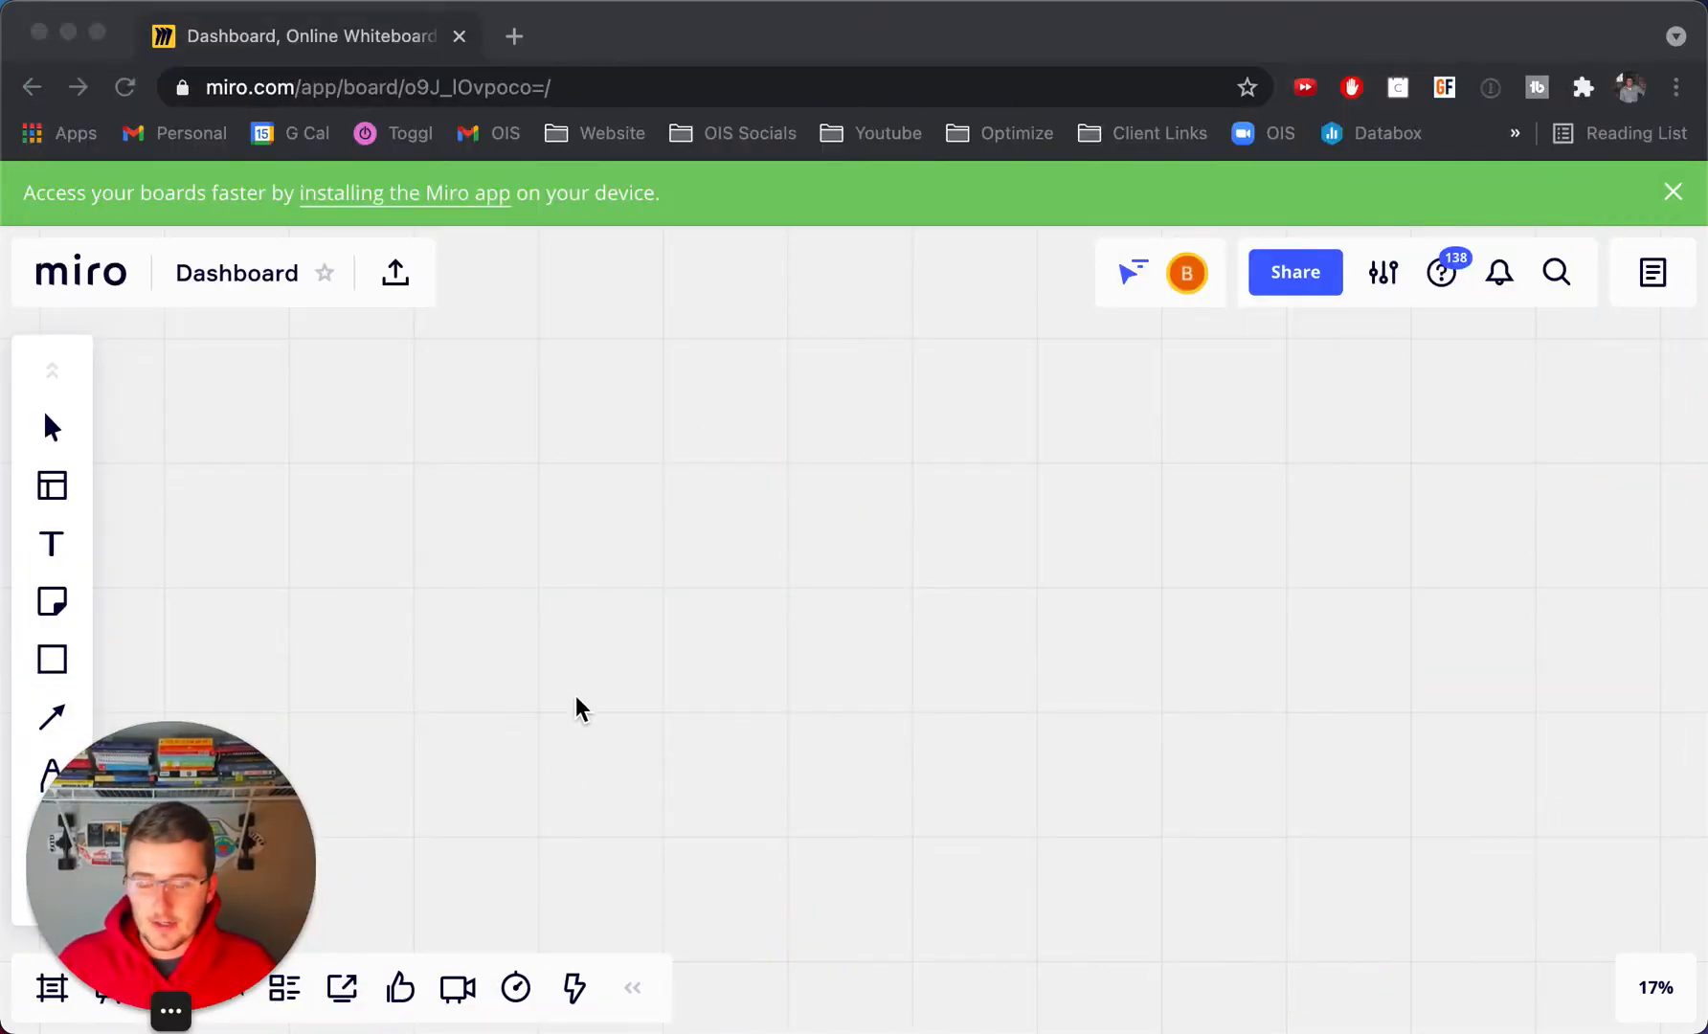
pyautogui.moveTo(88, 664)
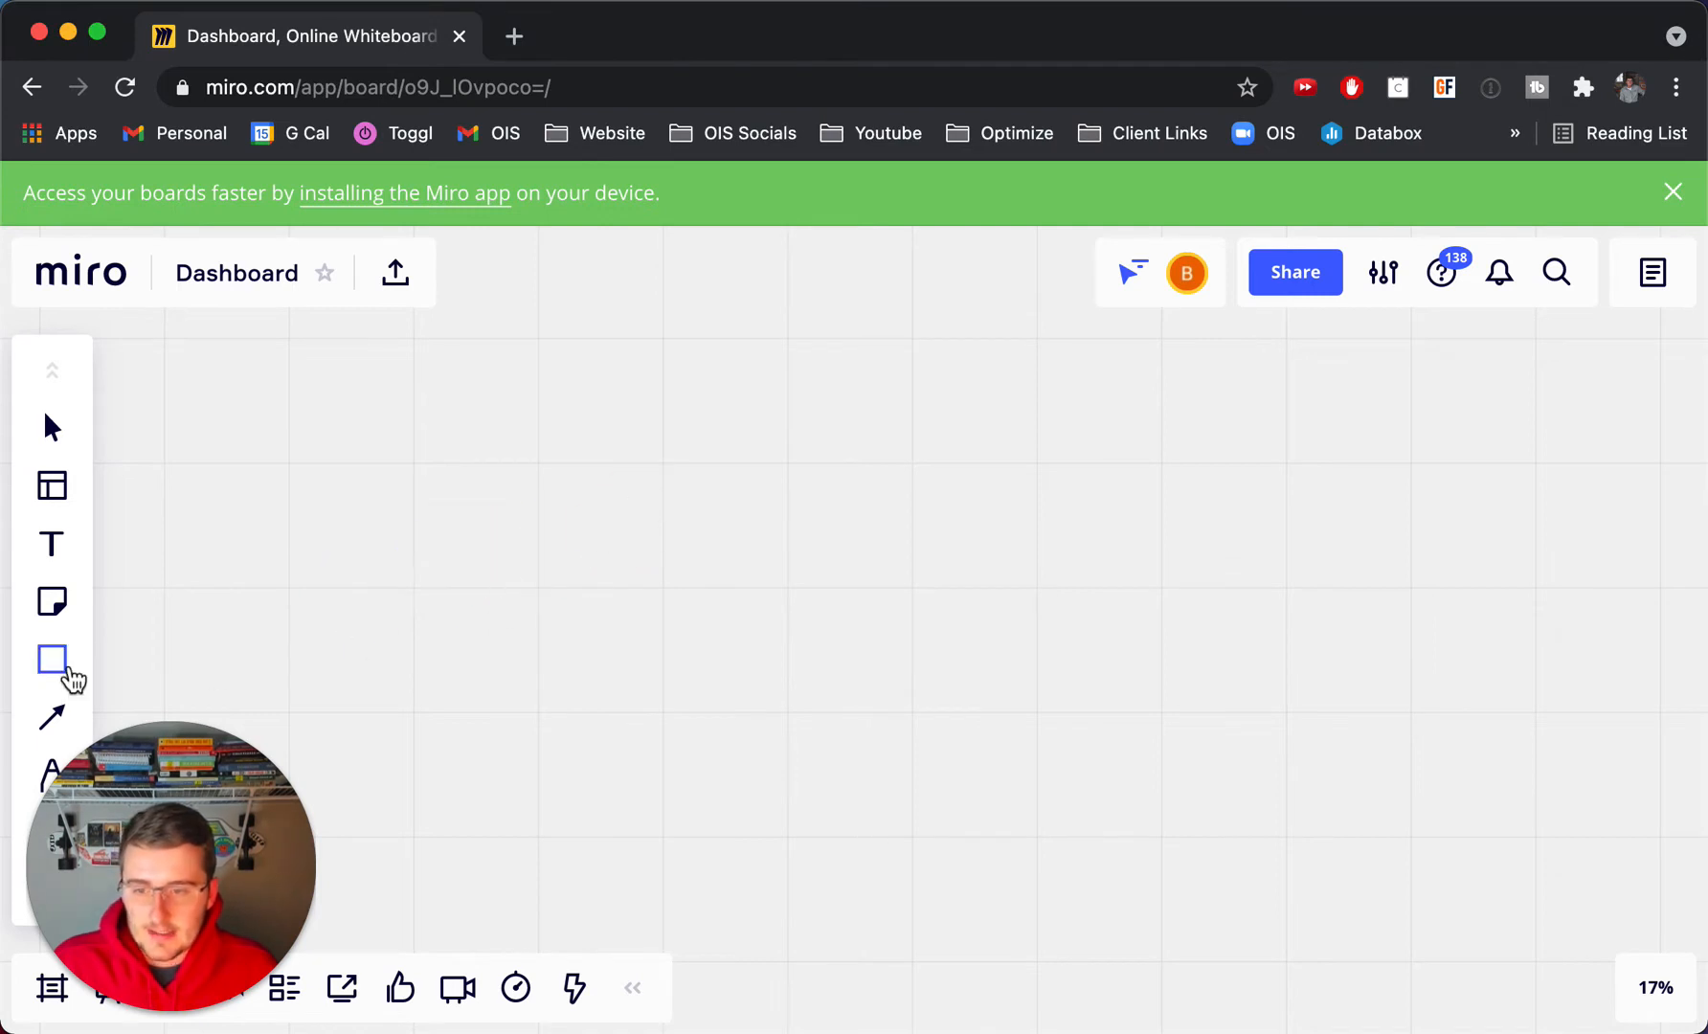
pyautogui.click(52, 659)
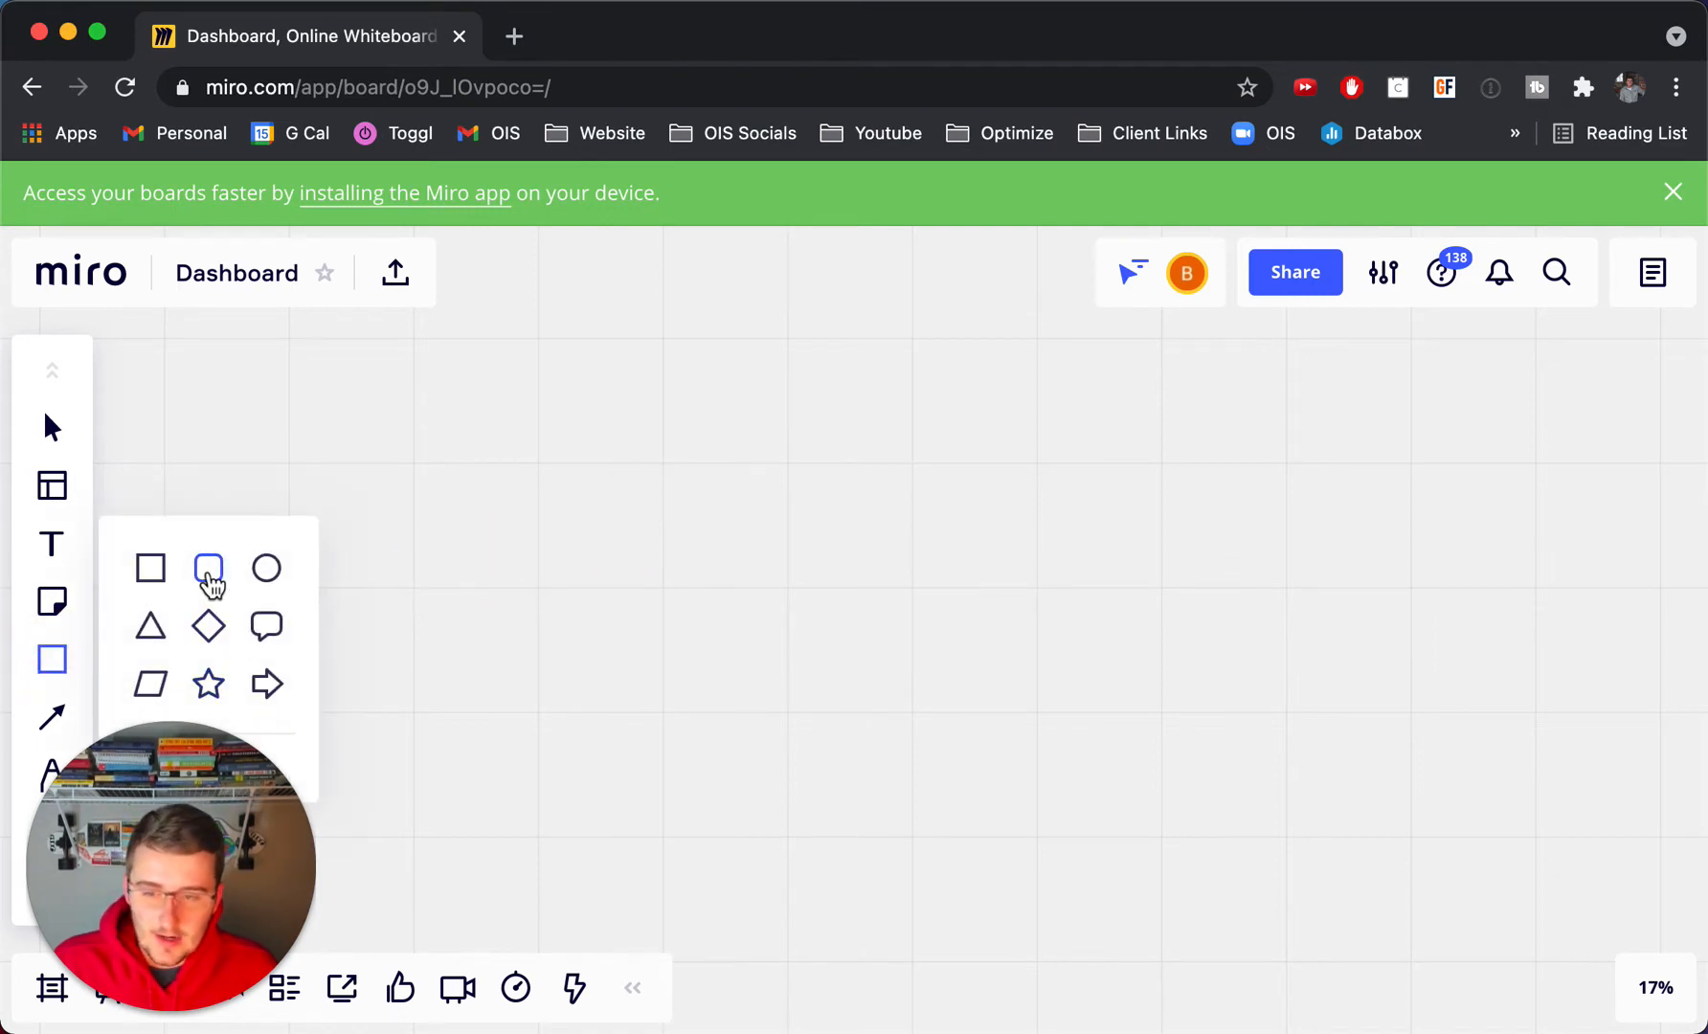
pyautogui.click(208, 567)
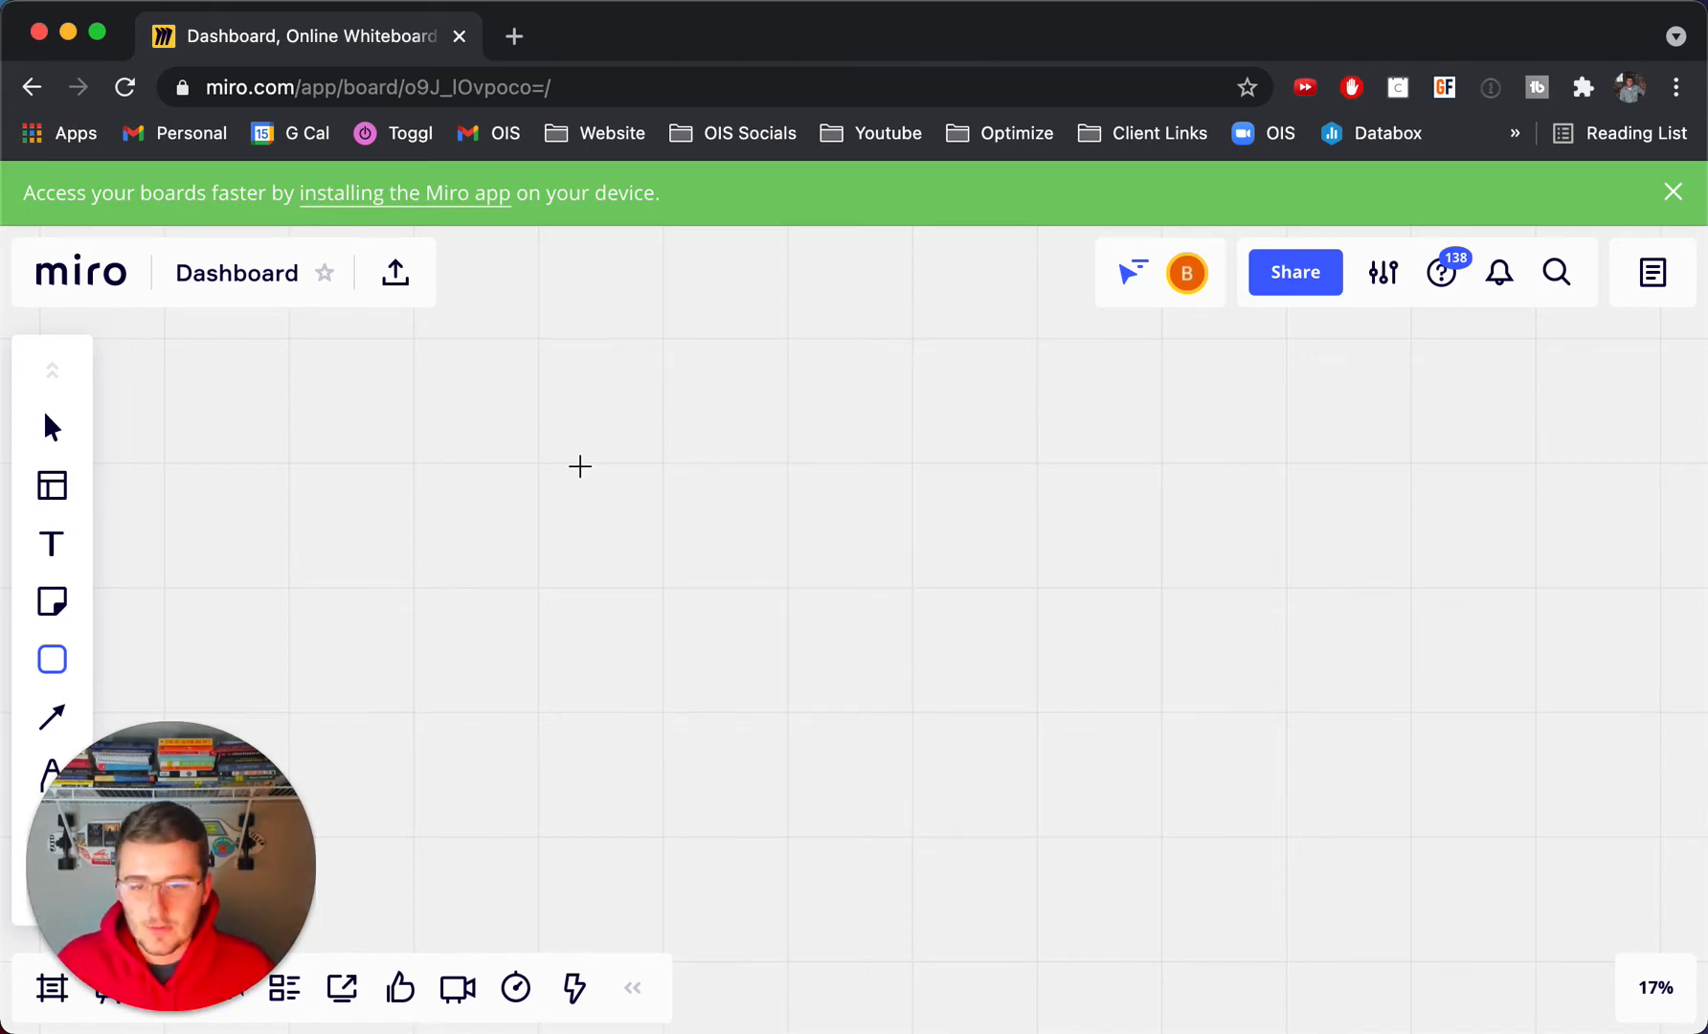
pyautogui.moveTo(580, 468); pyautogui.dragTo(851, 651)
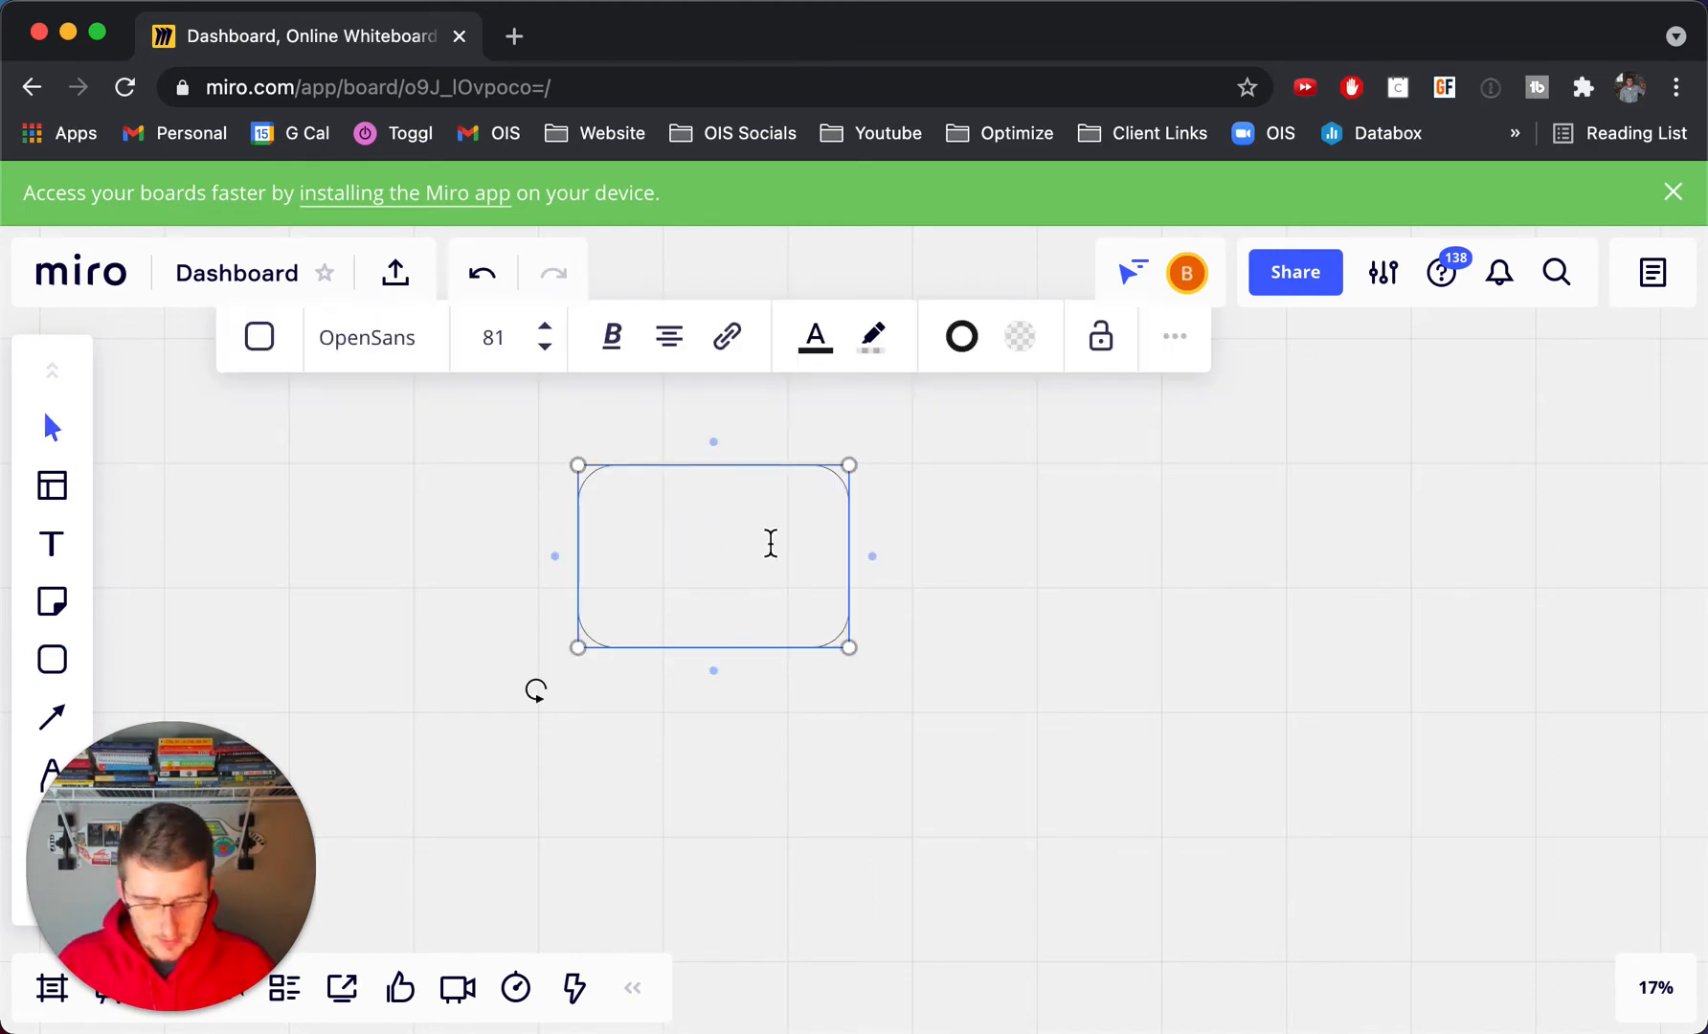
pyautogui.write('Leads Tb')
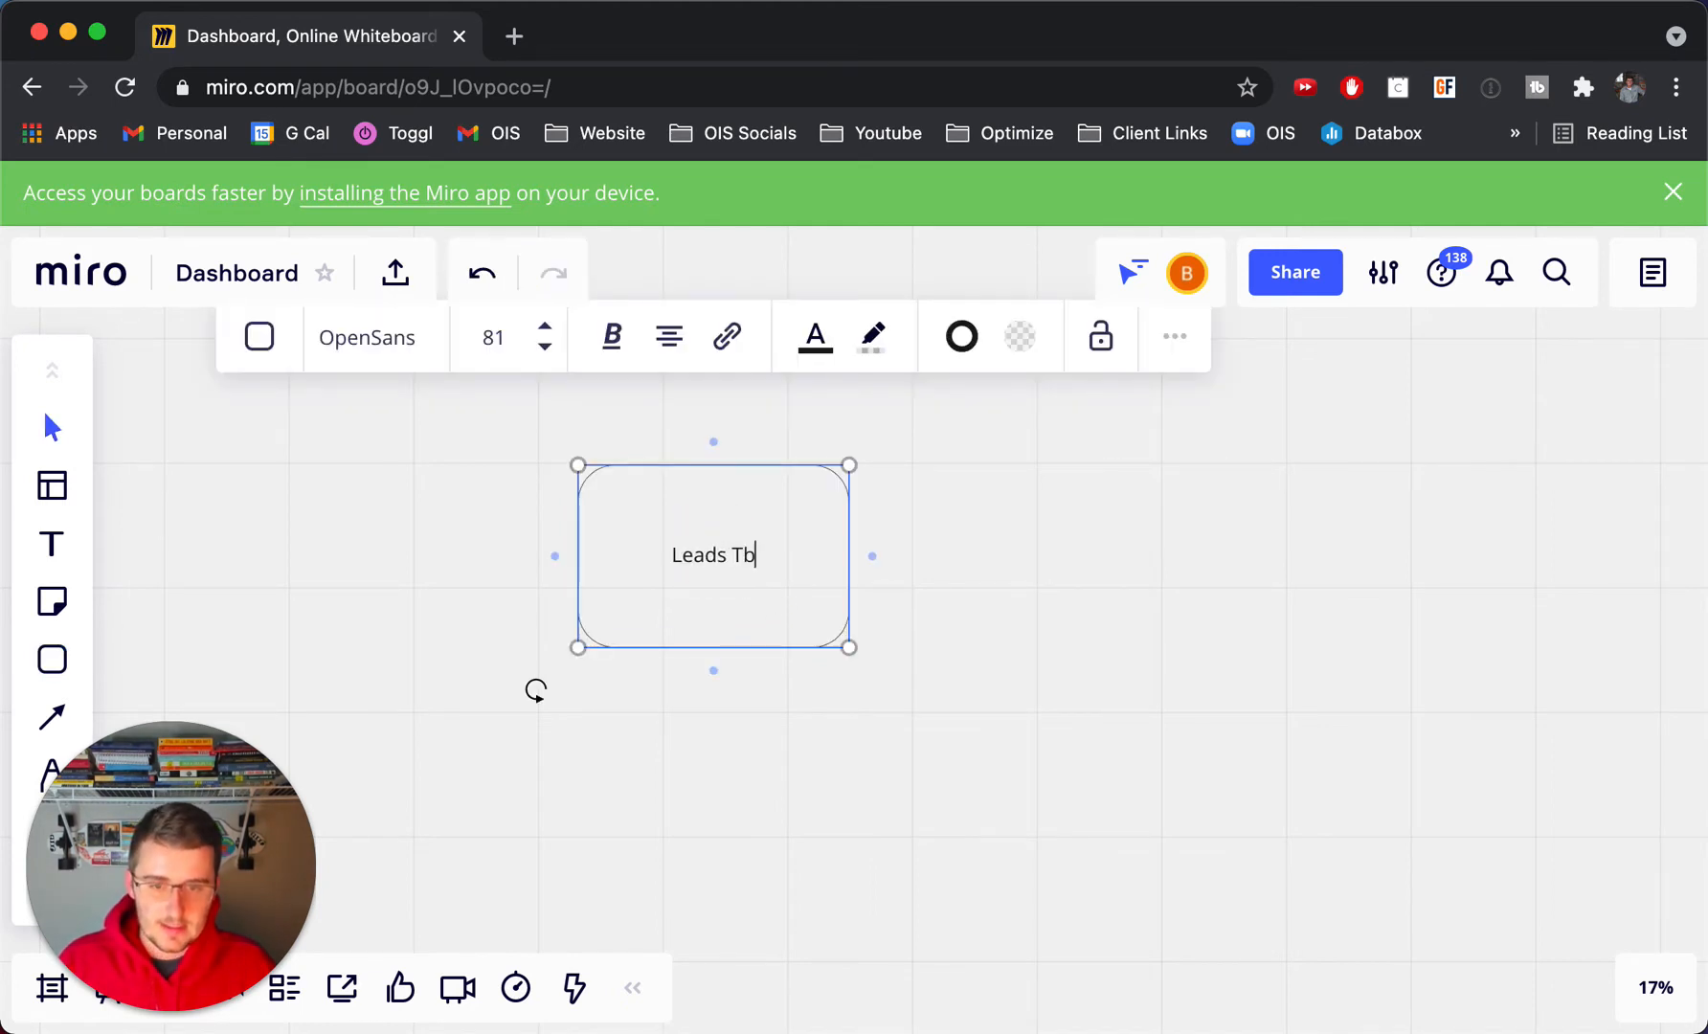
pyautogui.write('a')
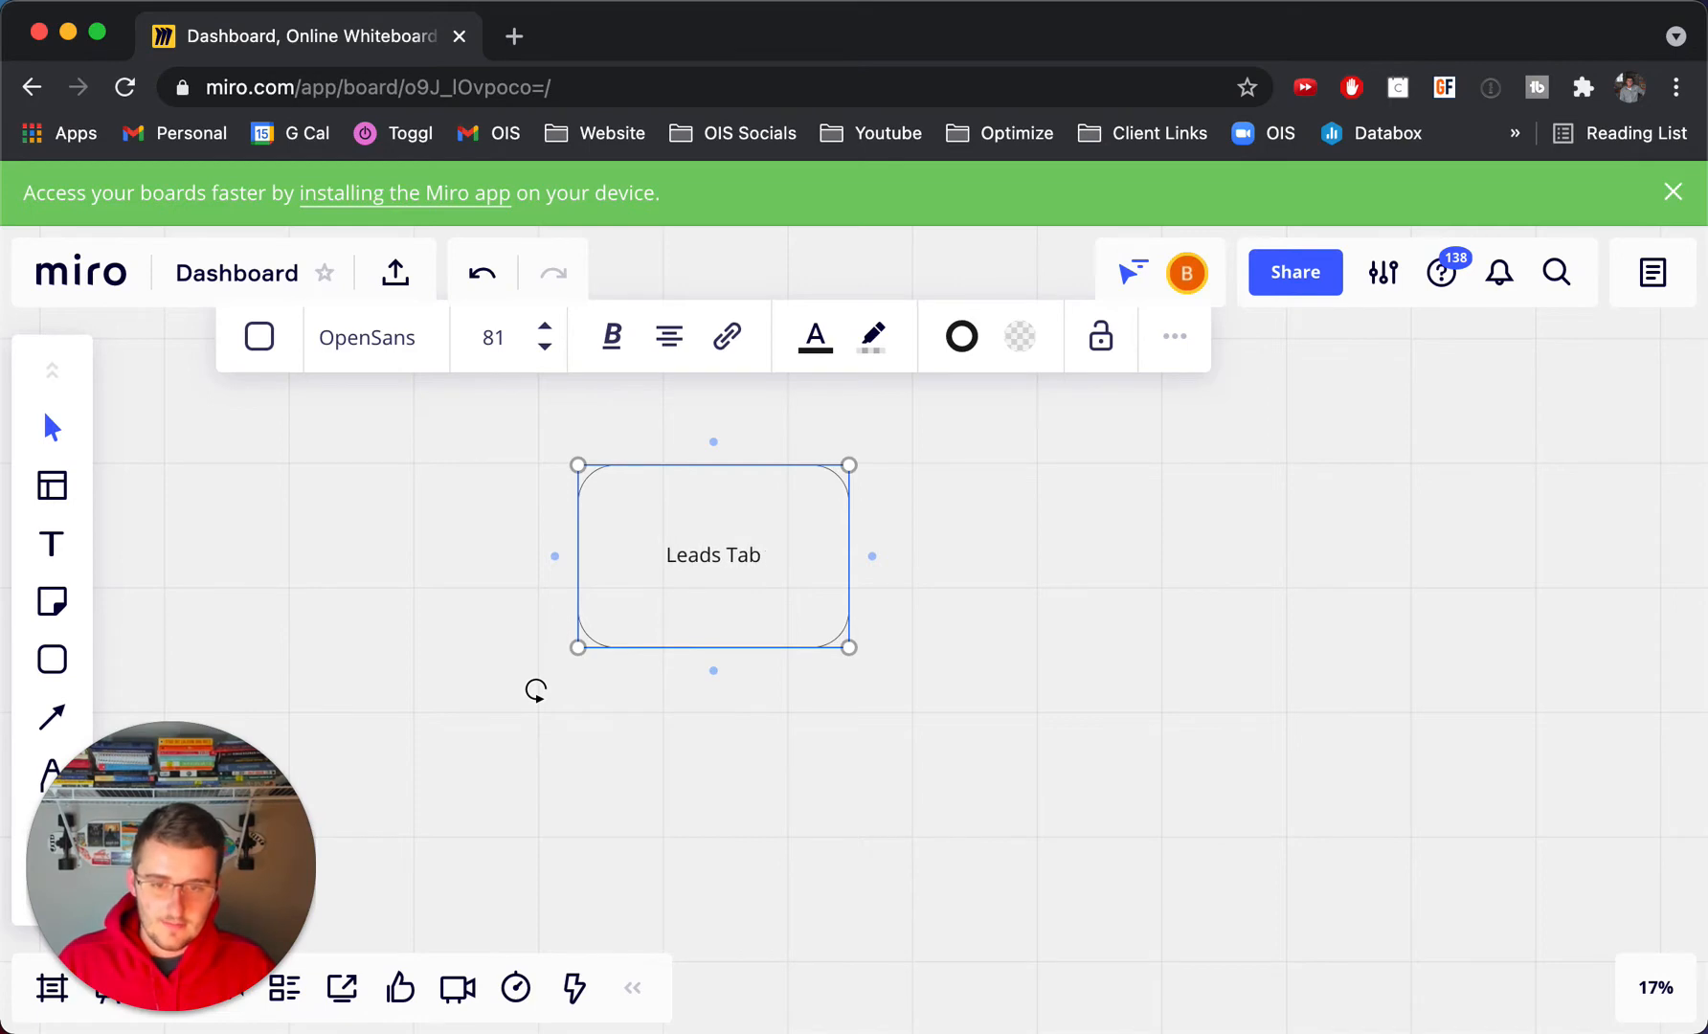
pyautogui.write('Table')
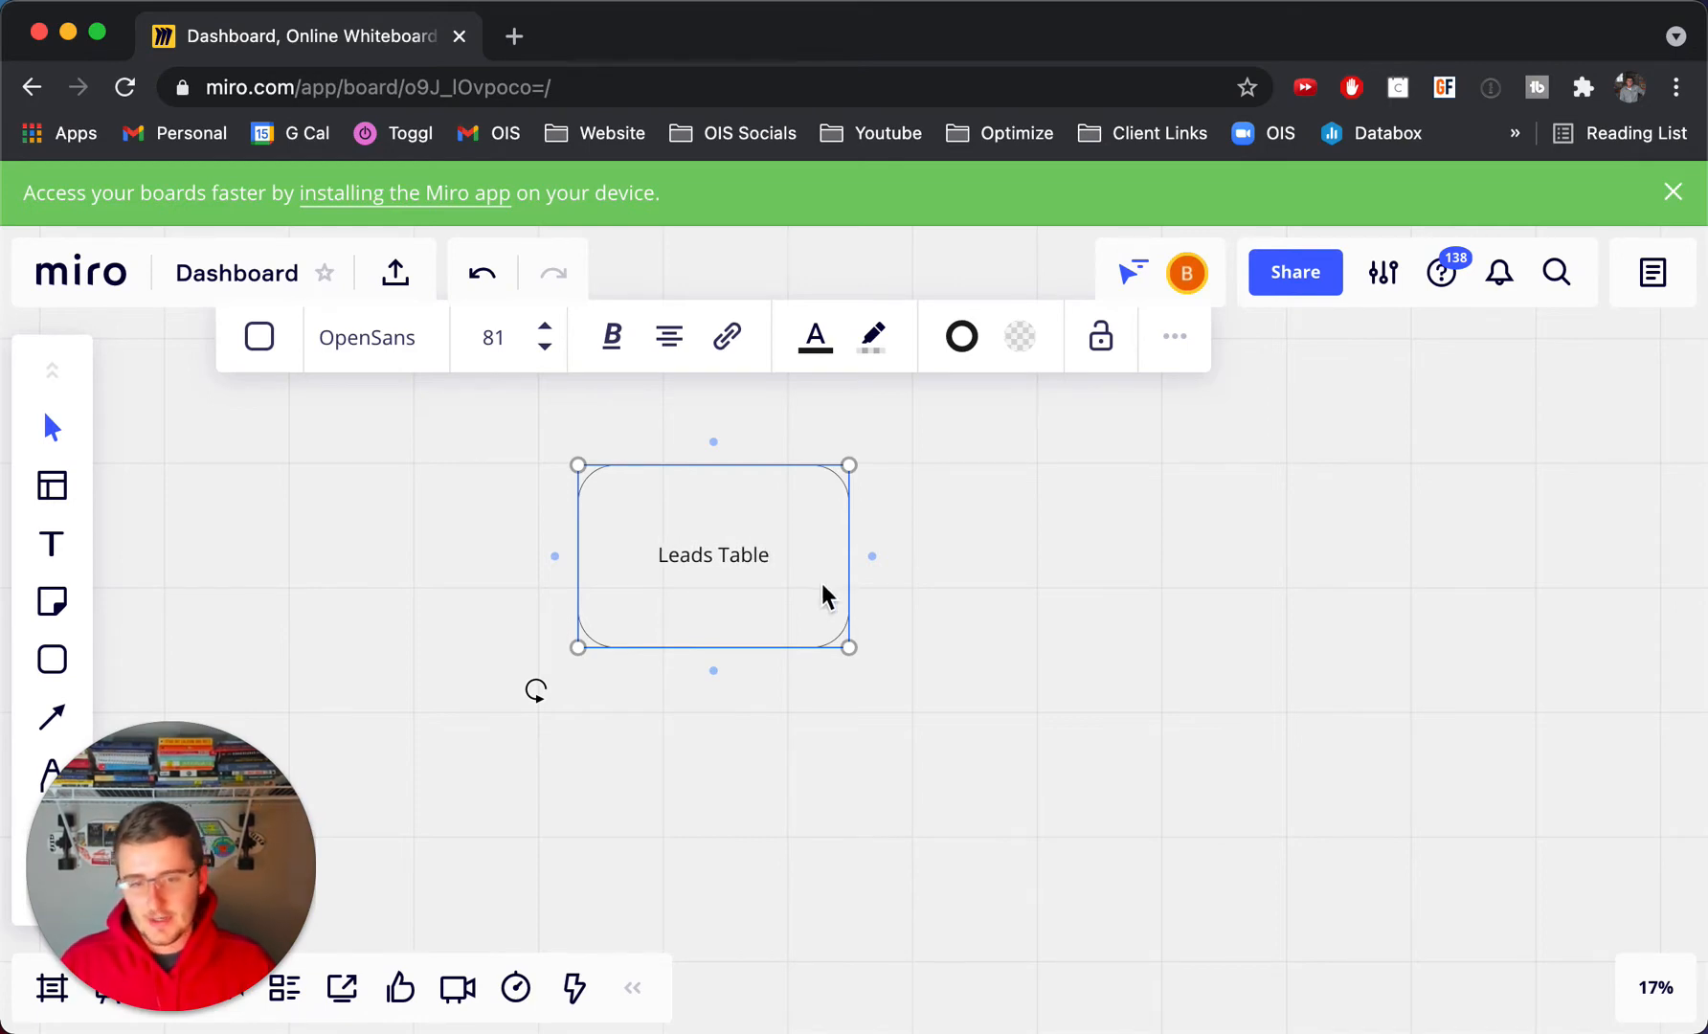
# Step: List the fields -email, -phone number, -full name and -custom fields inside the box
pyautogui.write('-e')
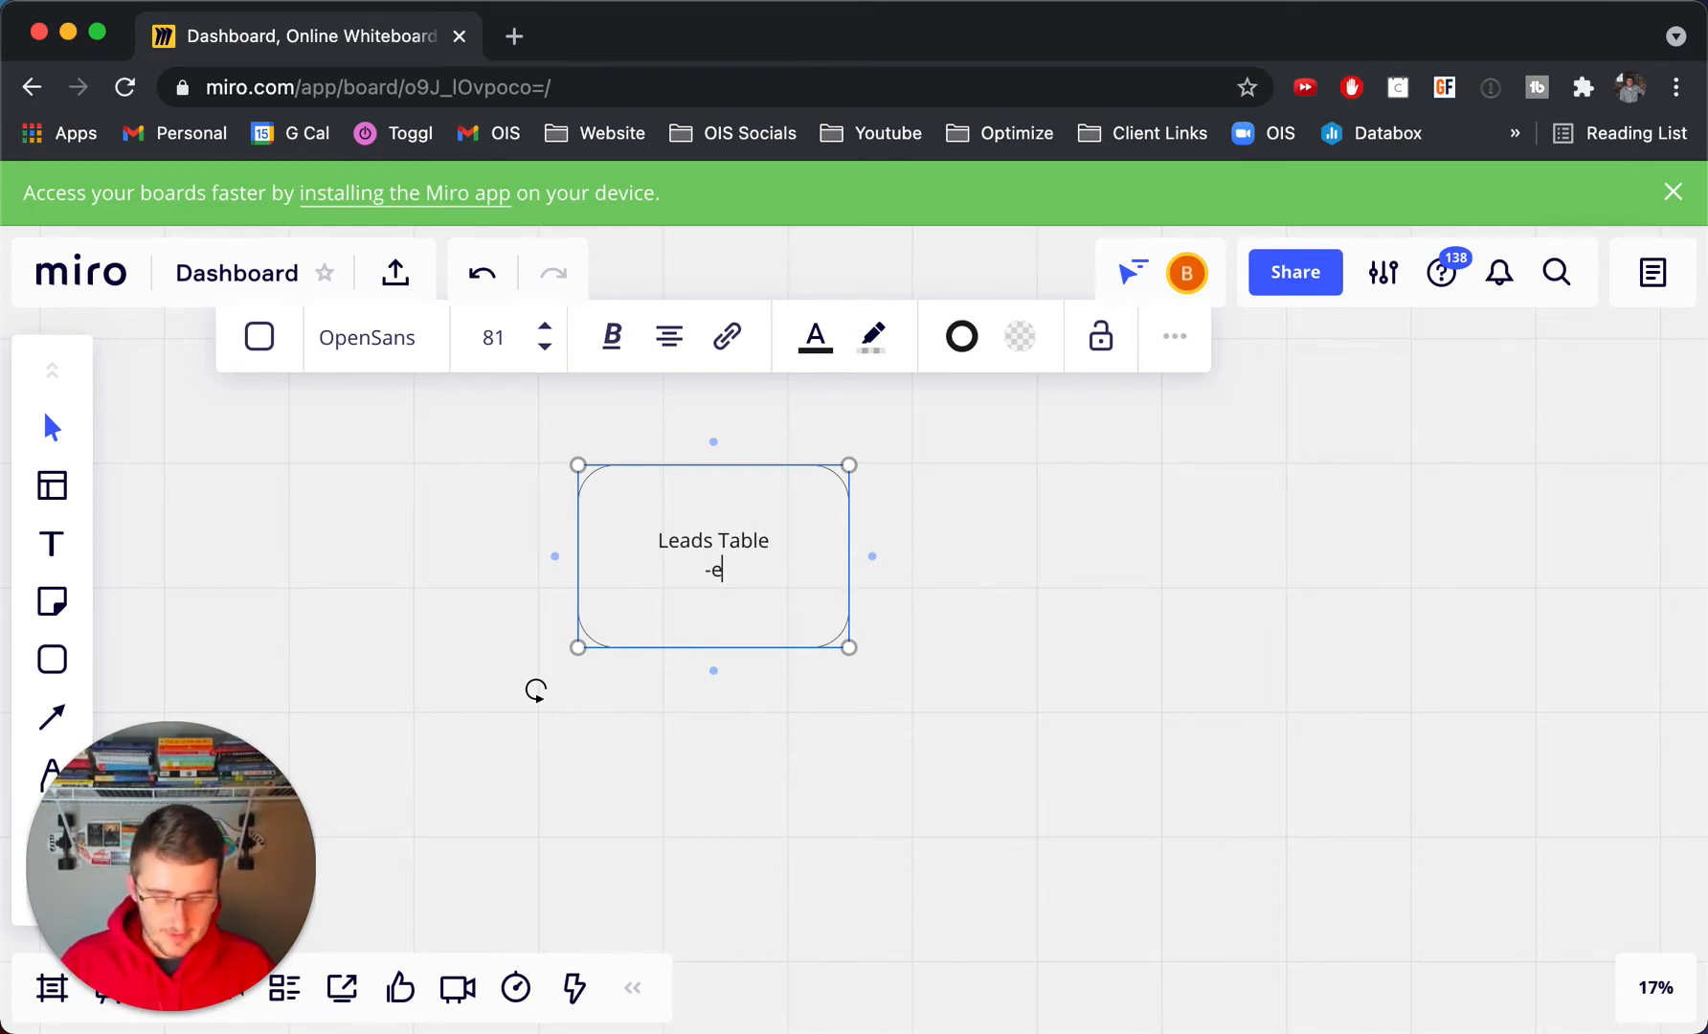
pyautogui.write('mail')
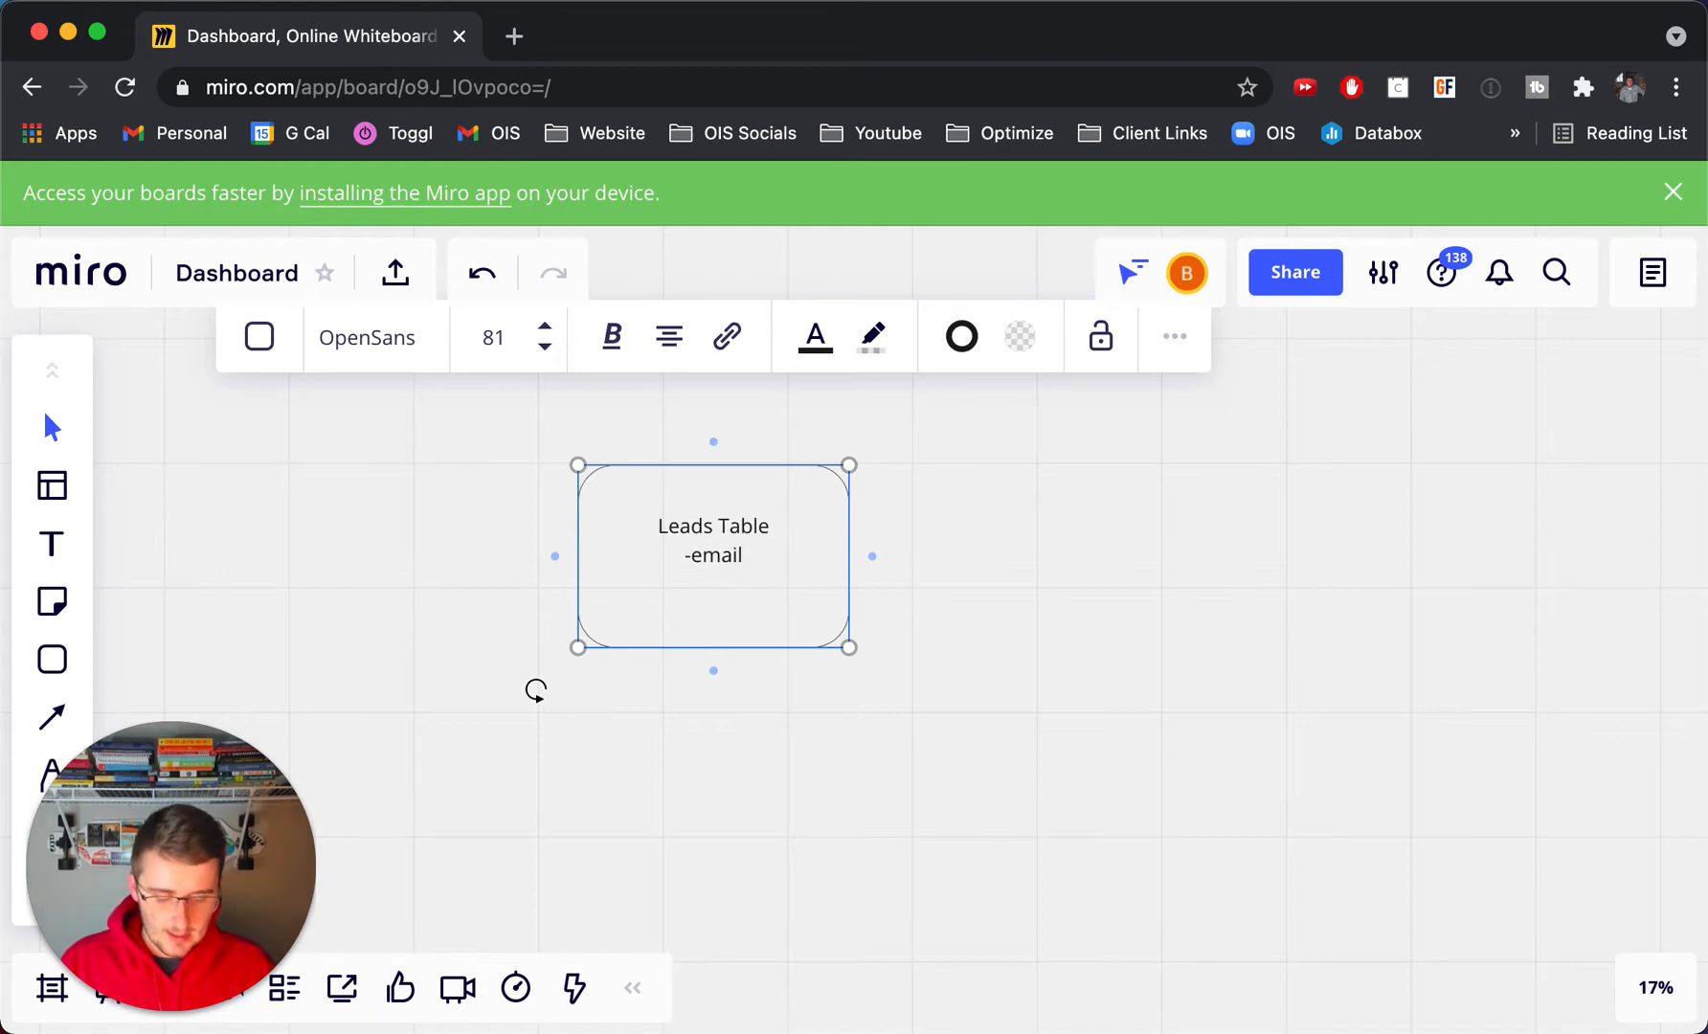
pyautogui.write('-phone n')
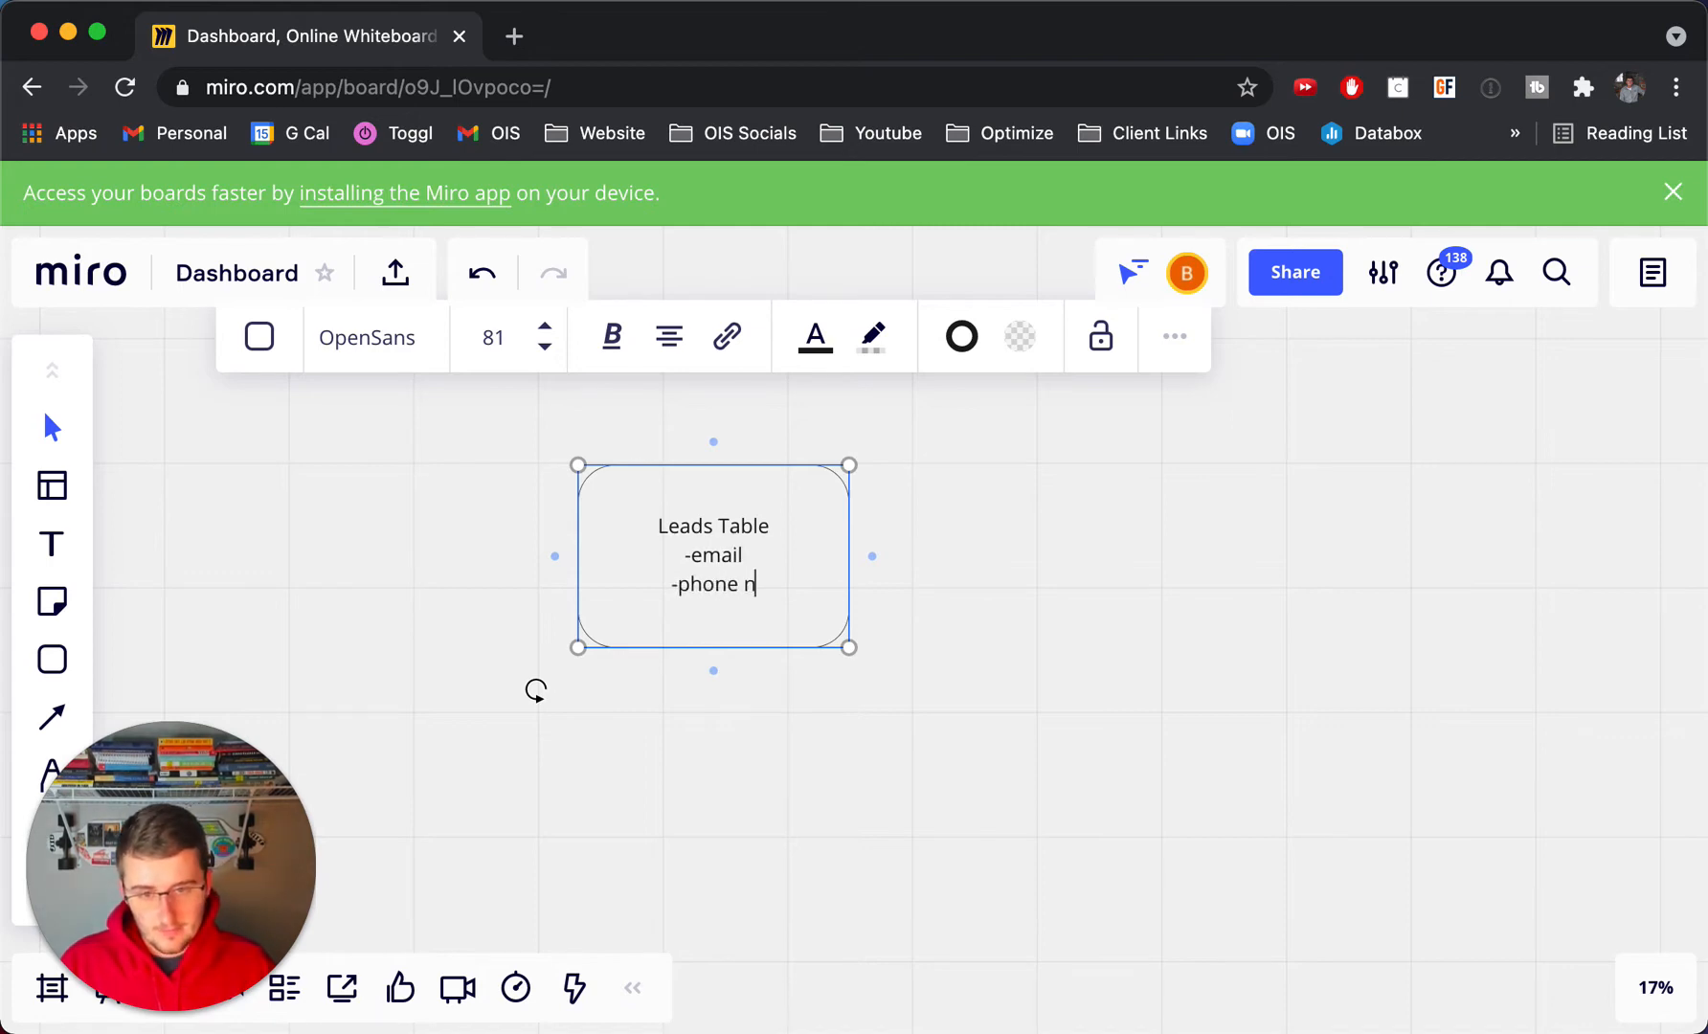
pyautogui.write('umber')
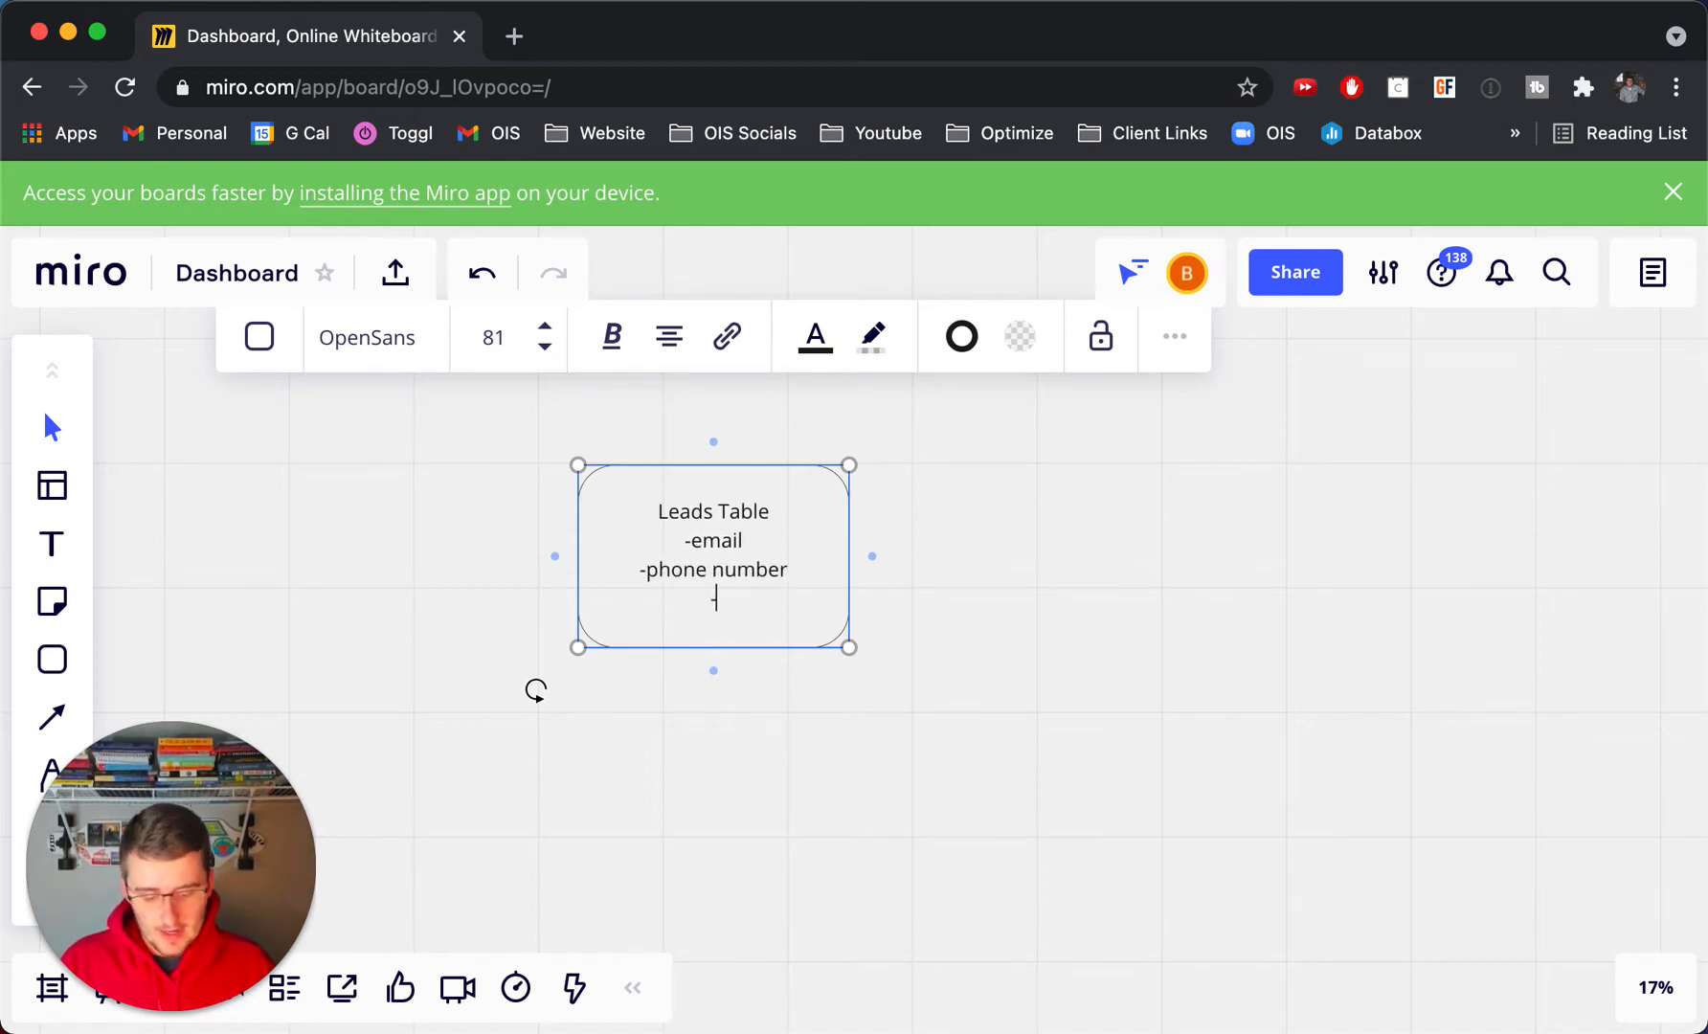
pyautogui.write('-full name')
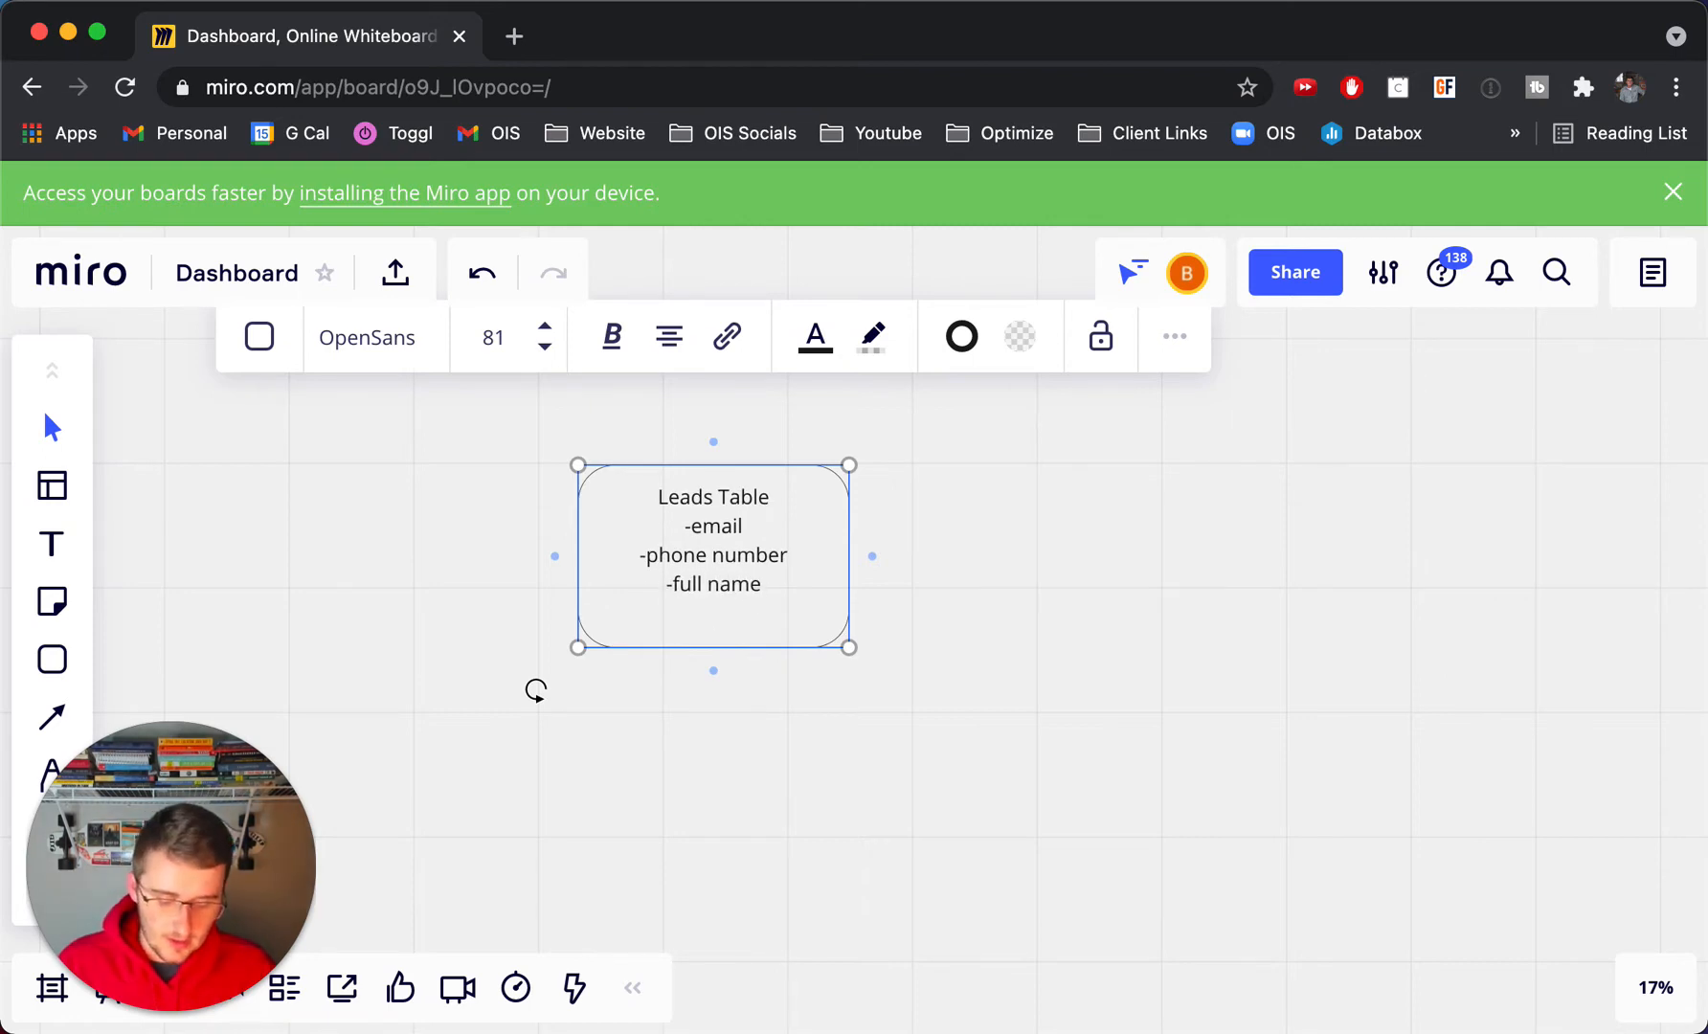
pyautogui.write('-')
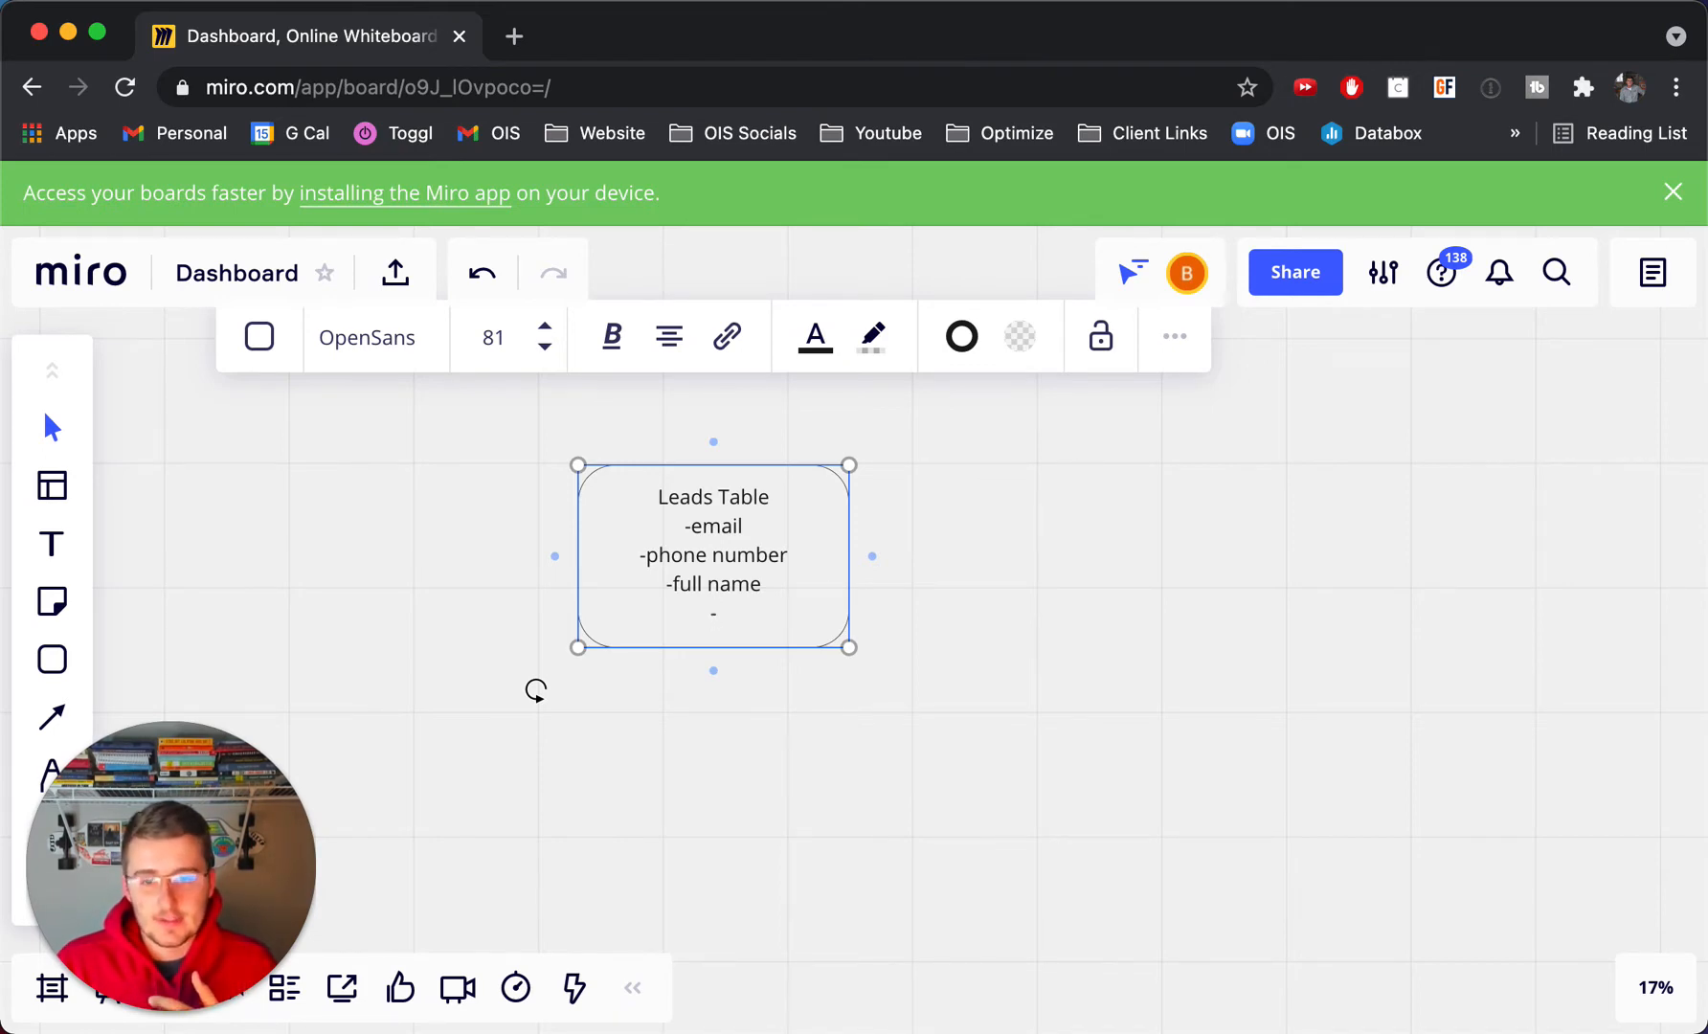
pyautogui.write('cust')
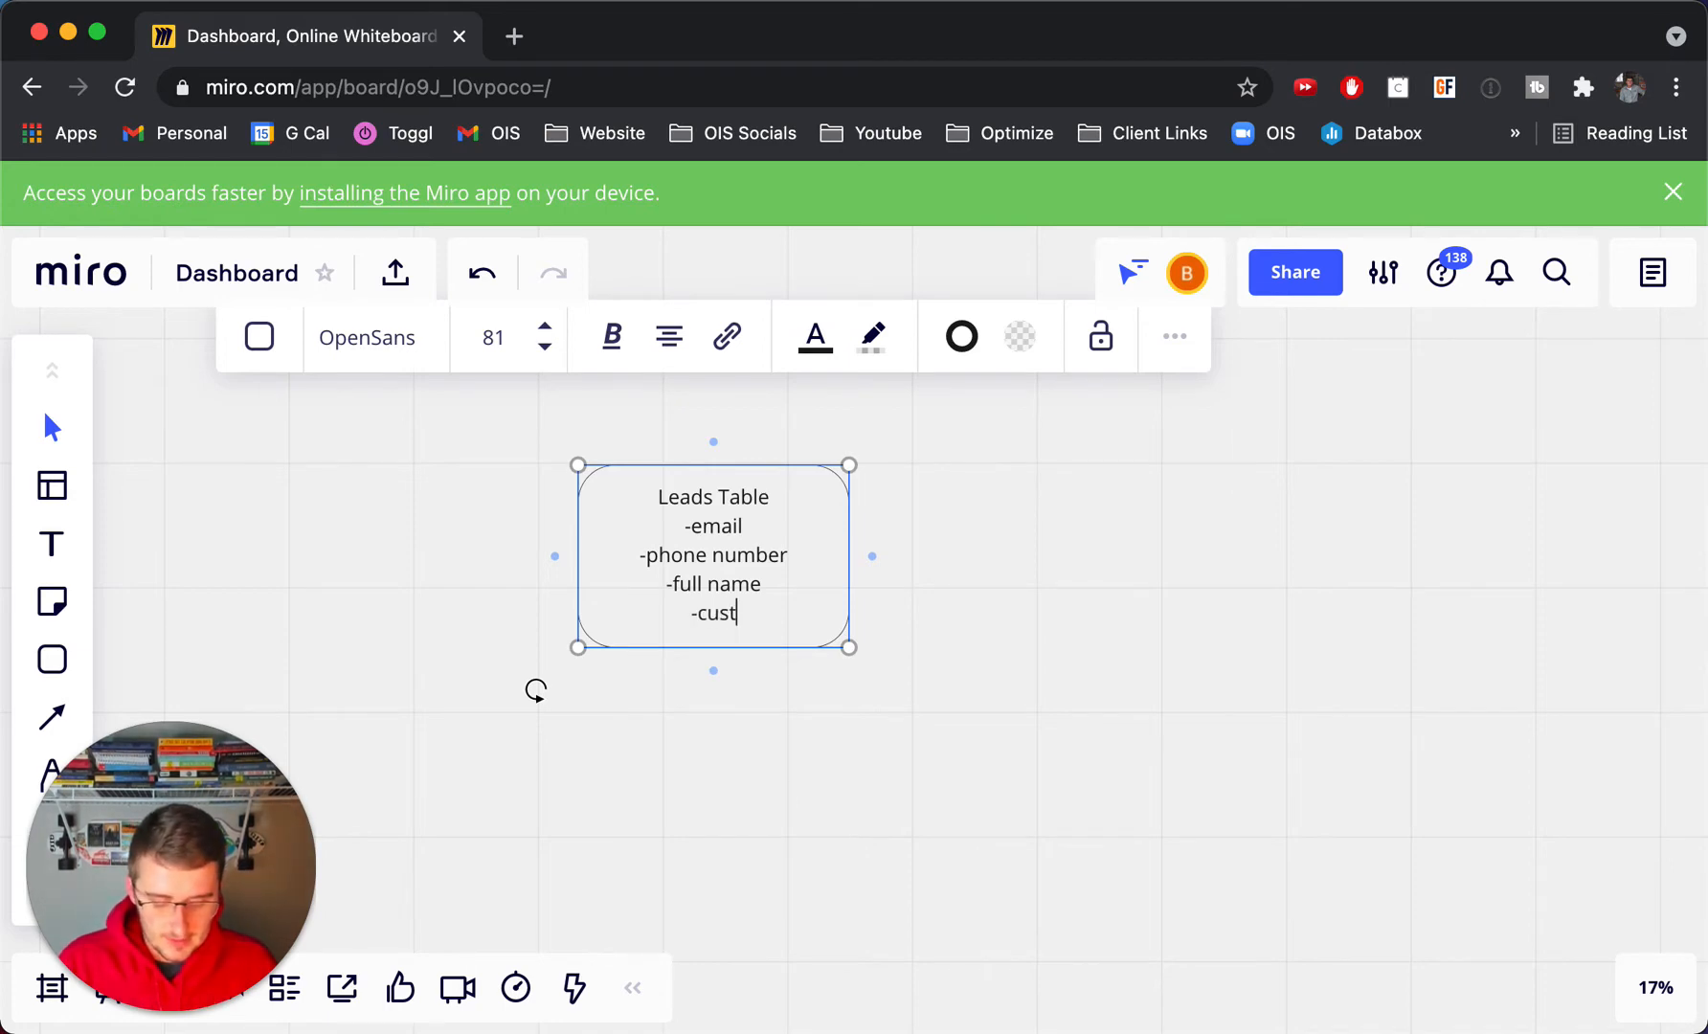
pyautogui.write('om fields')
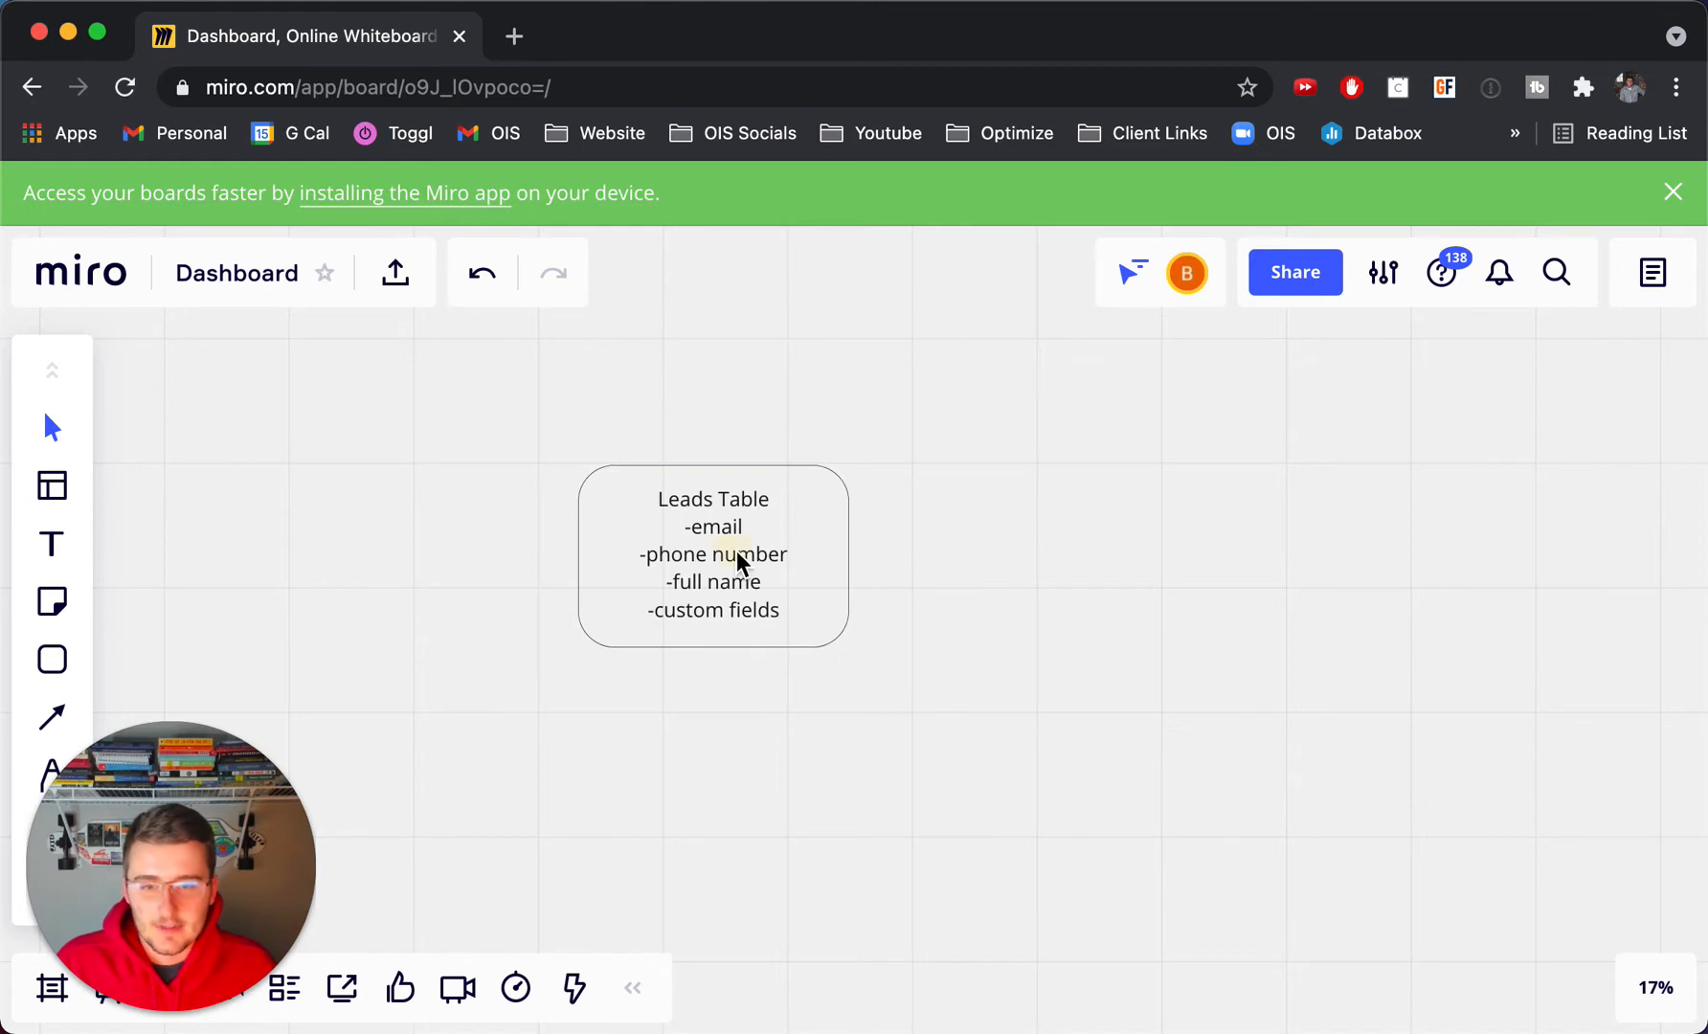
# Step: Move the Leads Table box higher and add a rounded box titled 'Interactions Table'
pyautogui.moveTo(714, 553); pyautogui.dragTo(787, 424)
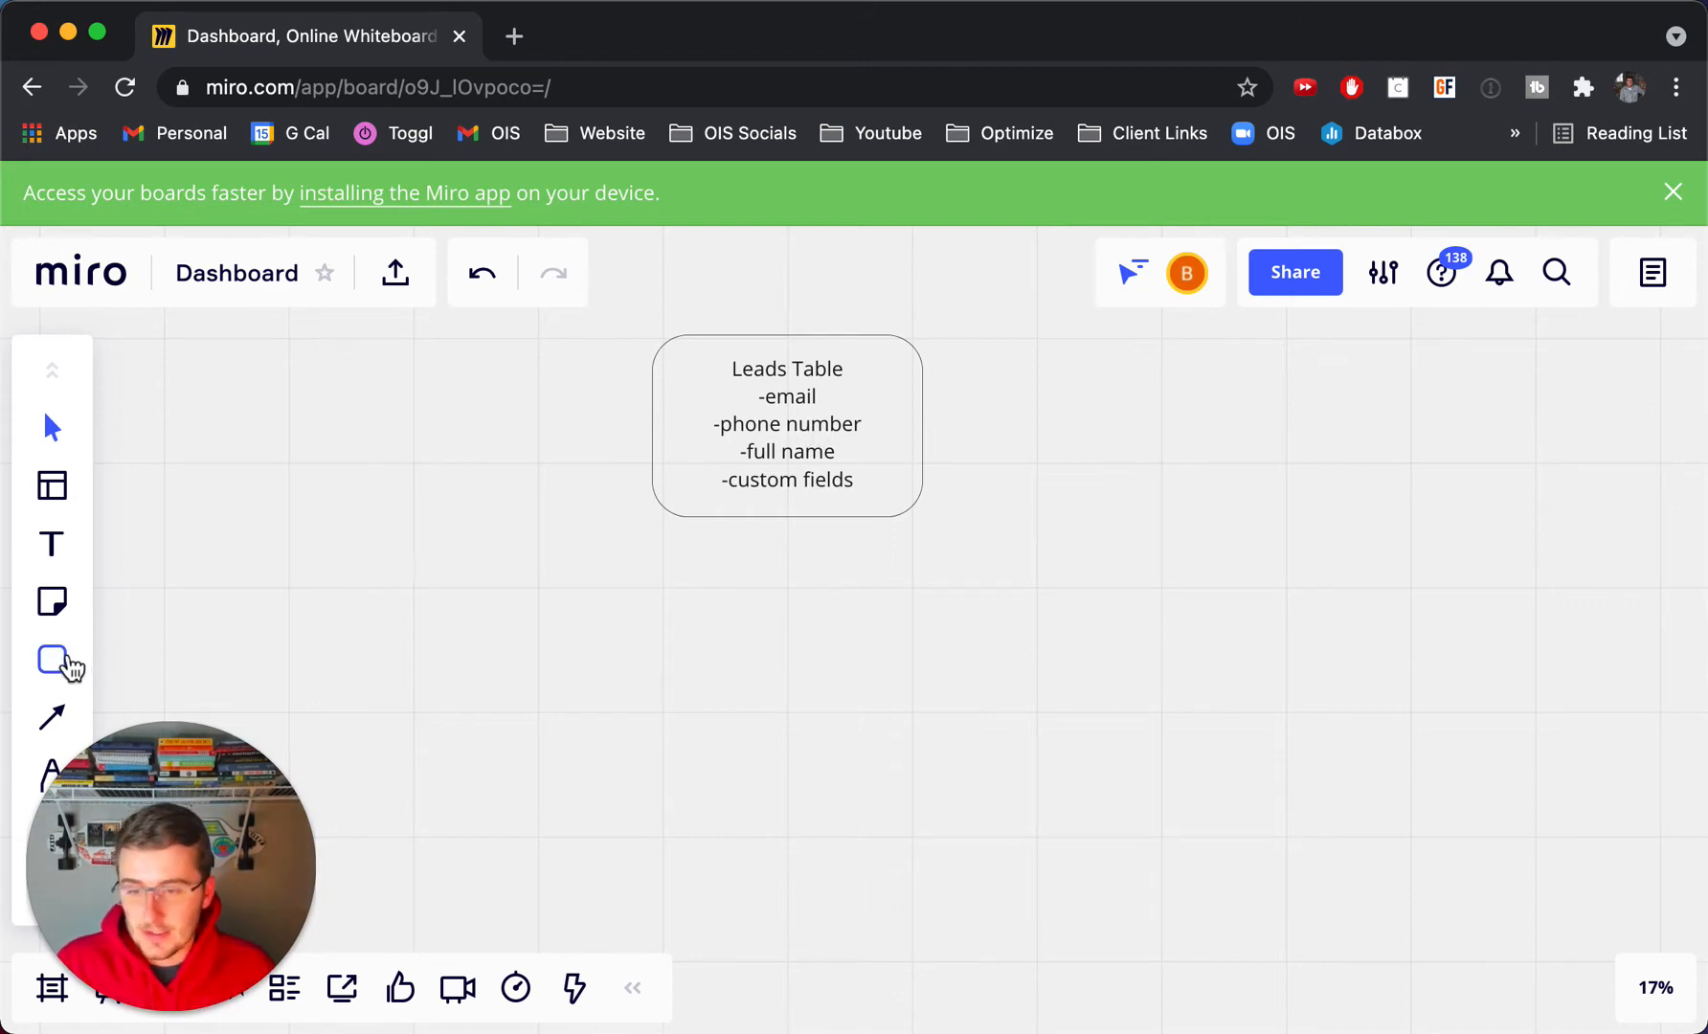
pyautogui.click(52, 659)
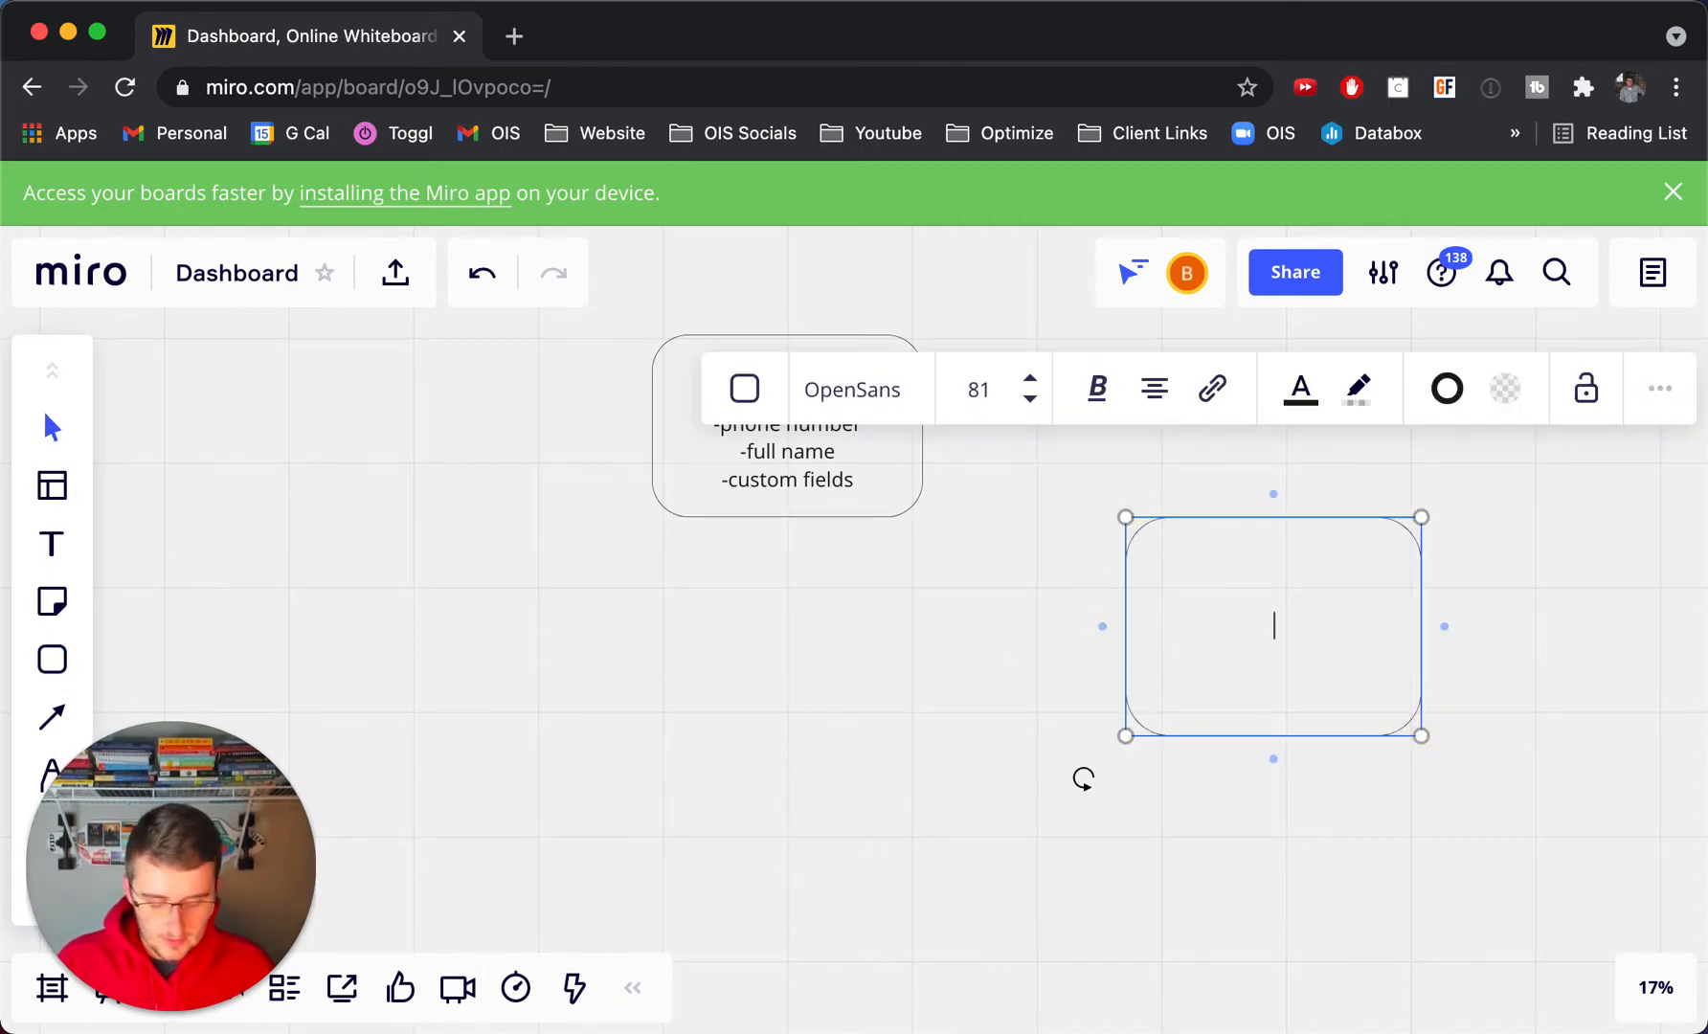
pyautogui.write('Interactions Table')
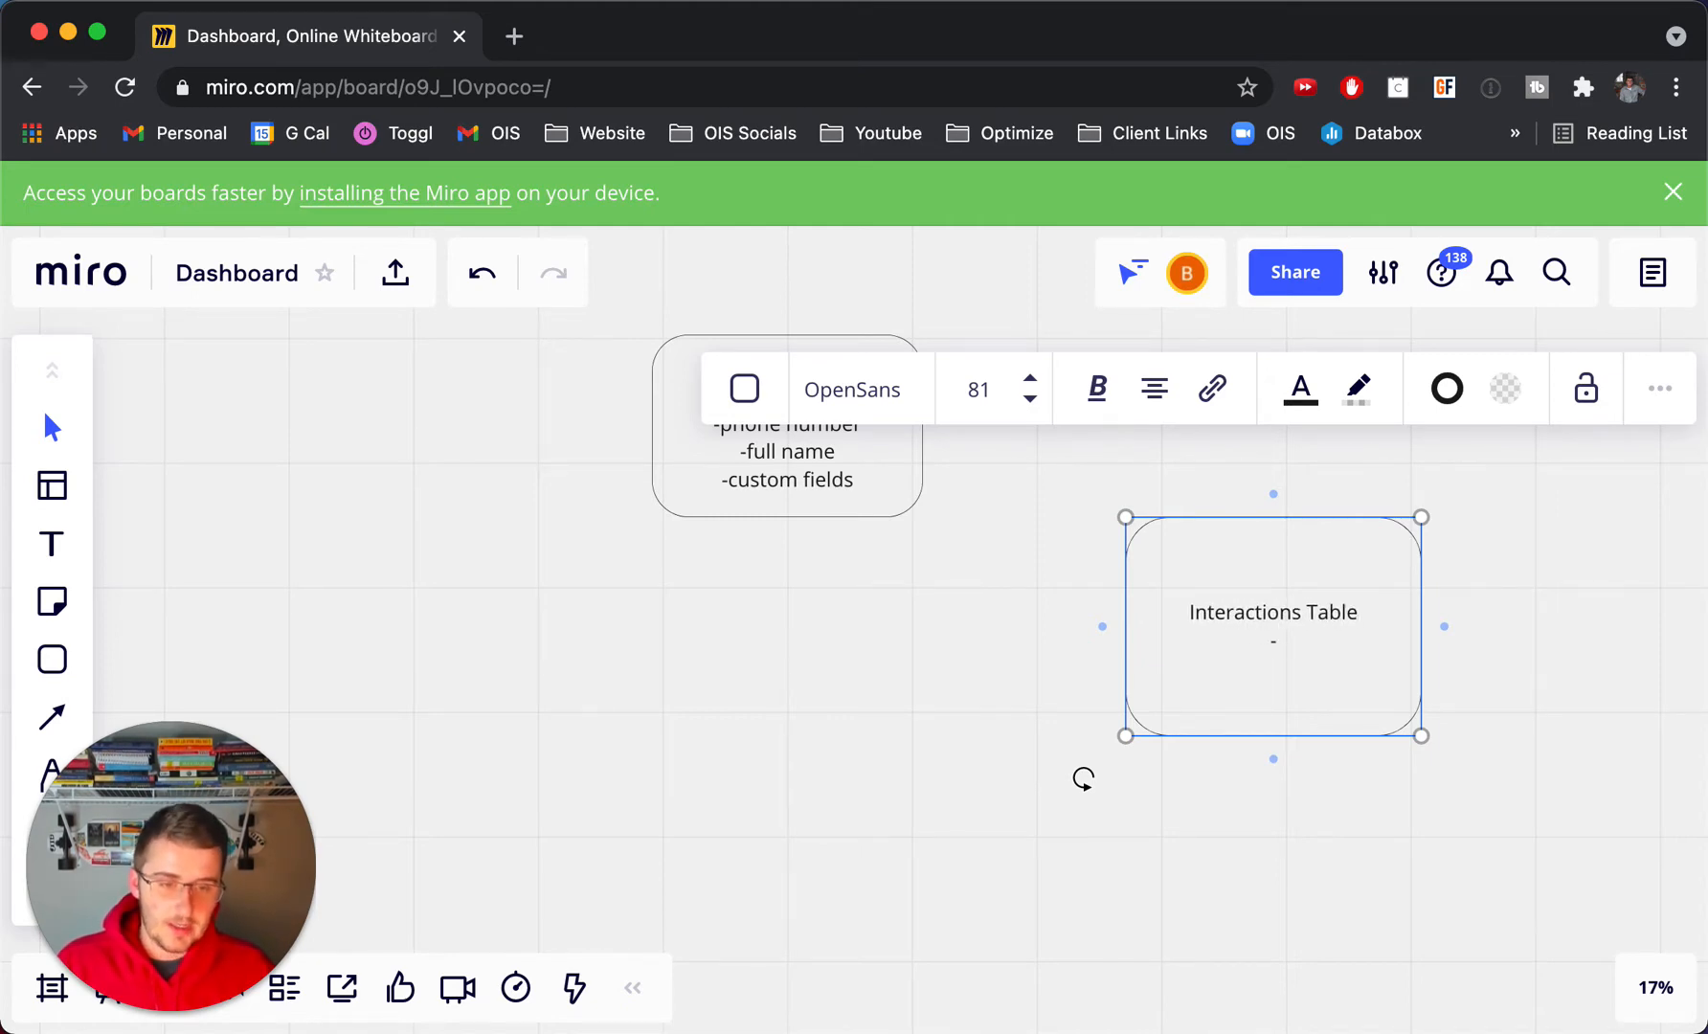
# Step: List the fields -date, -platform, -topic and -next steps in the Interactions box
pyautogui.write('date')
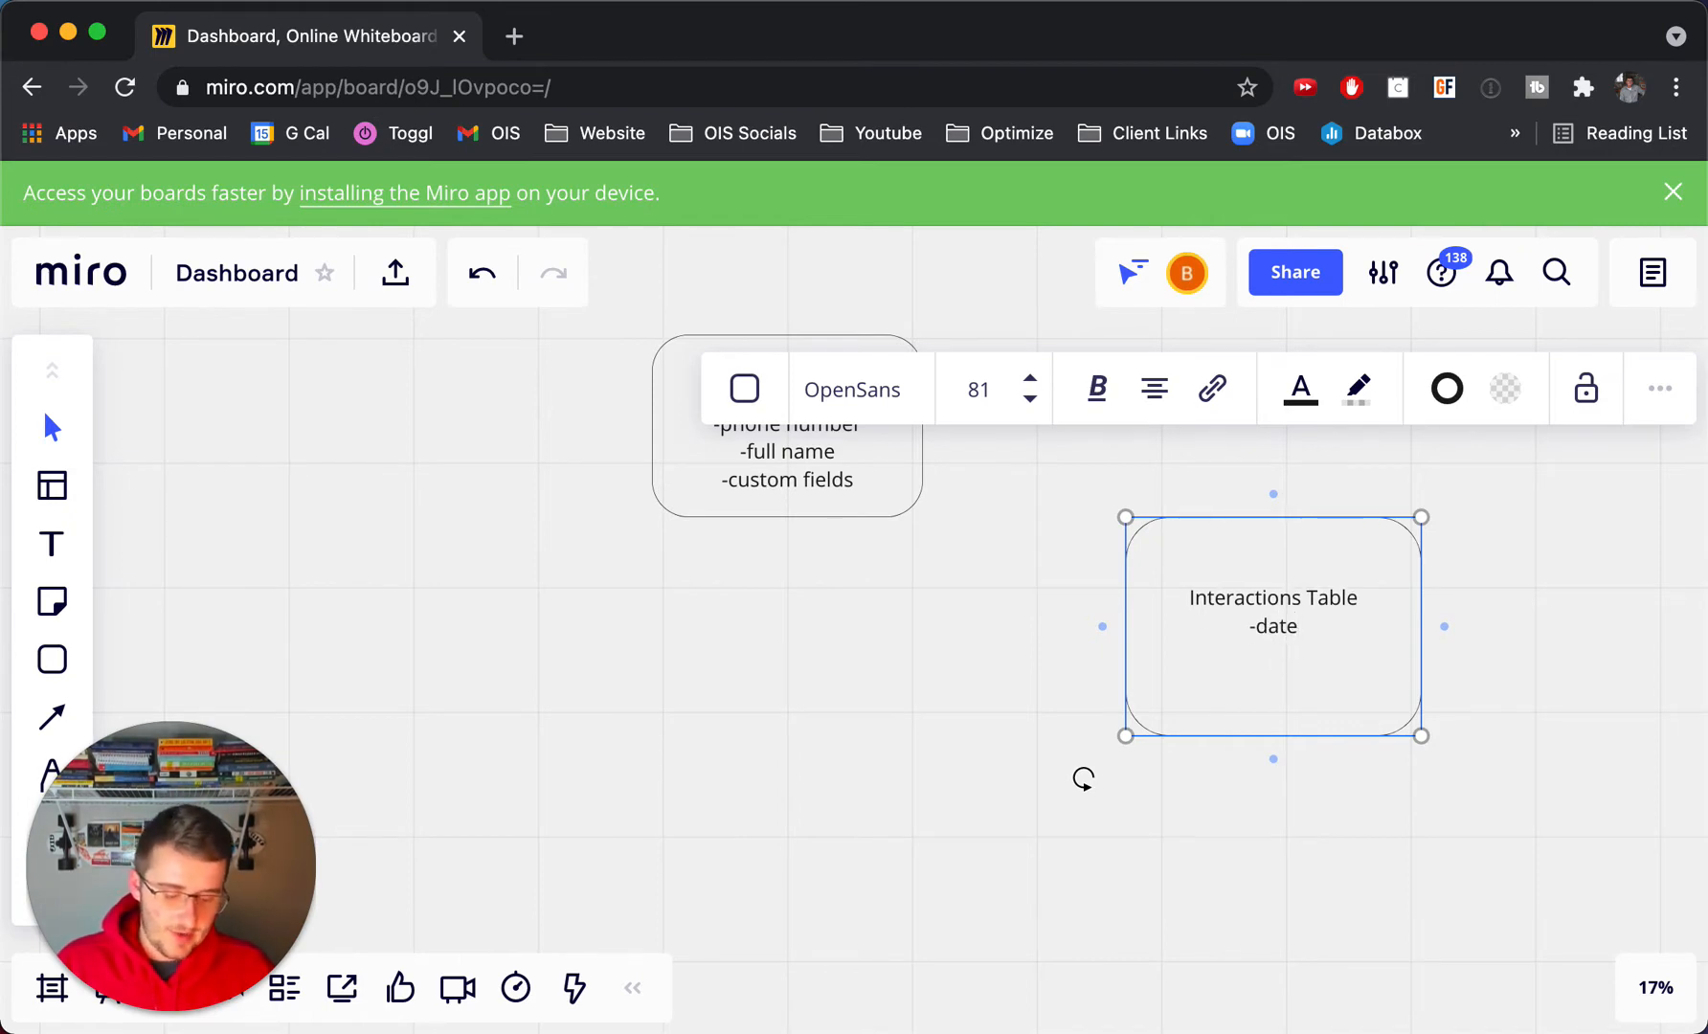
pyautogui.write('-')
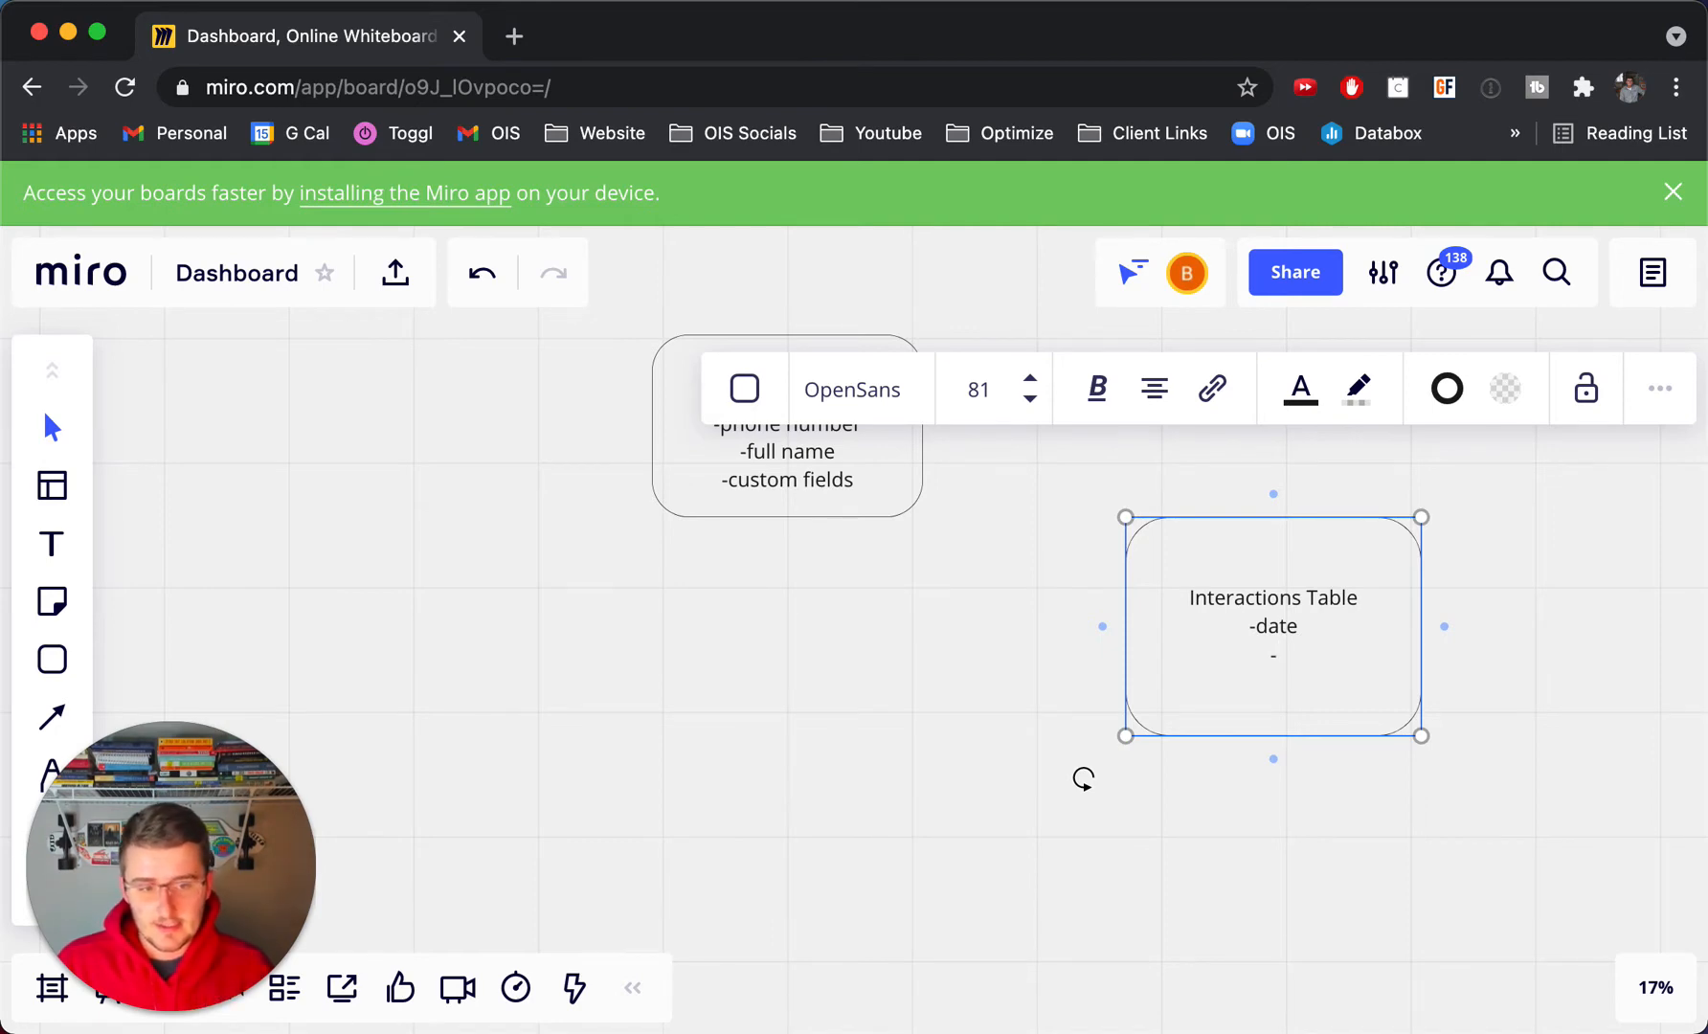
pyautogui.write('-platform')
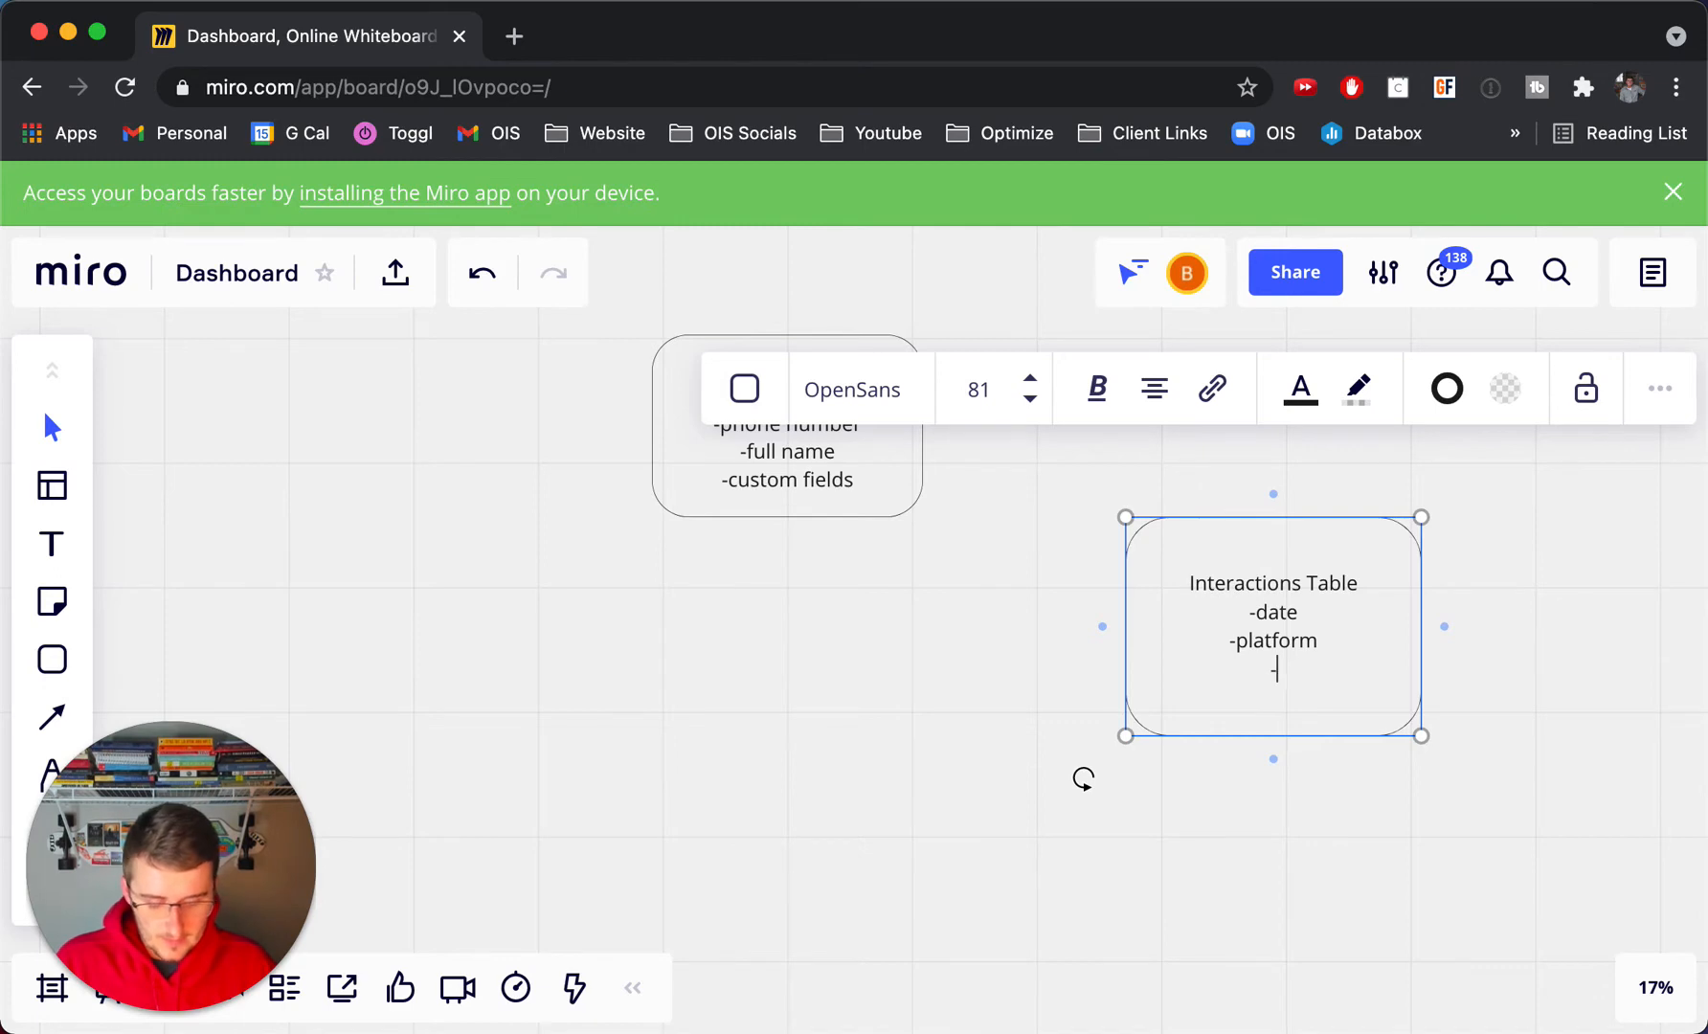
pyautogui.write('topic')
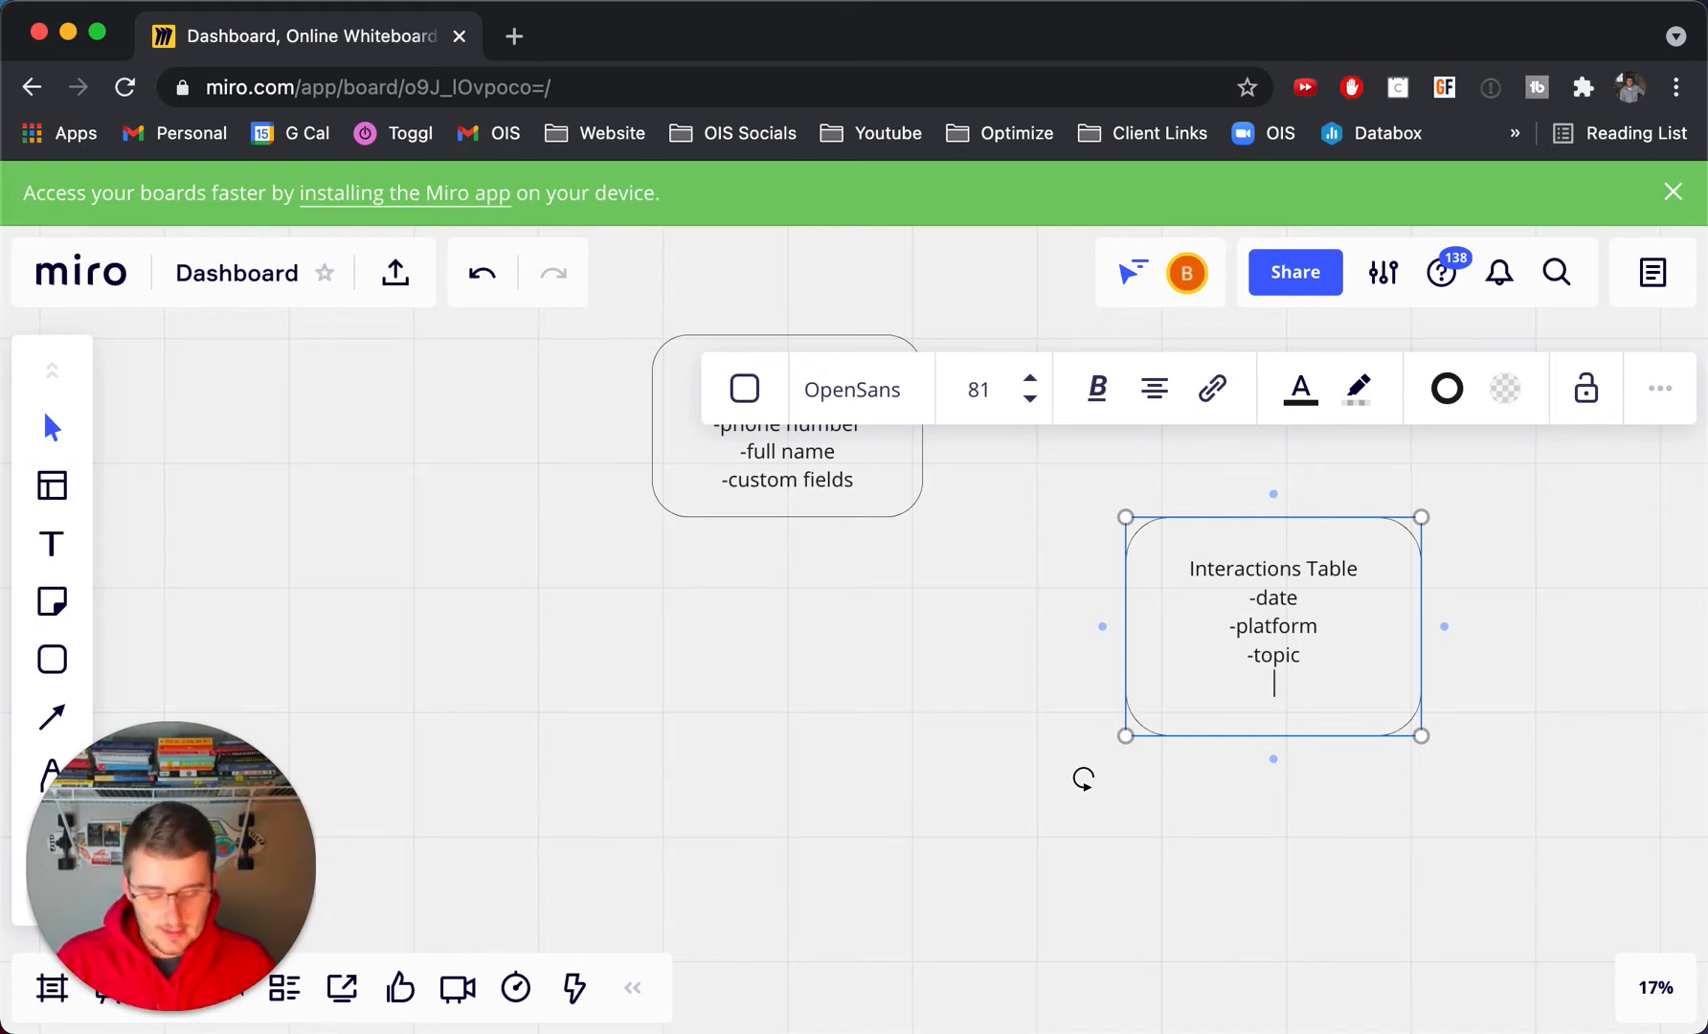
pyautogui.write('-next steps')
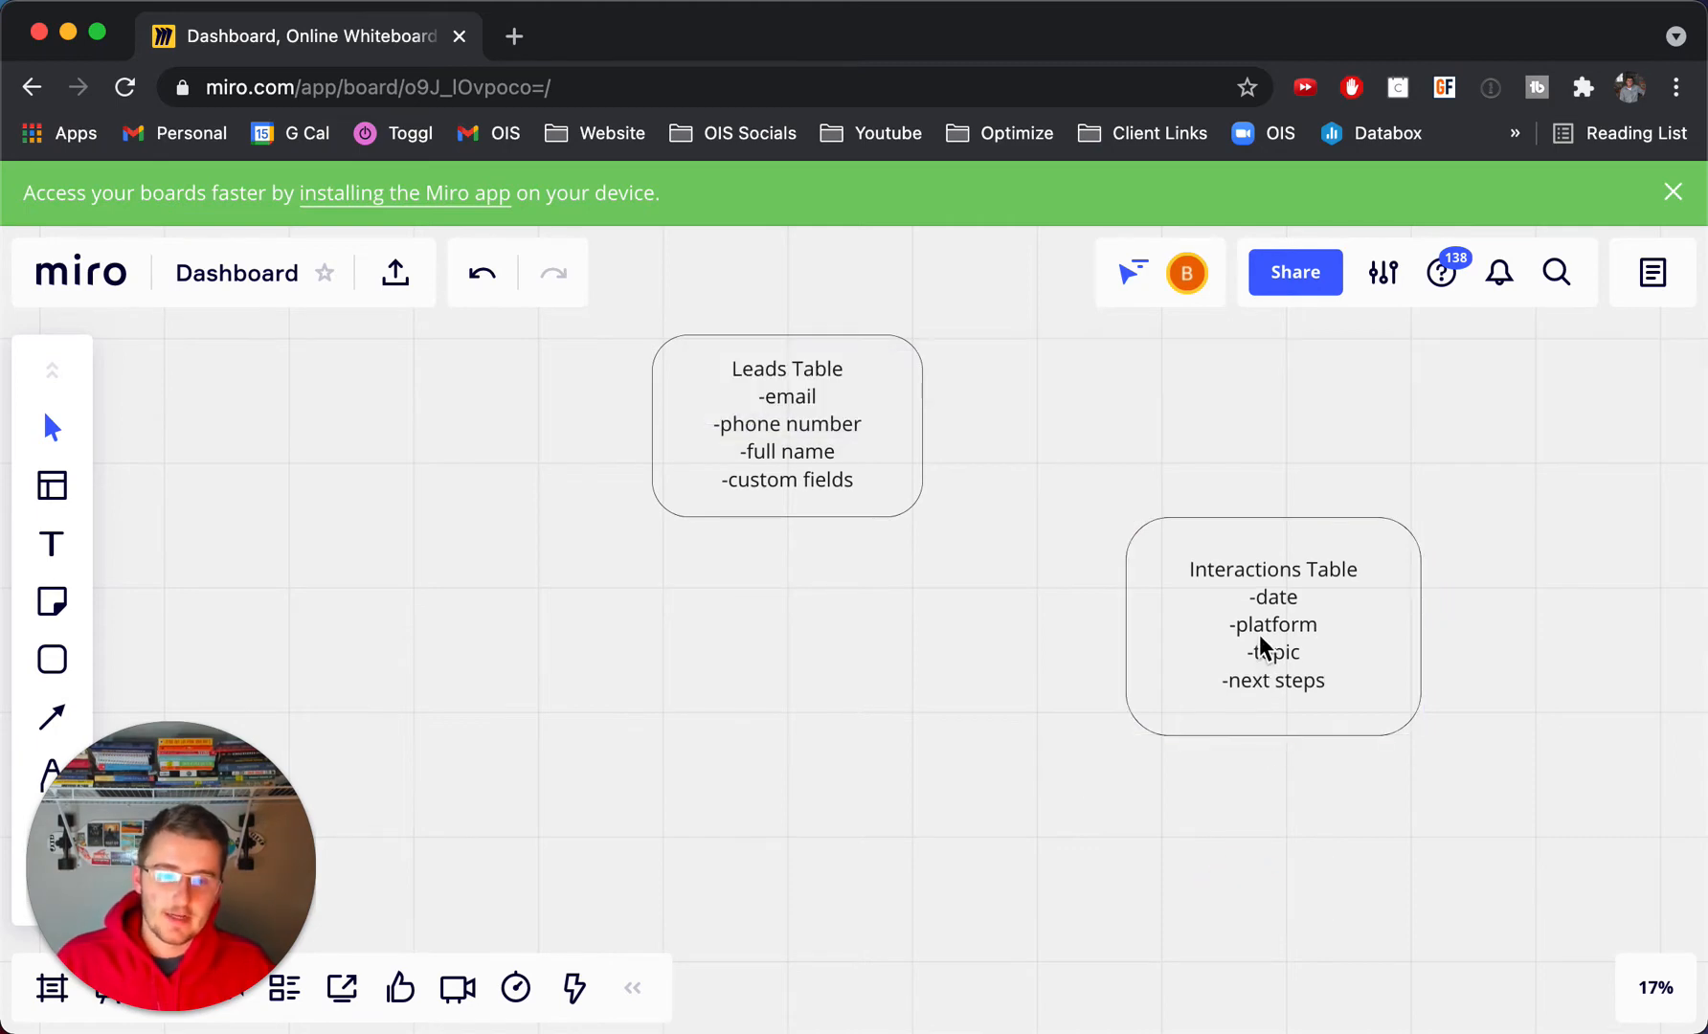
pyautogui.moveTo(1271, 624); pyautogui.dragTo(1256, 554)
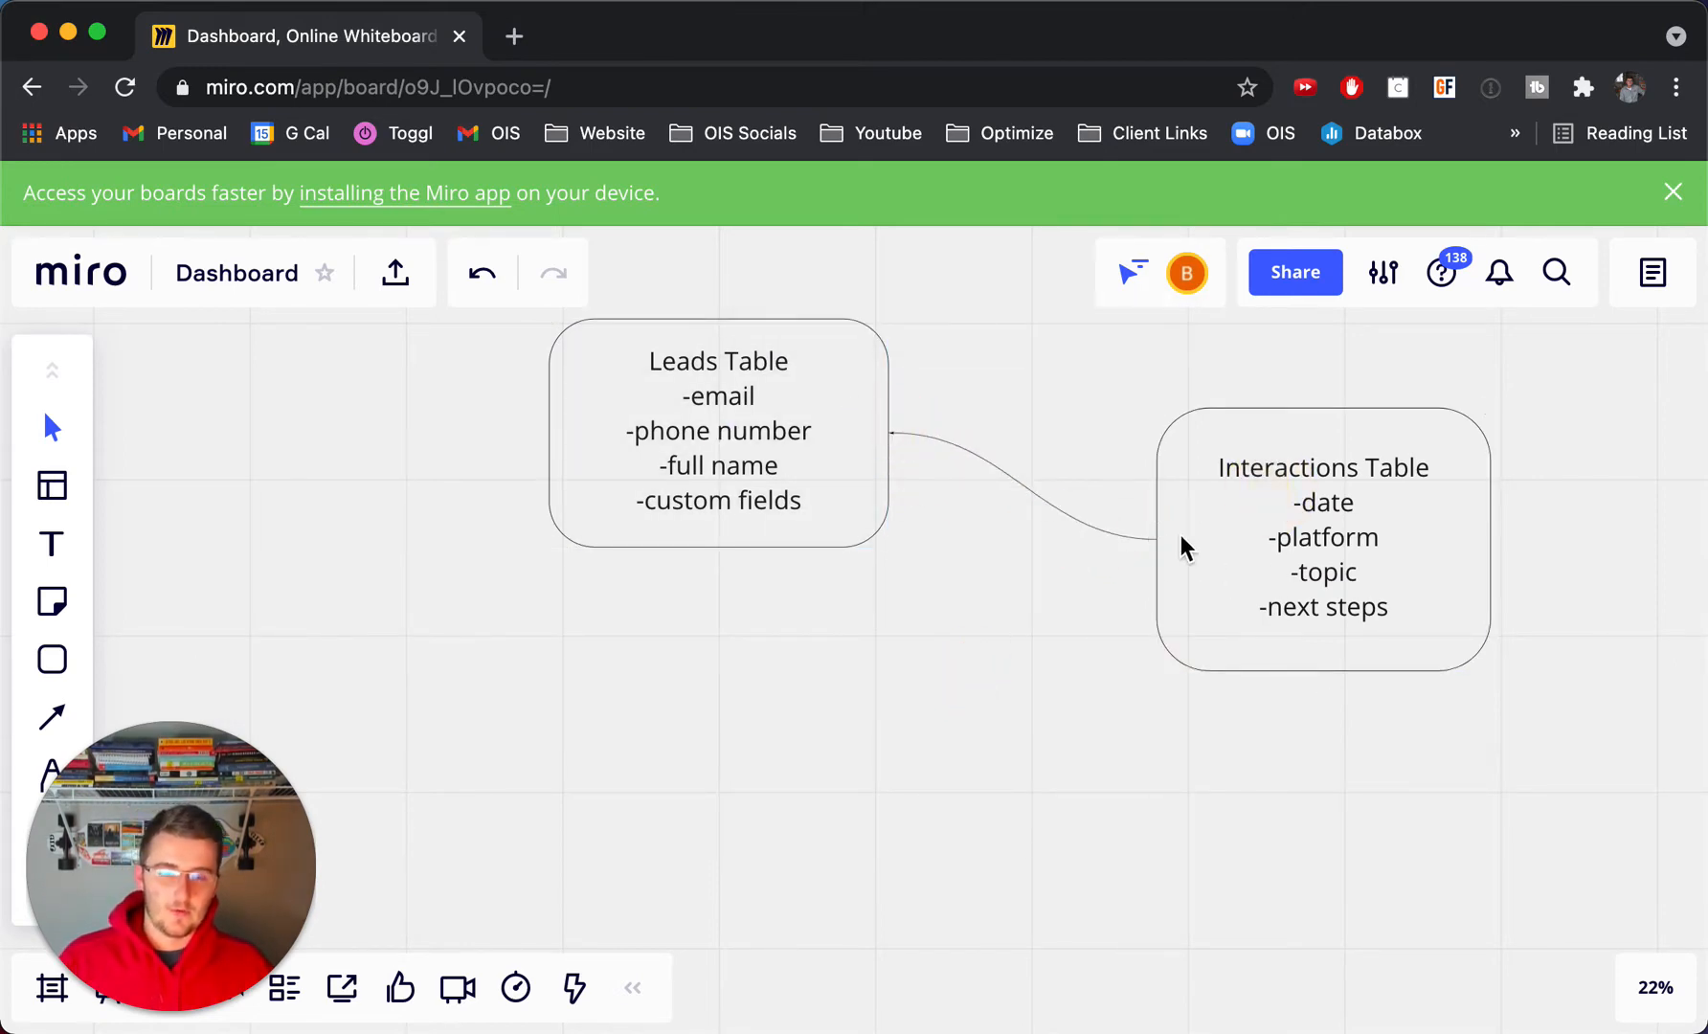
pyautogui.moveTo(1369, 584)
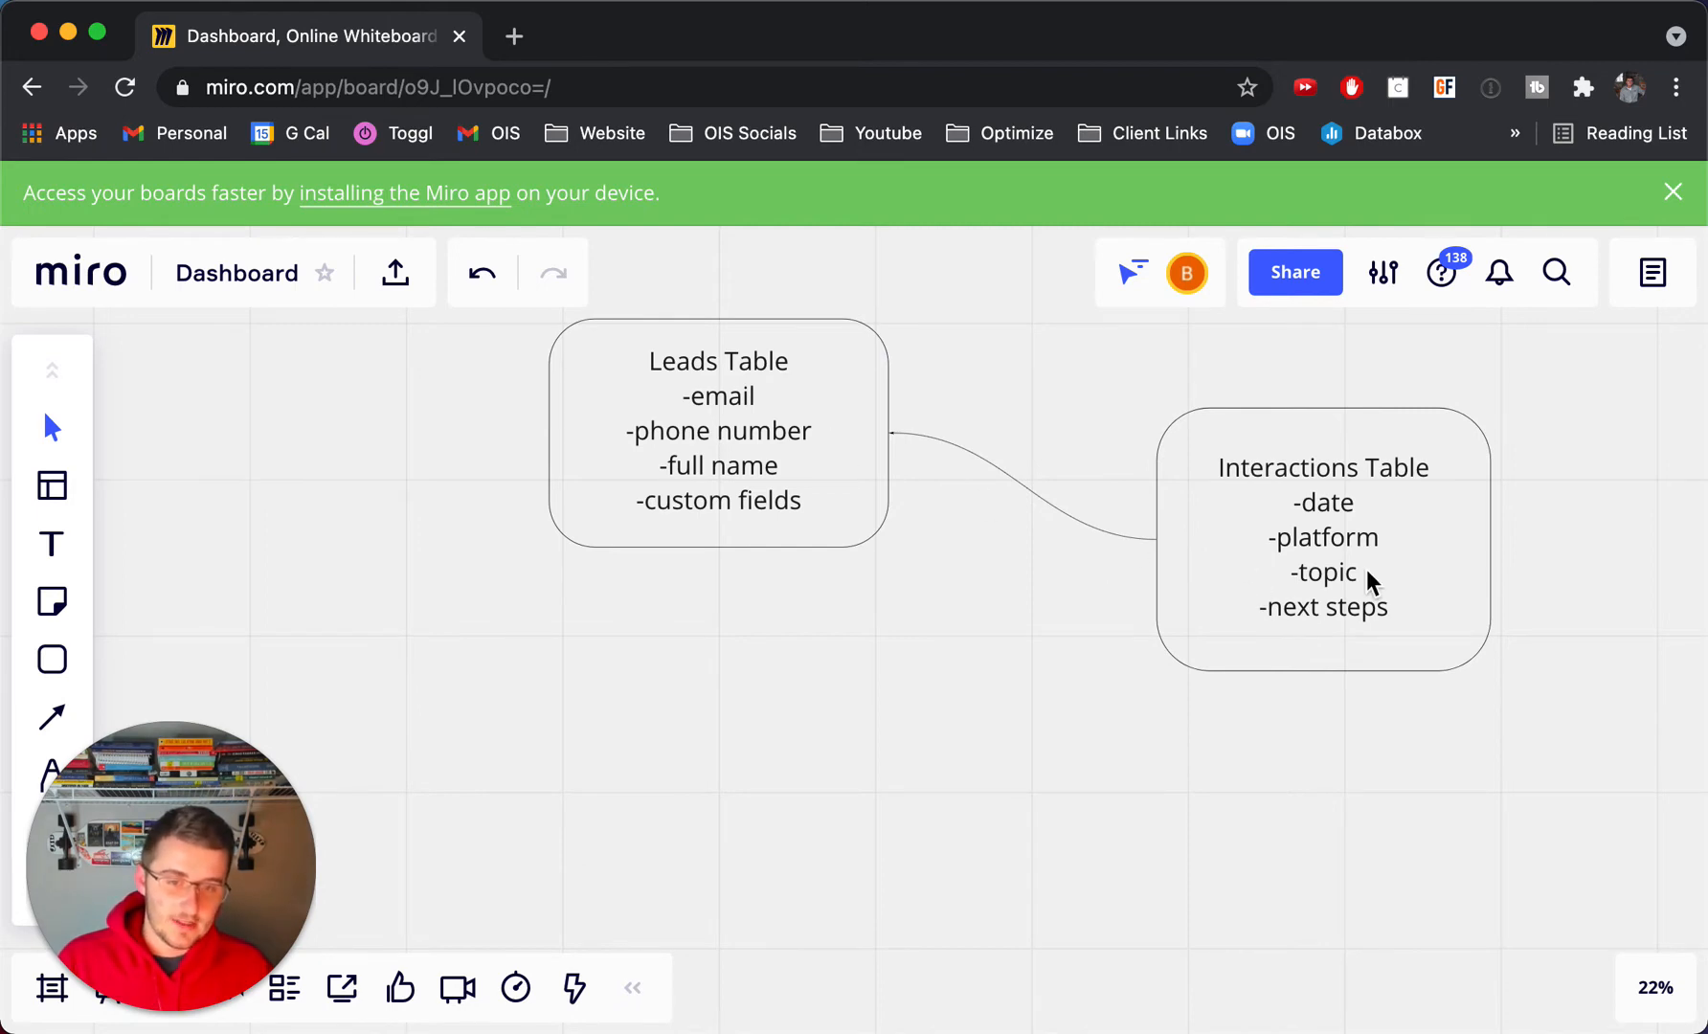
pyautogui.moveTo(768, 429)
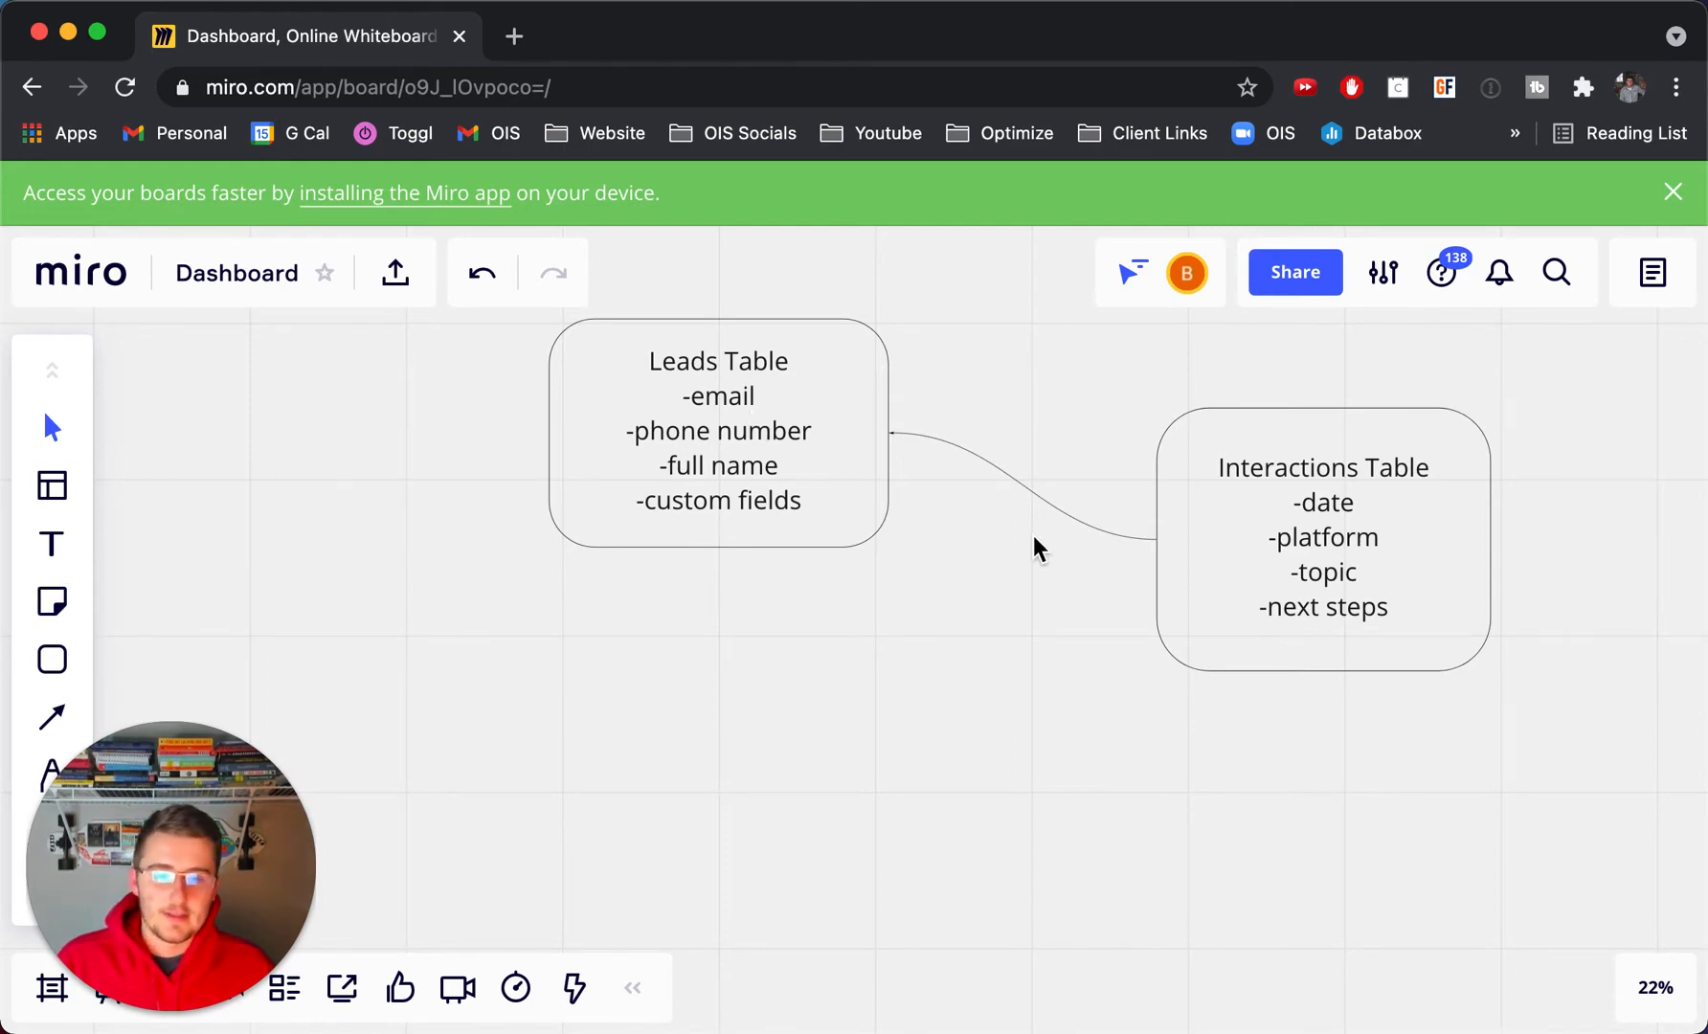
pyautogui.moveTo(313, 582)
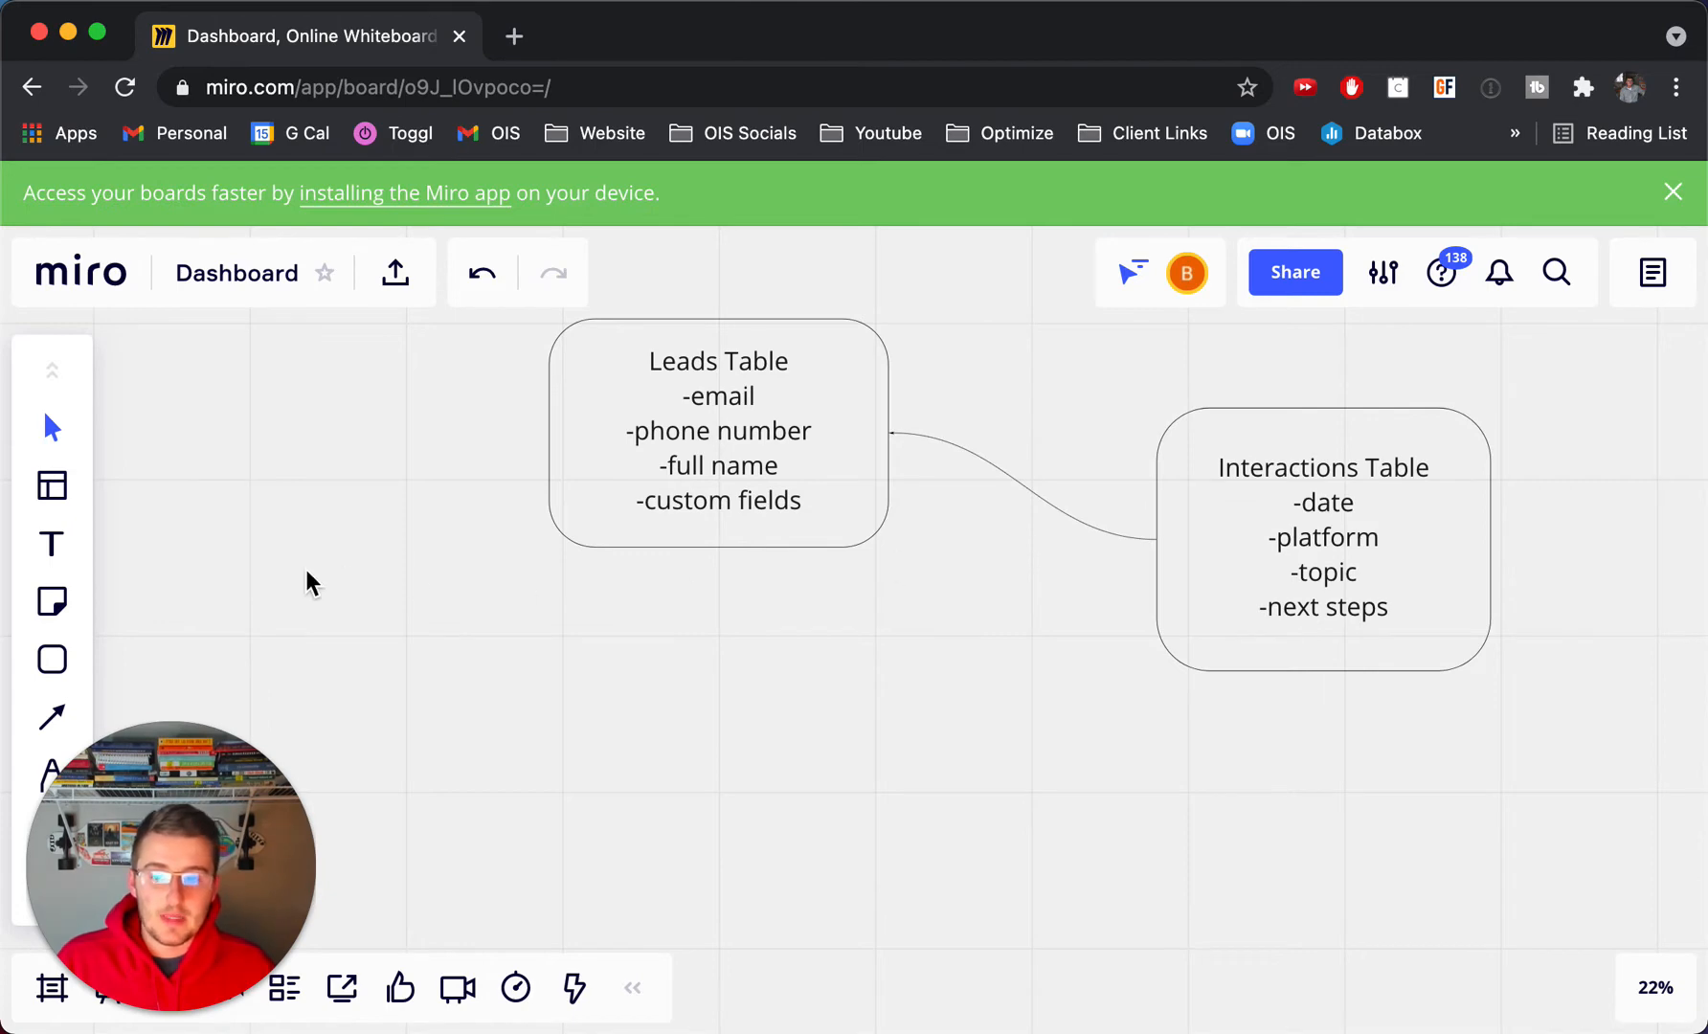
pyautogui.moveTo(52, 658)
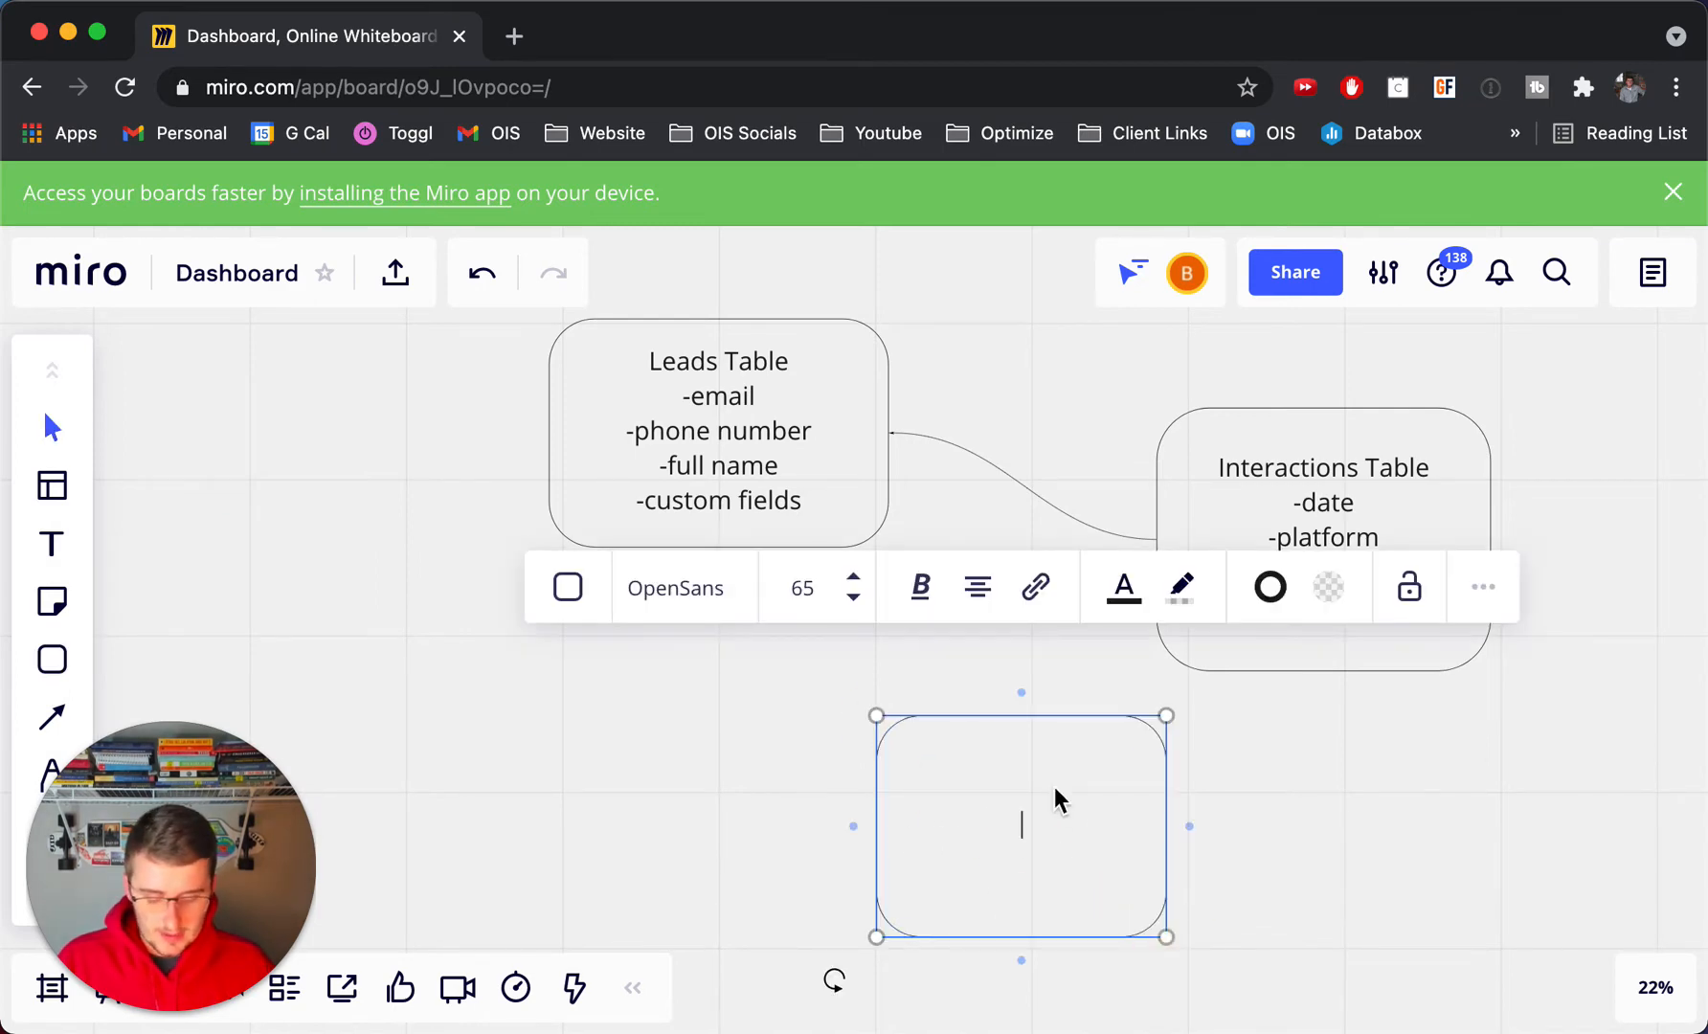
# Step: Fill a new rounded box with 'Sales Team', -full name and -email
pyautogui.write('Sales')
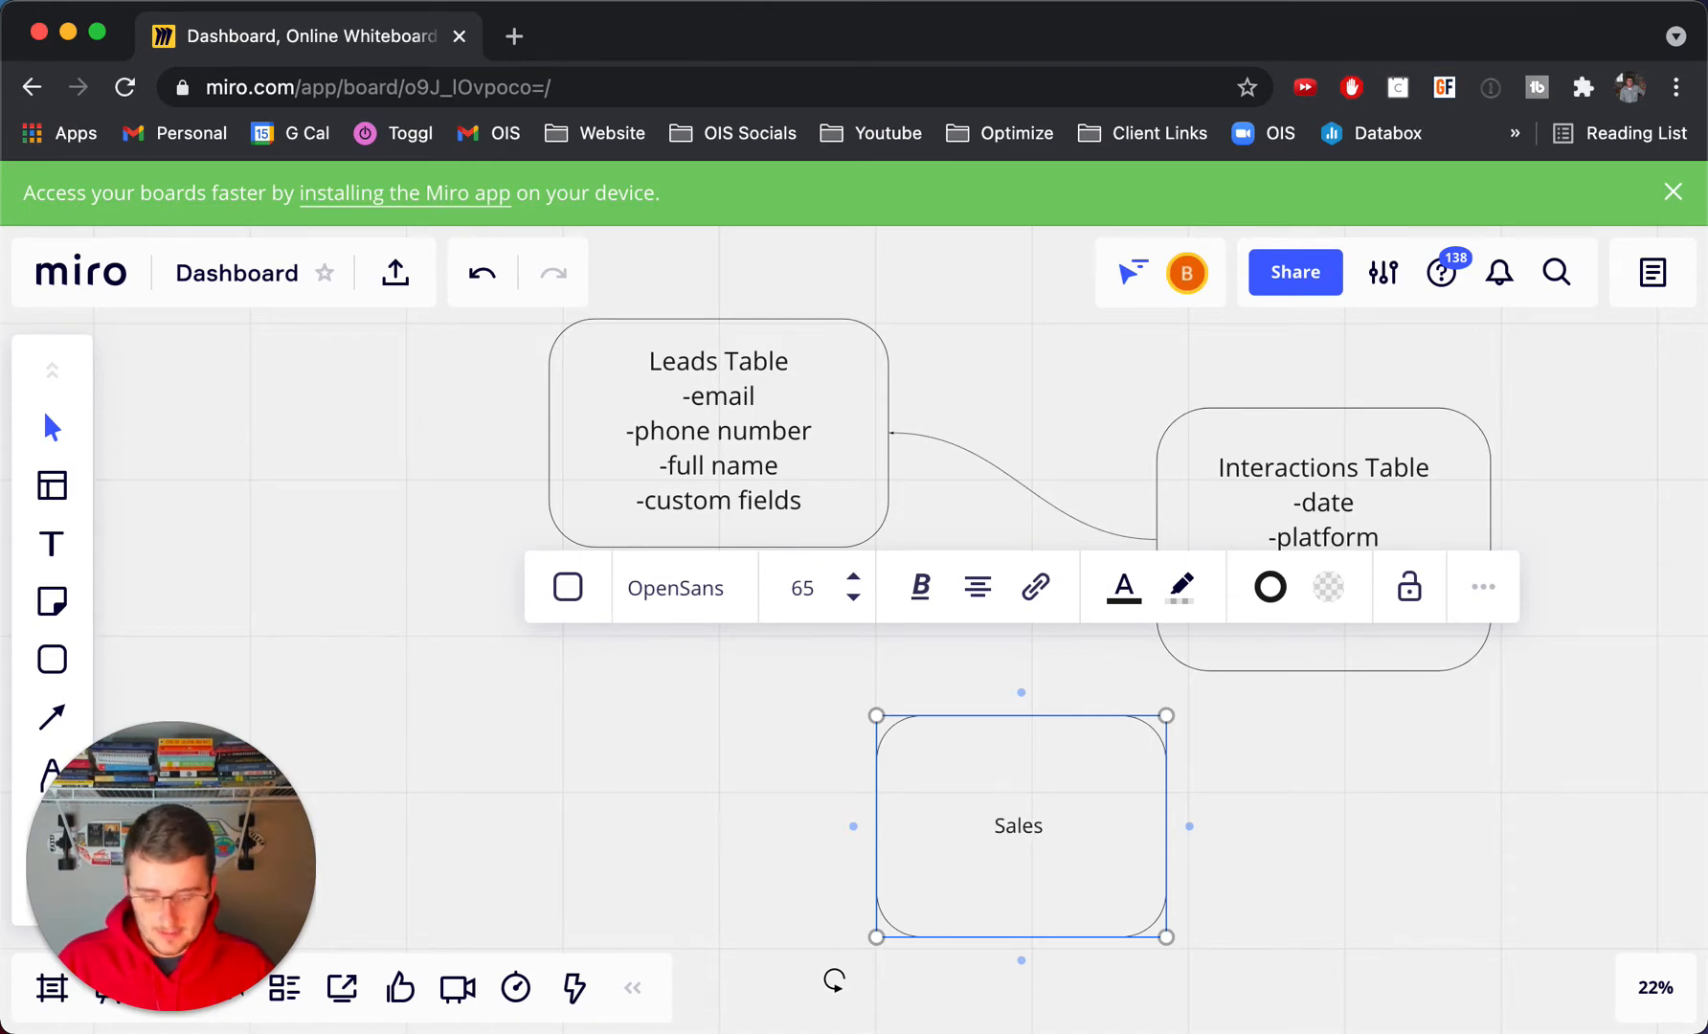
pyautogui.write('Team')
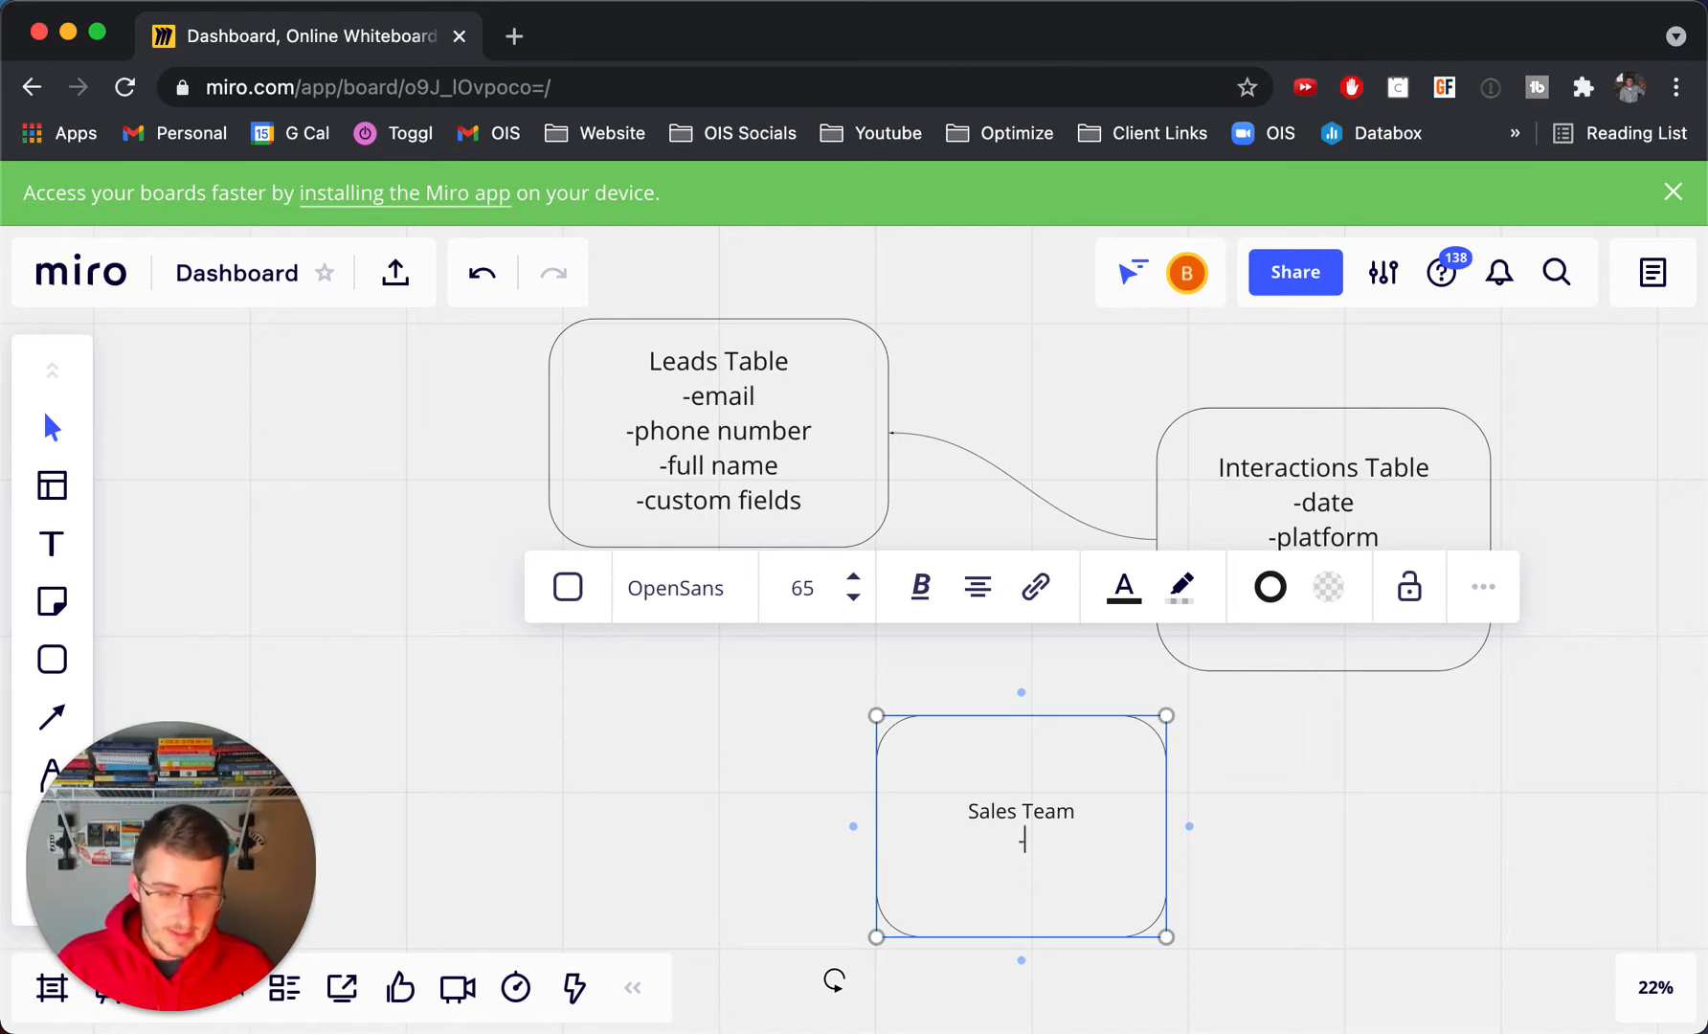
pyautogui.write('-full name')
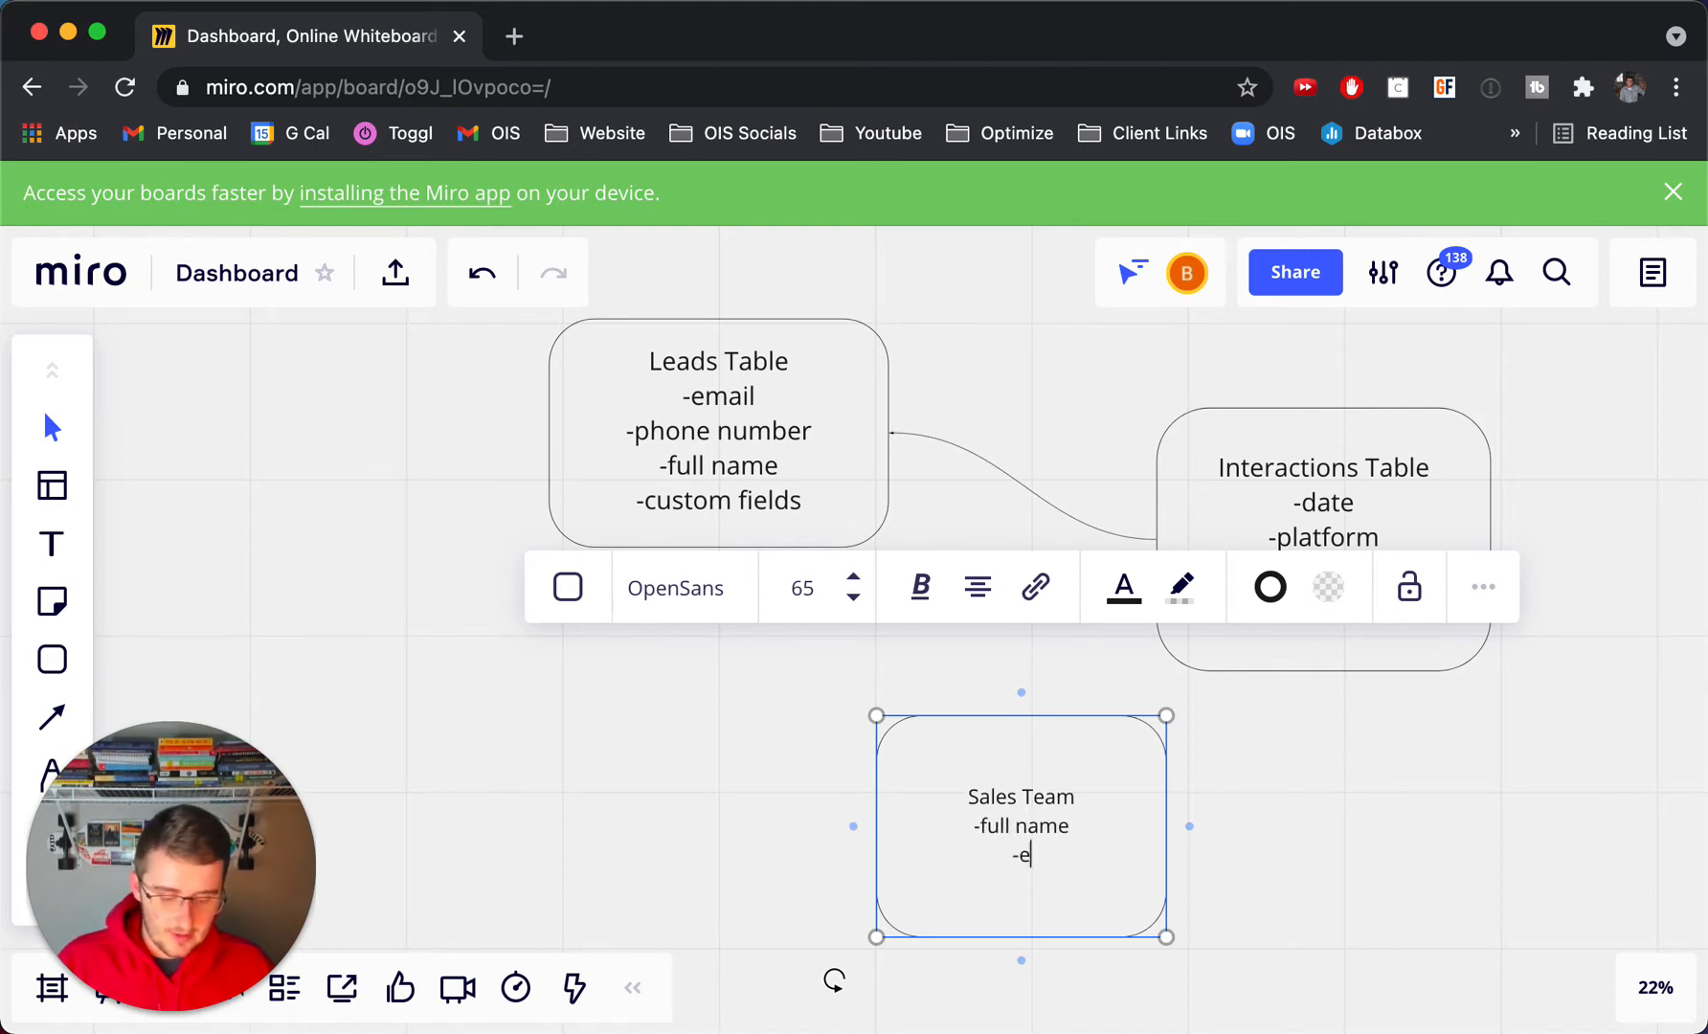
pyautogui.write('mail')
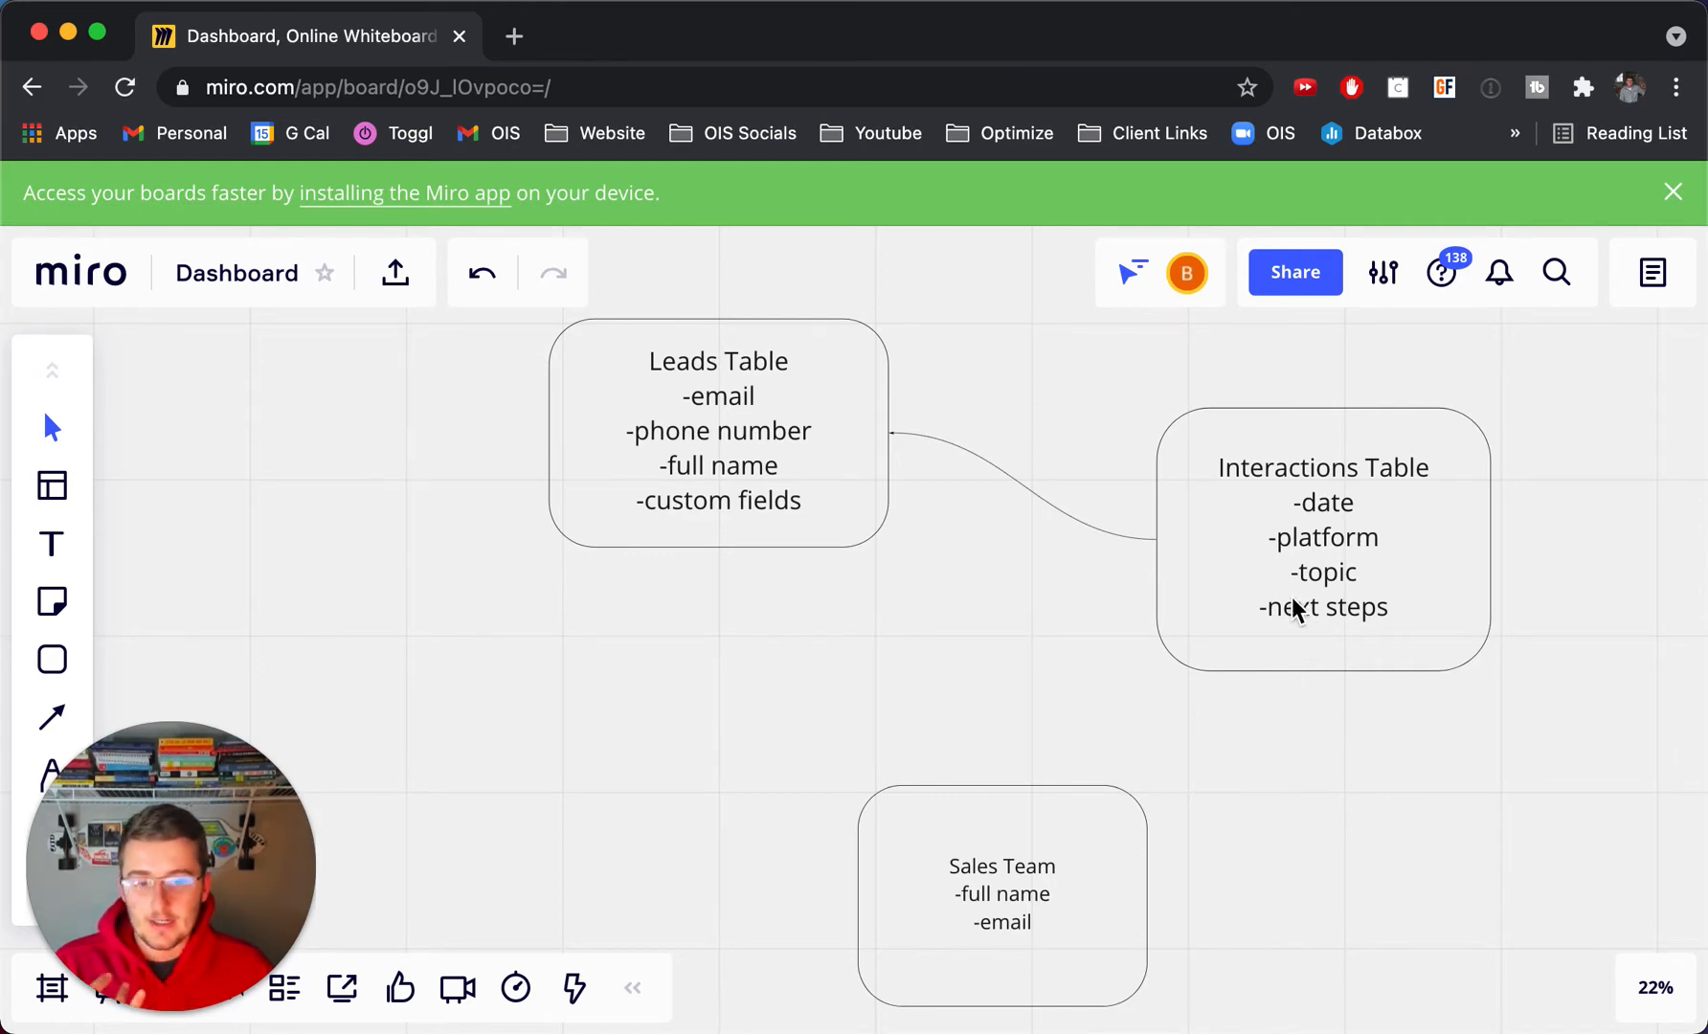
# Step: Link the Interactions Table box to the Sales Team box with a connector
pyautogui.click(1323, 538)
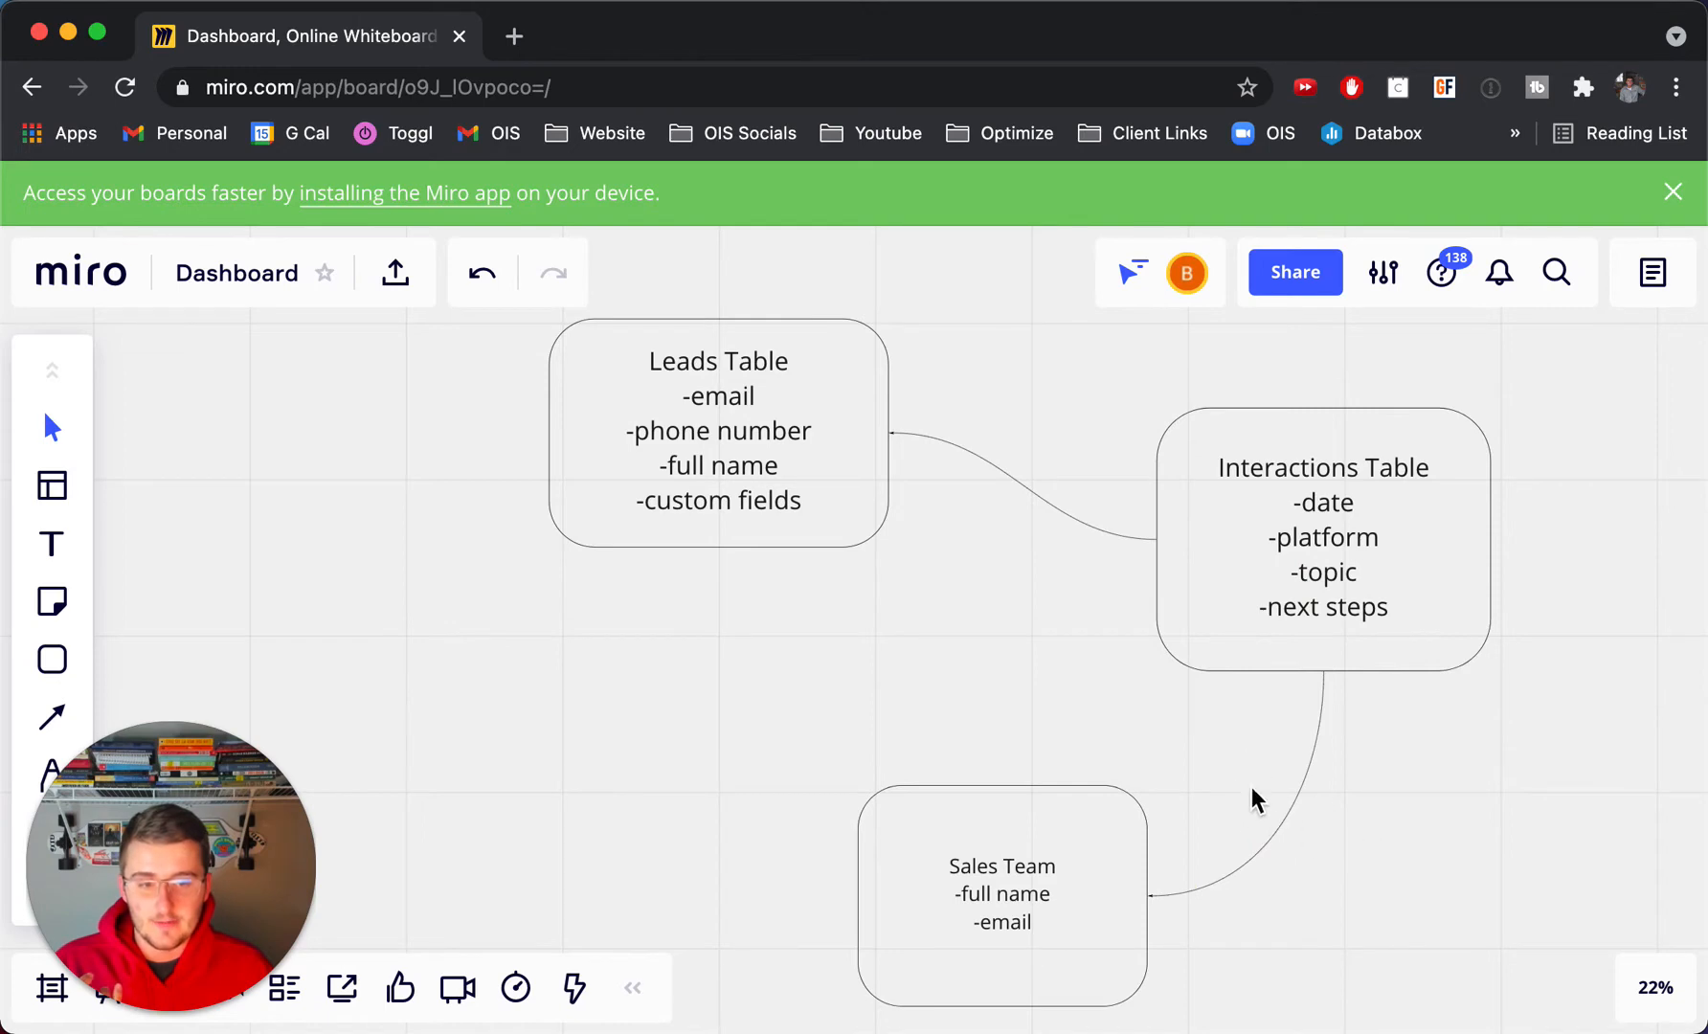
pyautogui.moveTo(1294, 888)
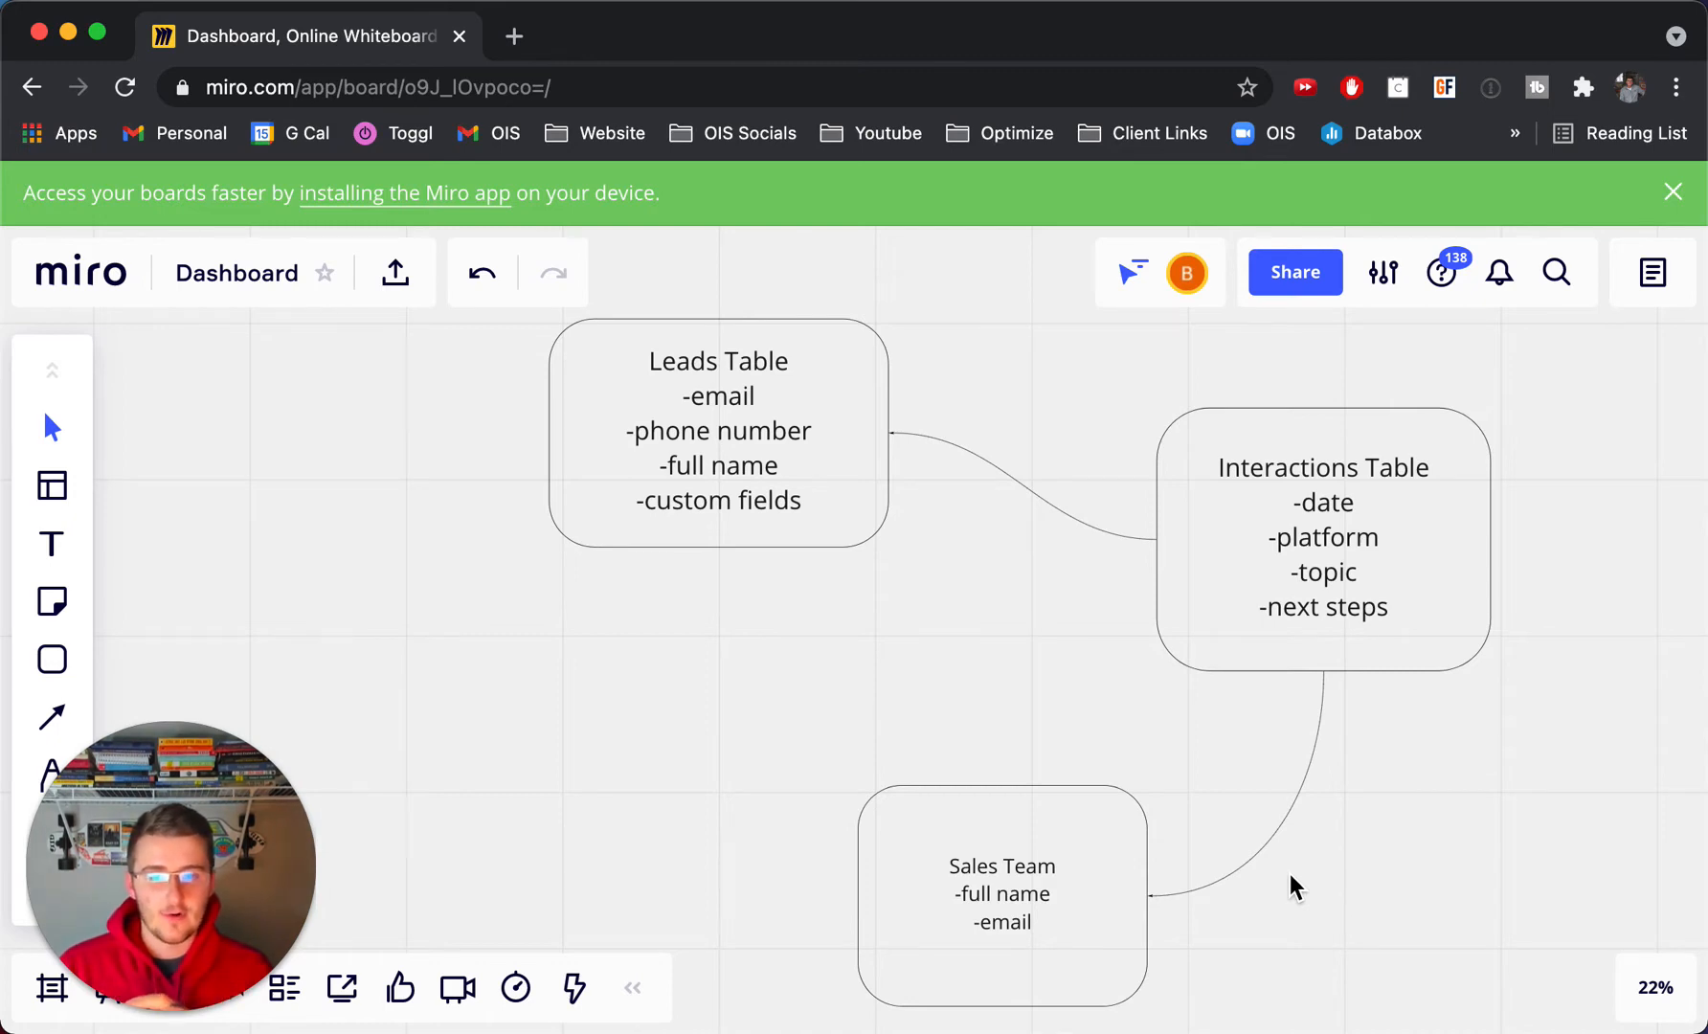
# Step: Add '-main contact' to Leads Table and connect it to the Sales Team box
pyautogui.click(718, 458)
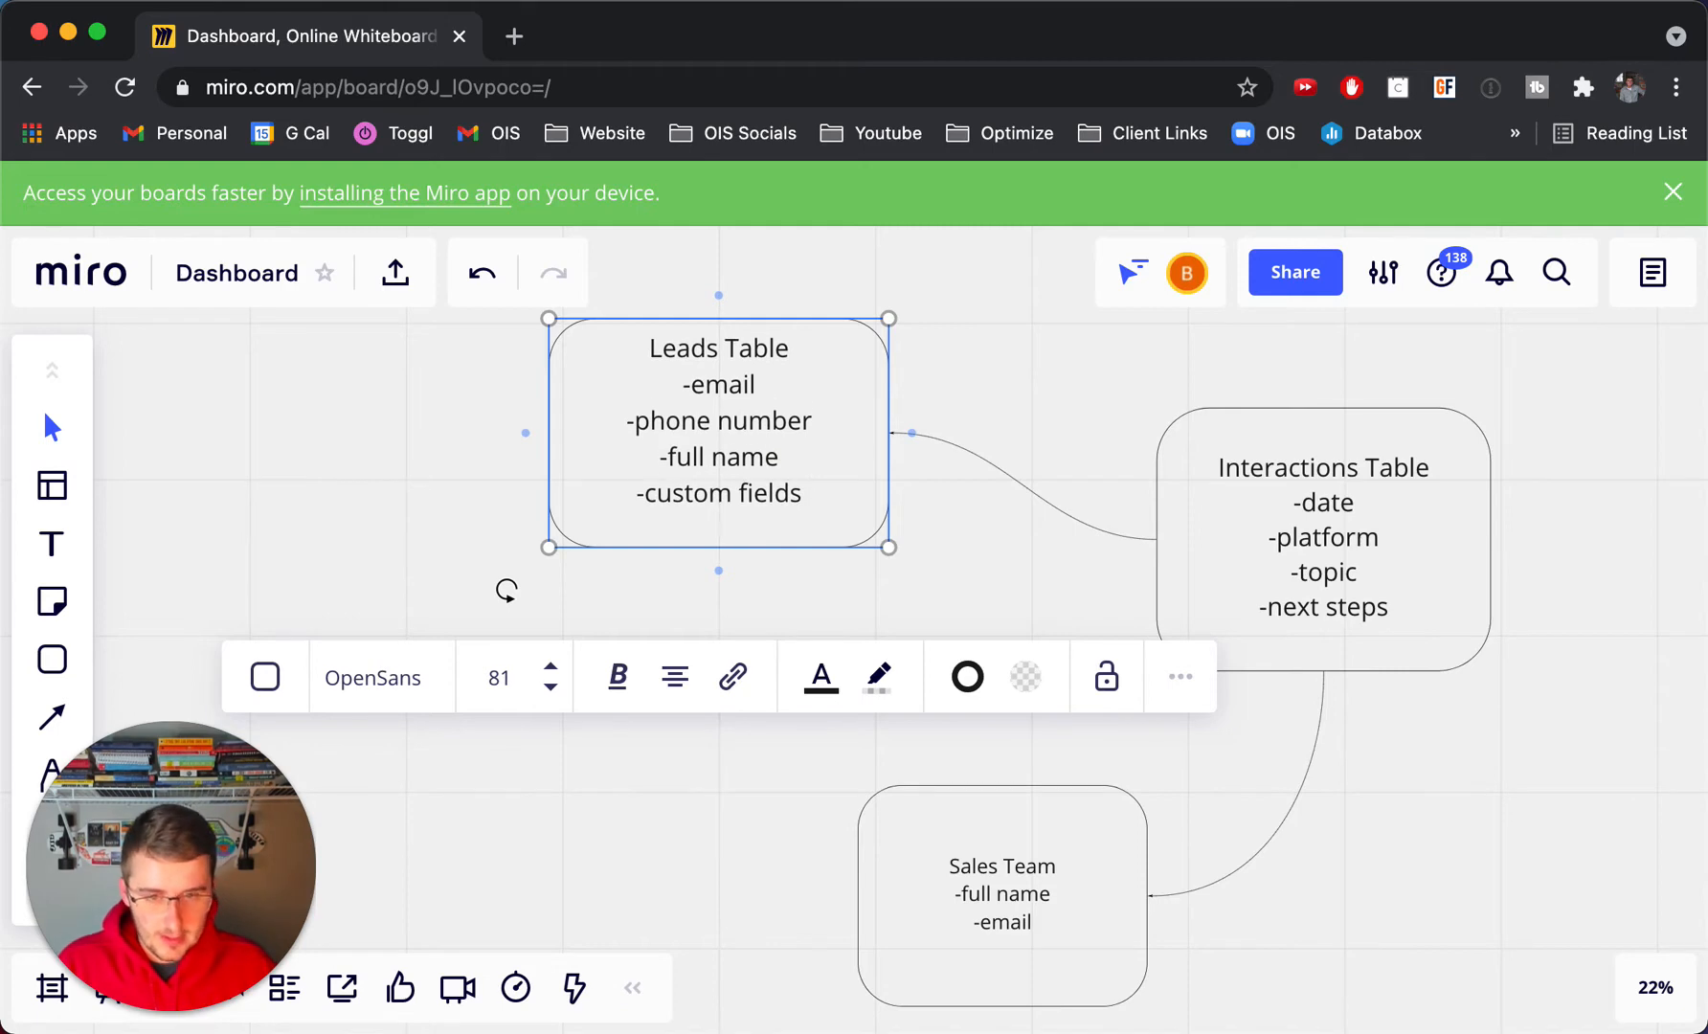
pyautogui.write('-main contact')
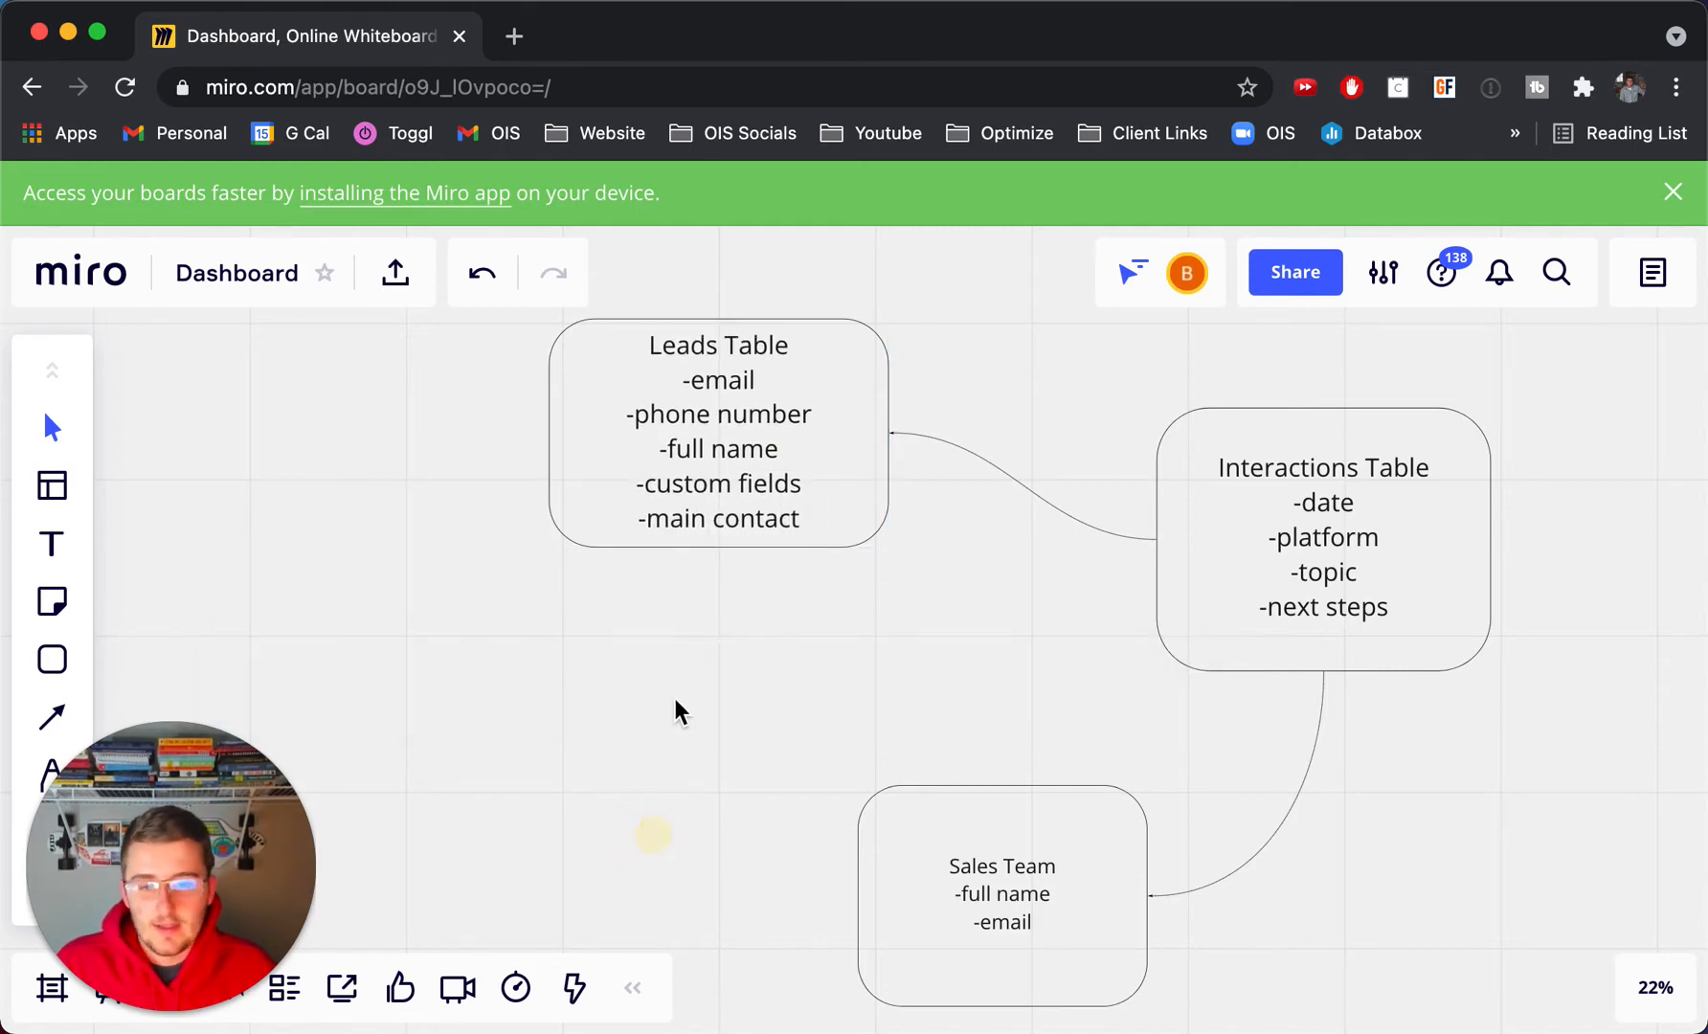
pyautogui.click(718, 430)
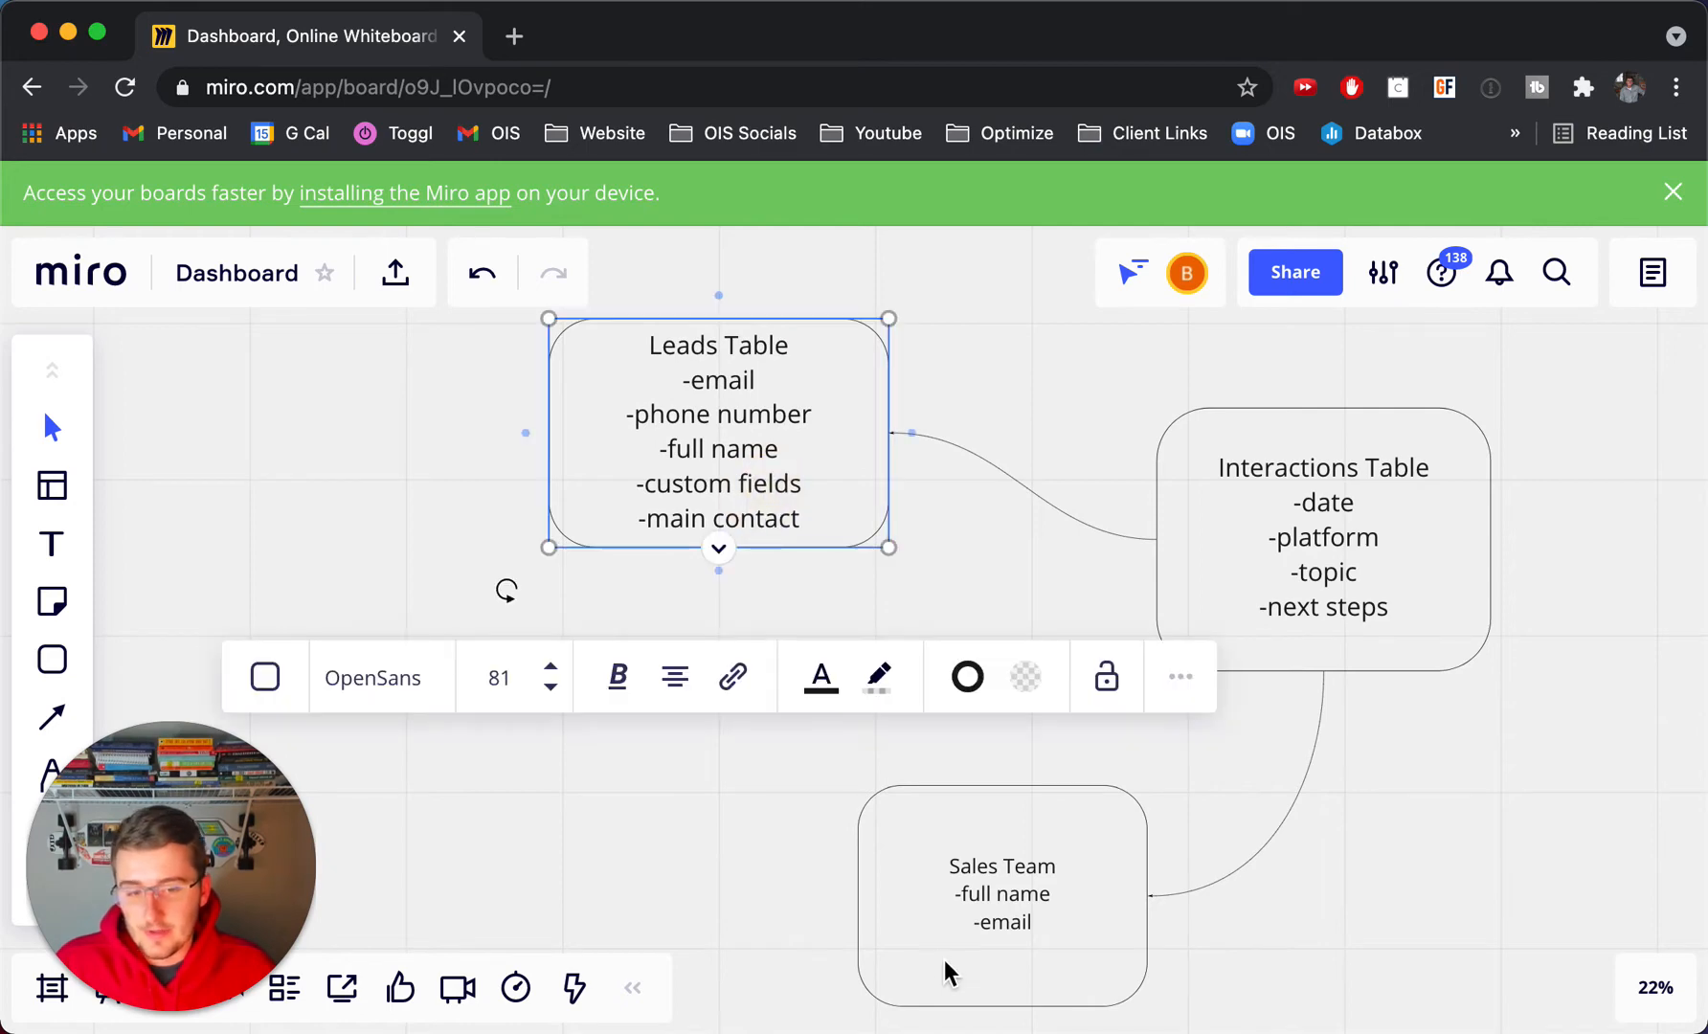
pyautogui.moveTo(973, 843)
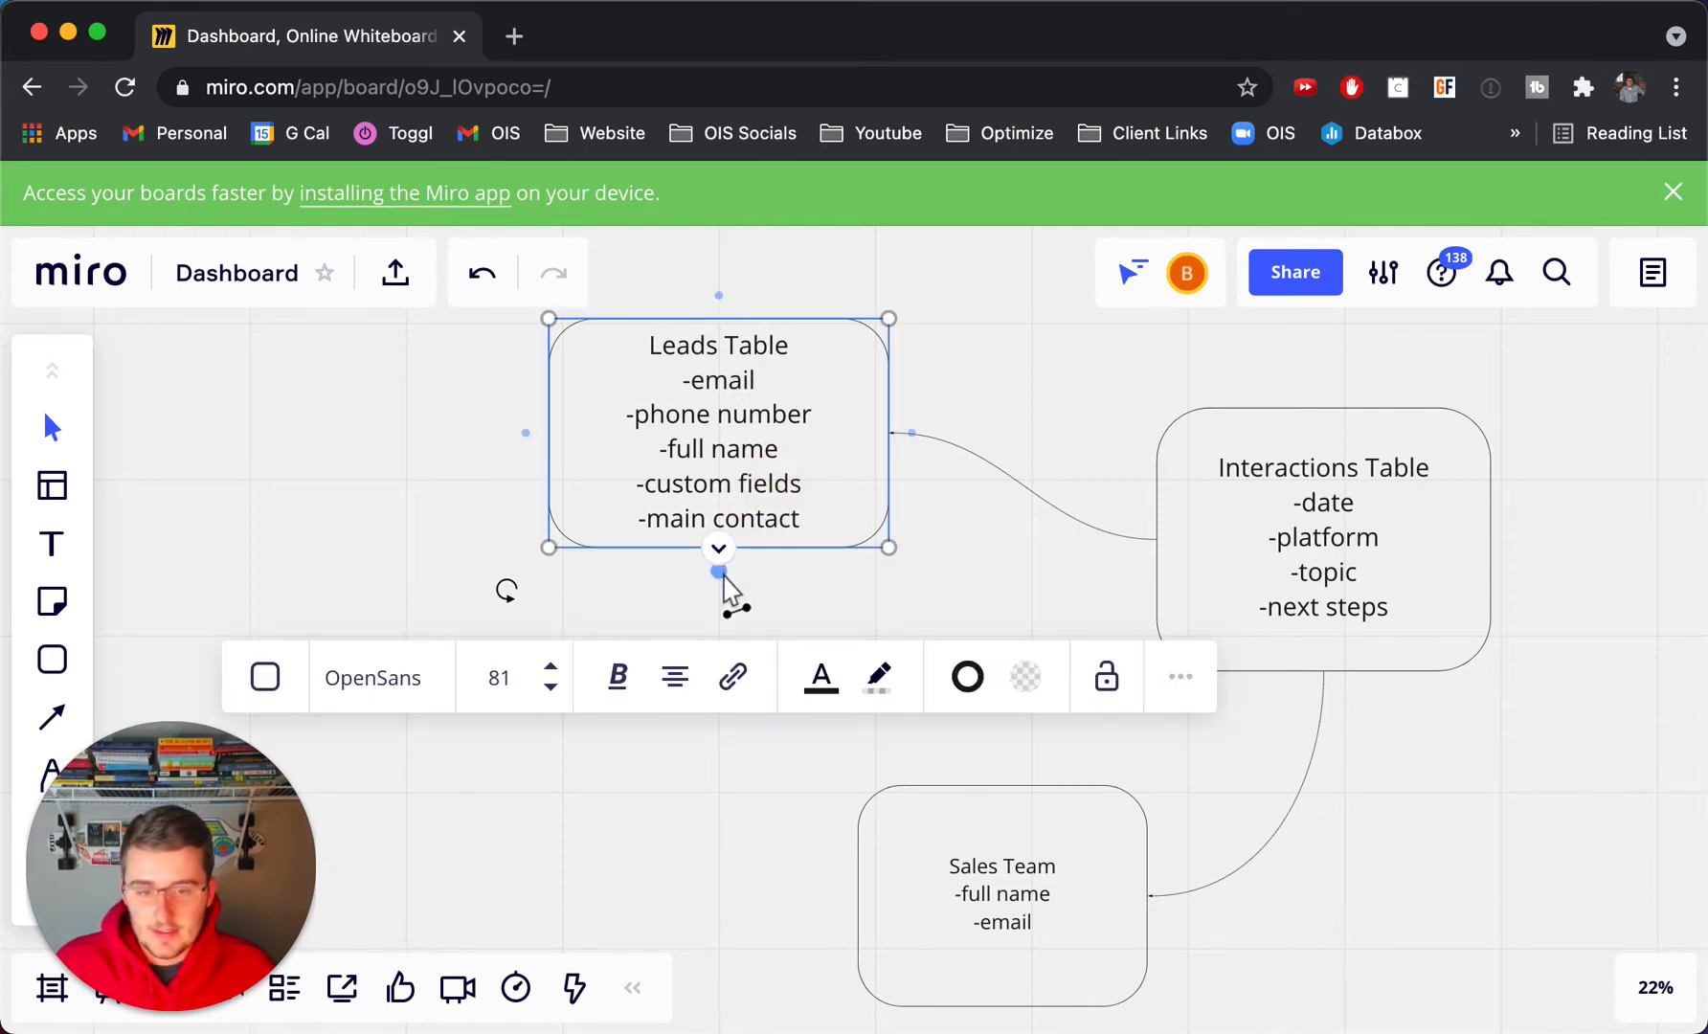
pyautogui.moveTo(718, 573); pyautogui.dragTo(850, 883)
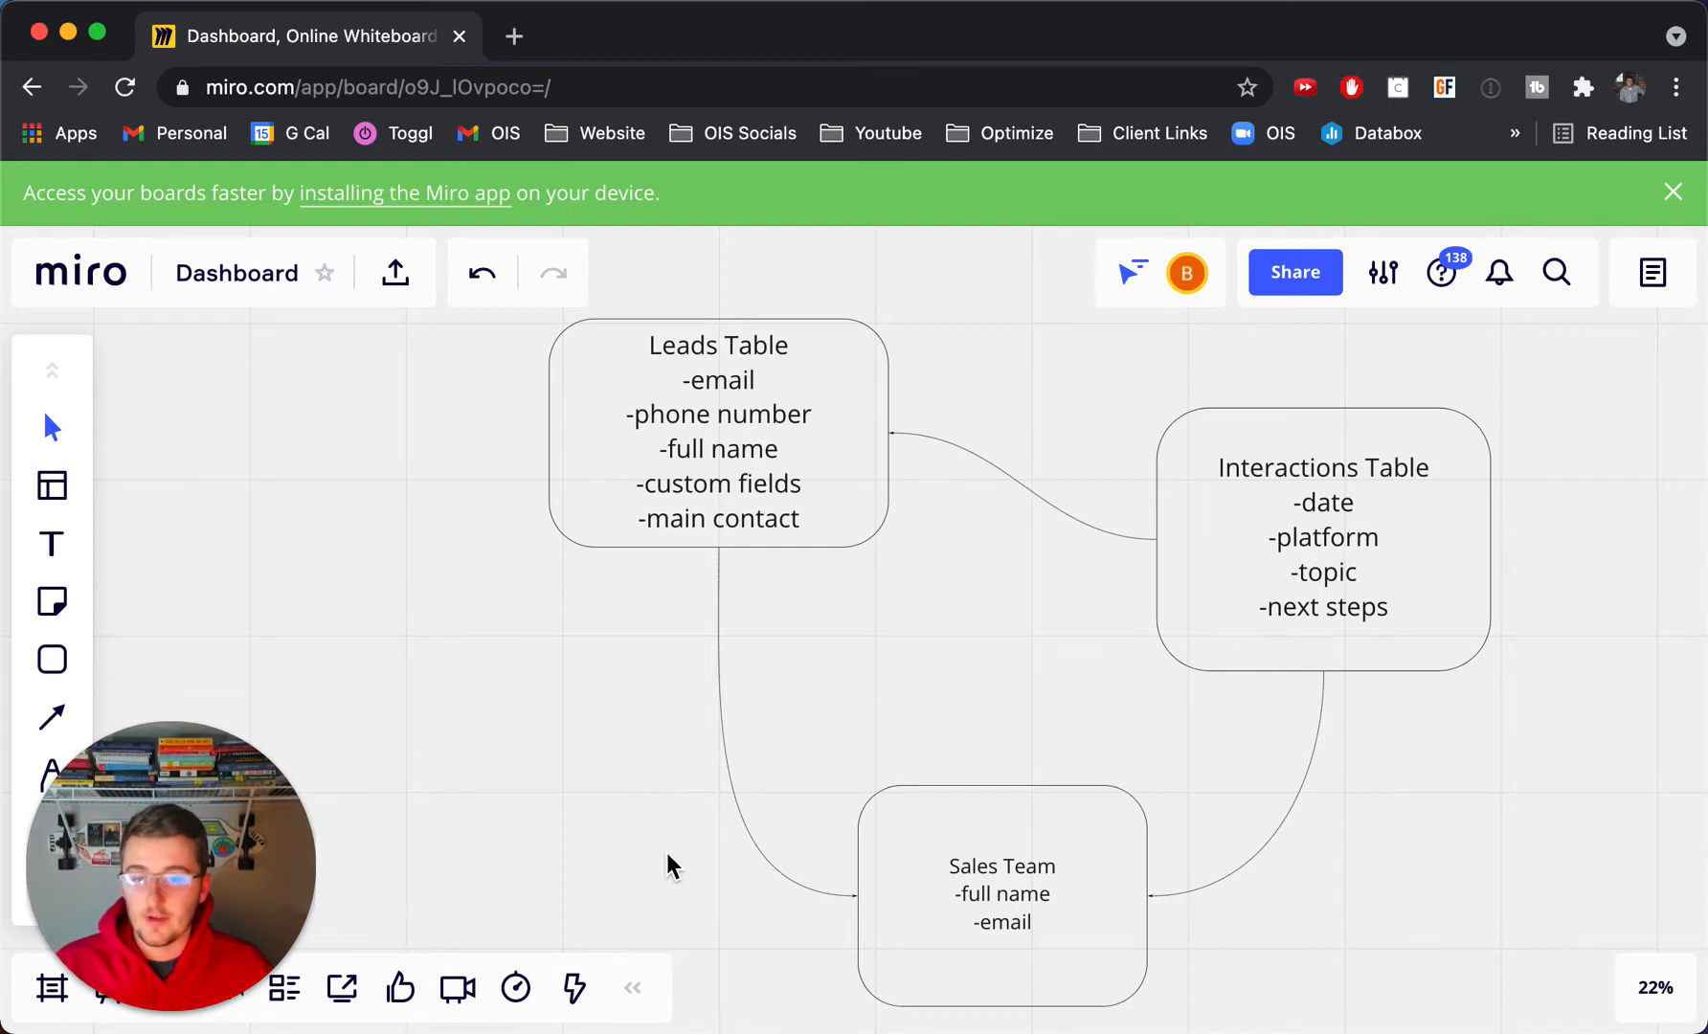
pyautogui.moveTo(607, 697)
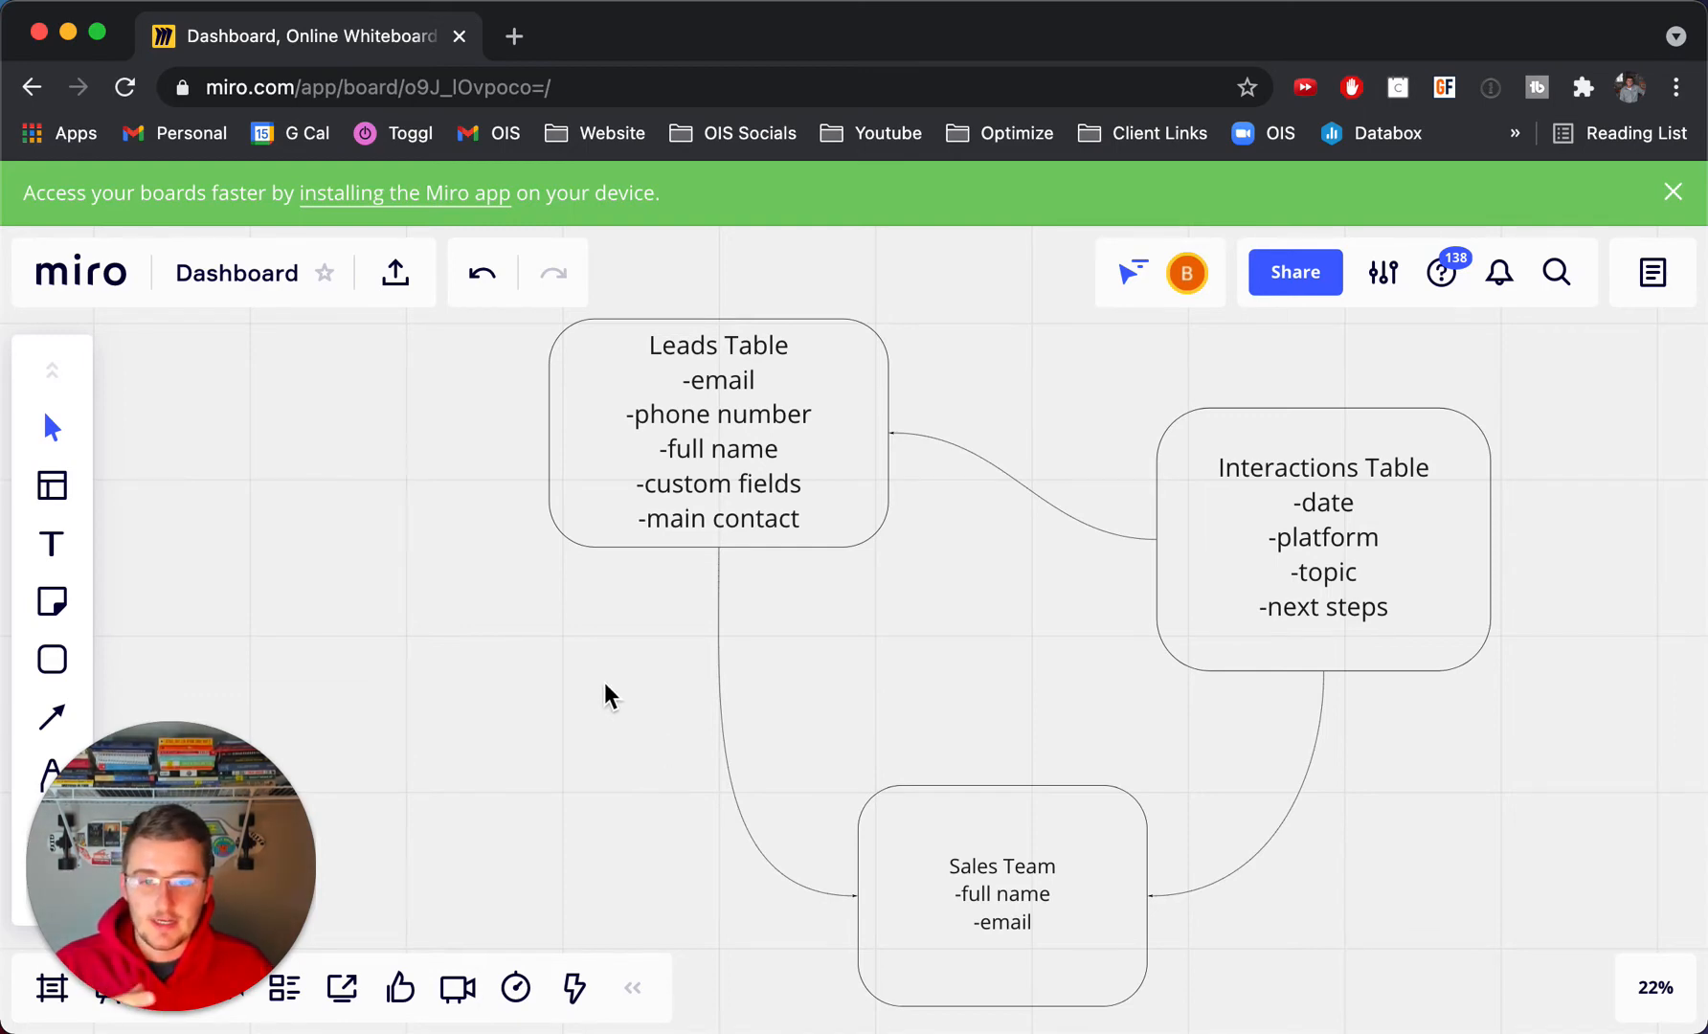
pyautogui.moveTo(931, 862)
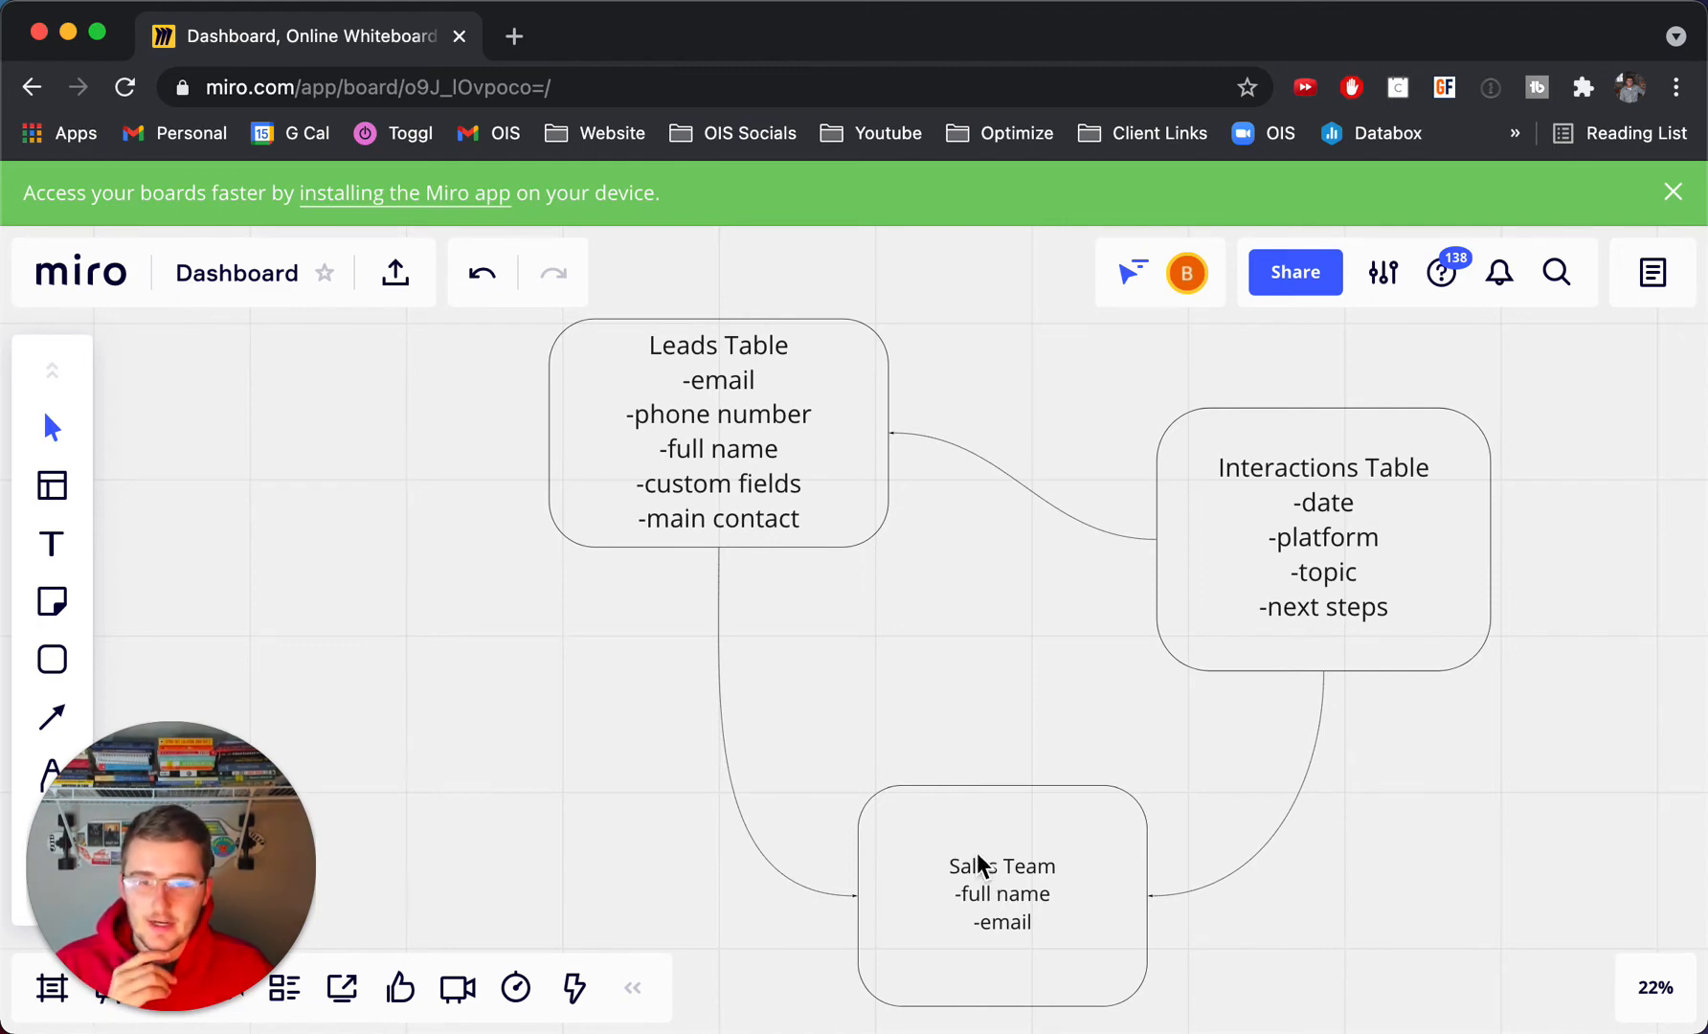
pyautogui.moveTo(800, 550)
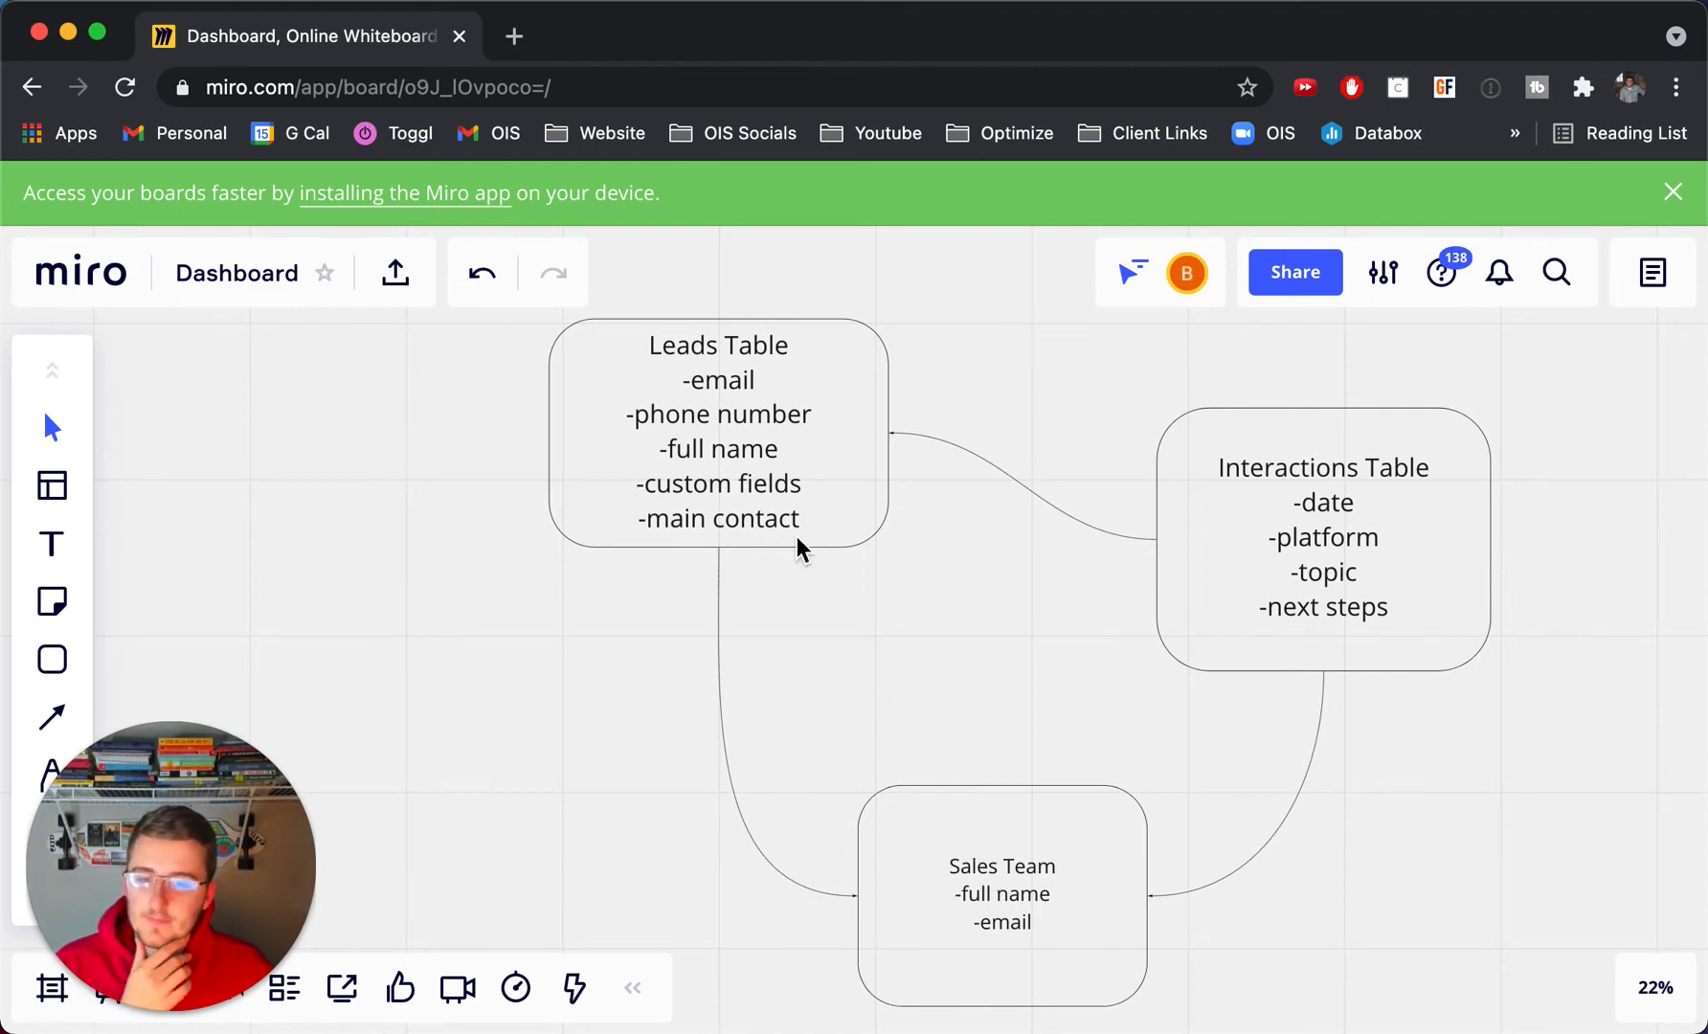
pyautogui.moveTo(458, 563)
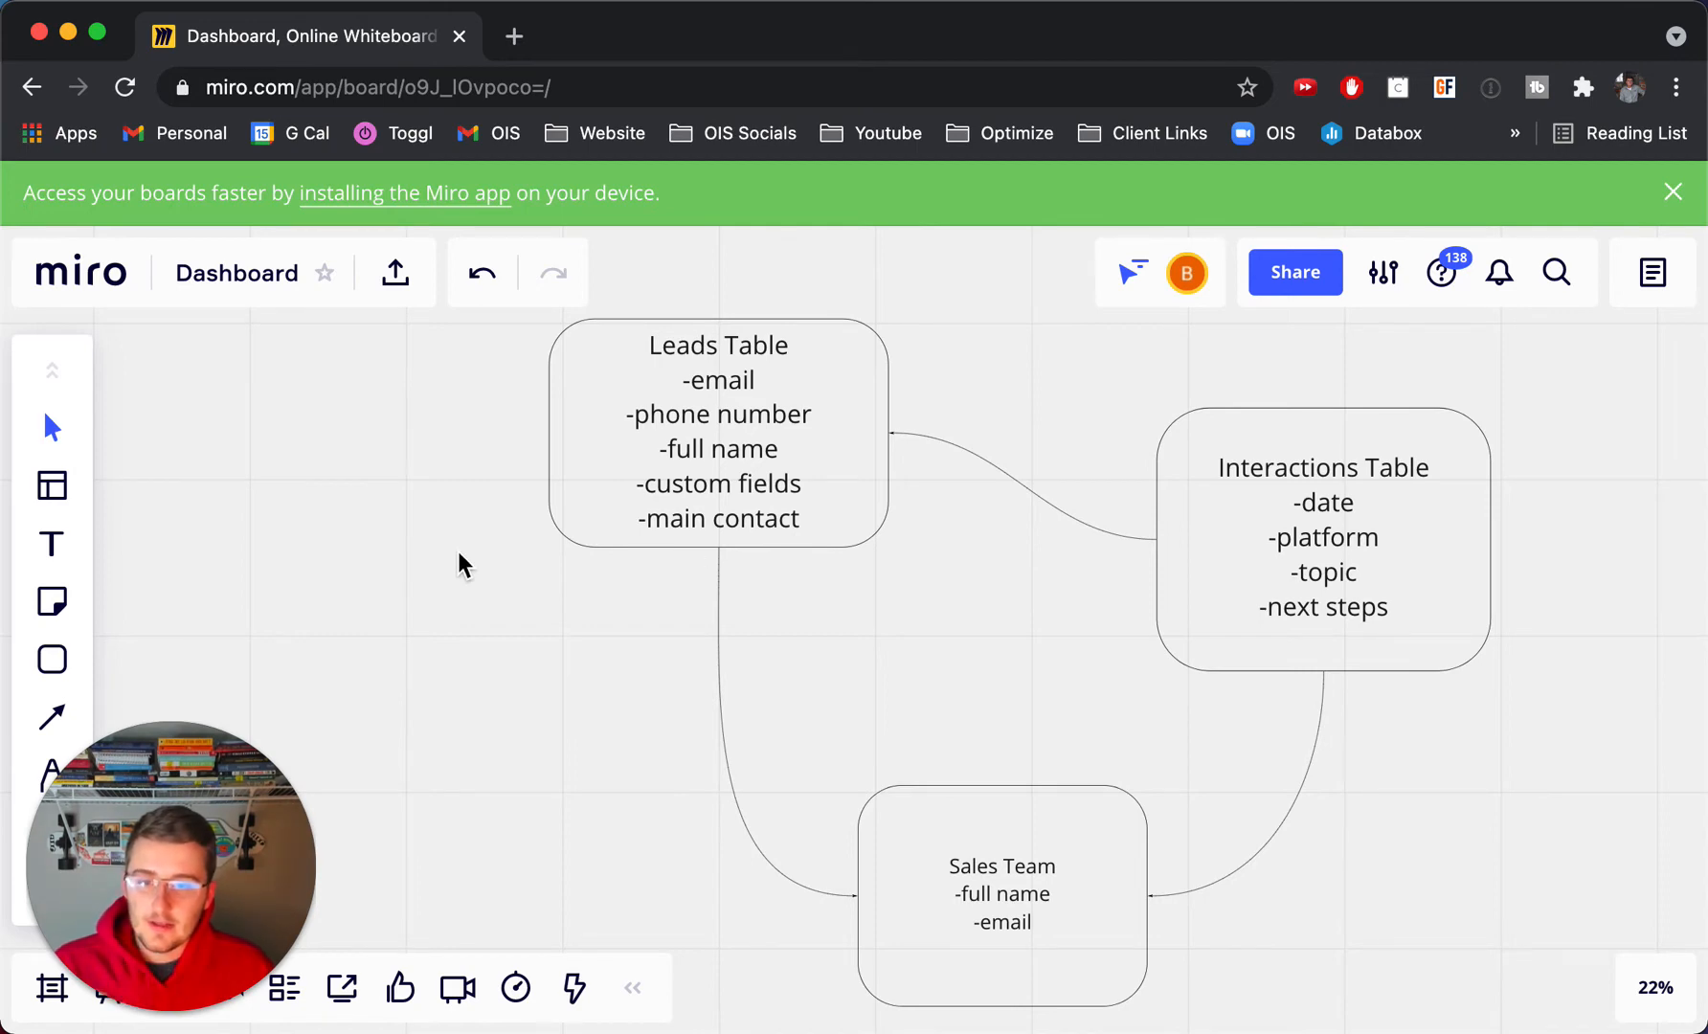
pyautogui.moveTo(1342, 519)
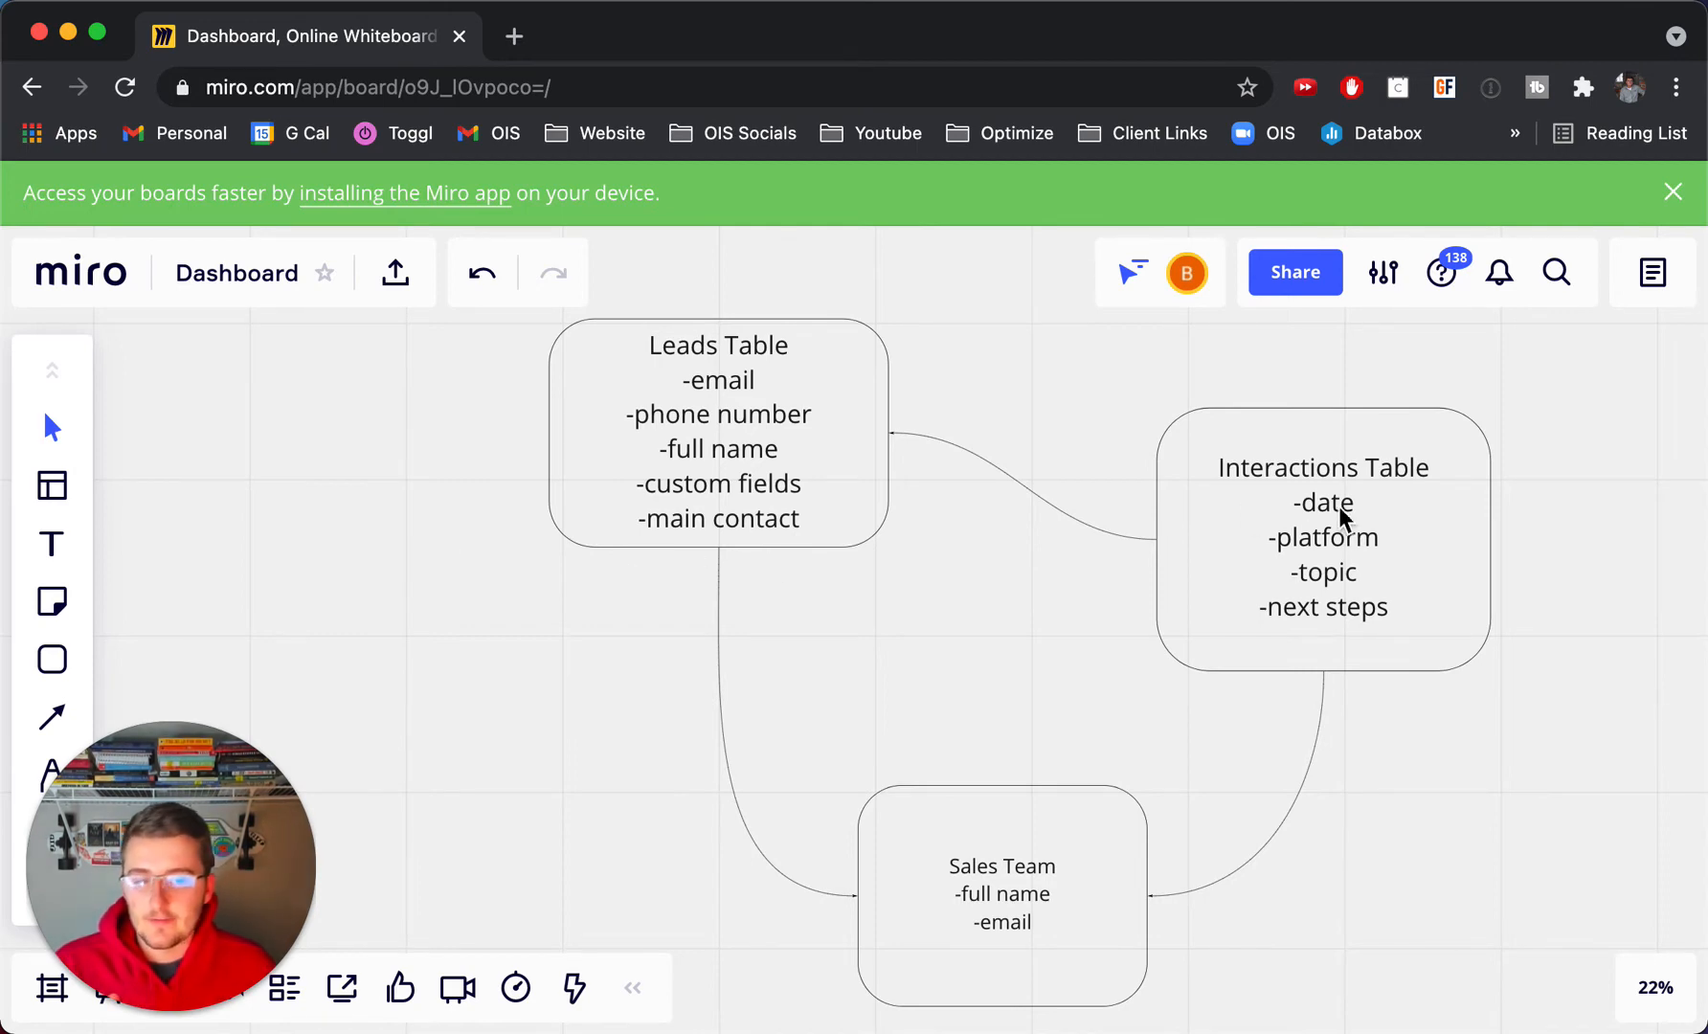
pyautogui.moveTo(1373, 637)
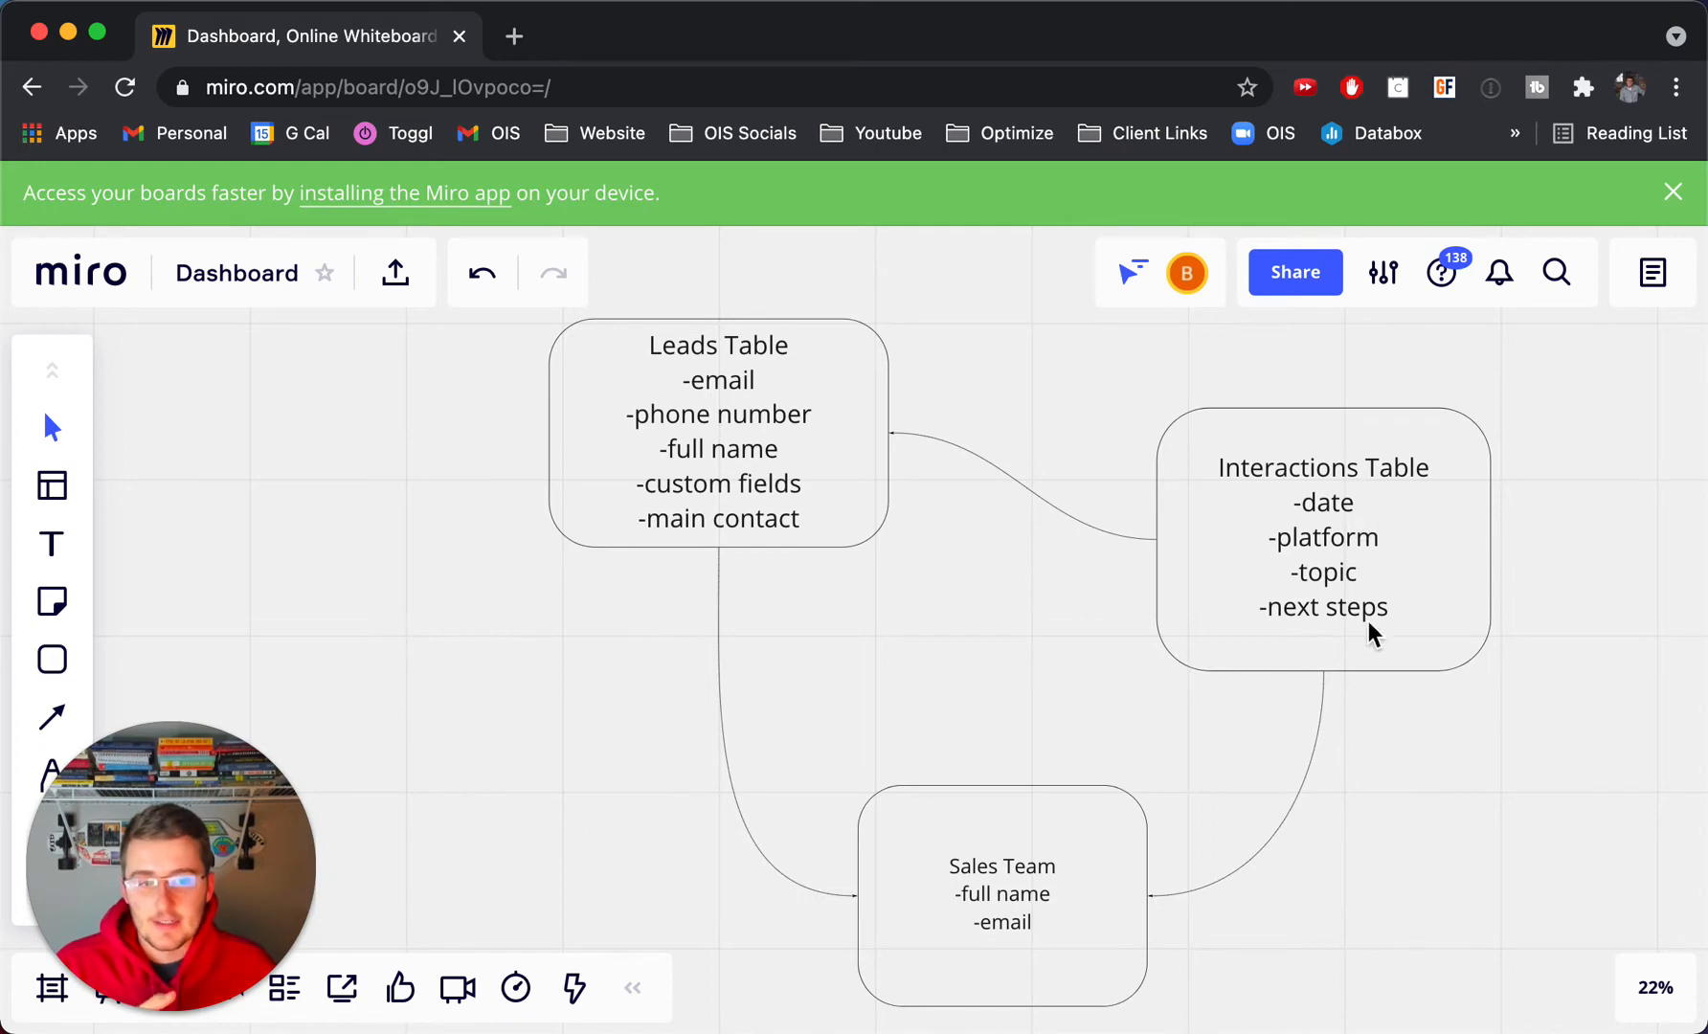
pyautogui.moveTo(1329, 530)
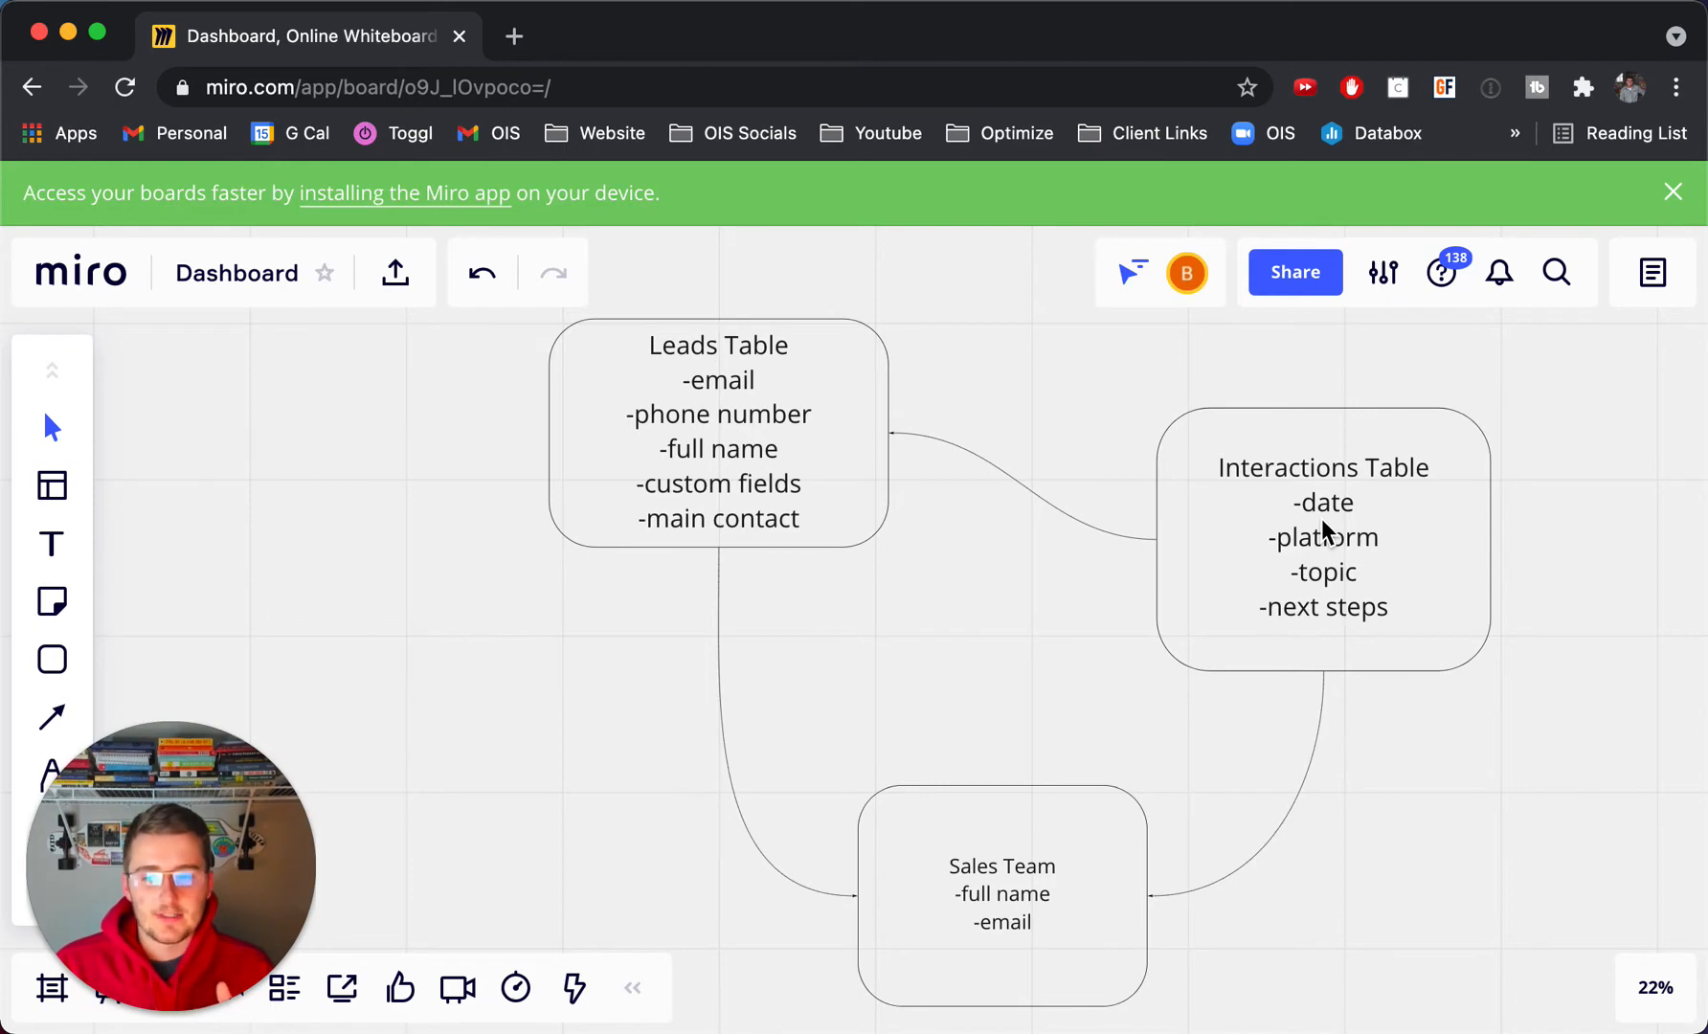
pyautogui.moveTo(274, 628)
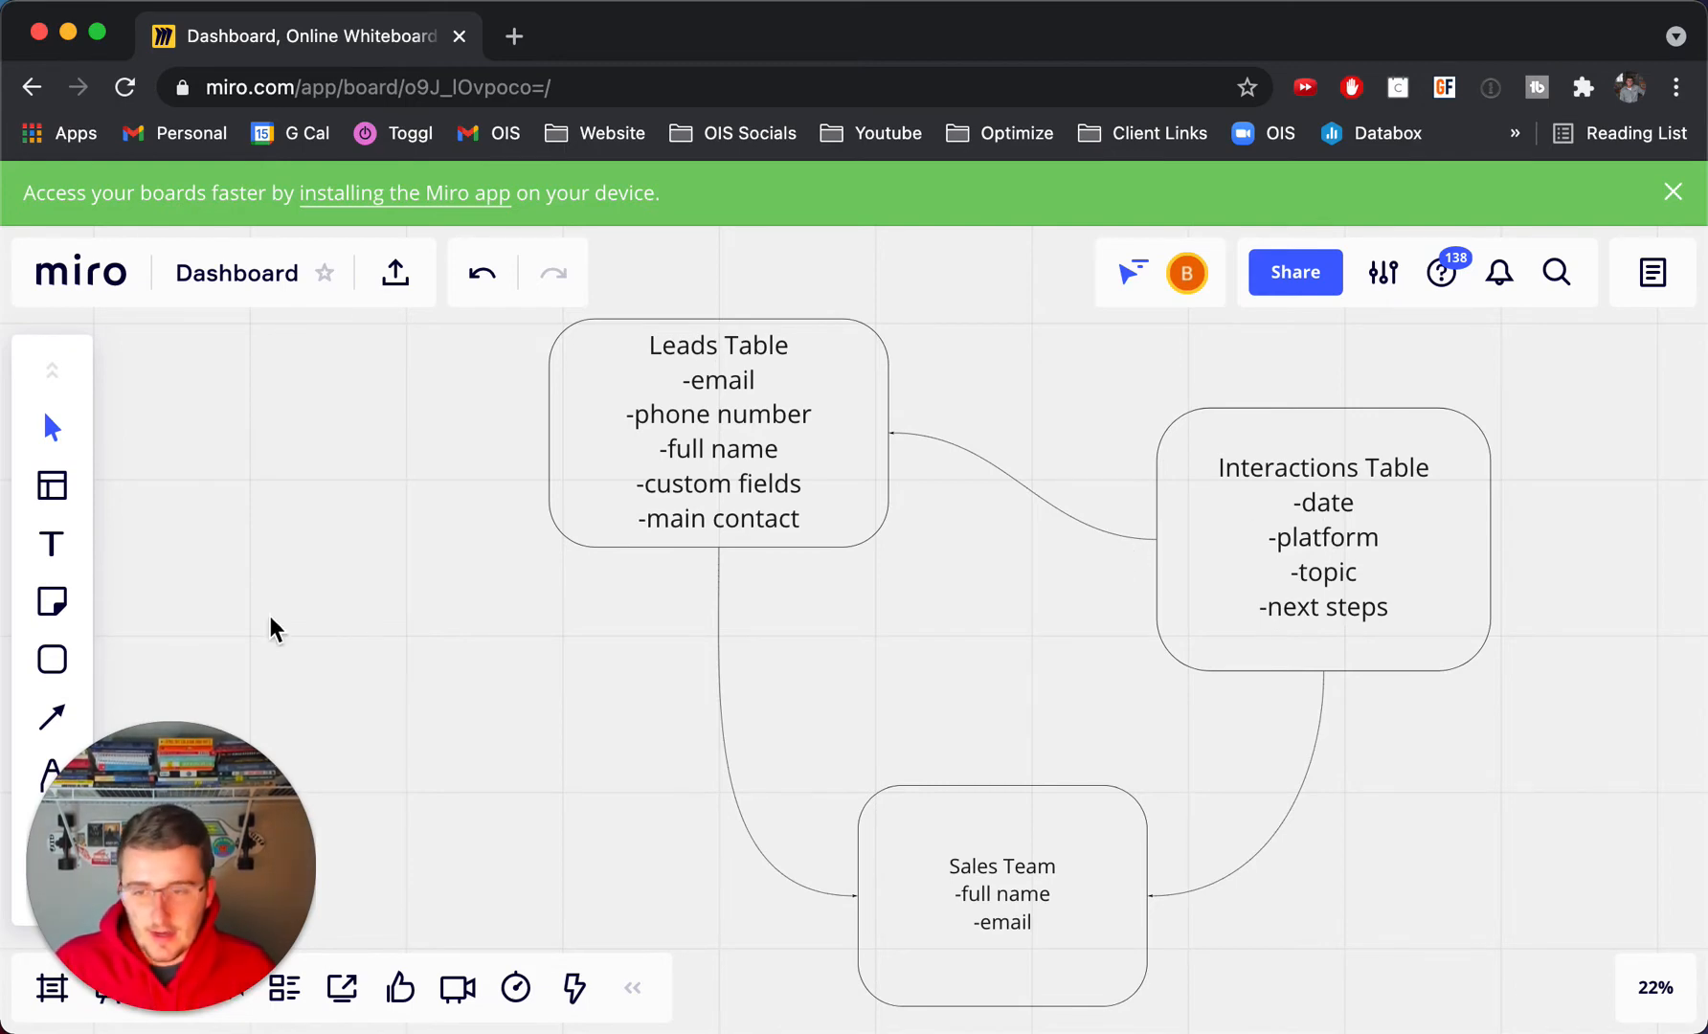
pyautogui.moveTo(49, 664)
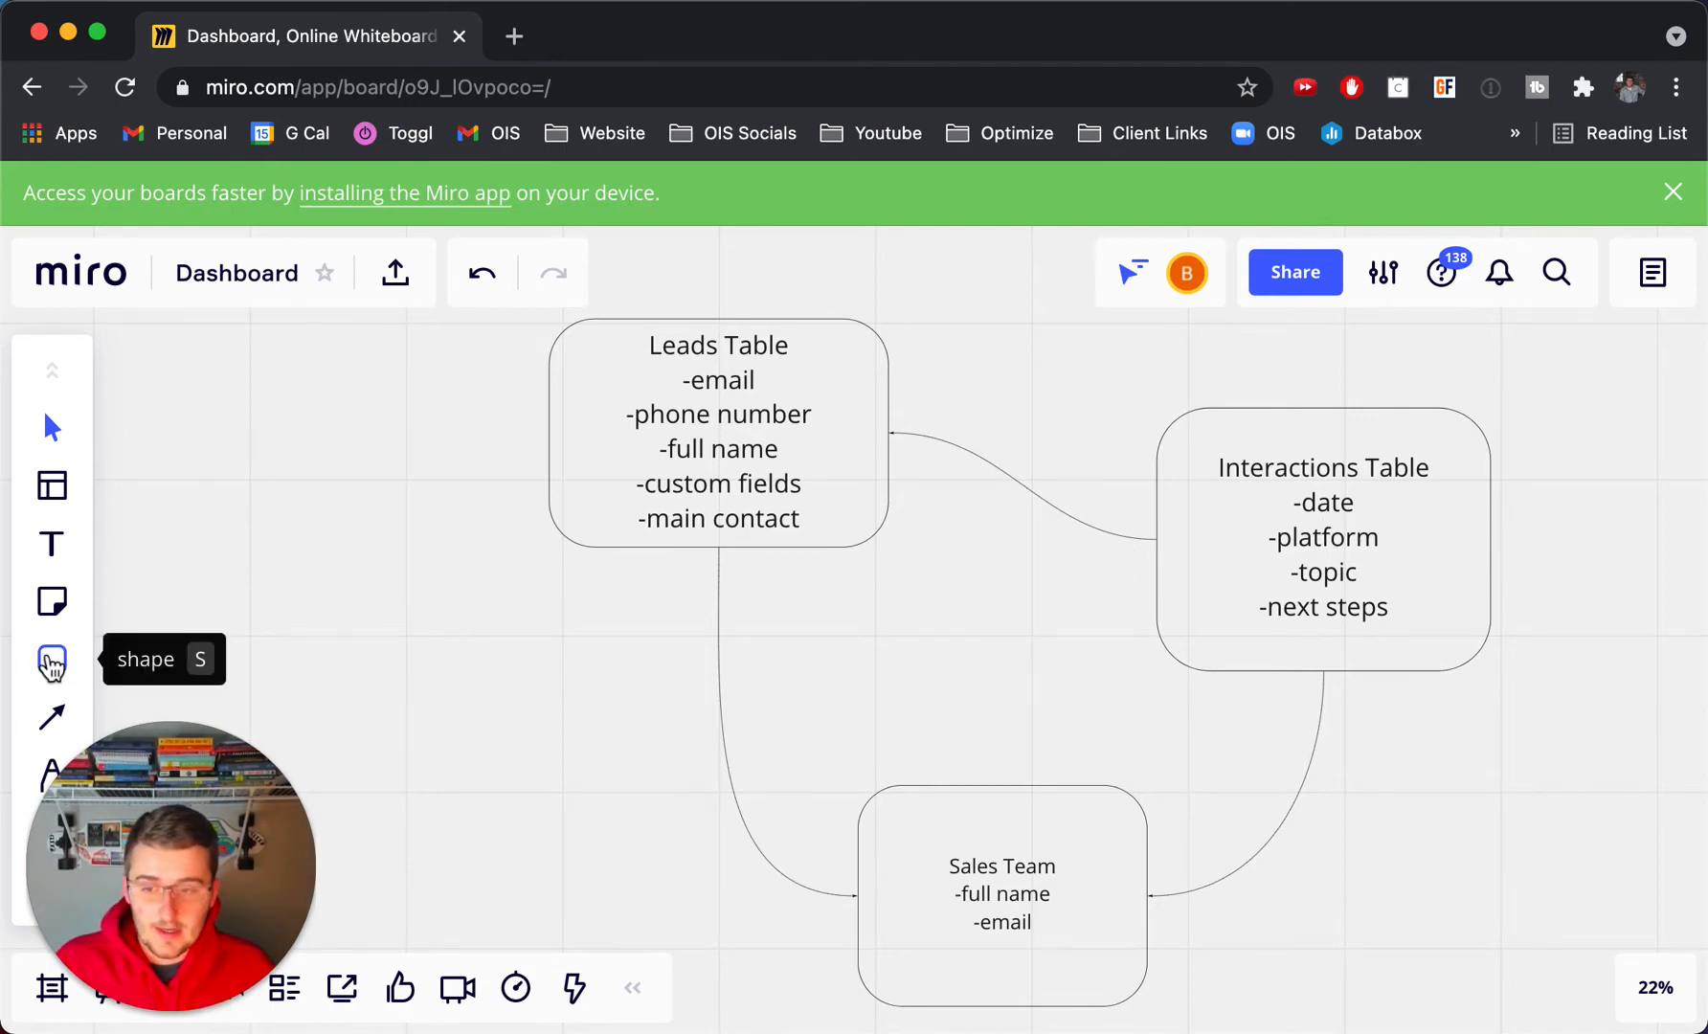
# Step: Add a rounded box titled 'Consultations Table' with the field -lead
pyautogui.click(52, 659)
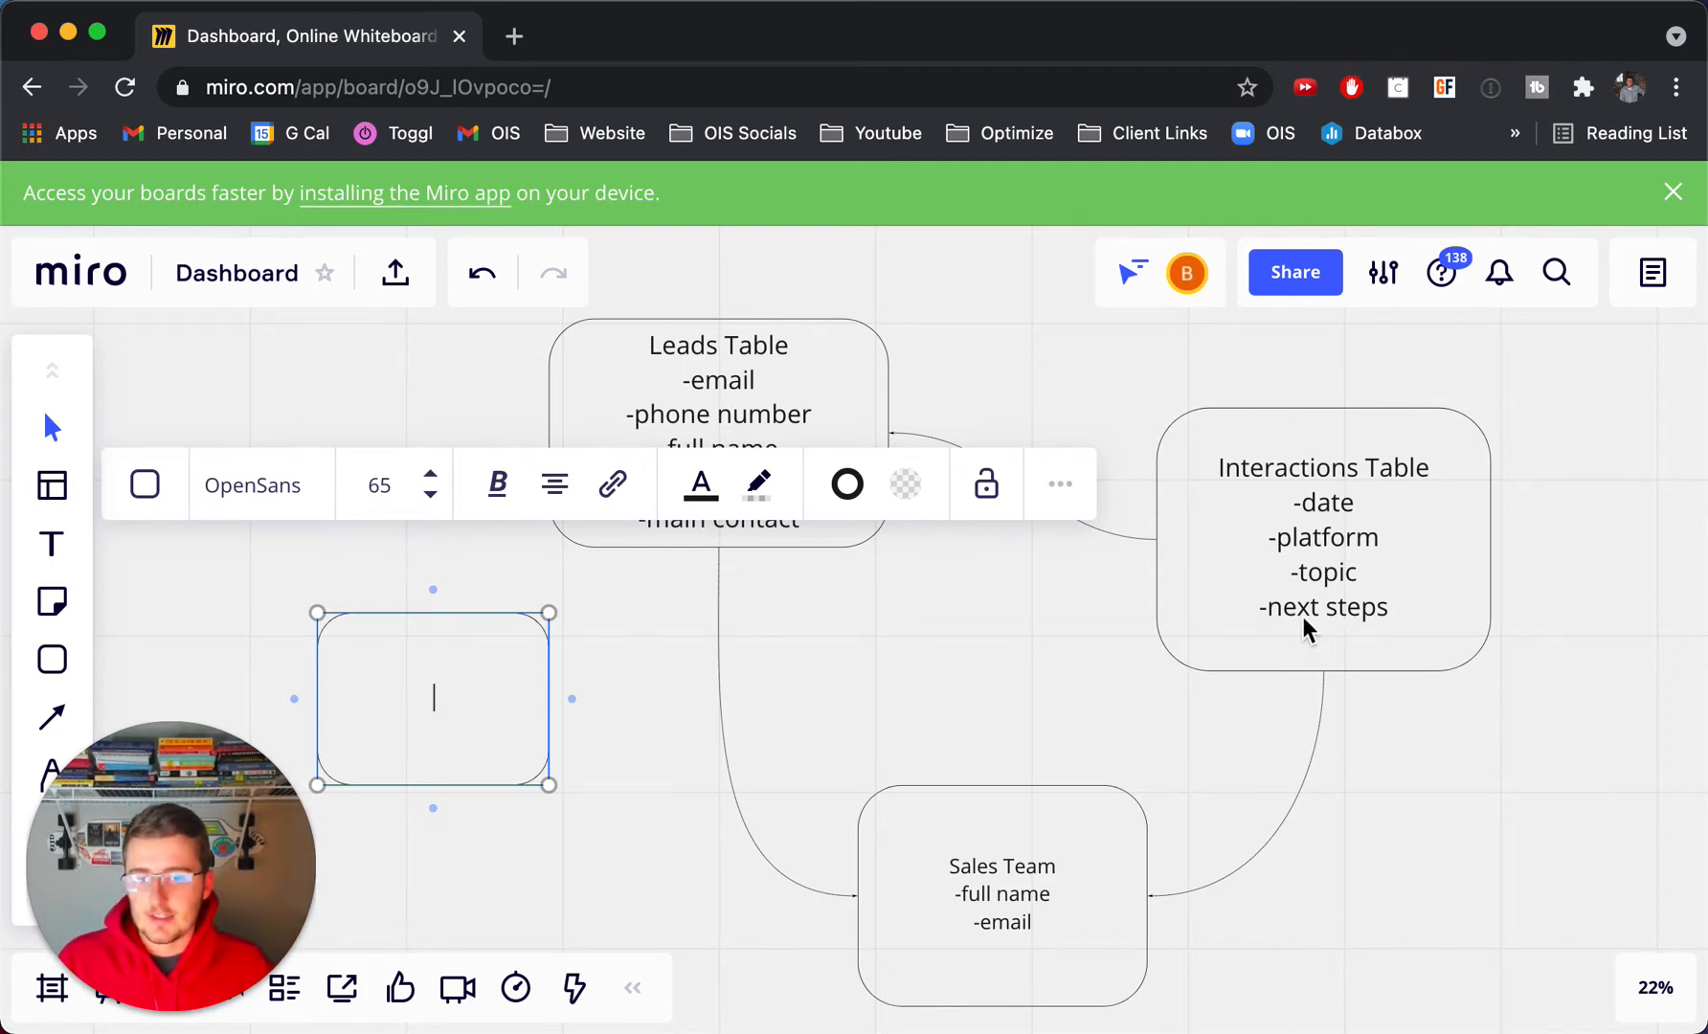
pyautogui.write('Consultat')
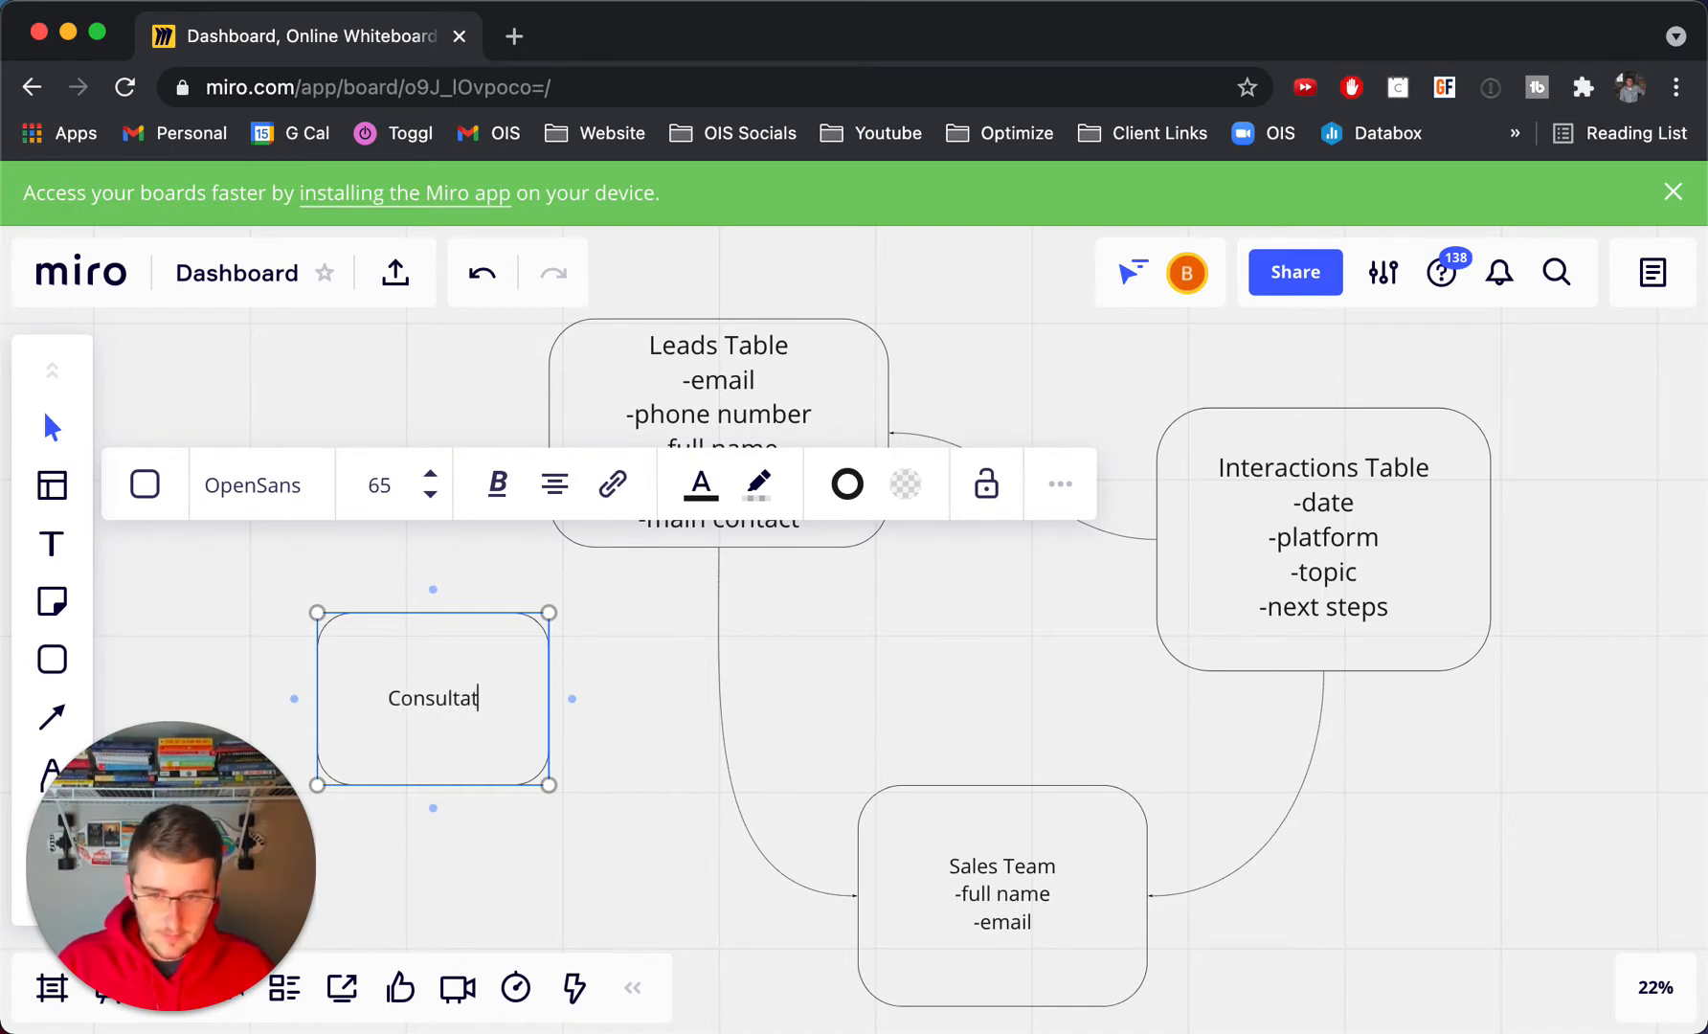
pyautogui.write('ions Table')
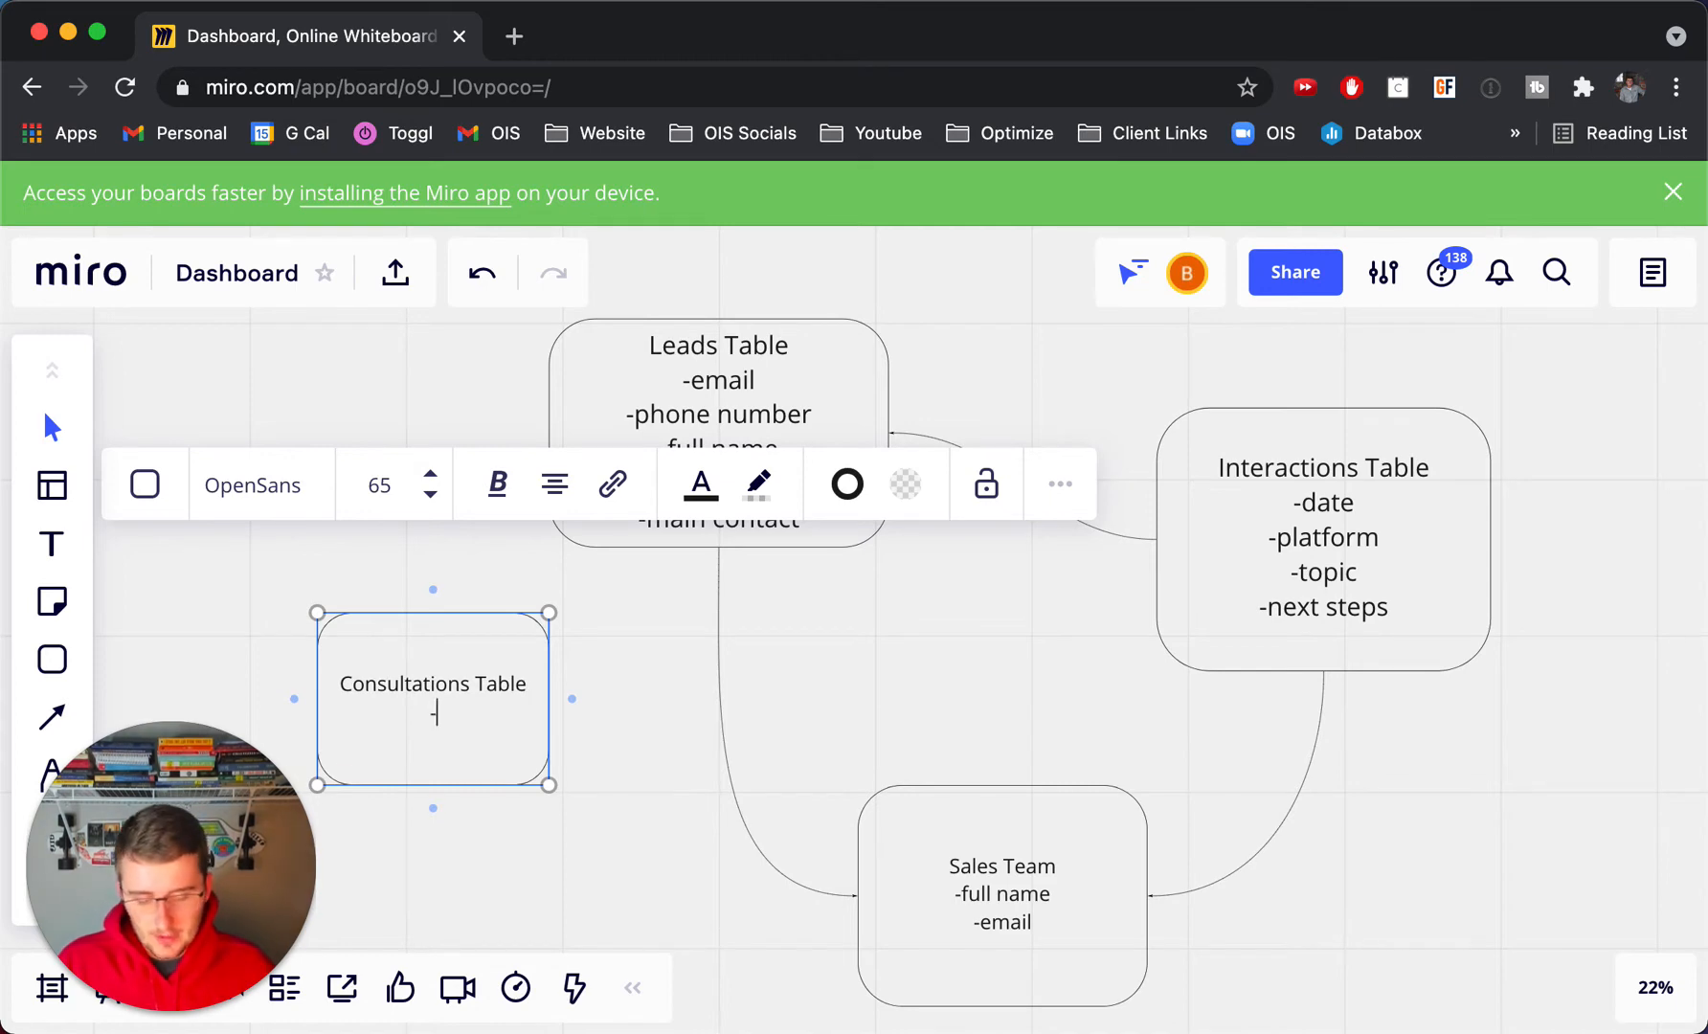
pyautogui.write('lead')
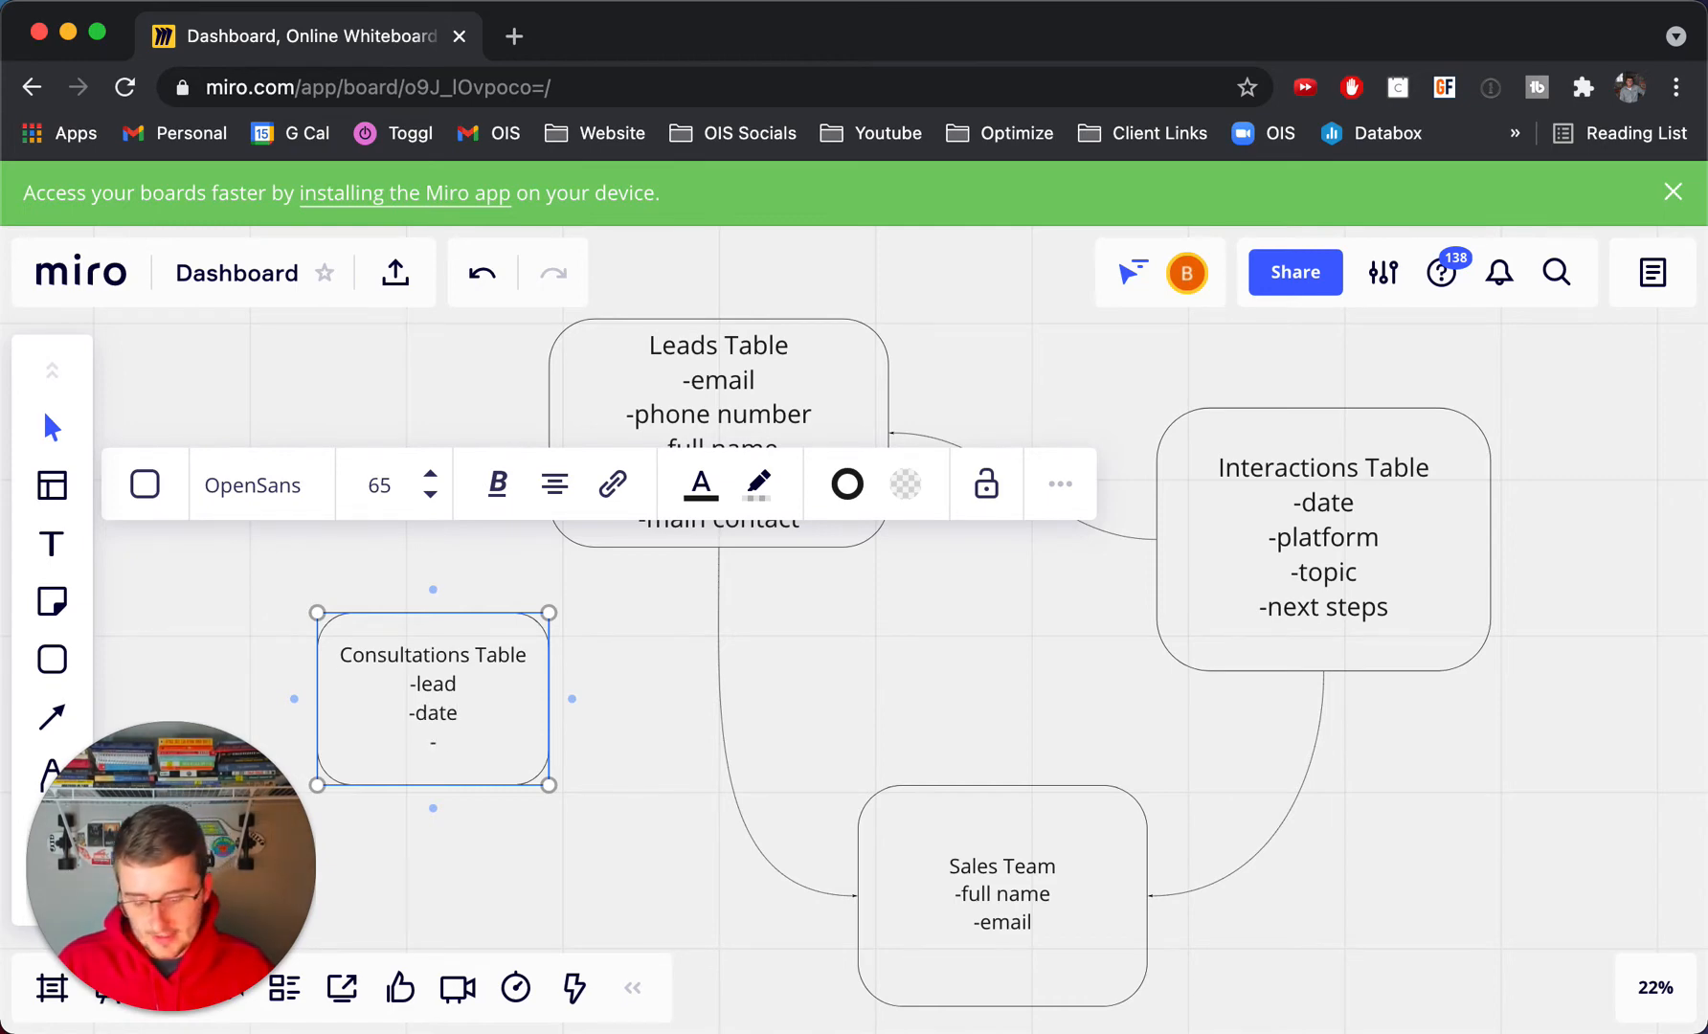
# Step: List -sales member, -date and -sales call questions in the Consultations box
pyautogui.write('-sales me')
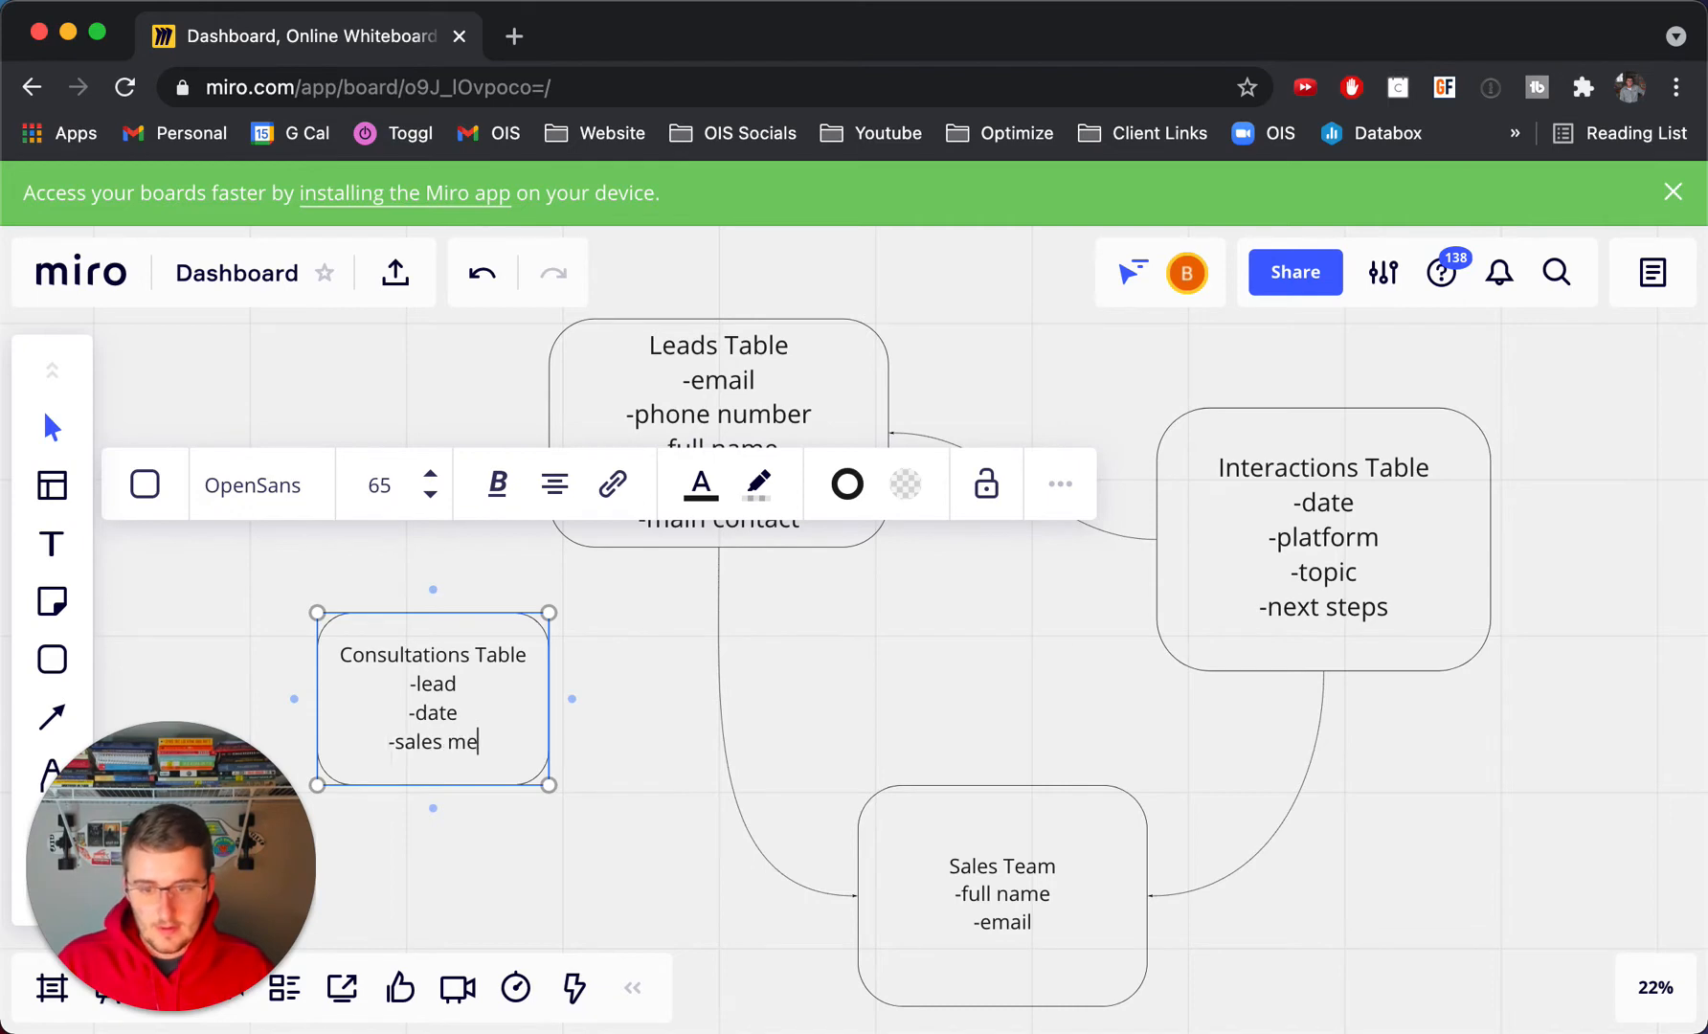
pyautogui.write('mber')
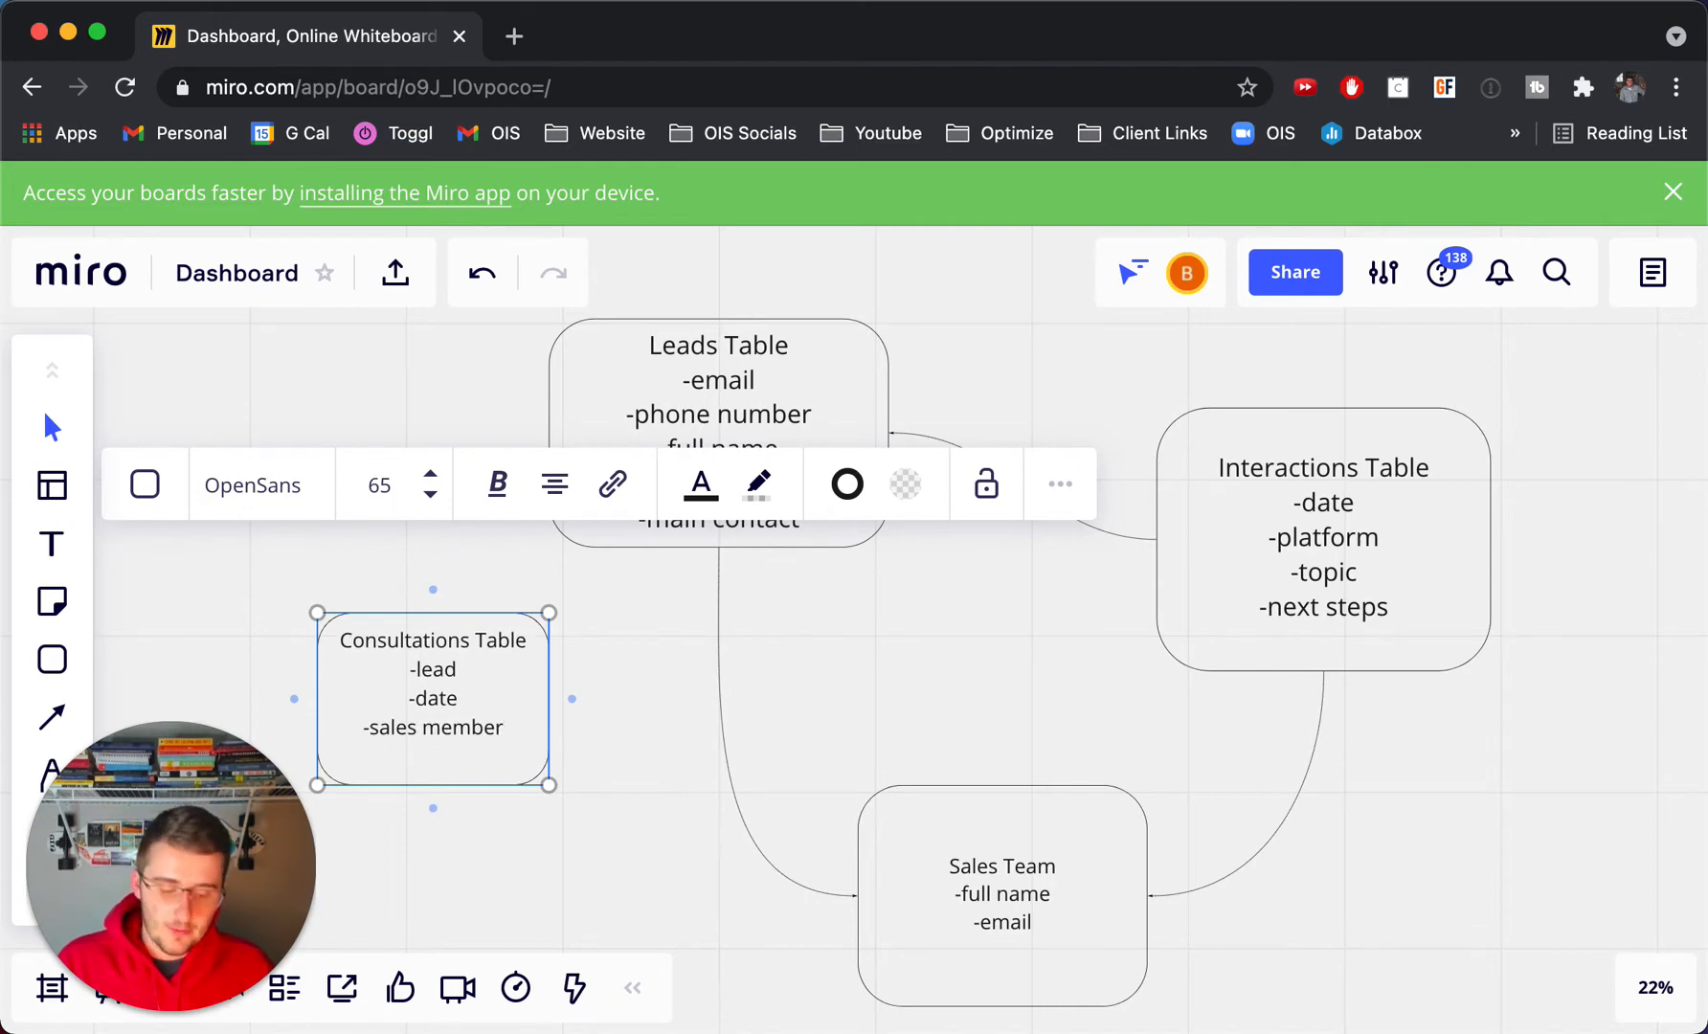
pyautogui.write('-')
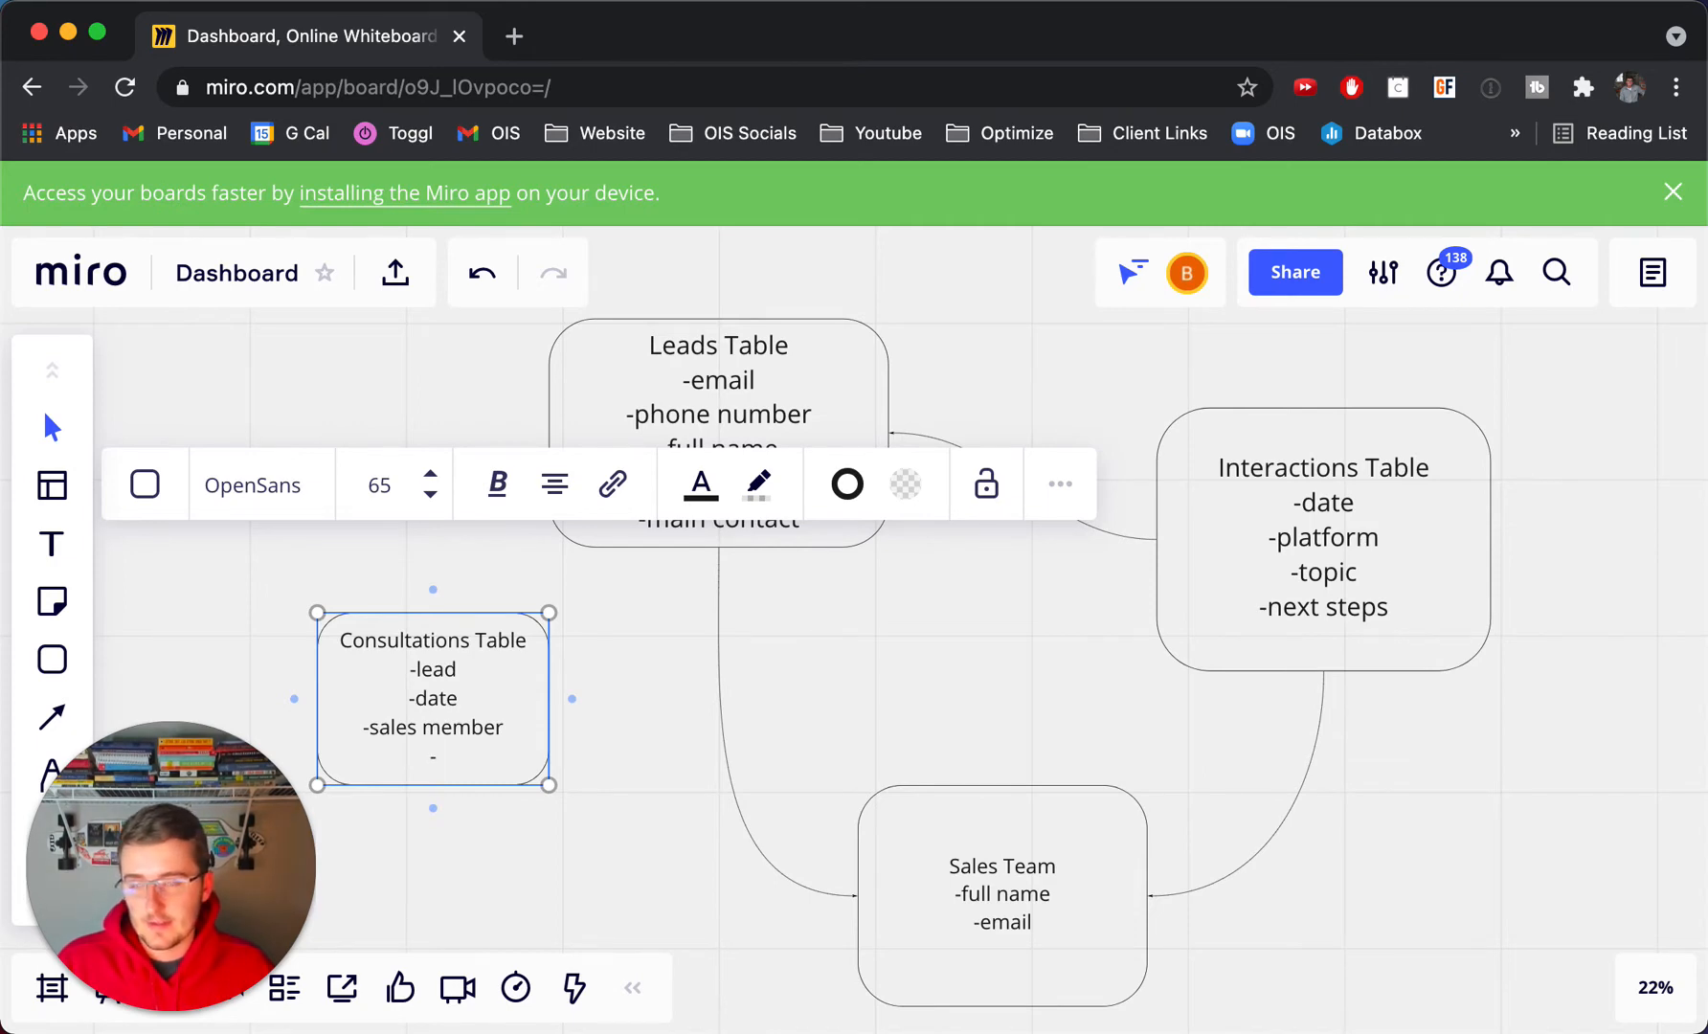
pyautogui.write('-sales clal')
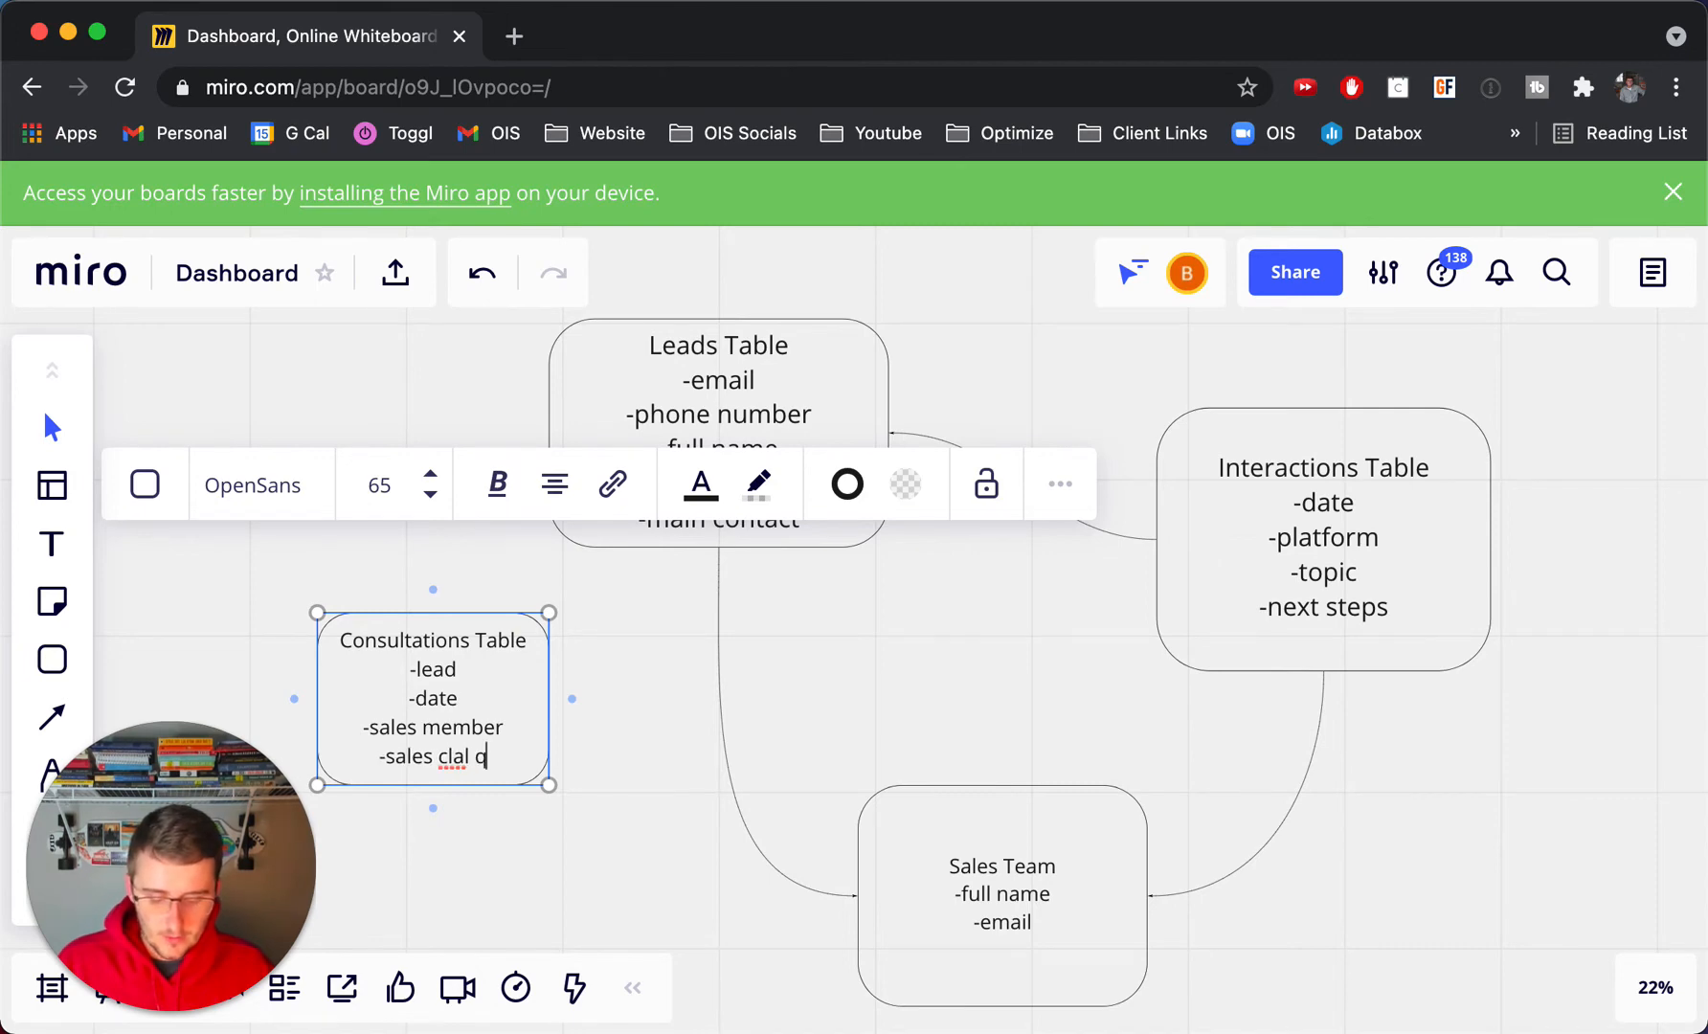
pyautogui.write('questions')
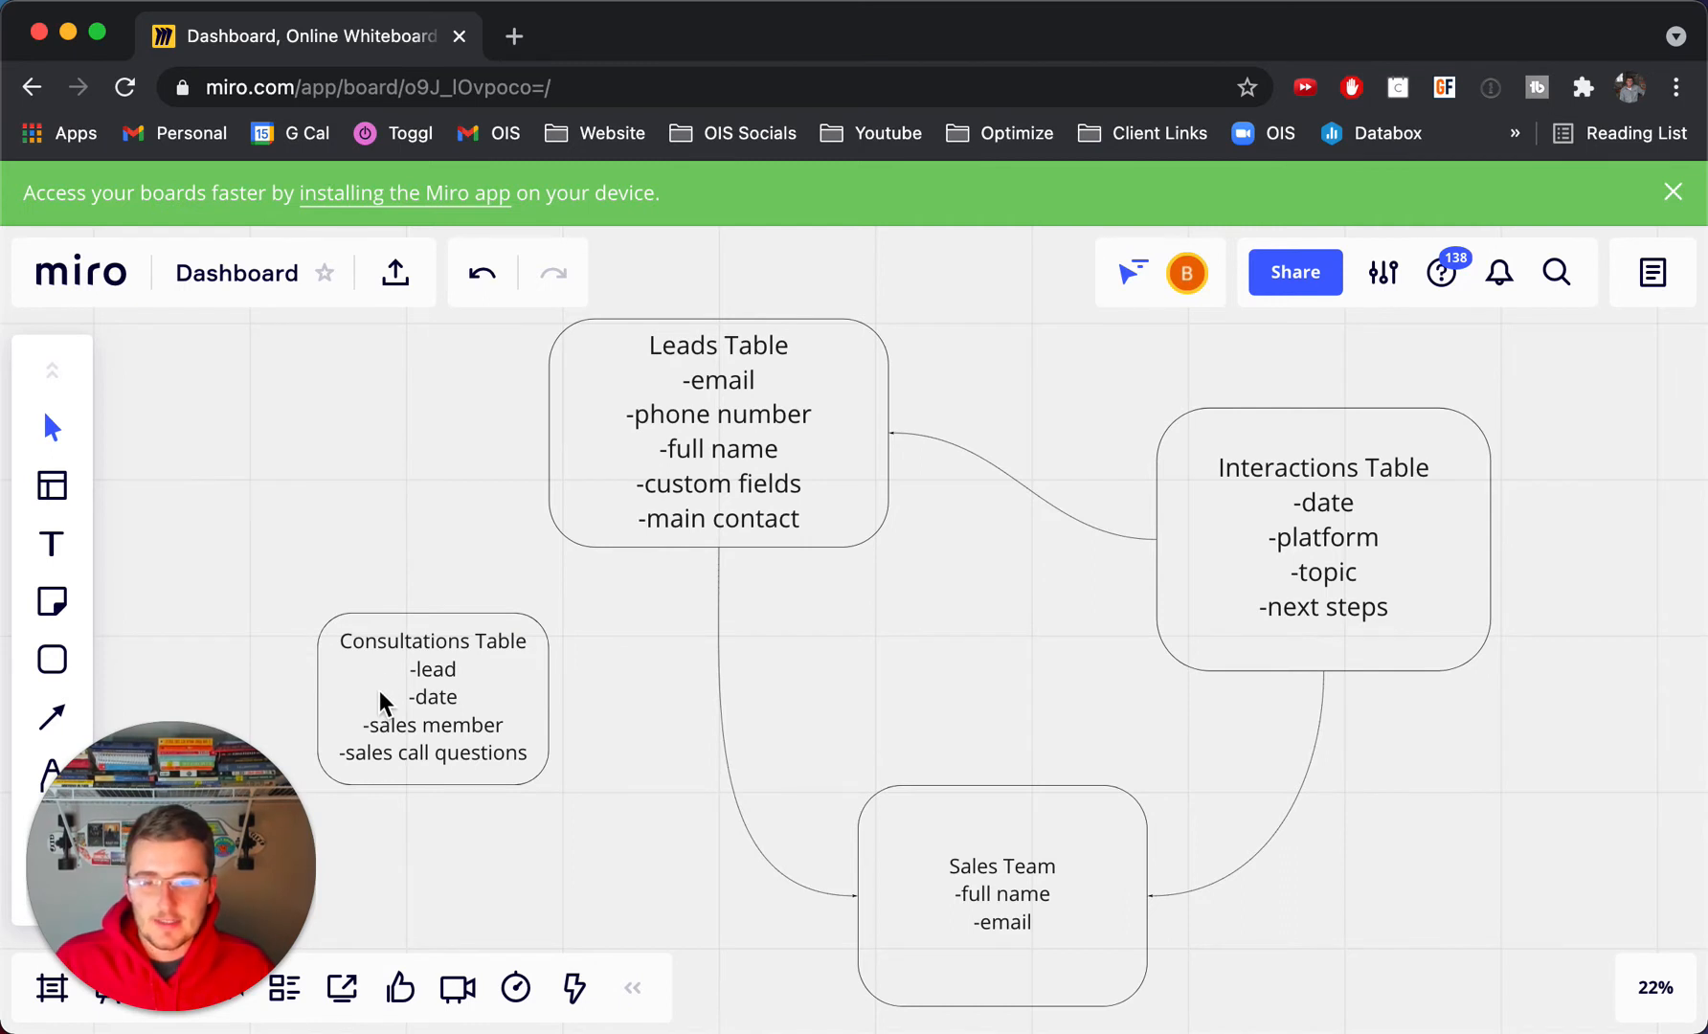
pyautogui.moveTo(1185, 560)
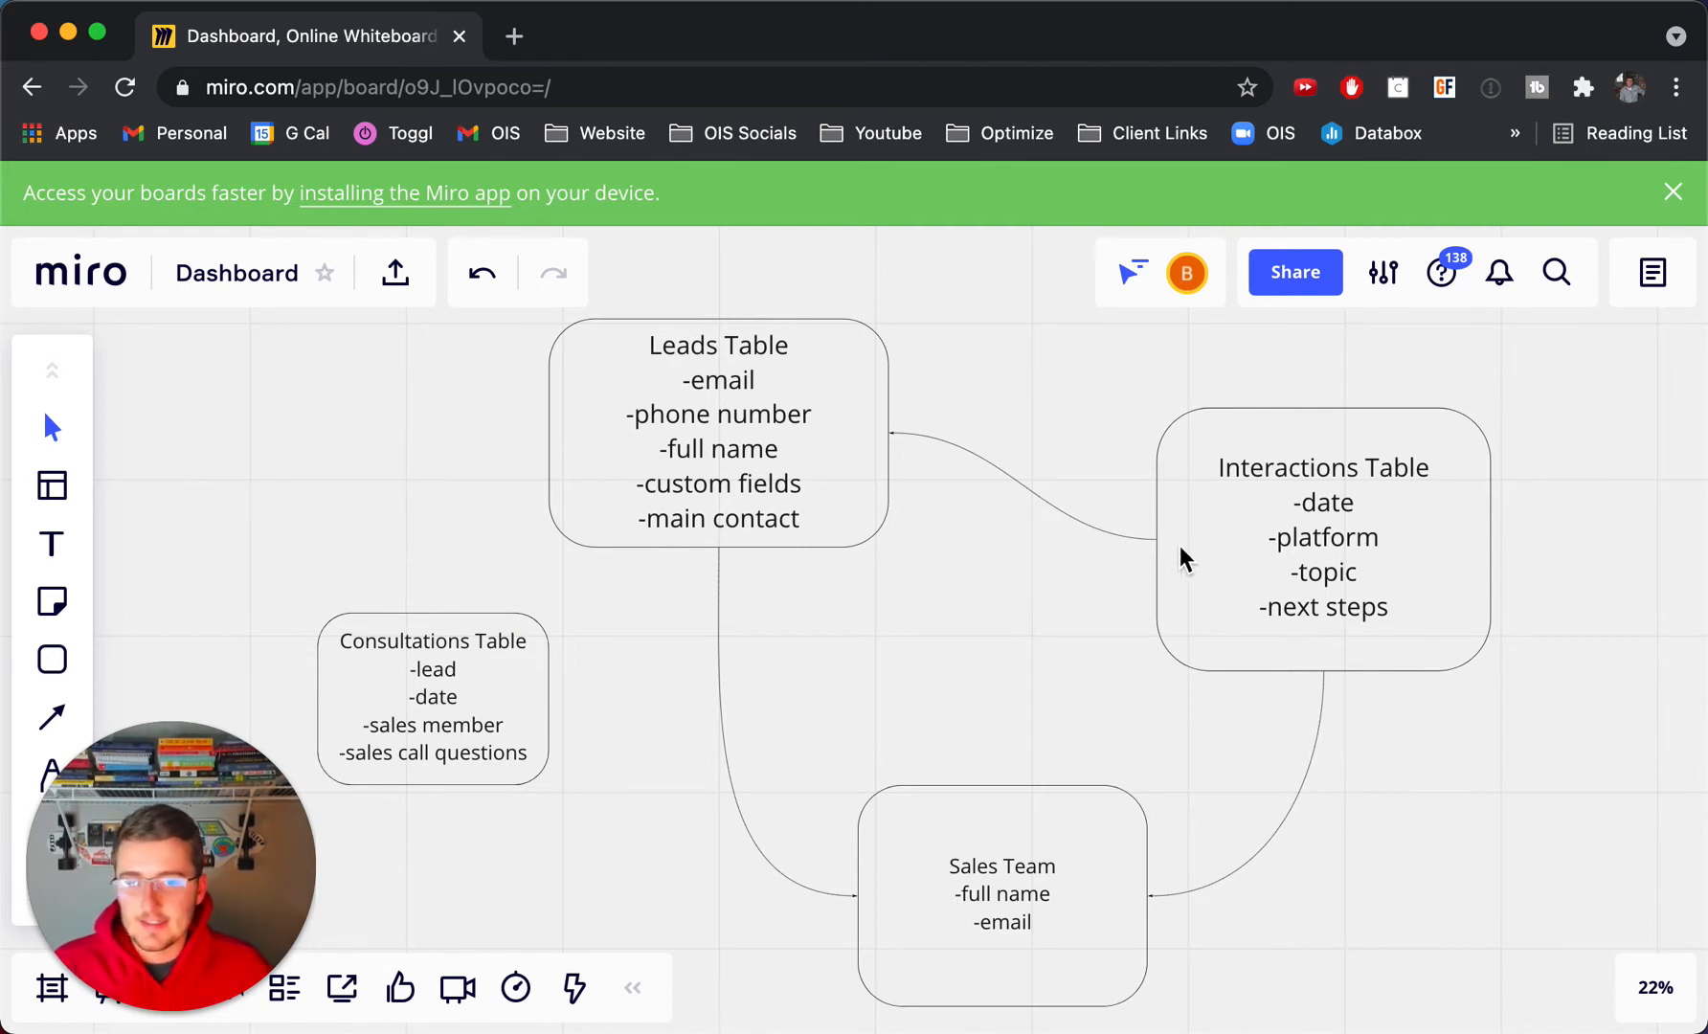
pyautogui.moveTo(515, 672)
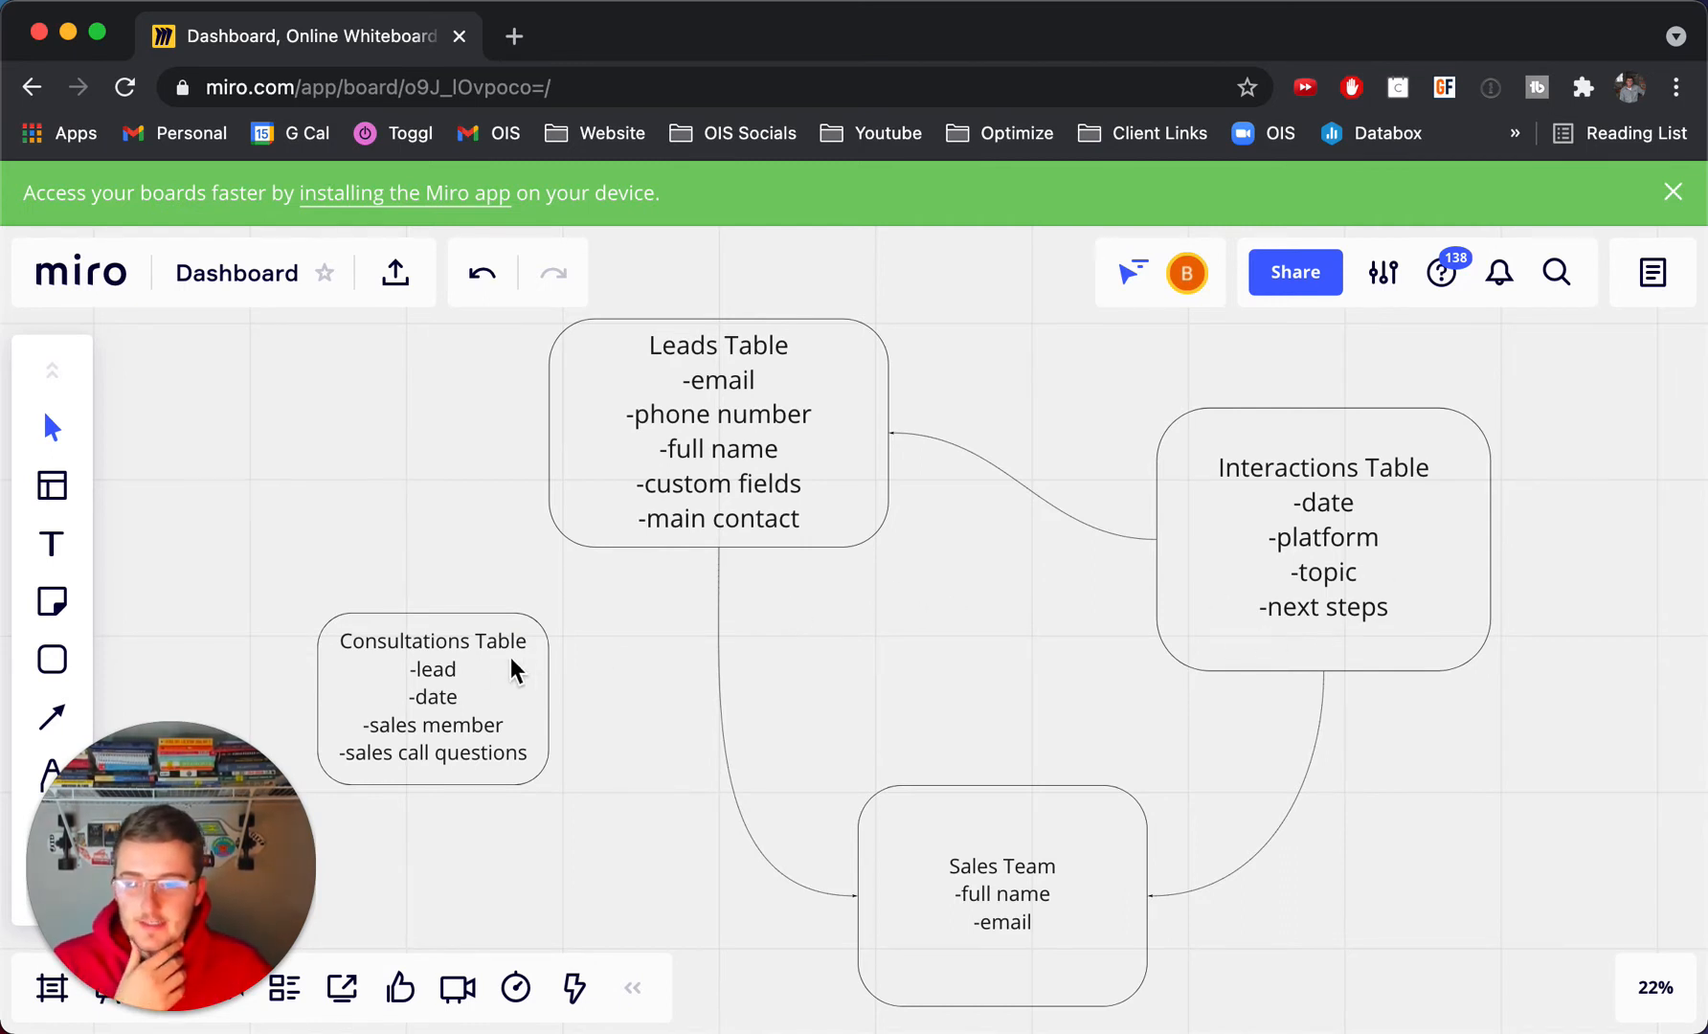
# Step: Reposition the Consultations Table box and connect it to the Leads Table and Sales Team boxes
pyautogui.moveTo(432, 696); pyautogui.dragTo(247, 556)
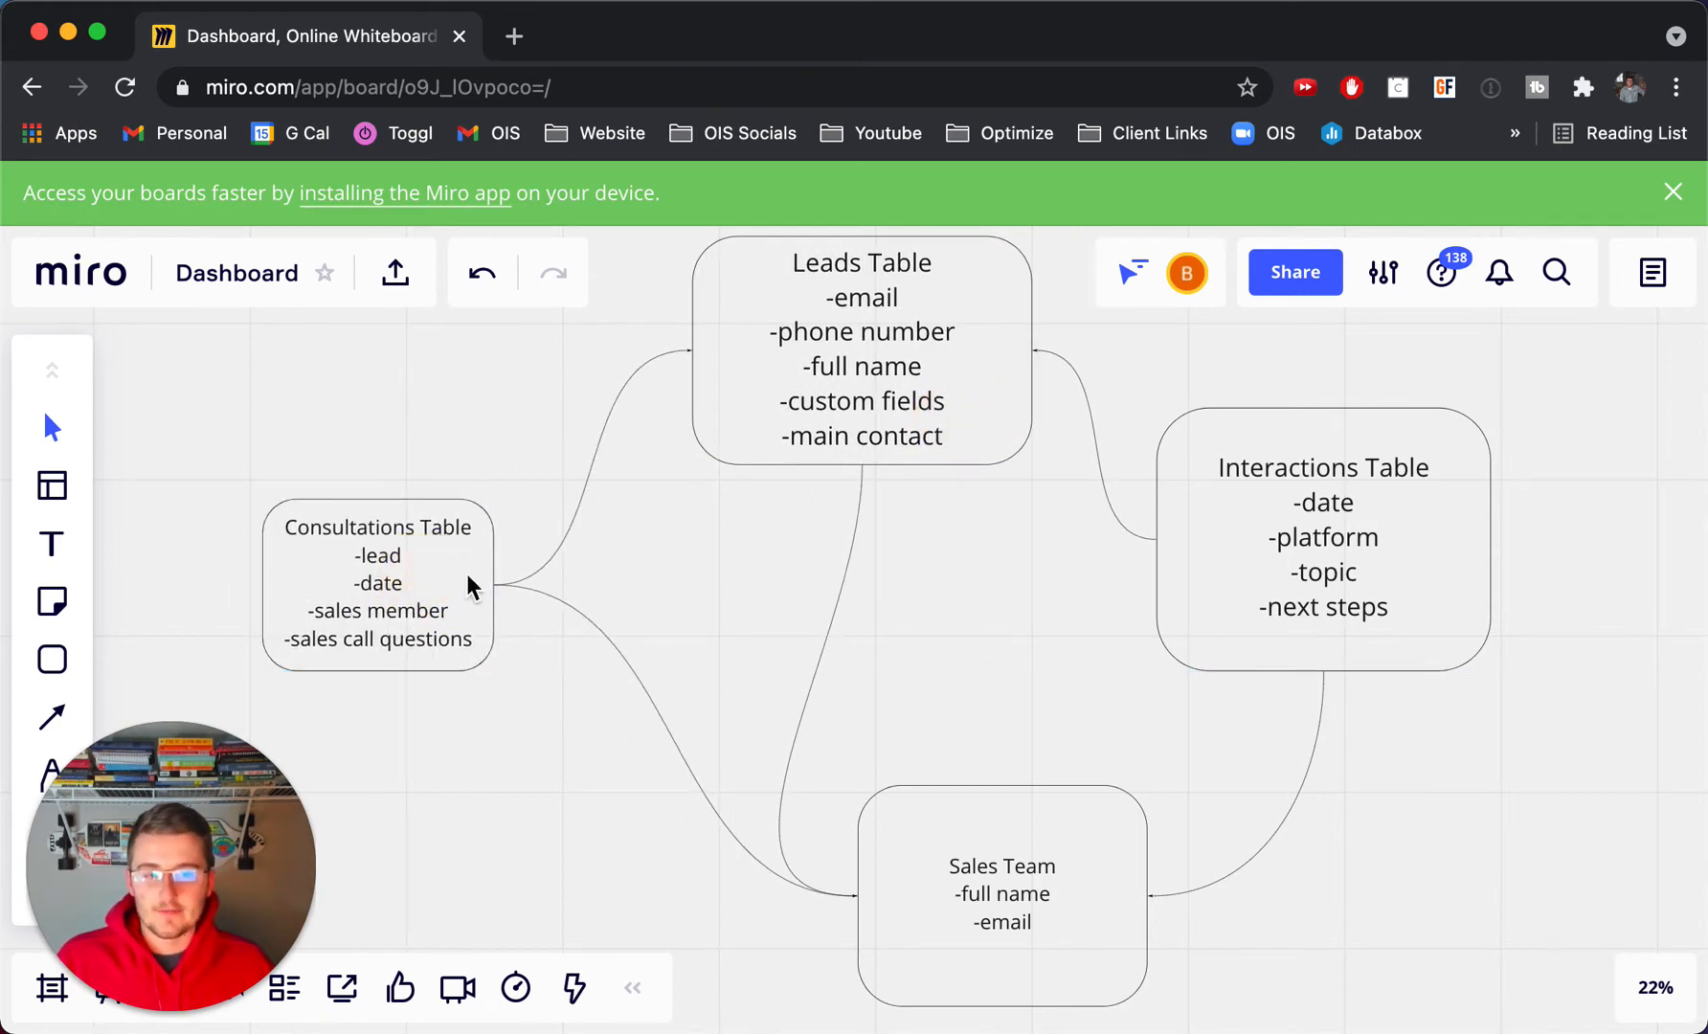
pyautogui.moveTo(427, 640)
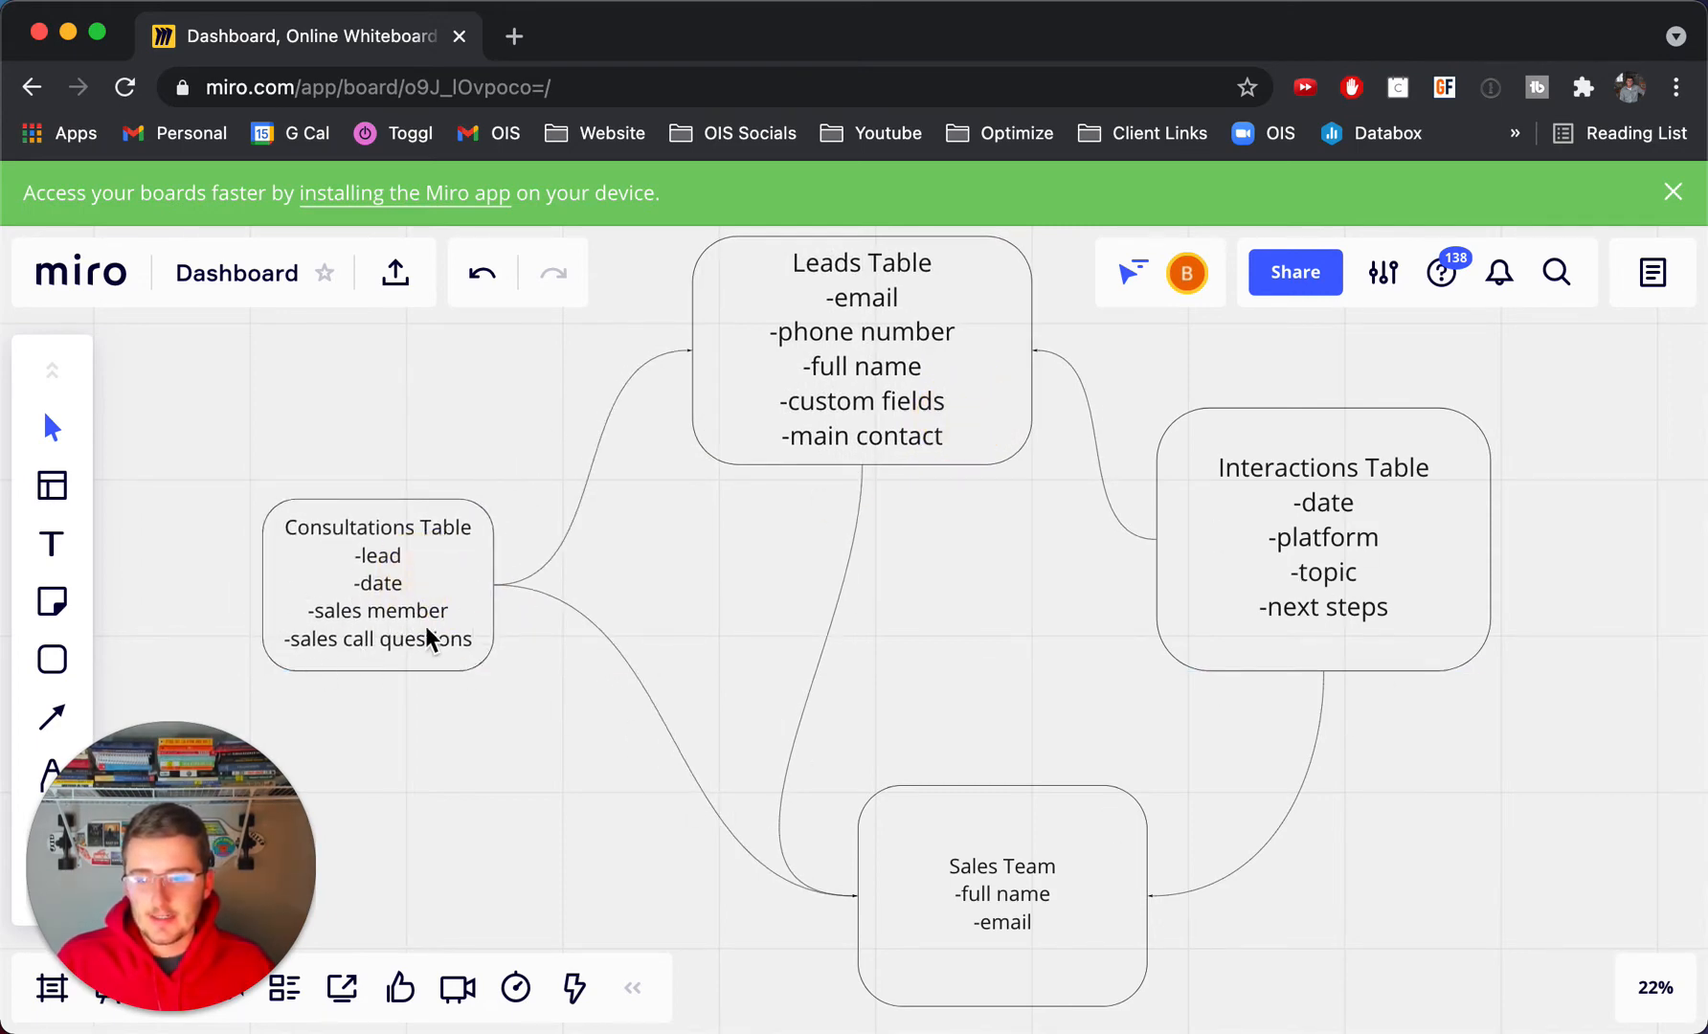
pyautogui.moveTo(852, 605)
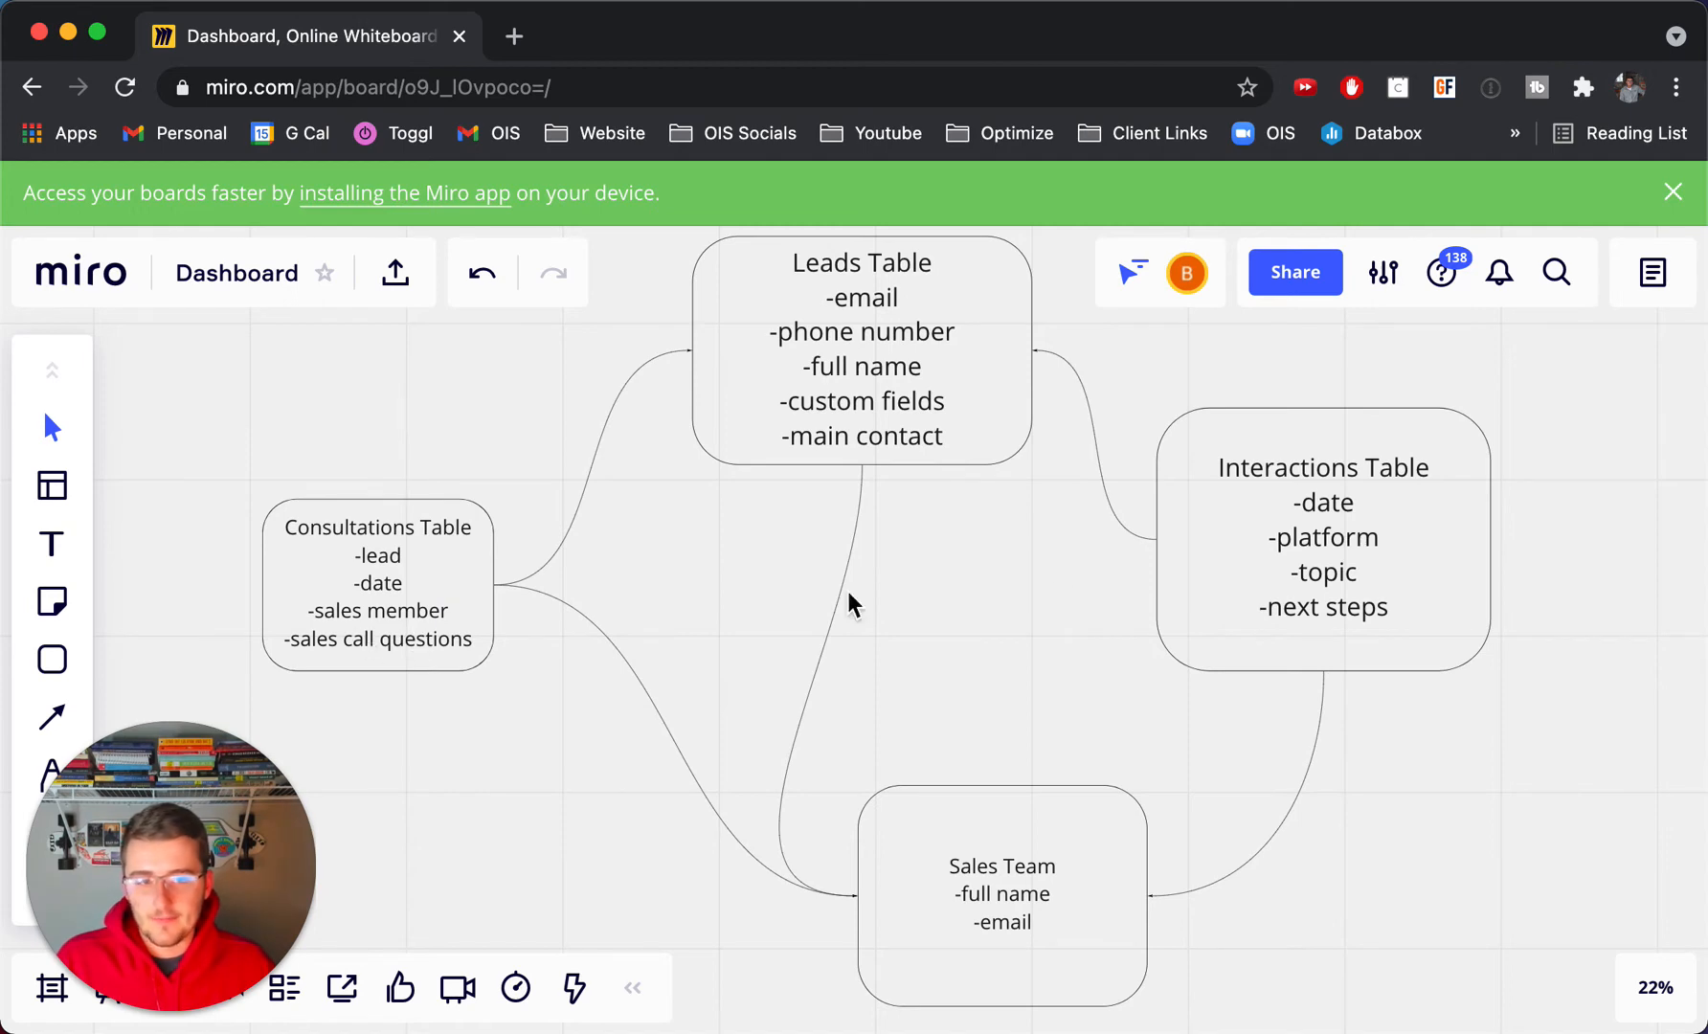
pyautogui.moveTo(471, 605)
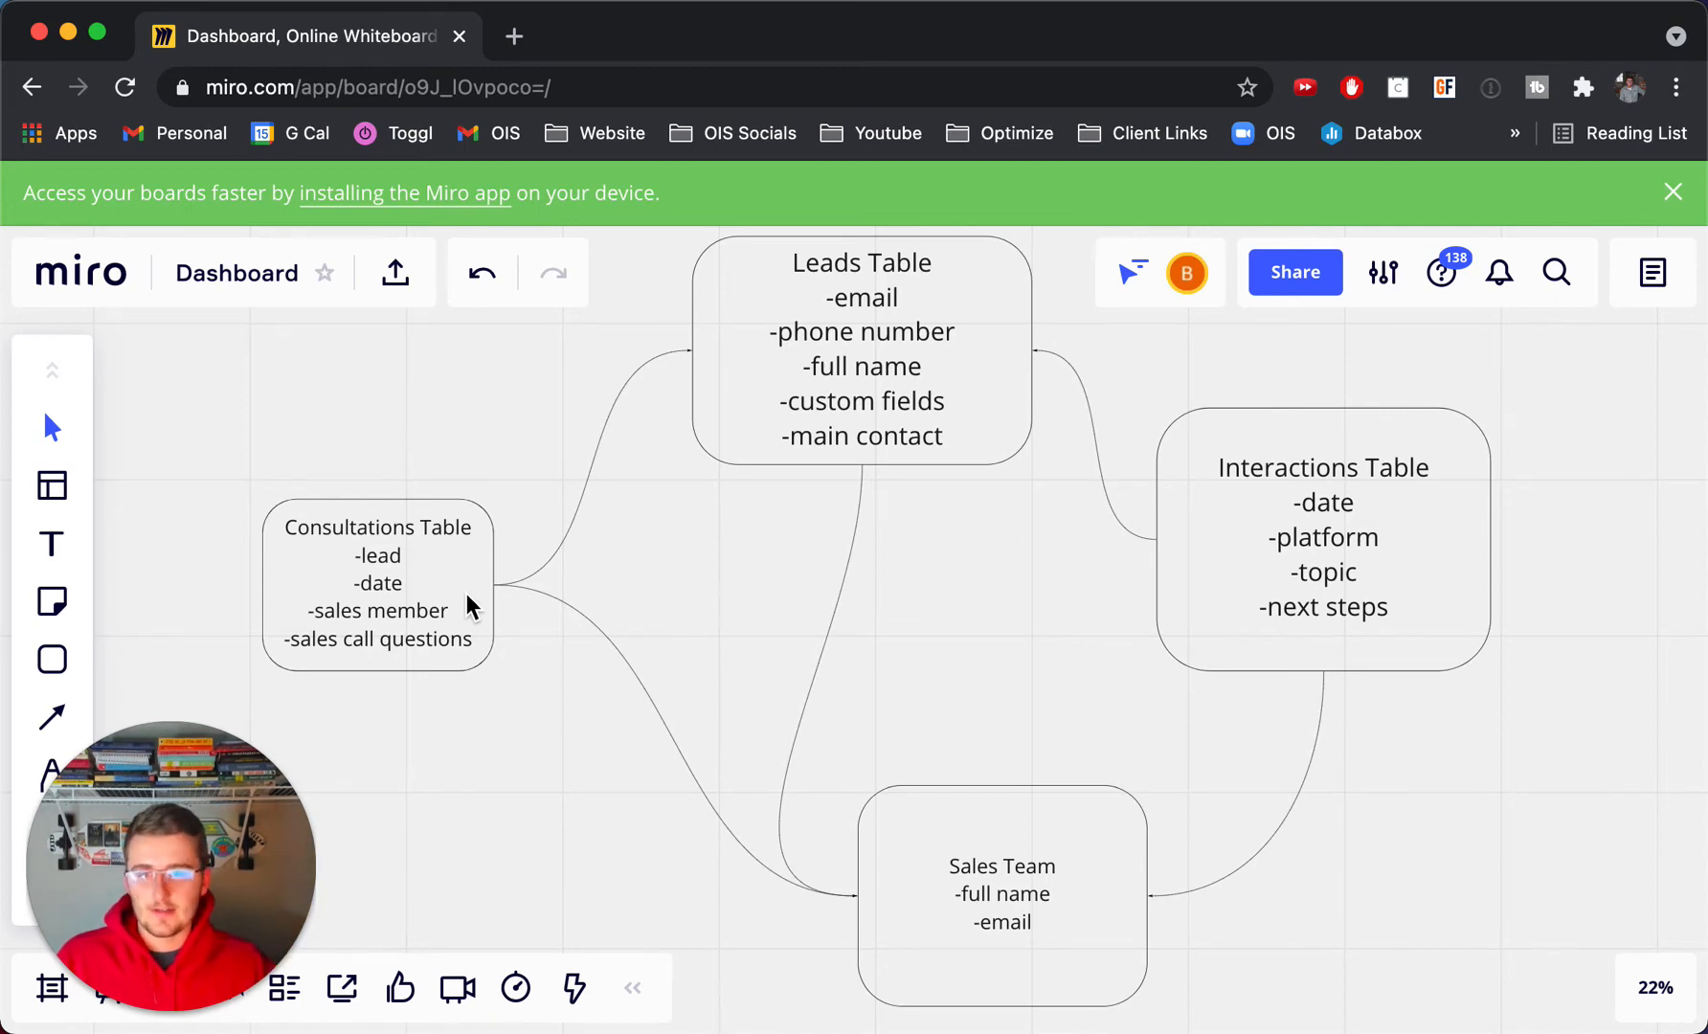
pyautogui.moveTo(869, 690)
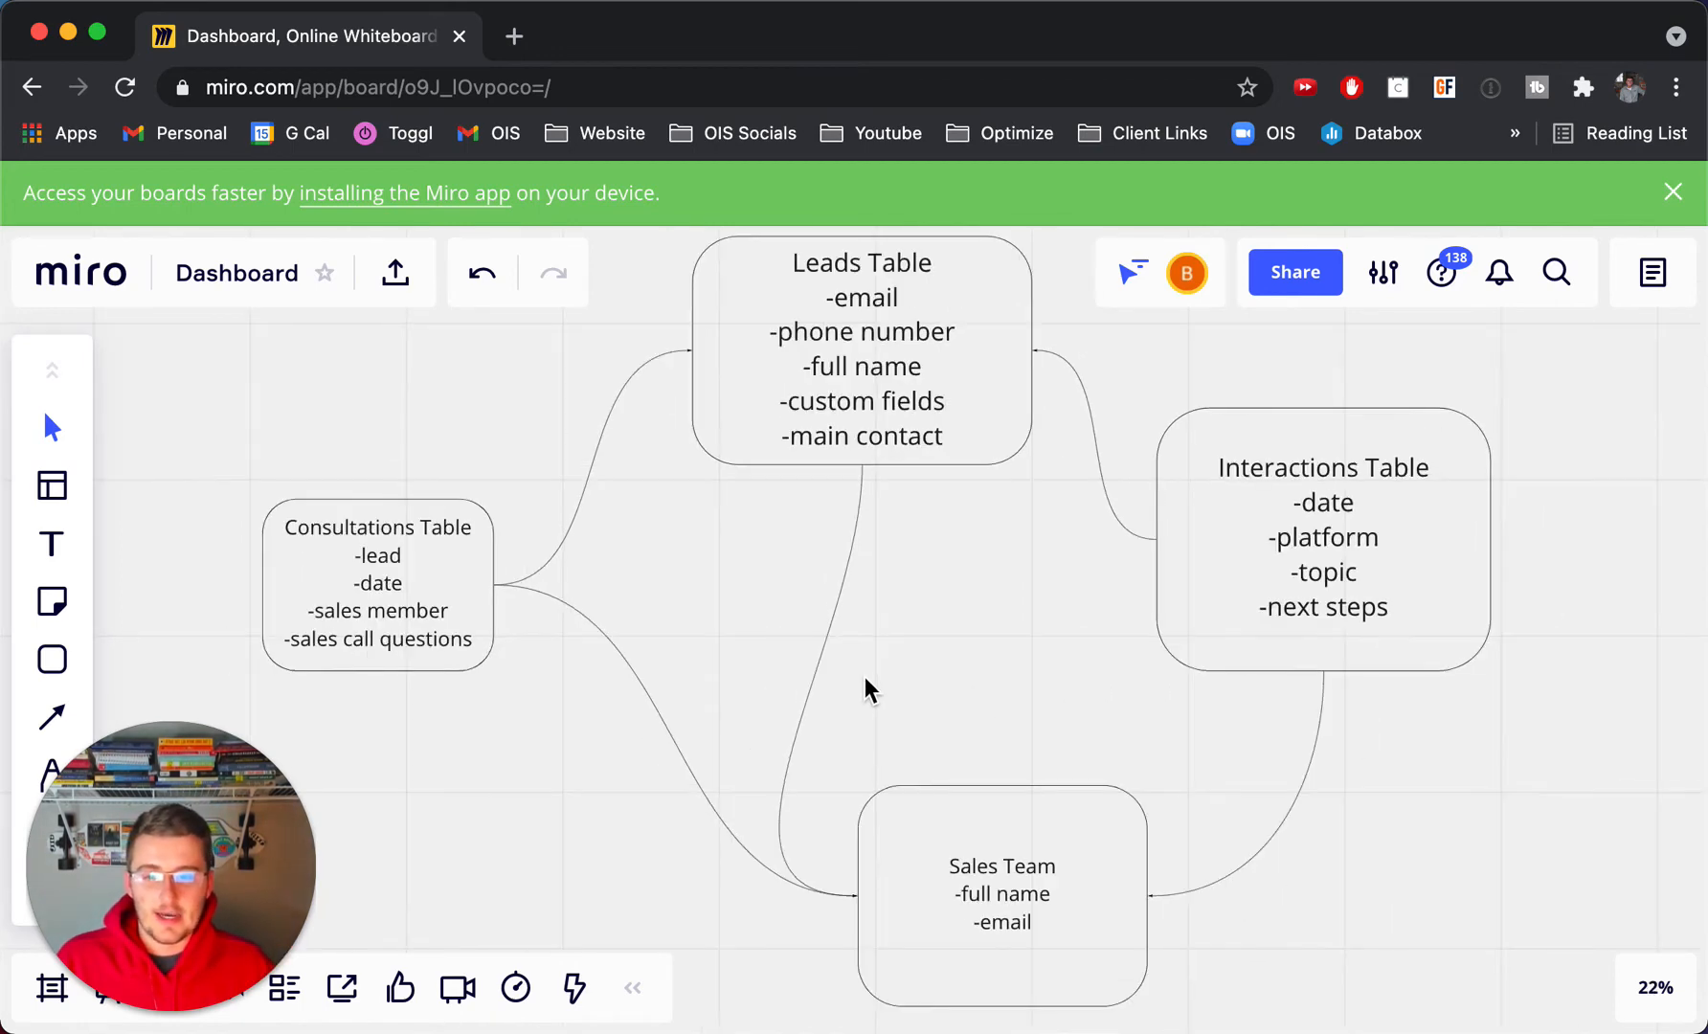
pyautogui.scroll(-3)
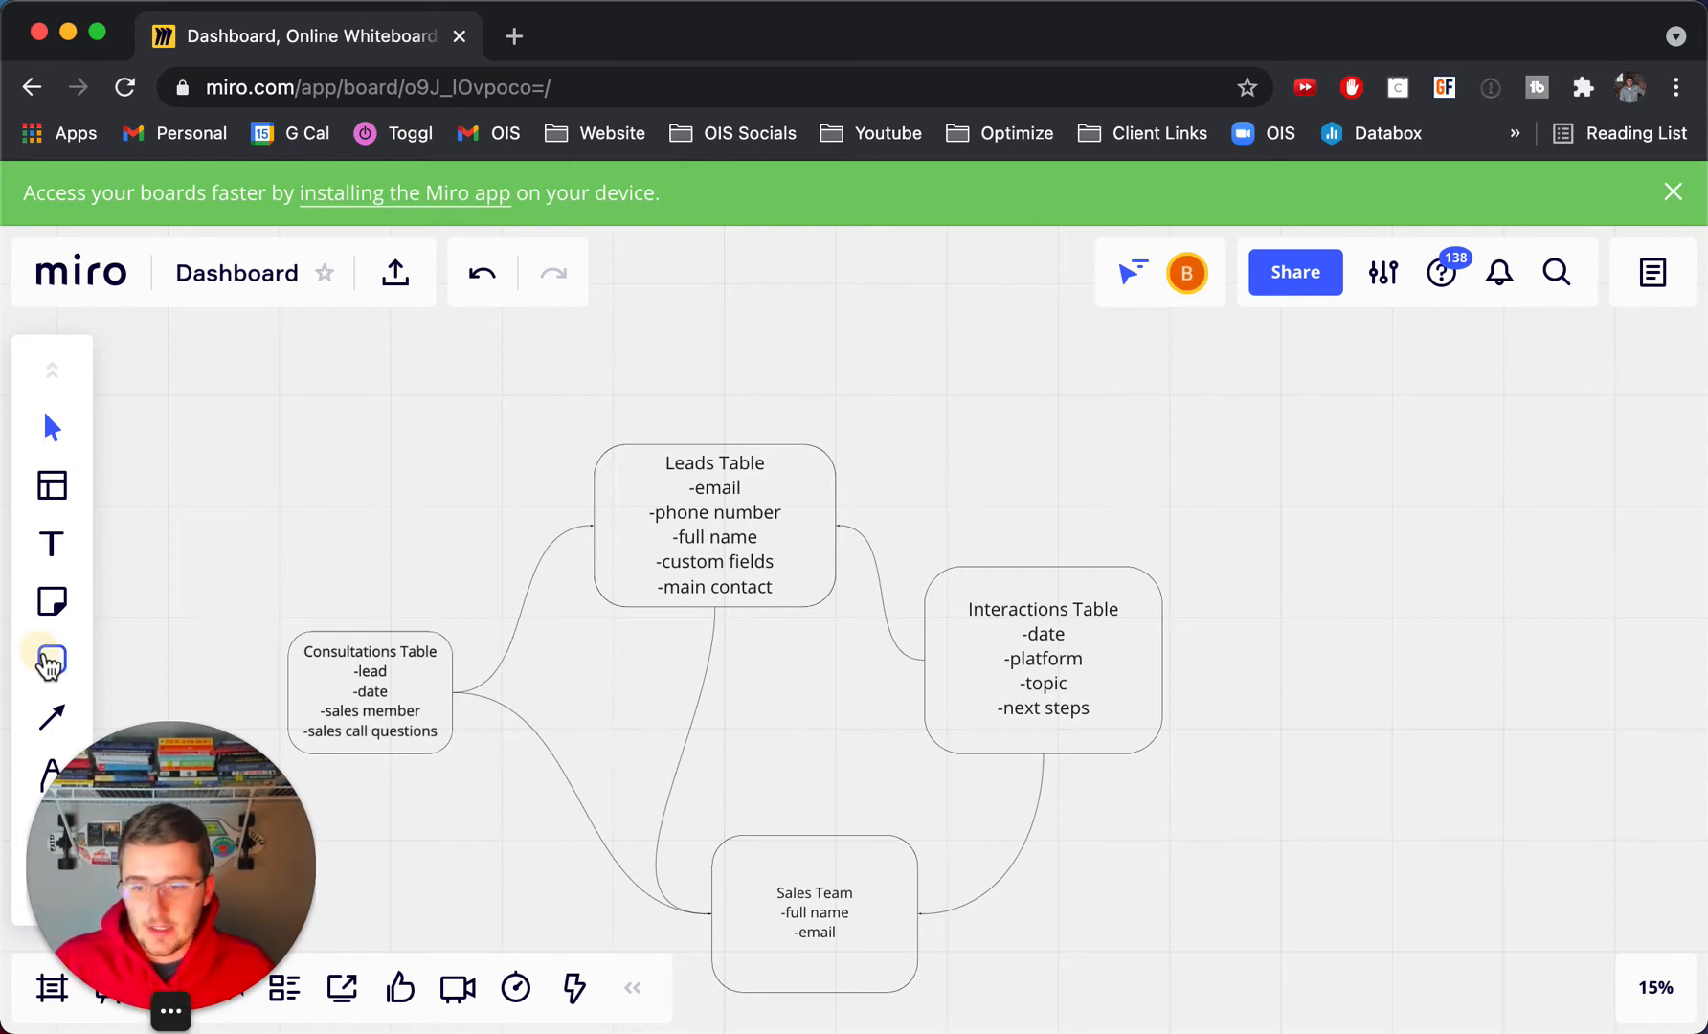
# Step: Draw a rounded box above the tables titled 'Invoices' with the field -amount
pyautogui.click(50, 659)
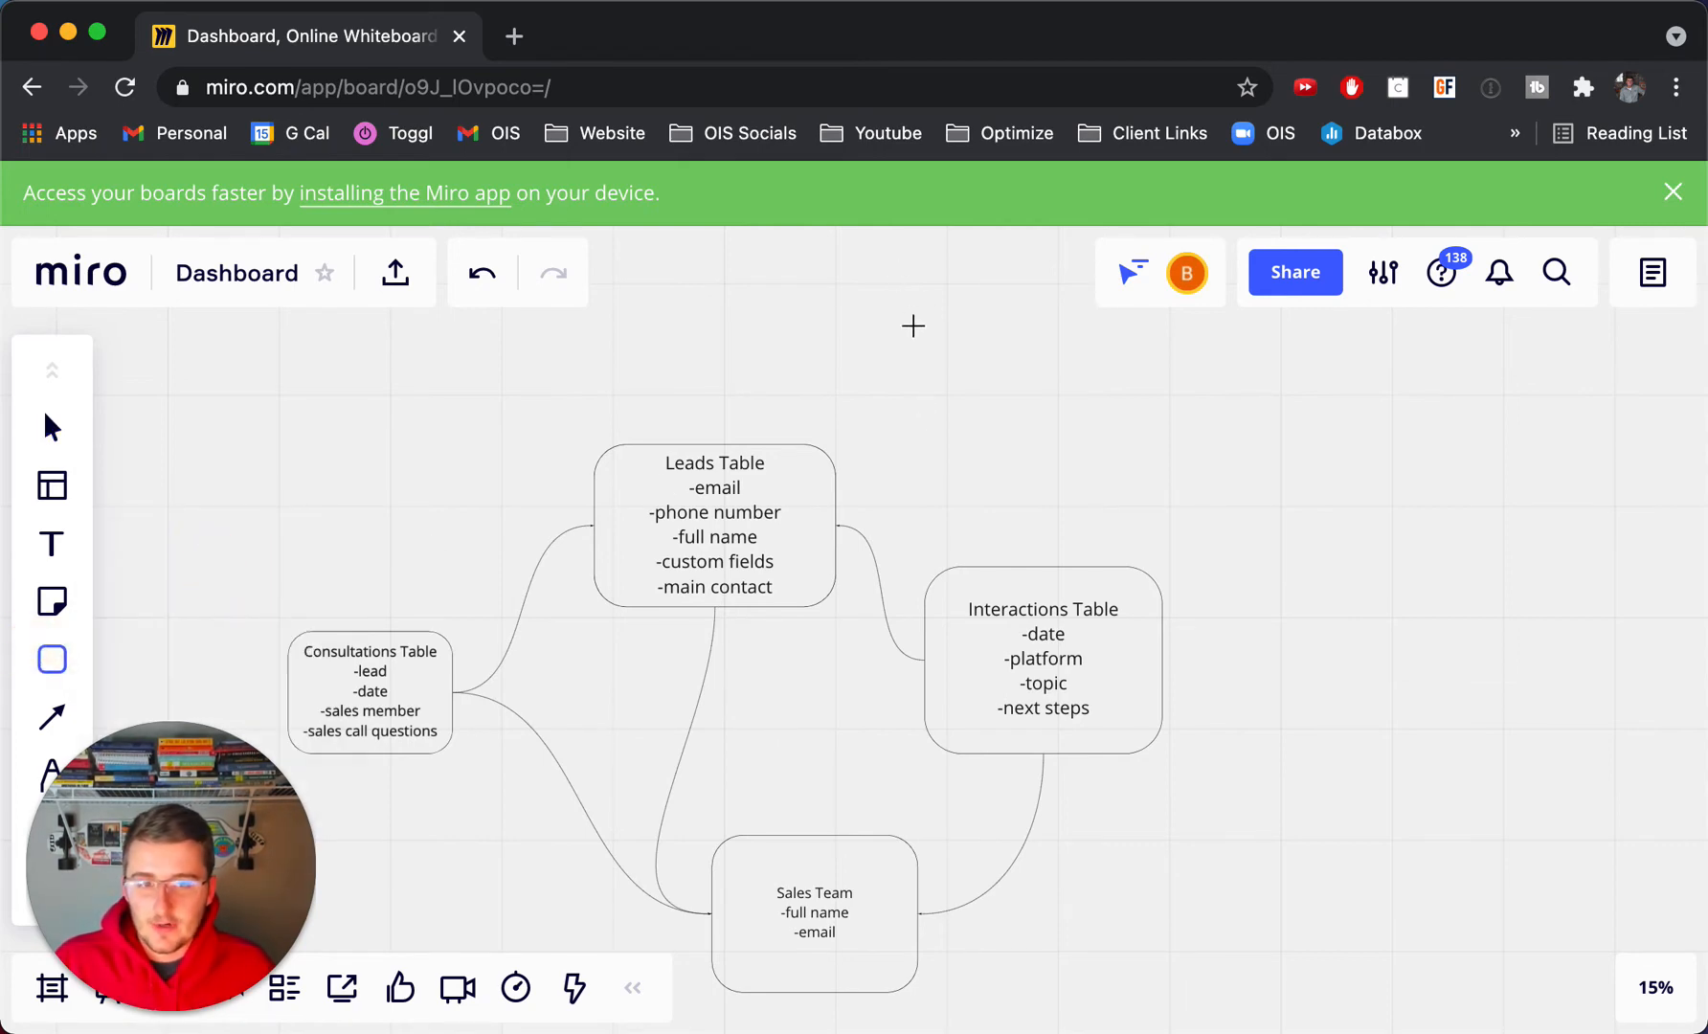
pyautogui.moveTo(898, 270)
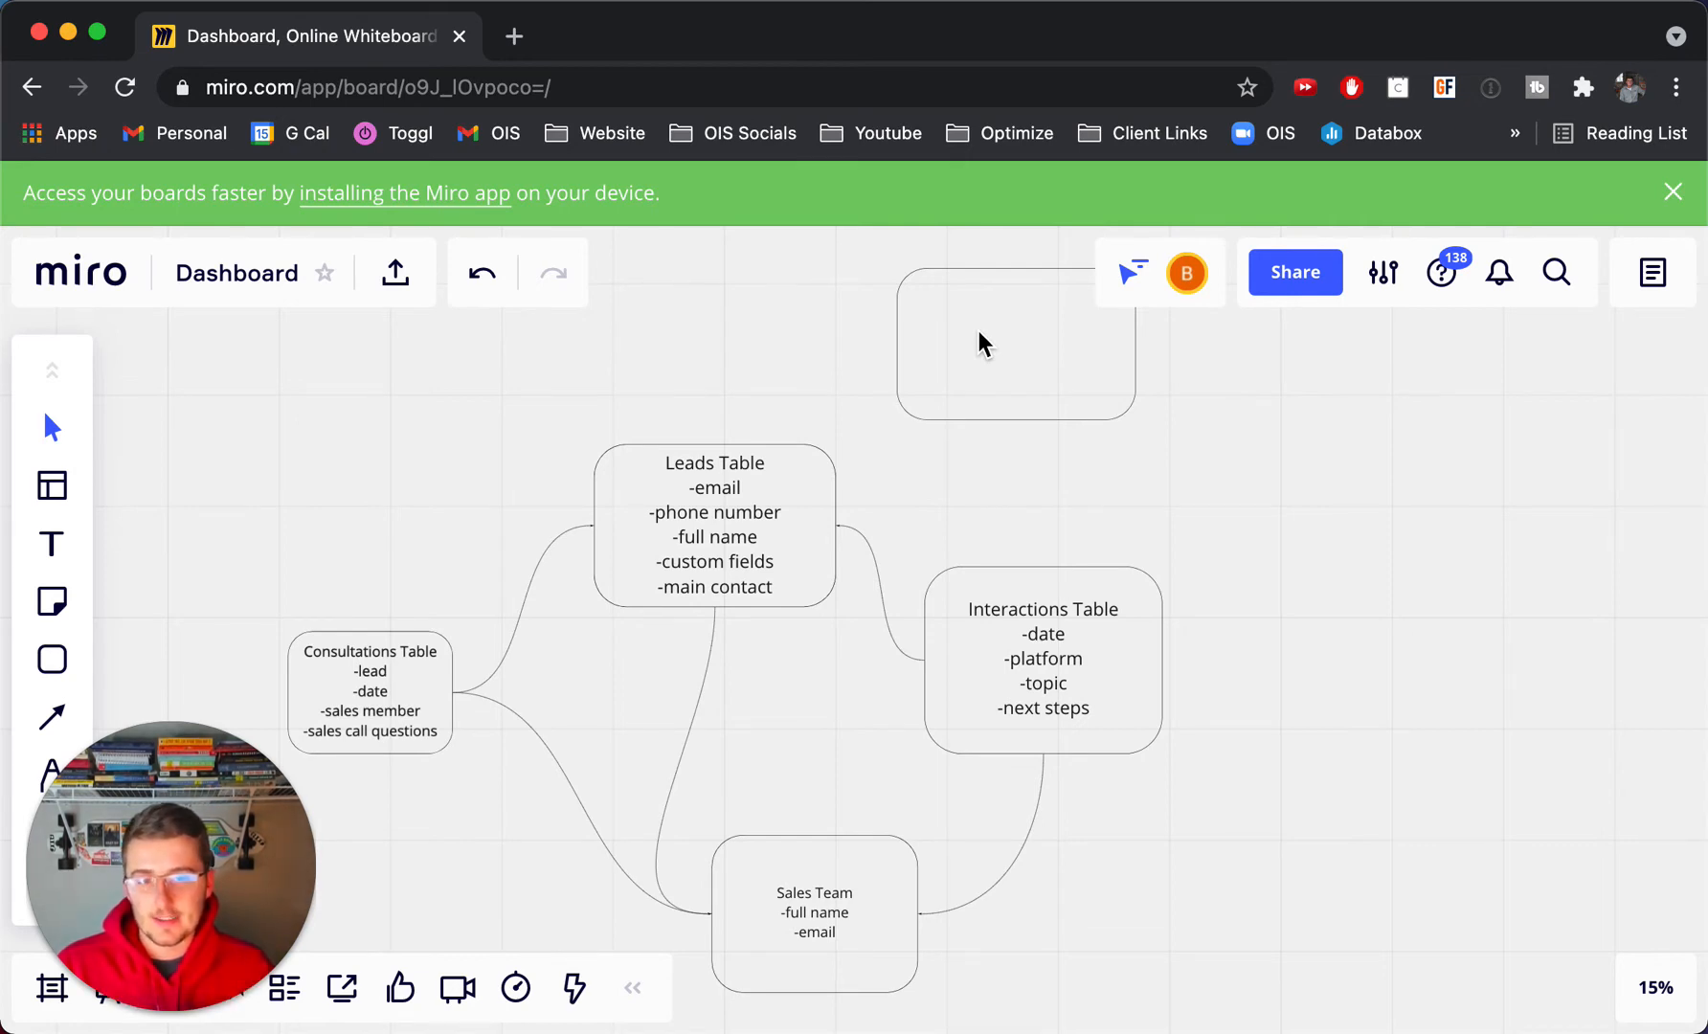
pyautogui.click(1012, 343)
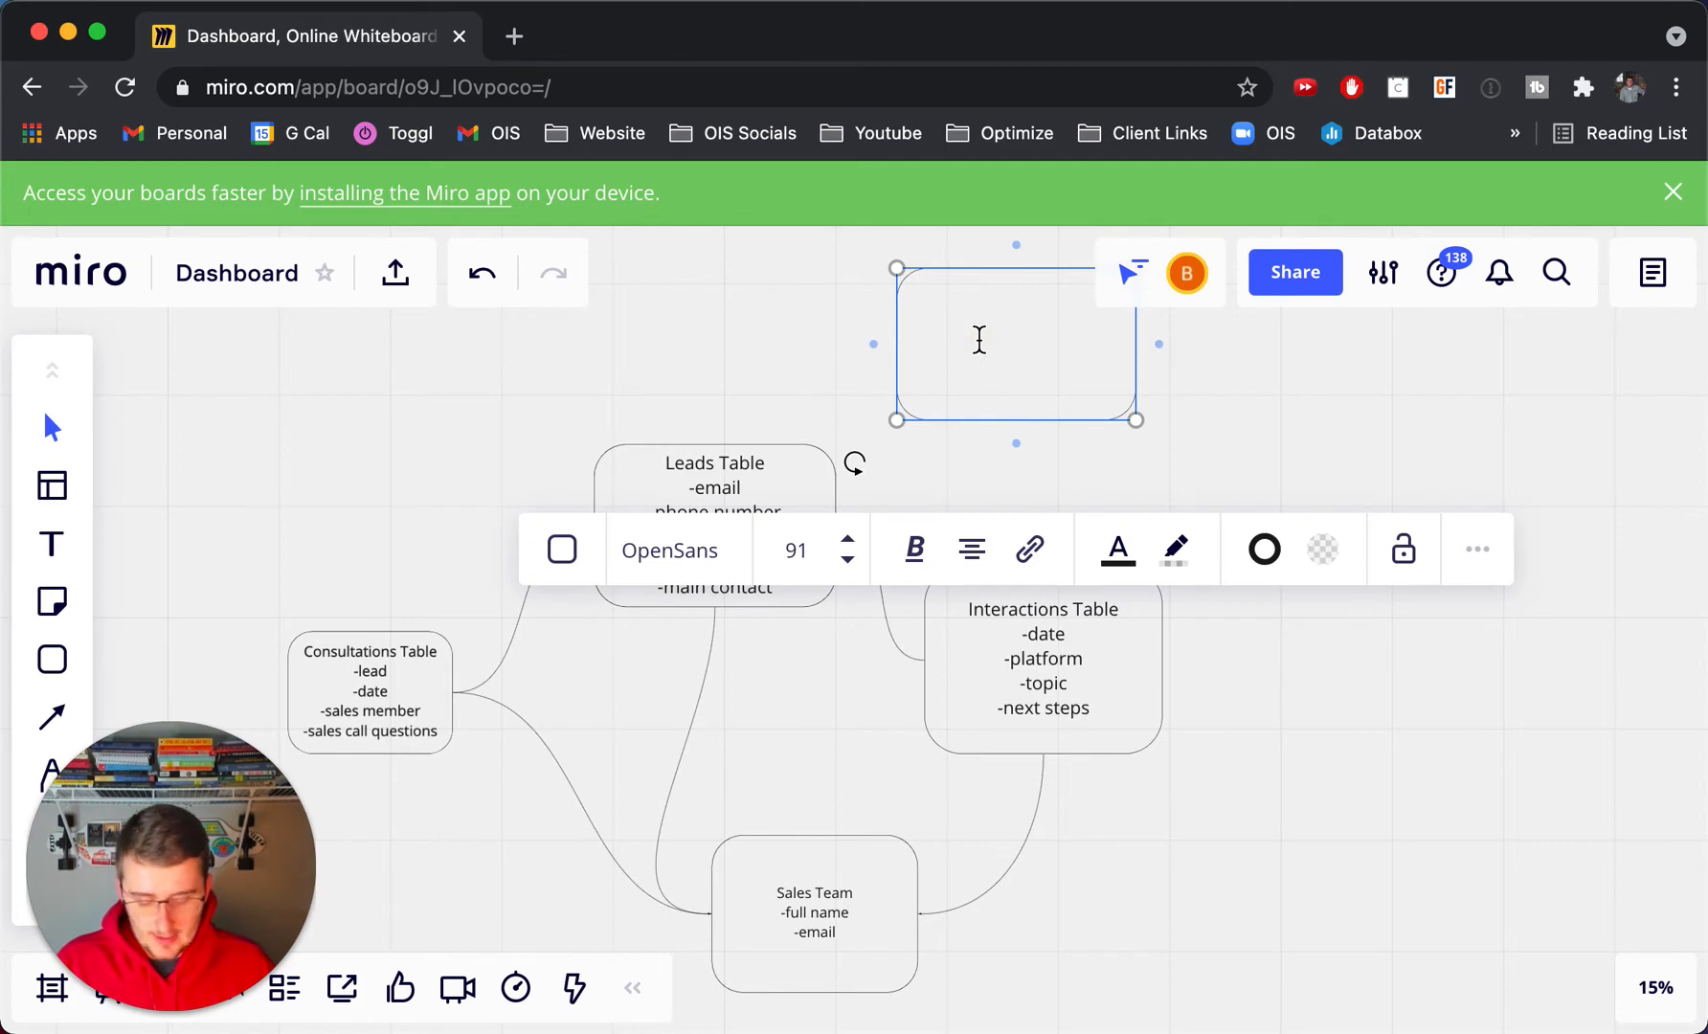
pyautogui.write('Invoice')
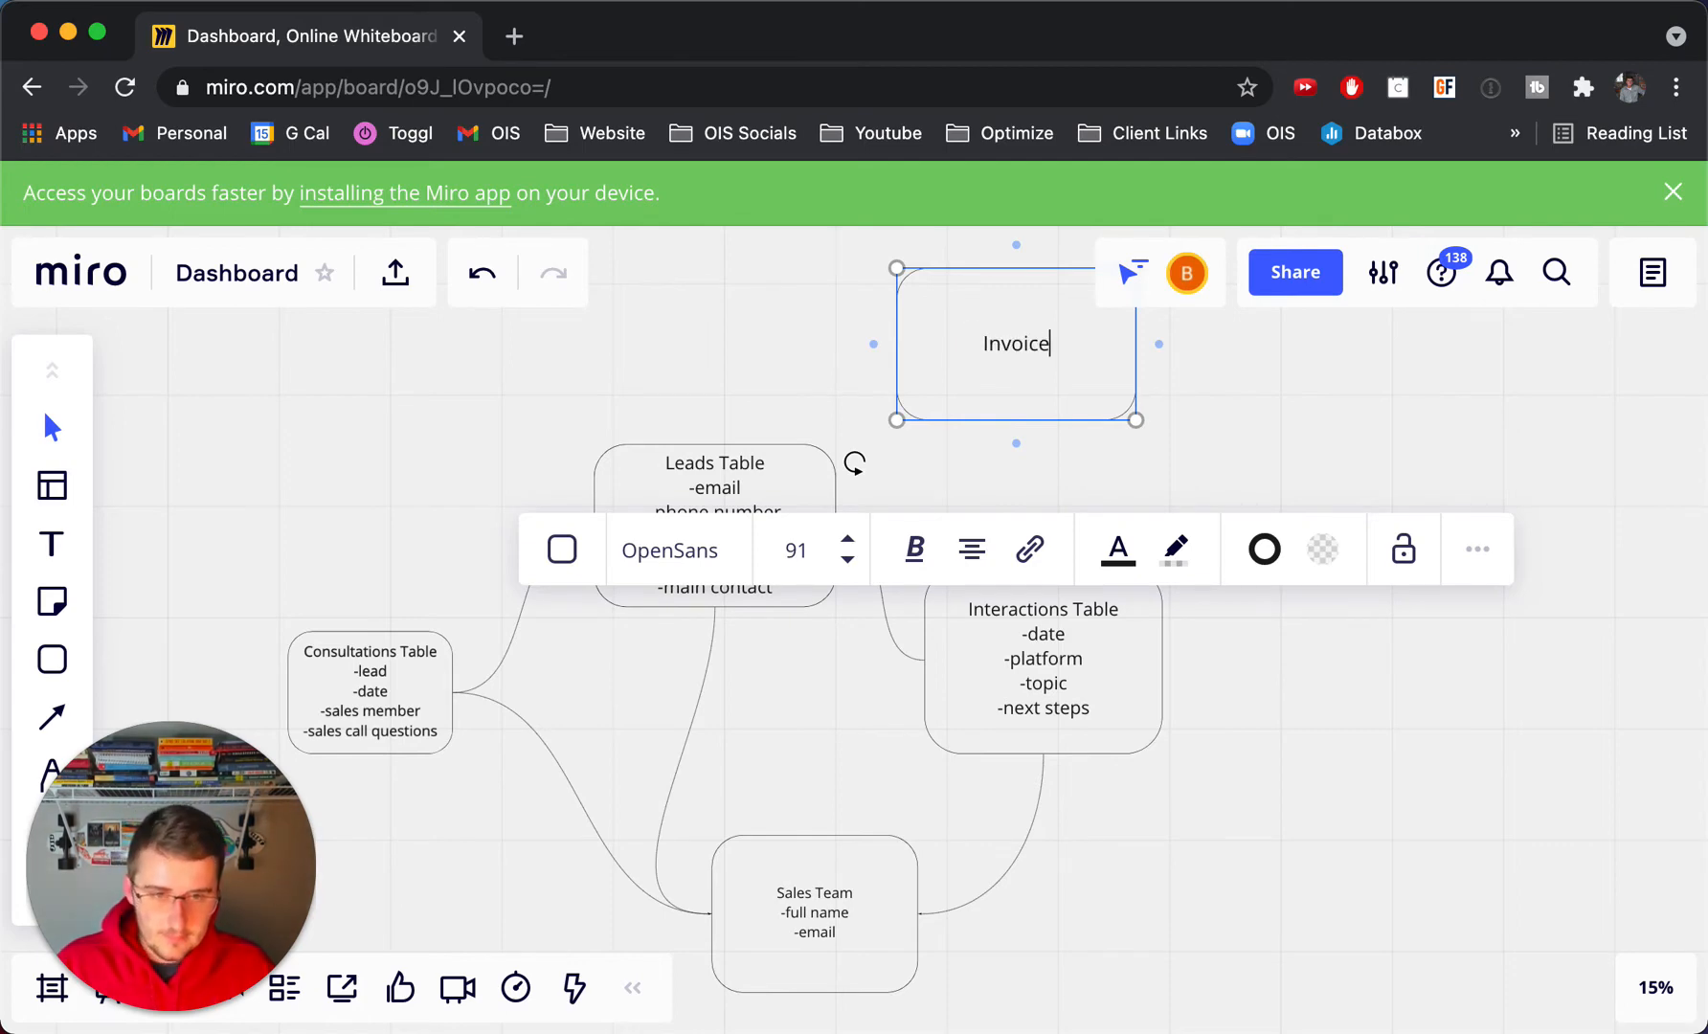
pyautogui.write('s')
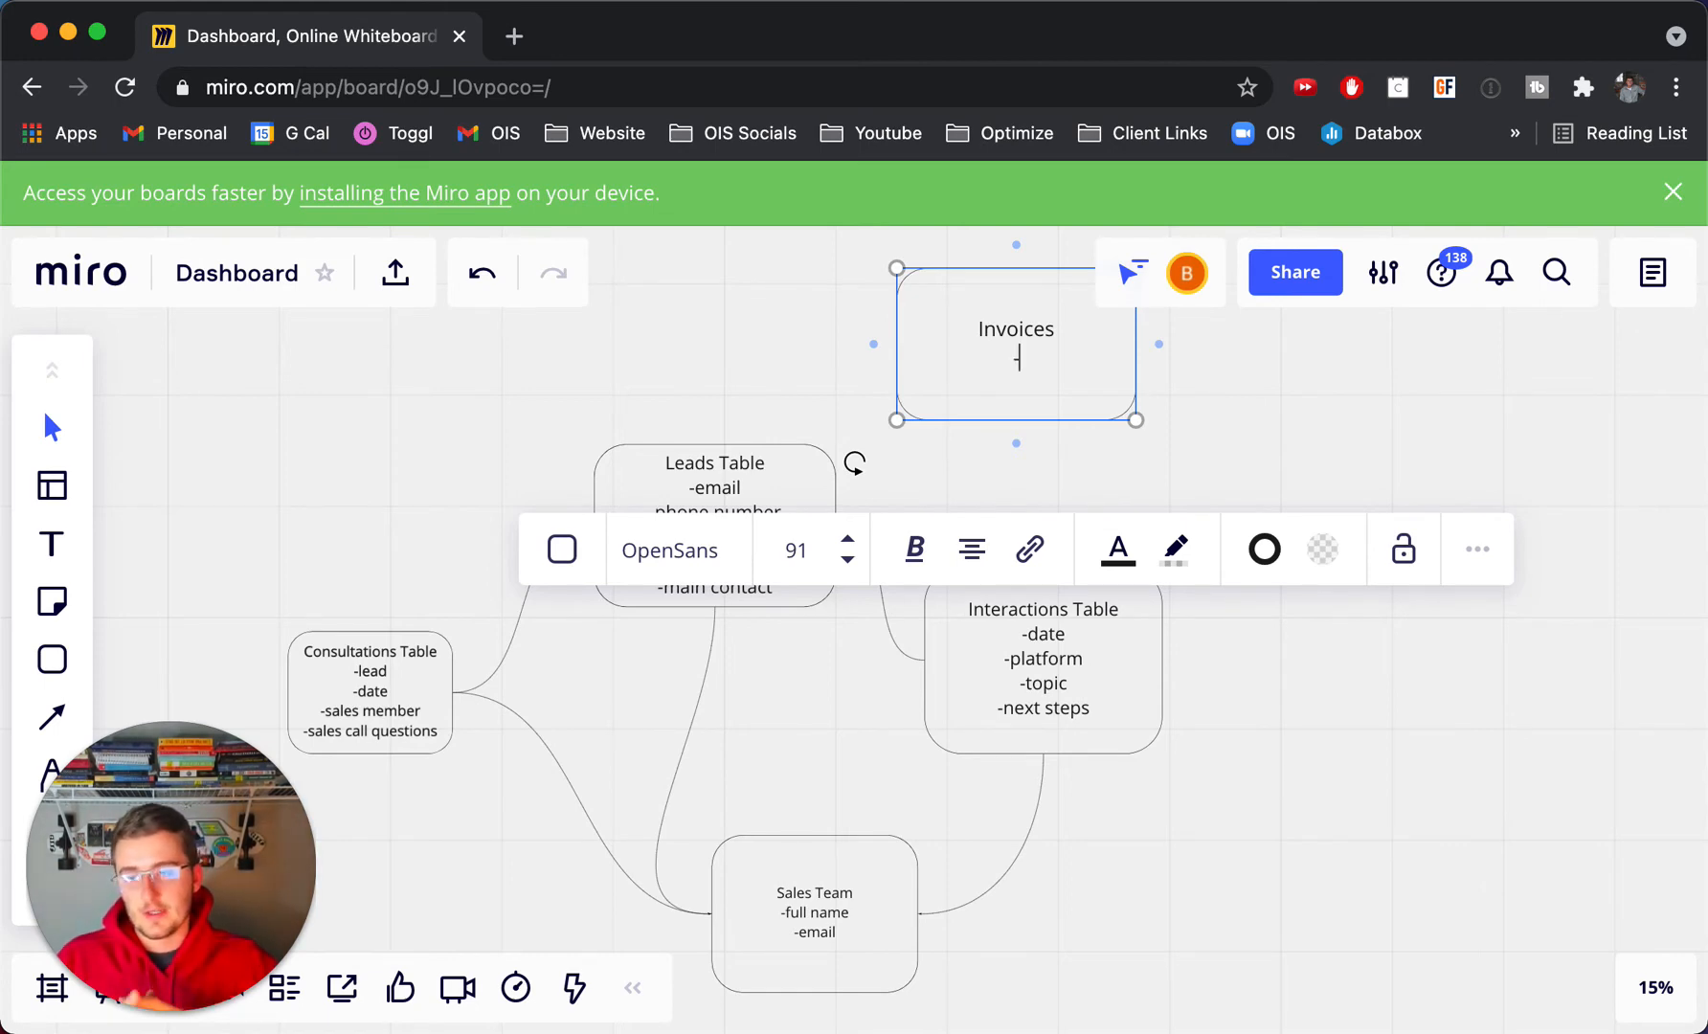
pyautogui.write('-a')
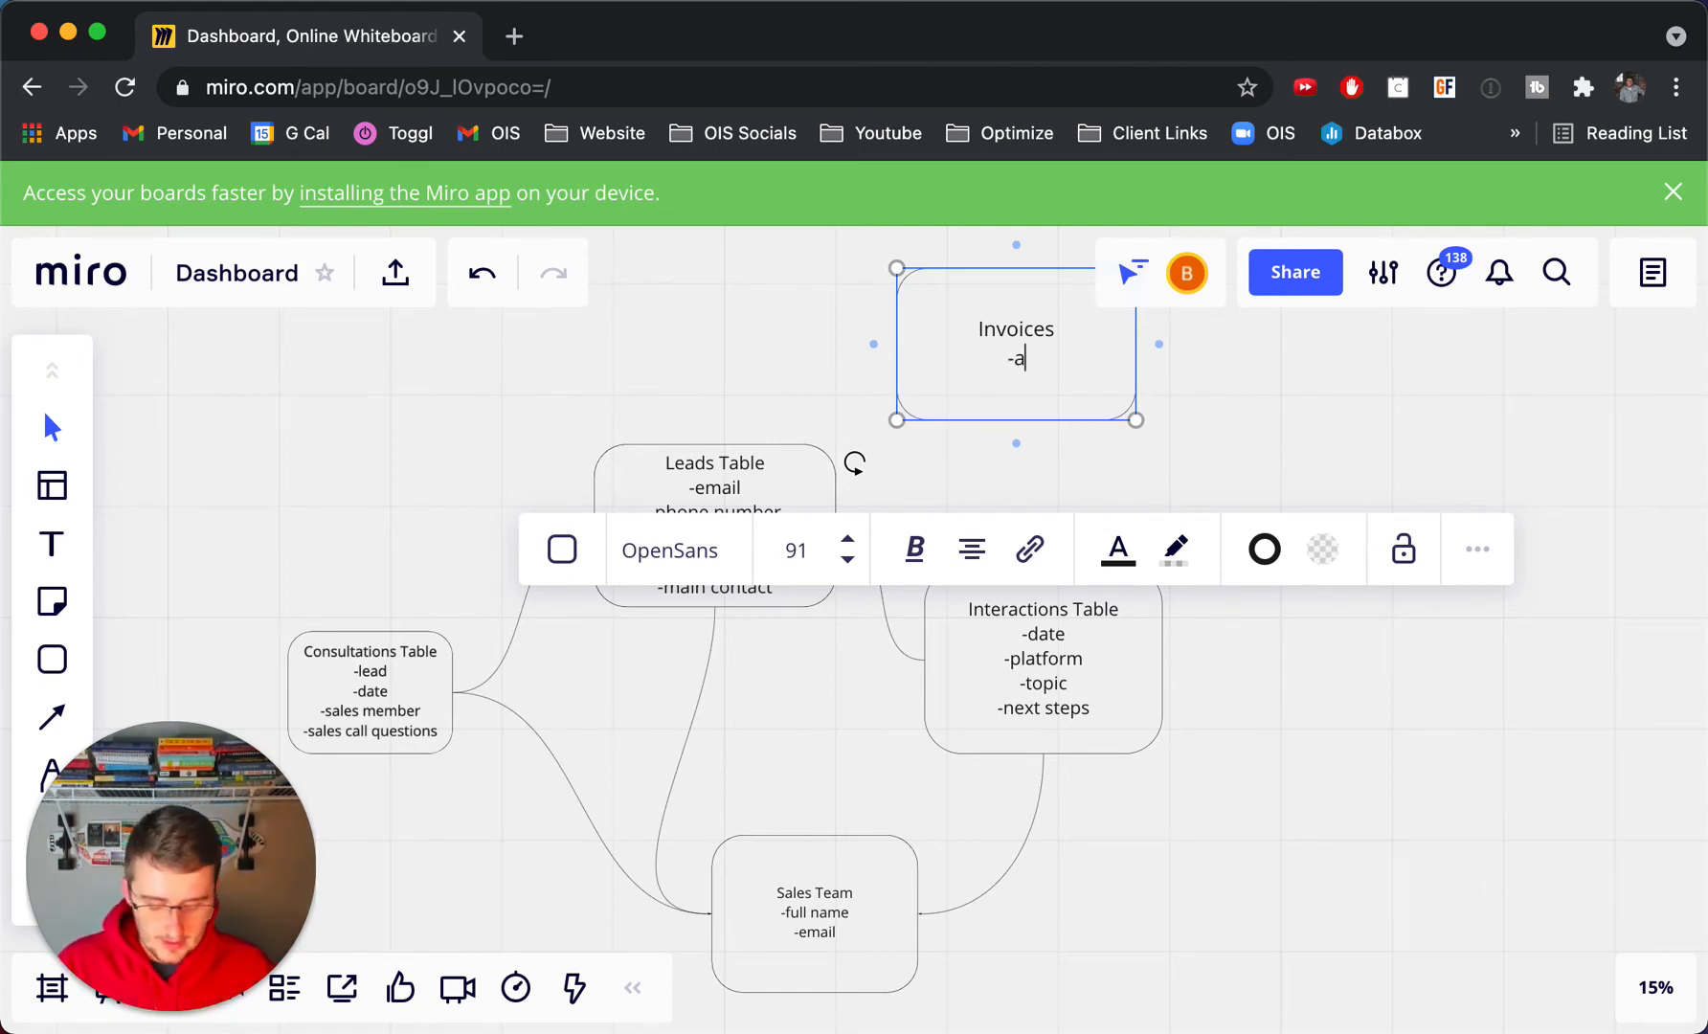
pyautogui.write('mount')
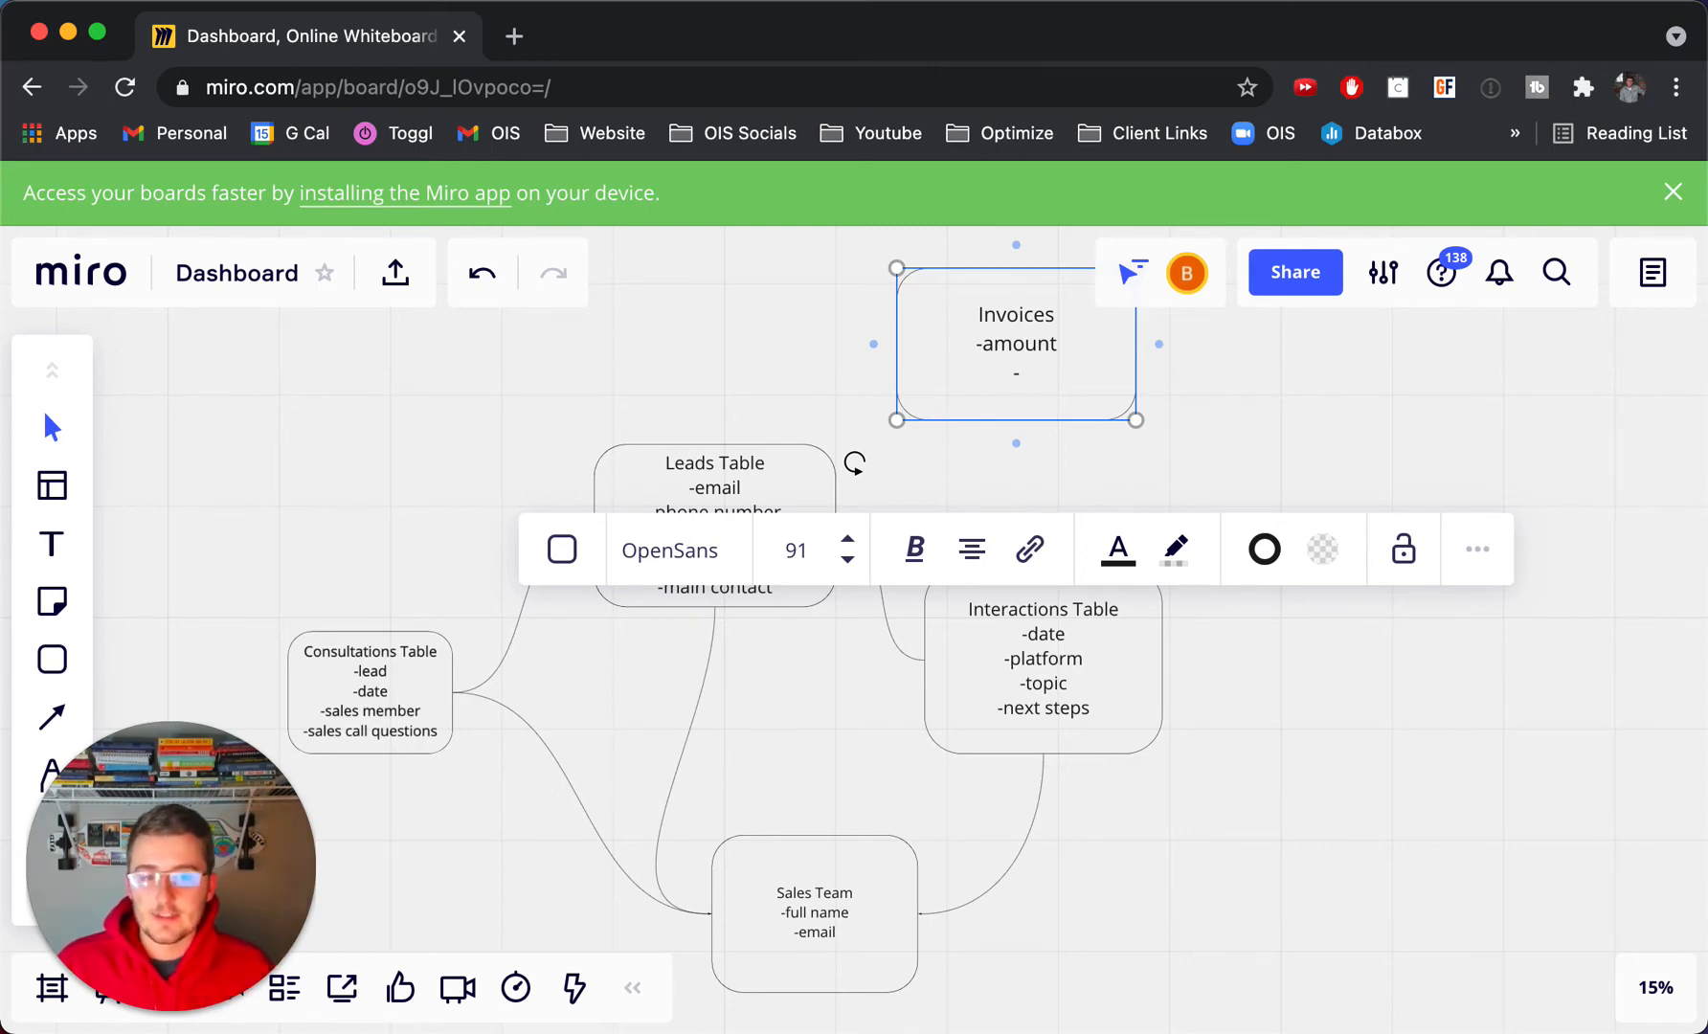
pyautogui.moveTo(1246, 460)
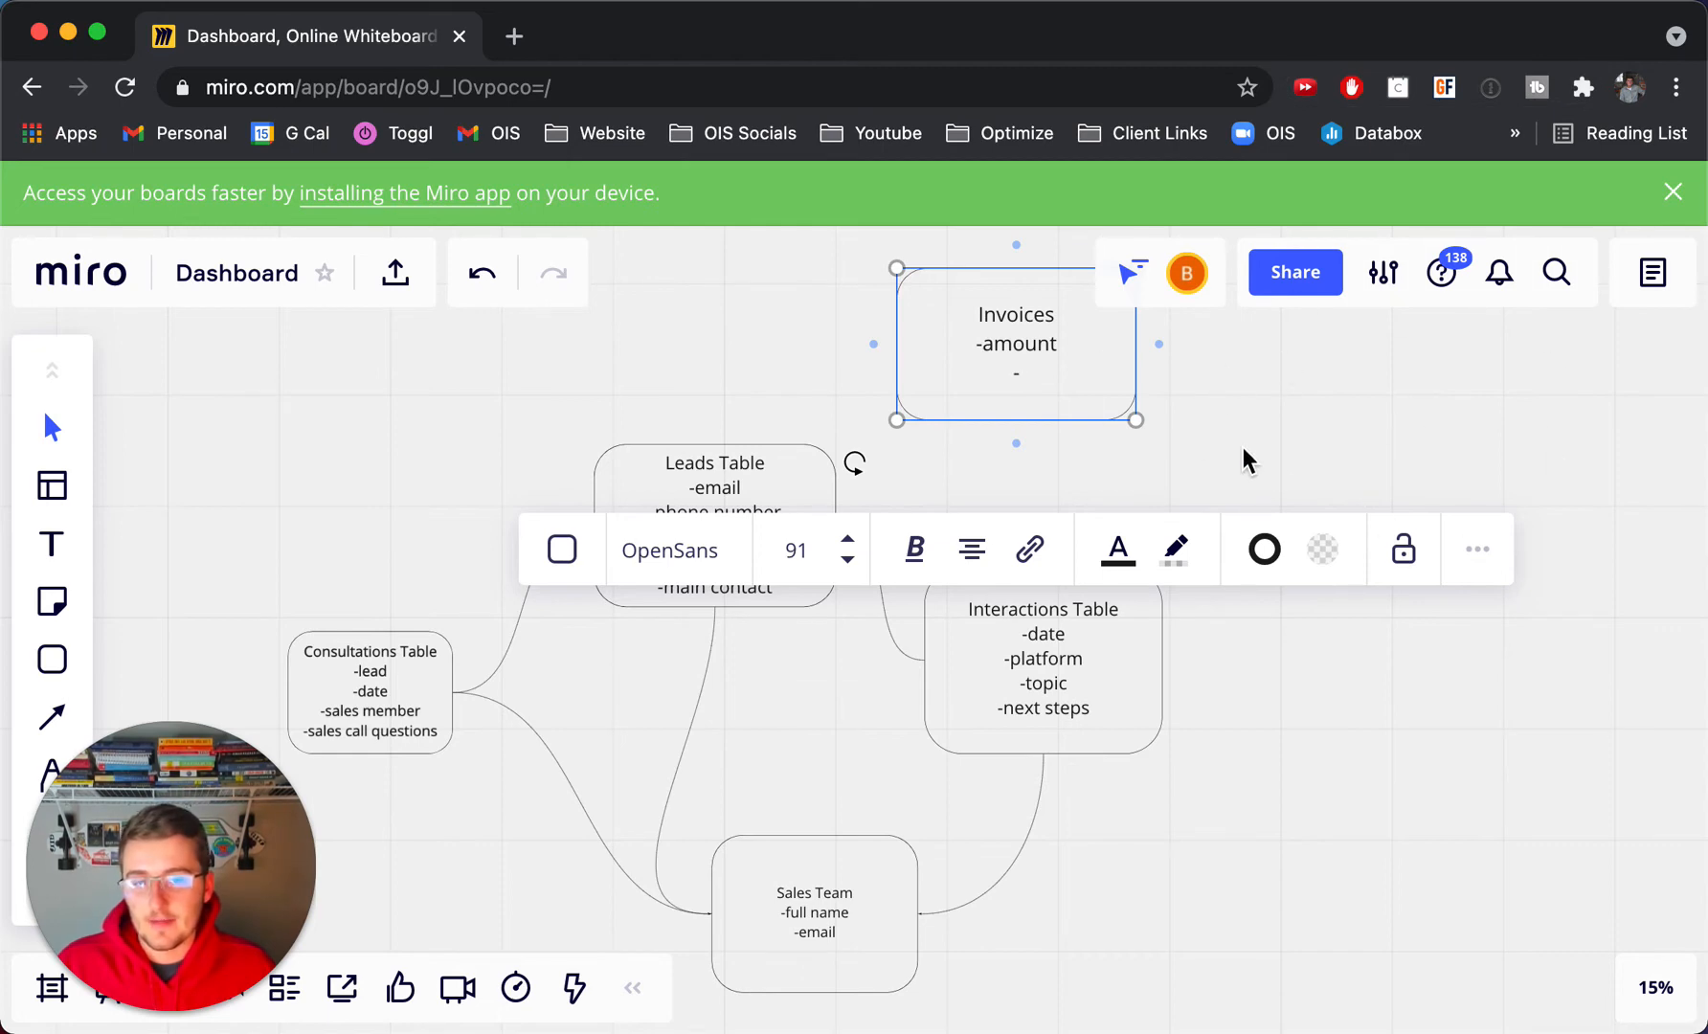
pyautogui.moveTo(1122, 420)
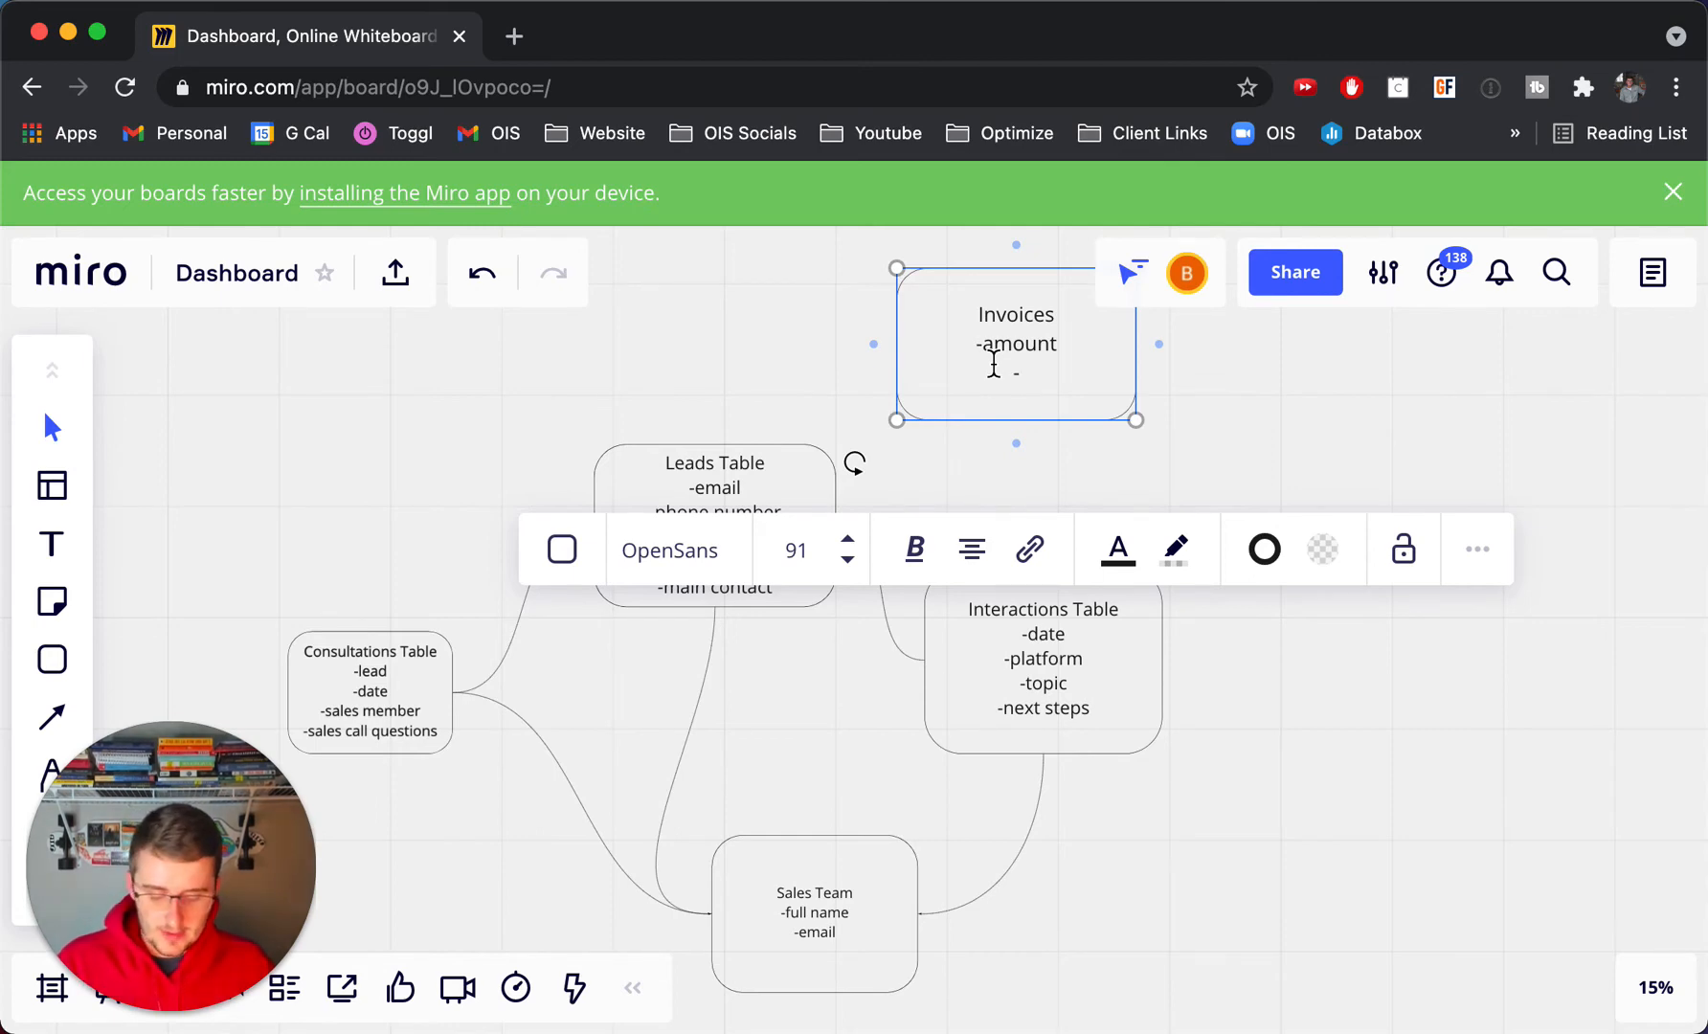
# Step: Add -date sent, -date paid and -status, then connect Leads Table to Invoices
pyautogui.write('date sent')
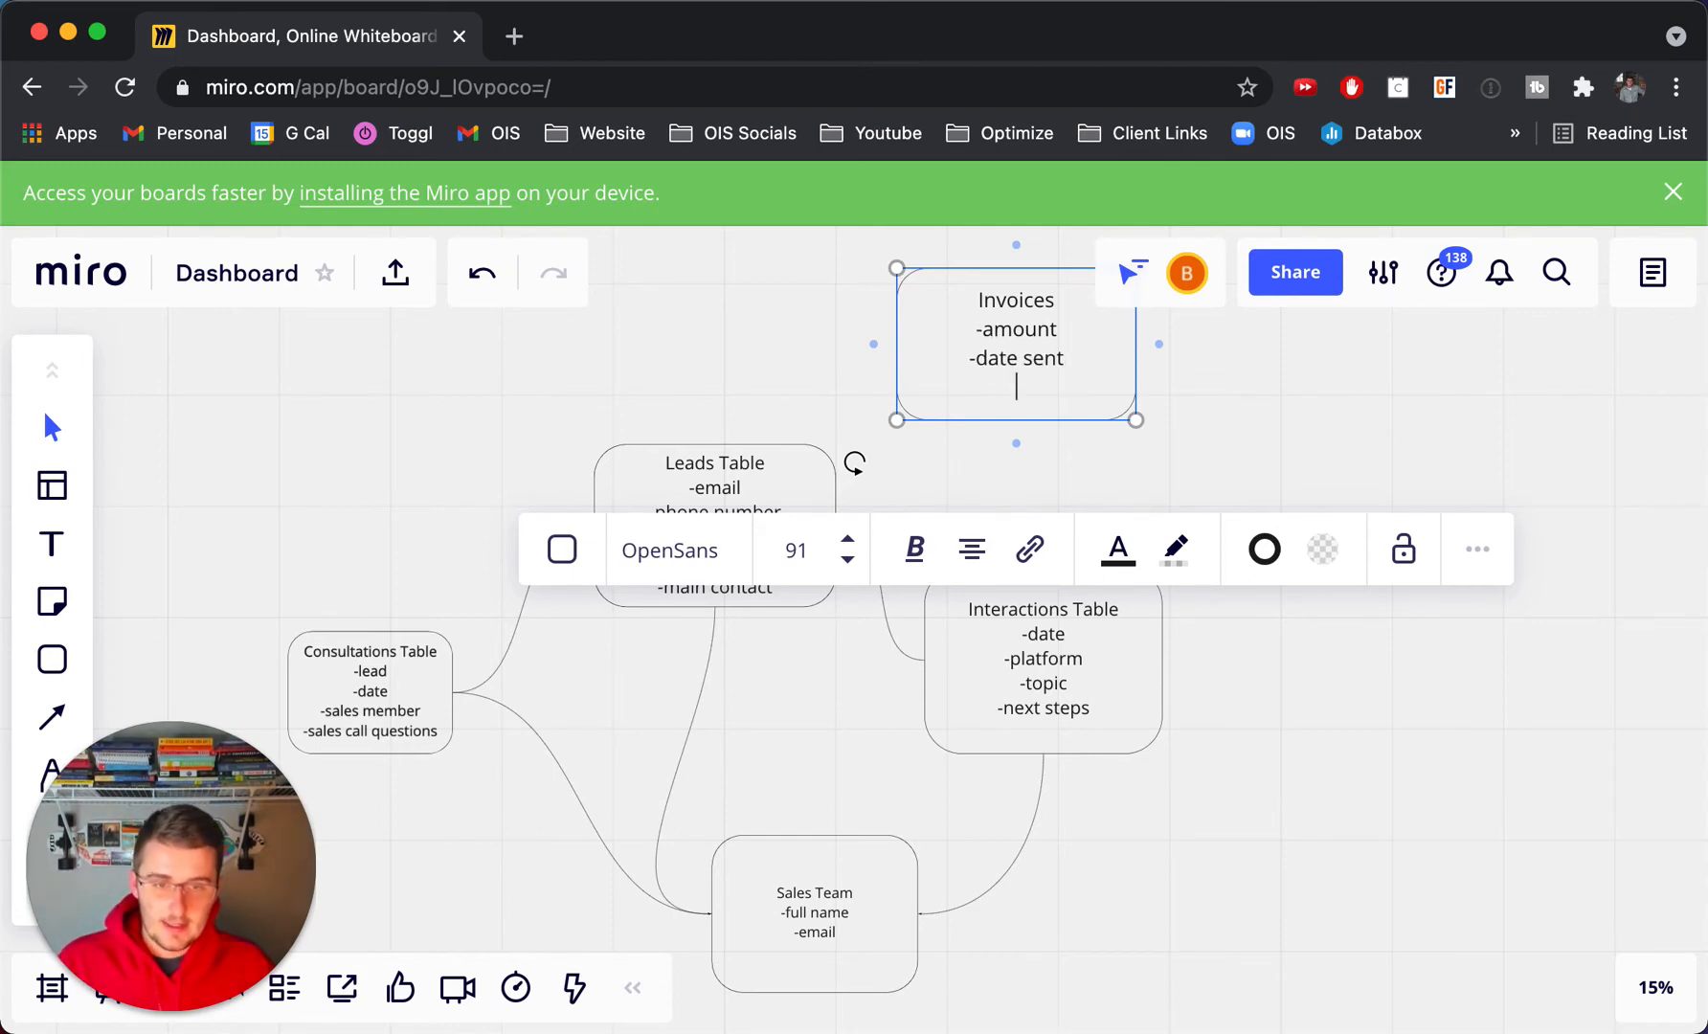
pyautogui.write('-date')
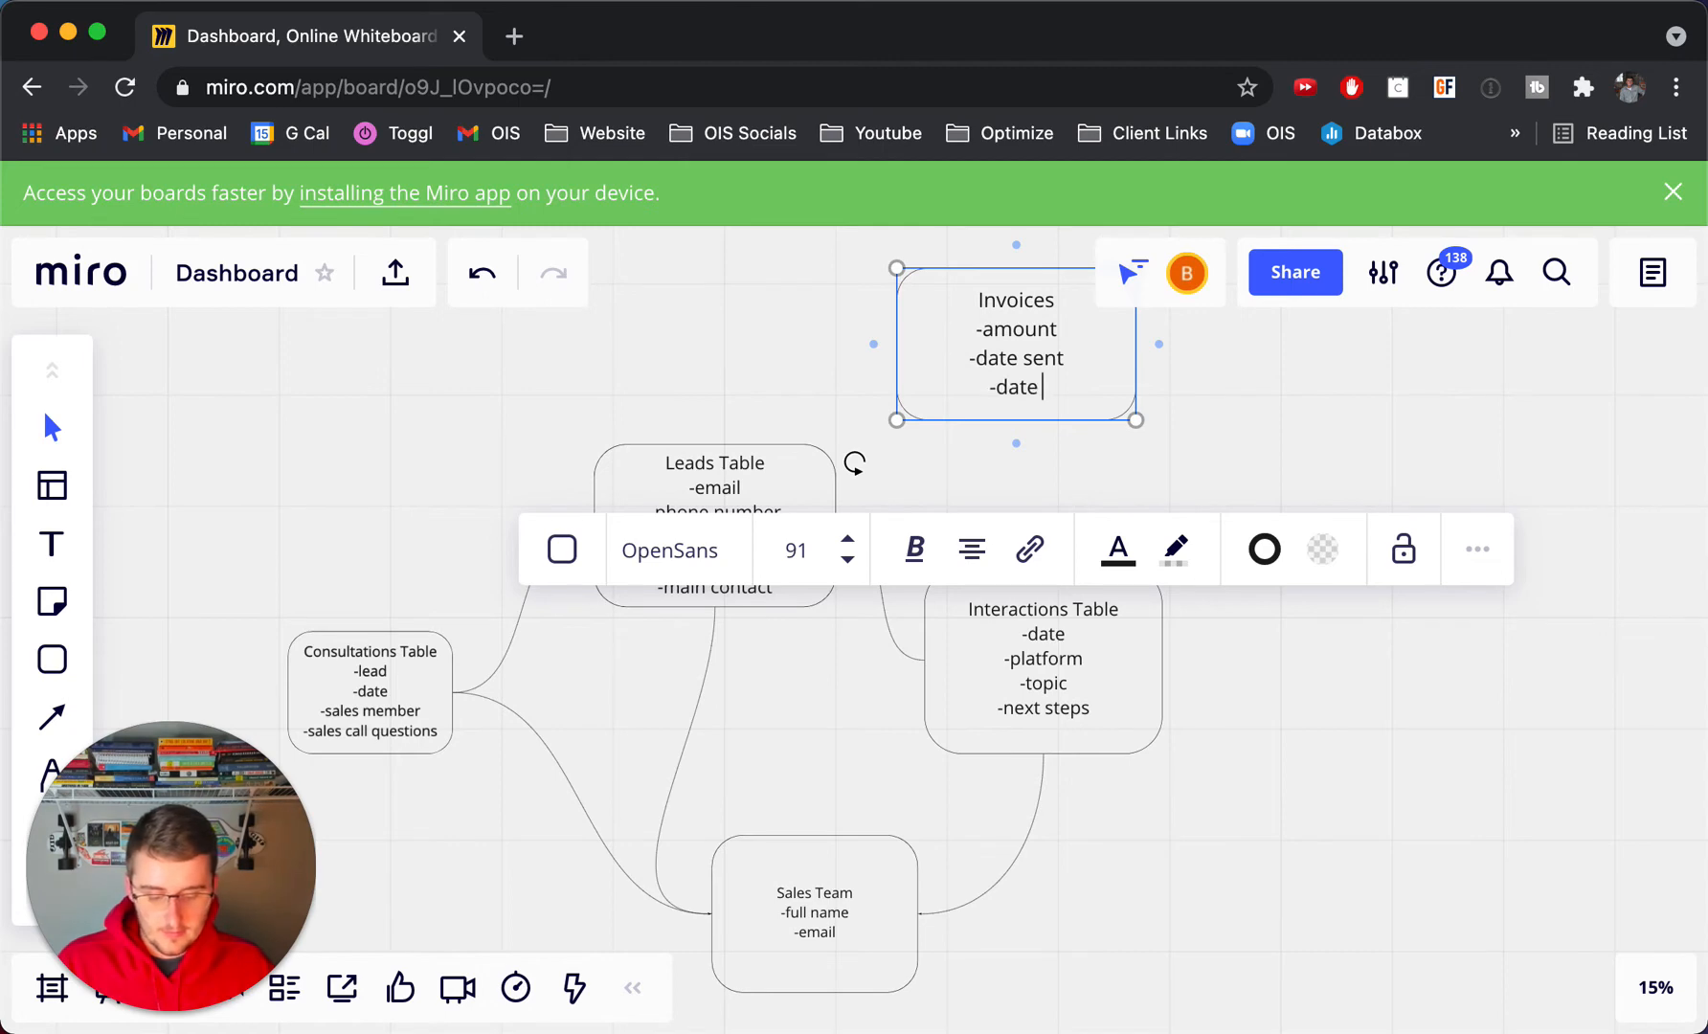
pyautogui.write('paid')
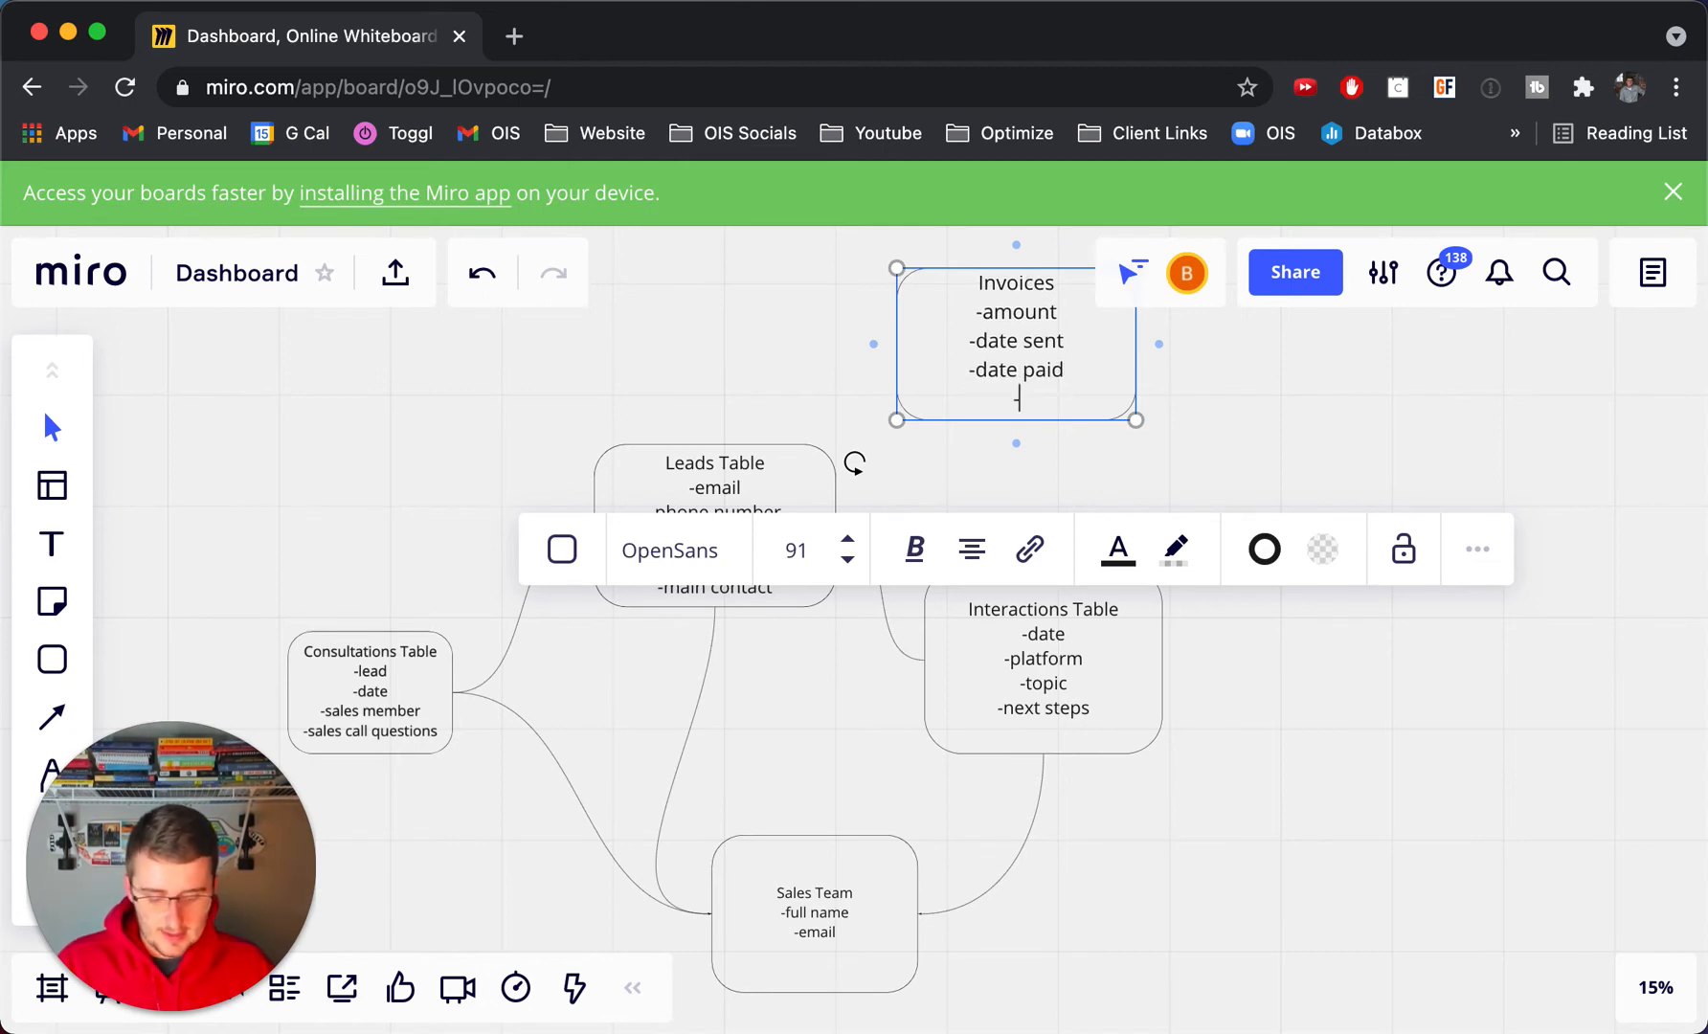
pyautogui.write('-stat')
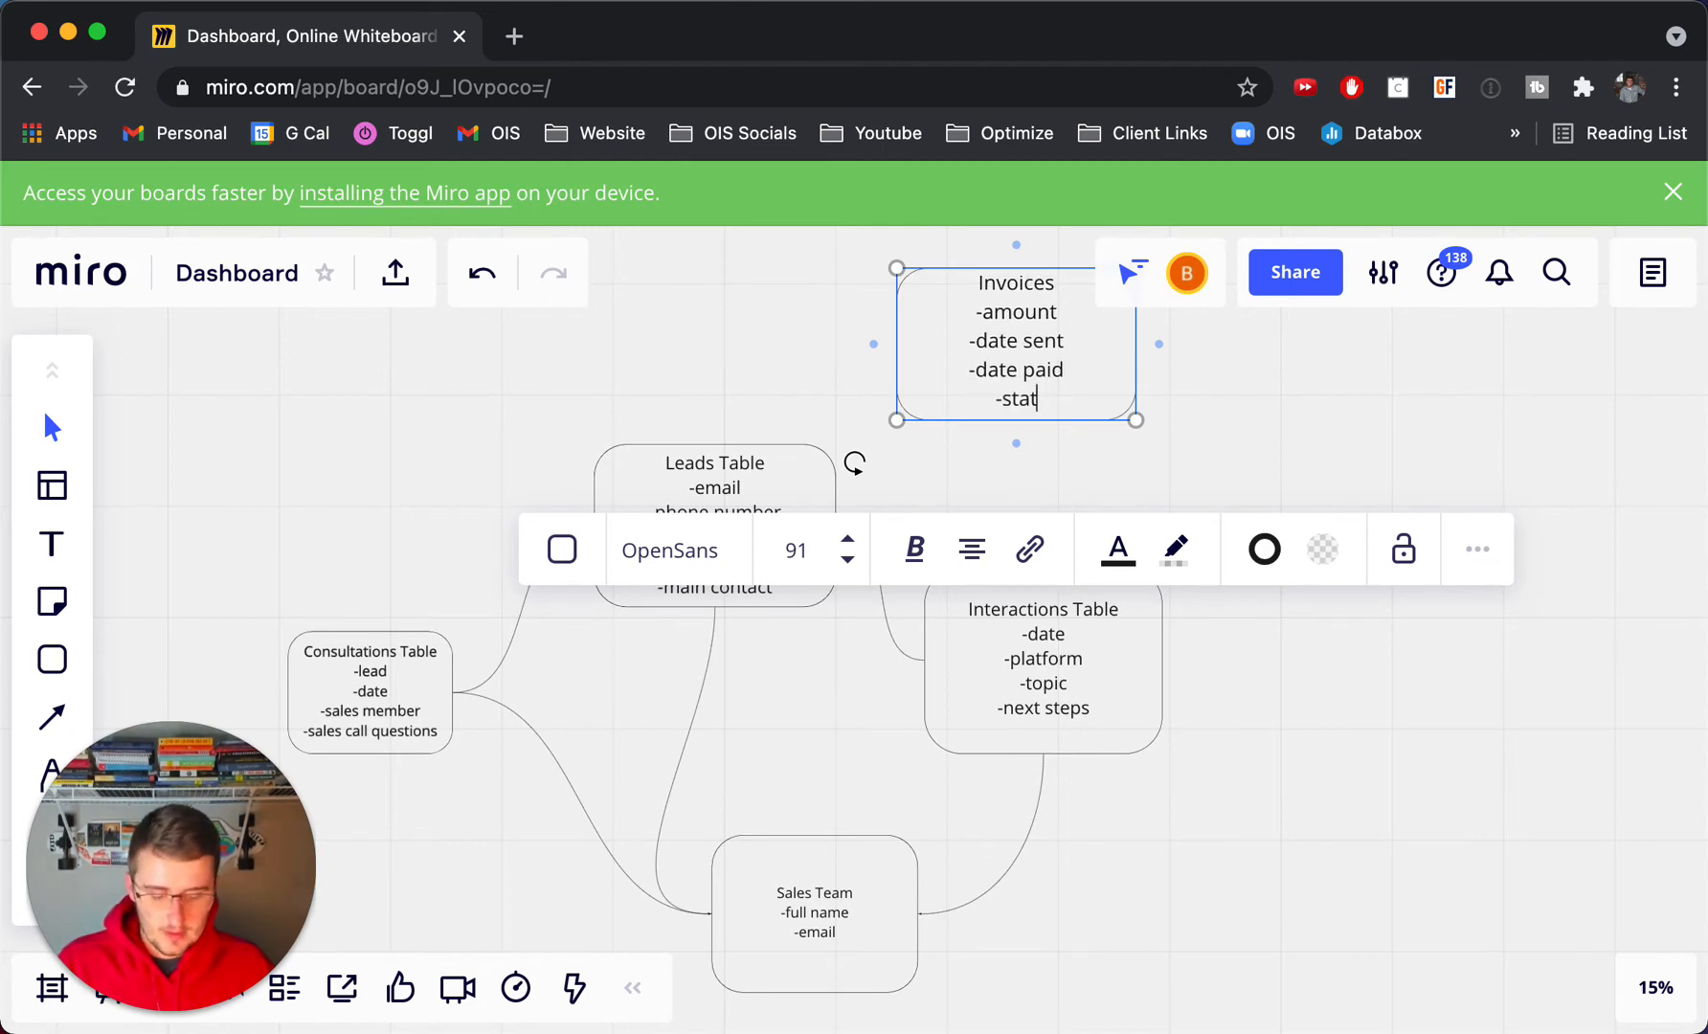
pyautogui.click(697, 467)
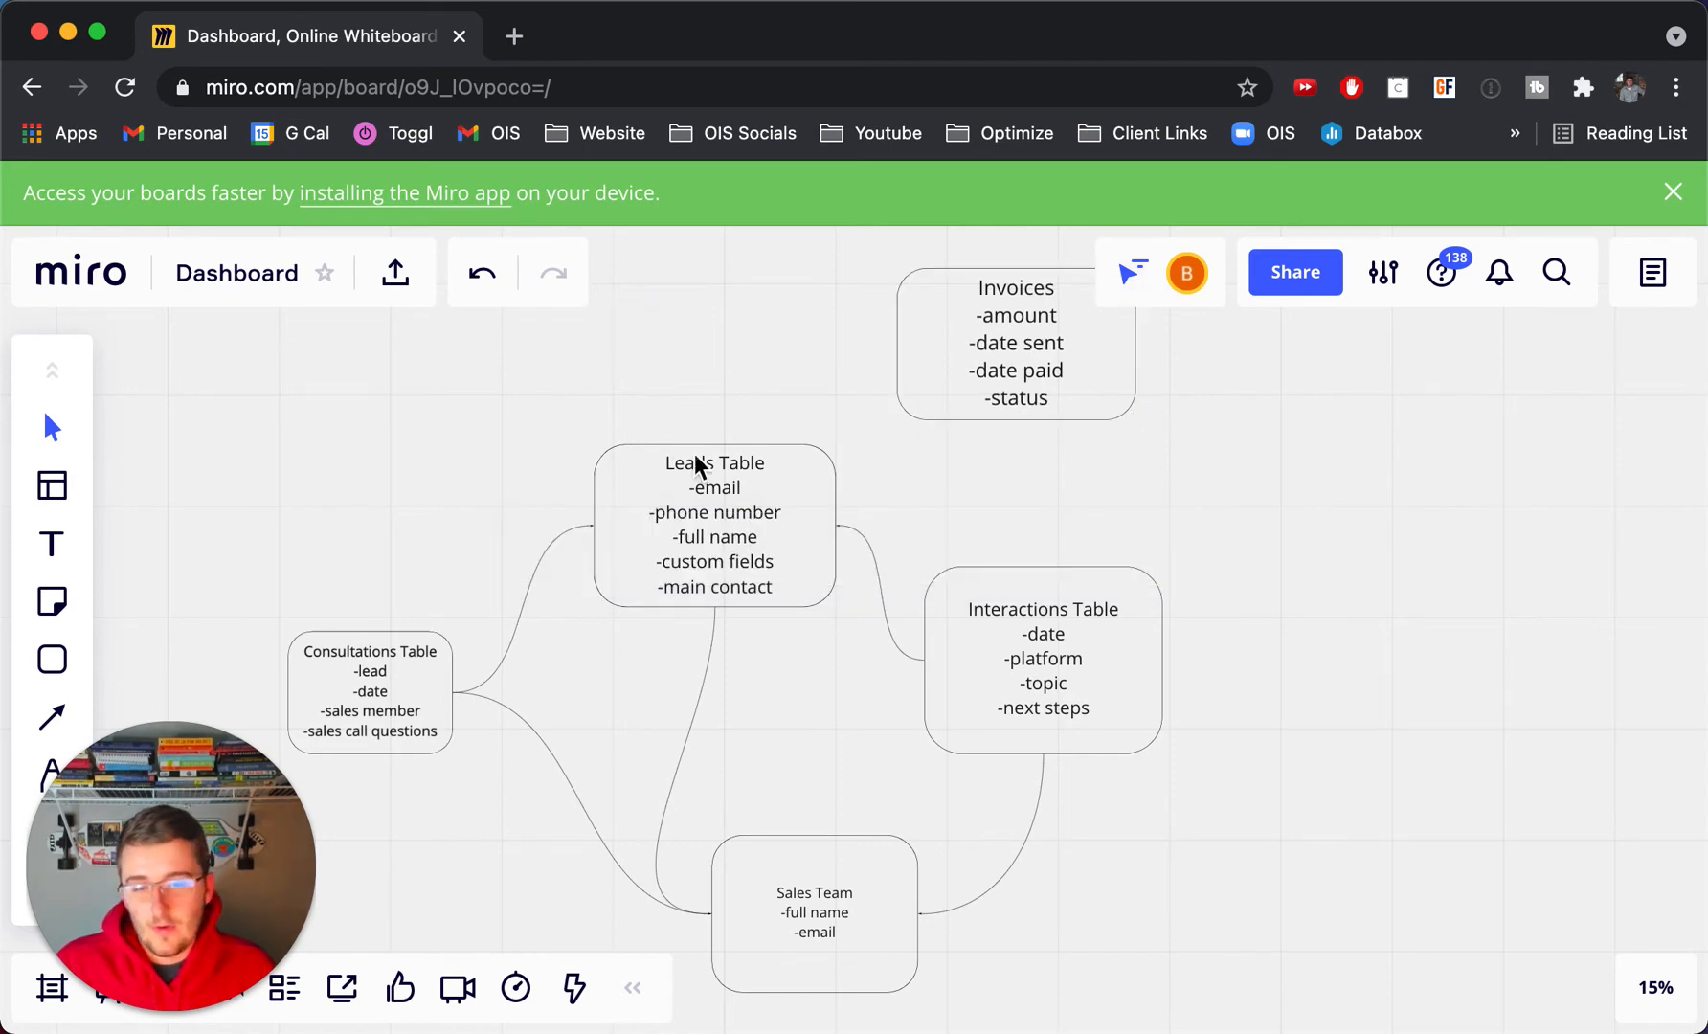
pyautogui.click(1015, 343)
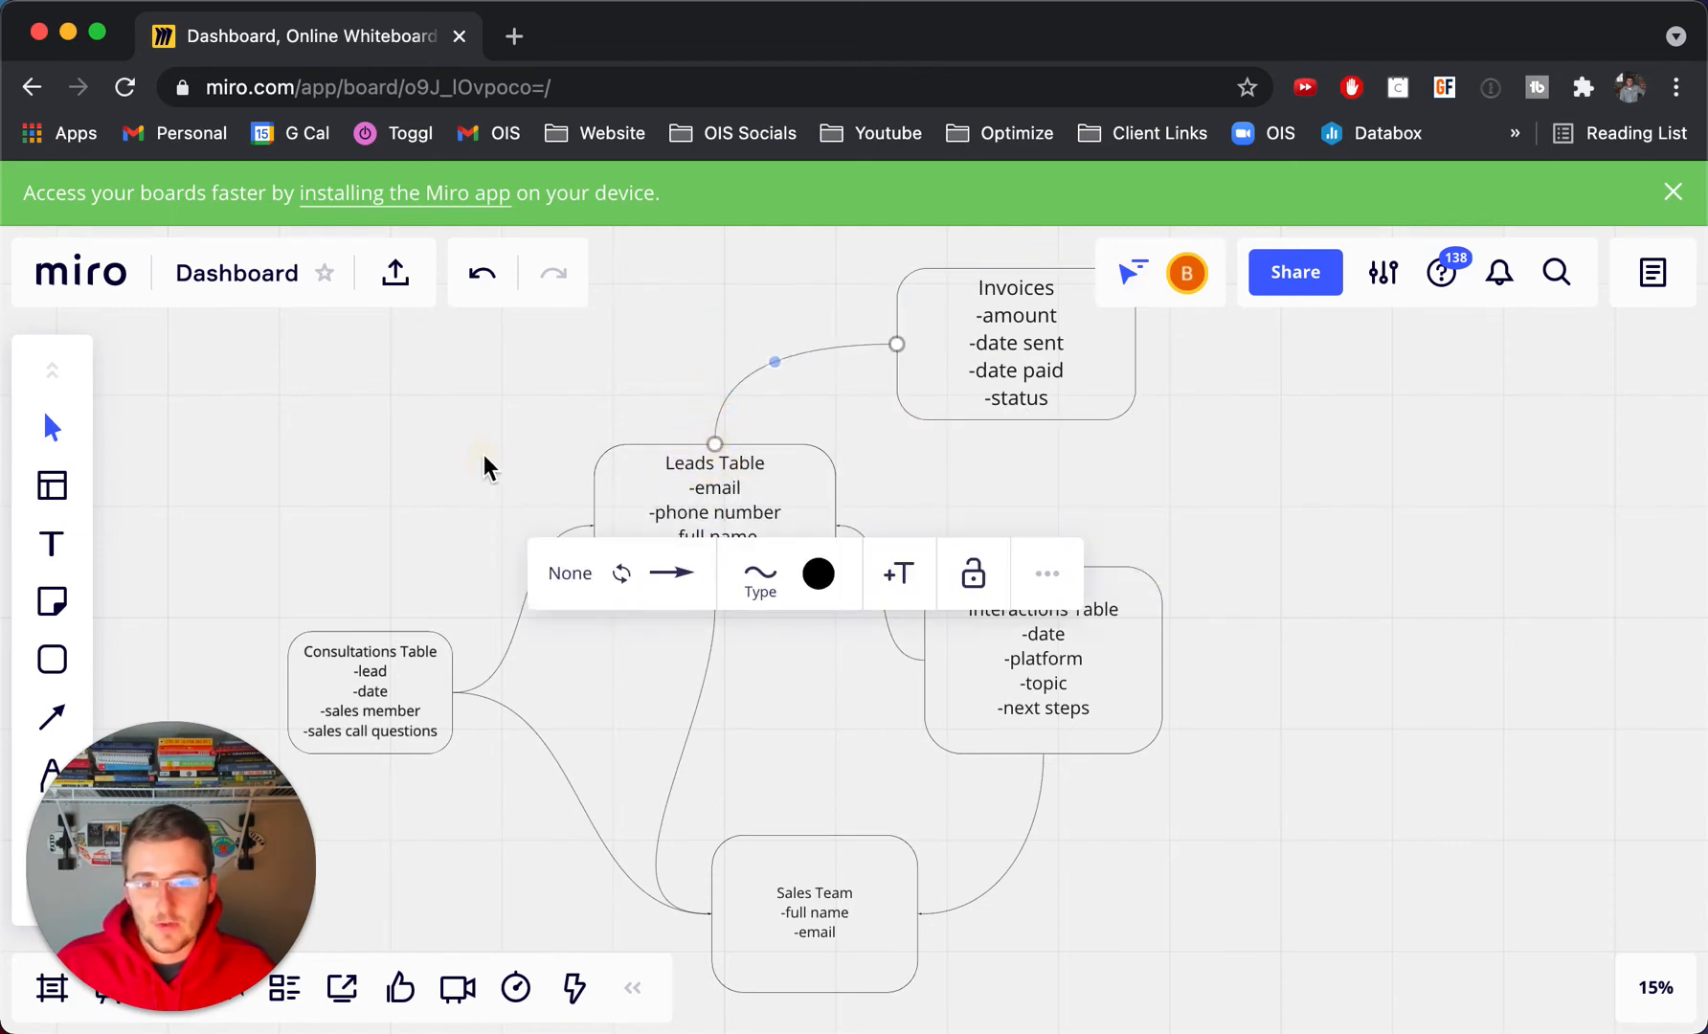
# Step: Shift the Leads Table box up and left and select it for resizing
pyautogui.click(485, 463)
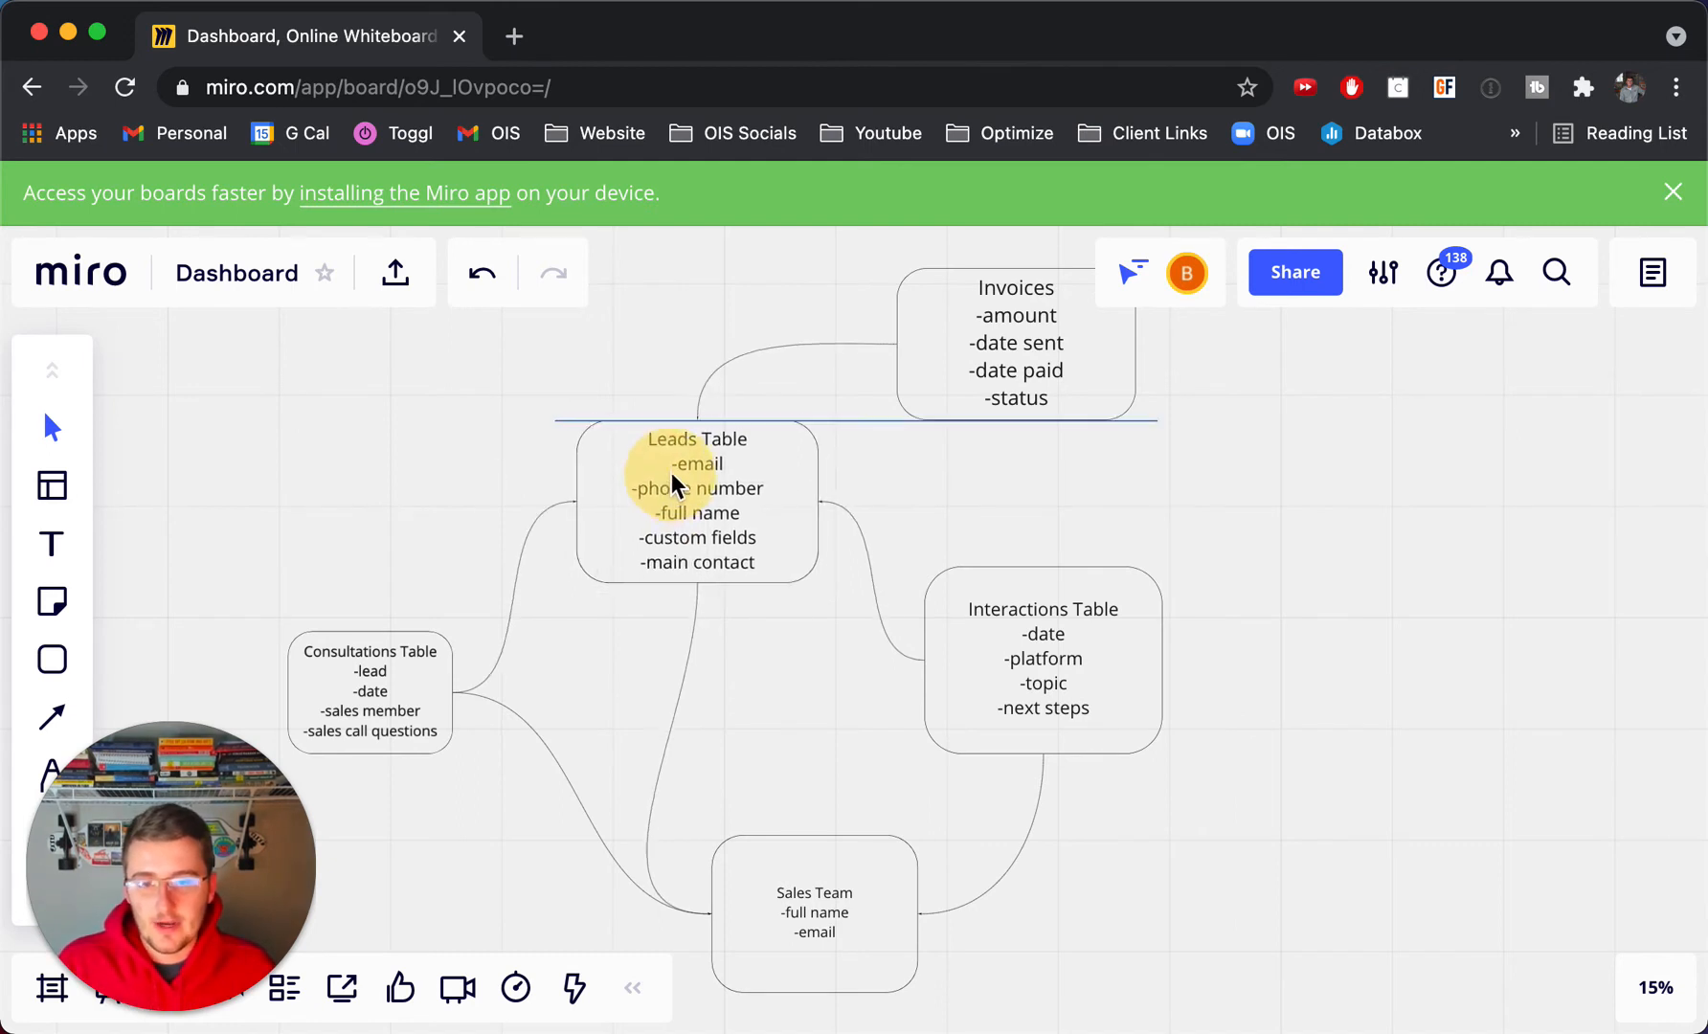
pyautogui.click(695, 500)
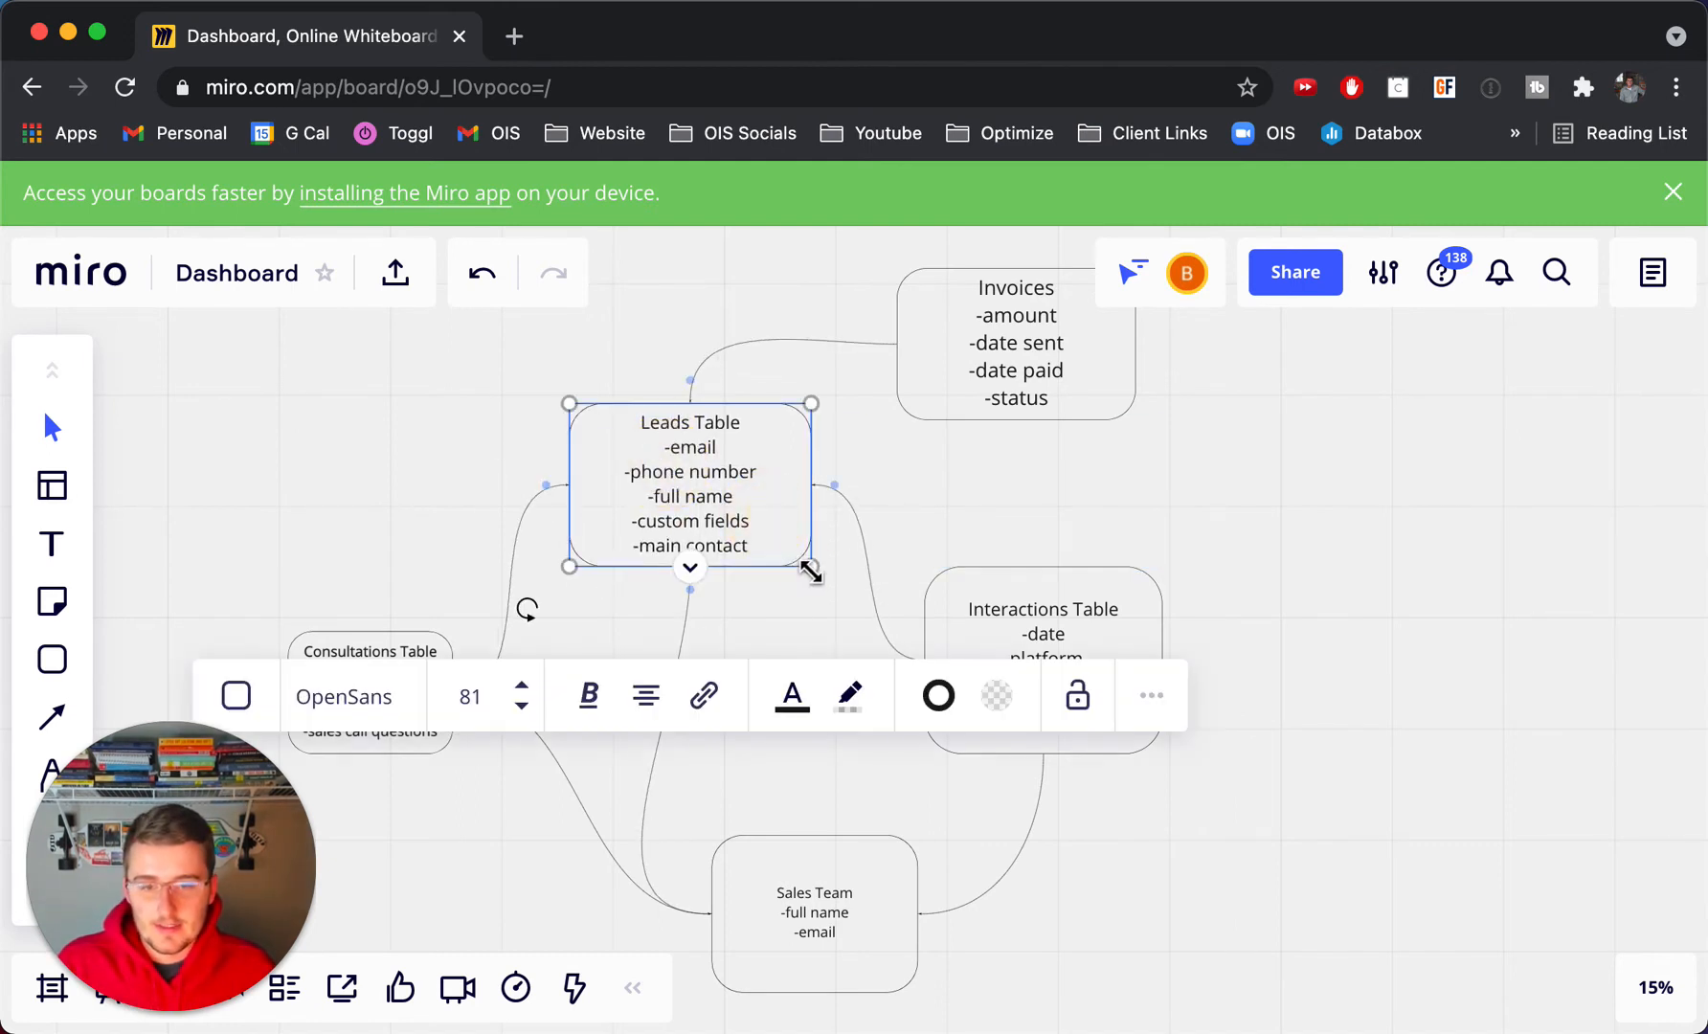
# Step: Enlarge the Leads Table box and add the field '-rollup of the profit'
pyautogui.moveTo(812, 567); pyautogui.dragTo(858, 659)
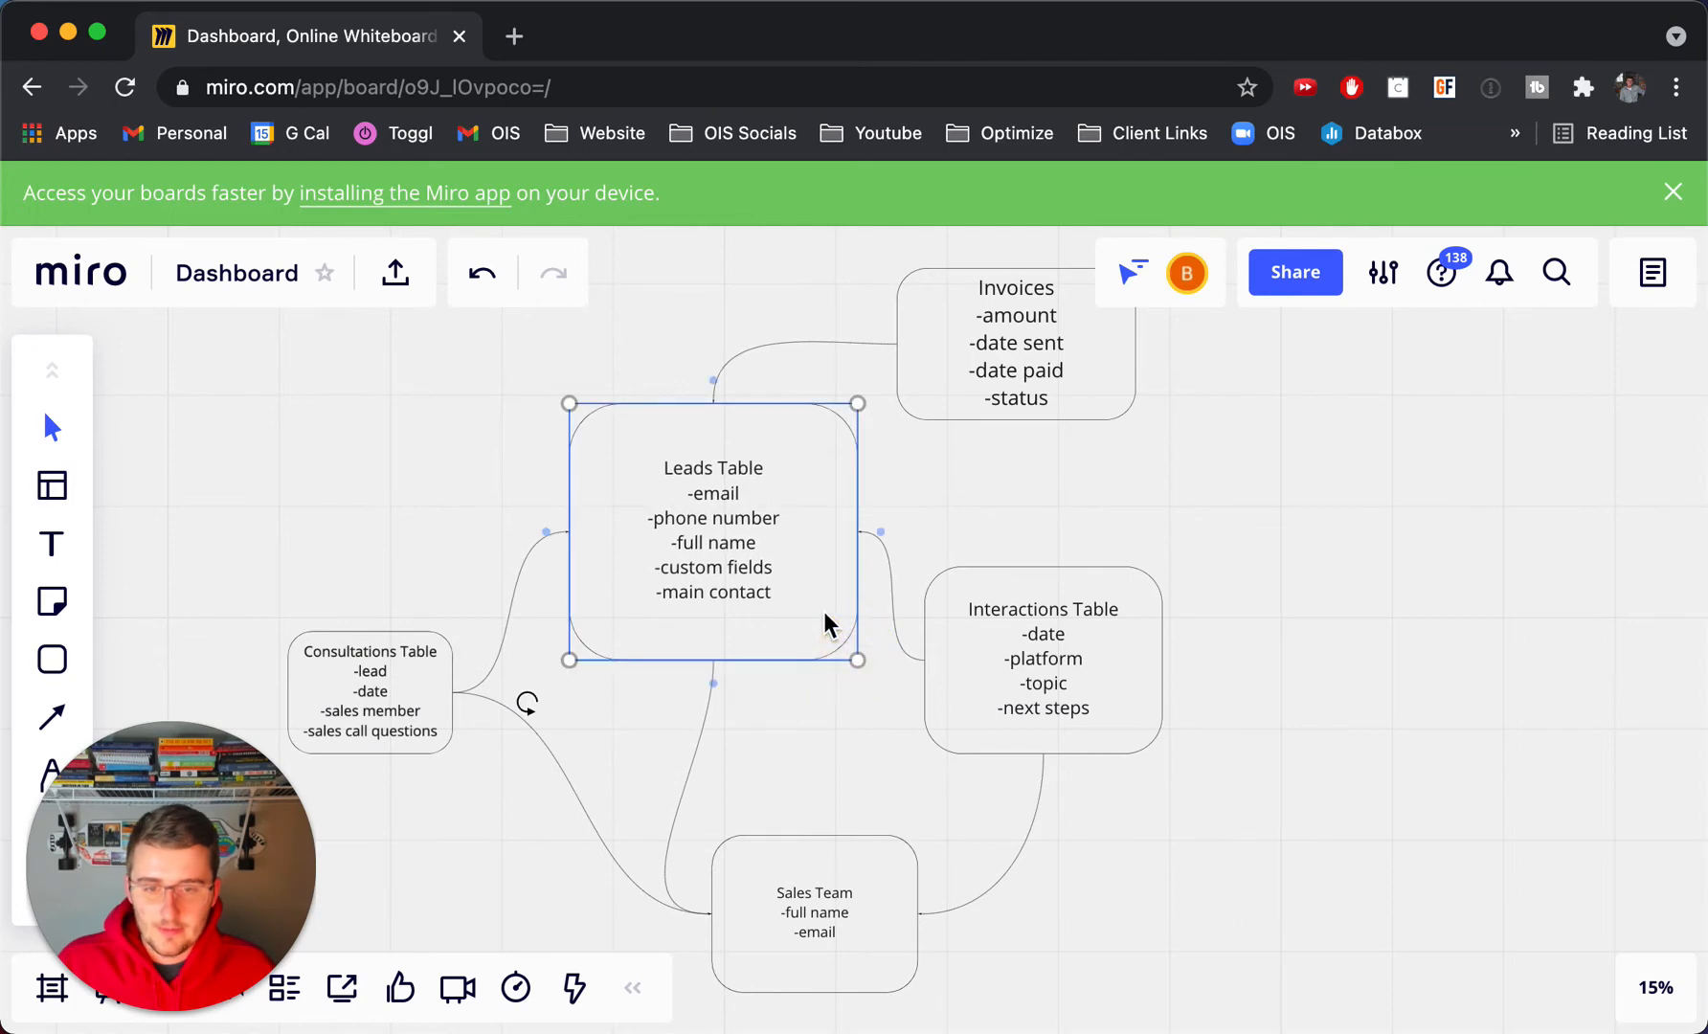
pyautogui.doubleClick(714, 523)
pyautogui.write('-')
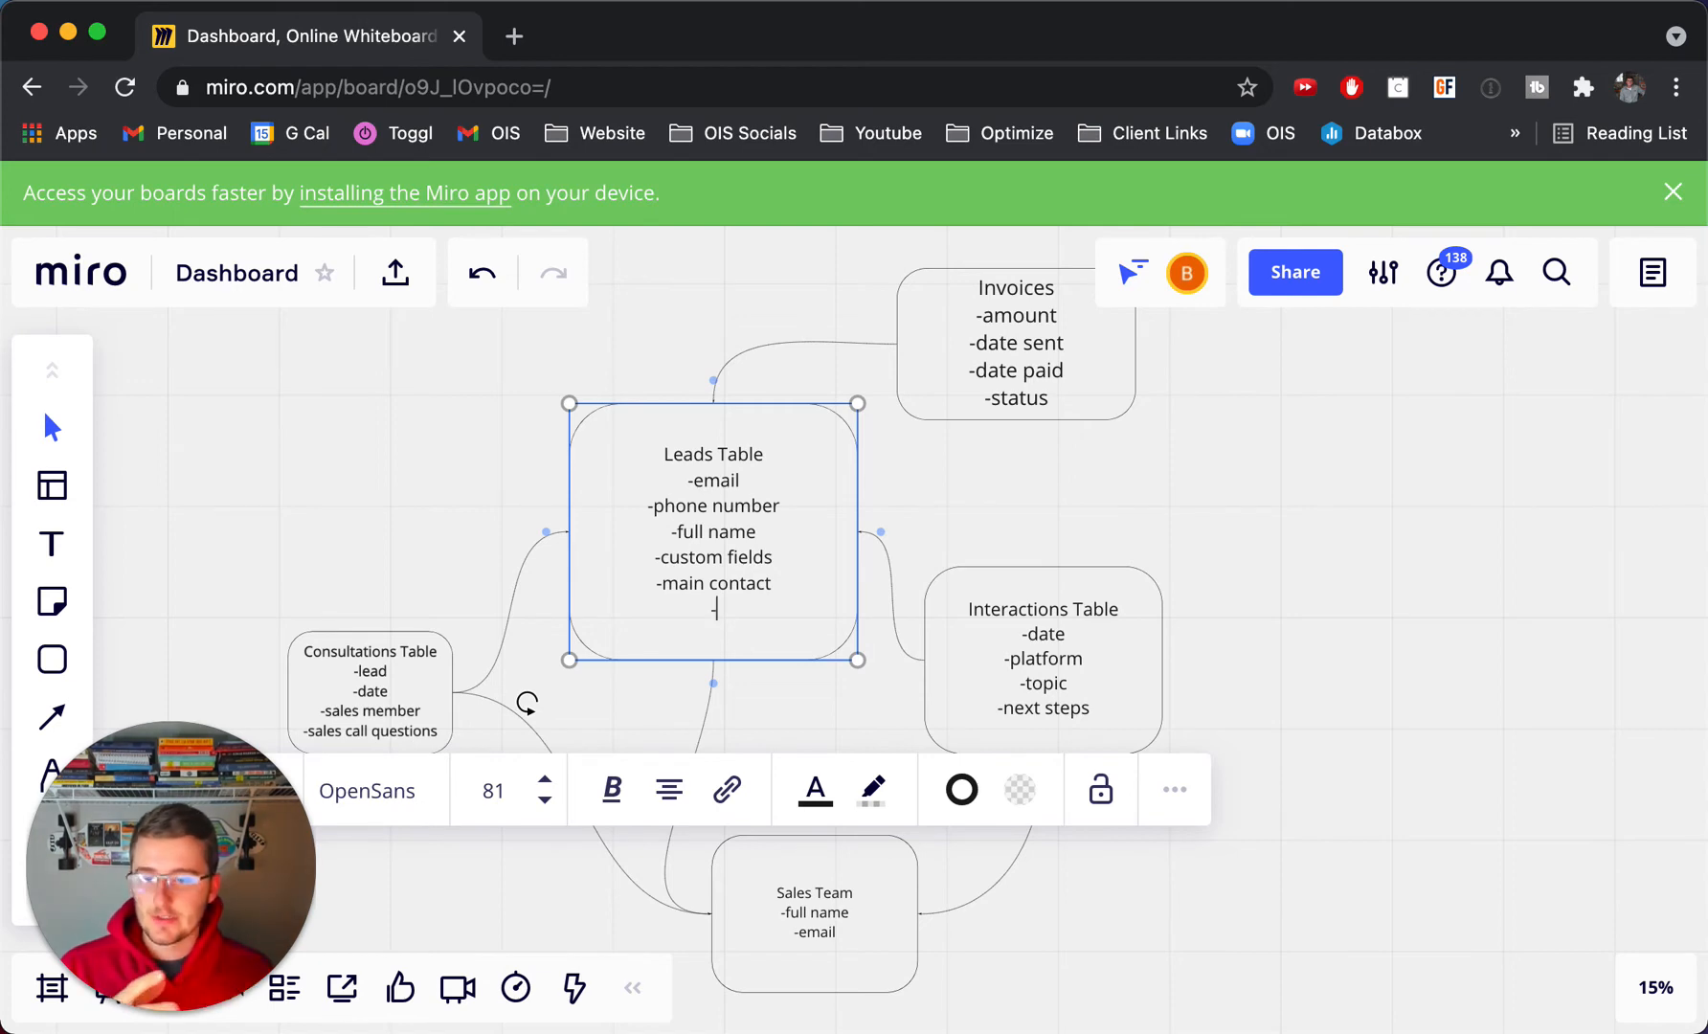
pyautogui.moveTo(839, 496)
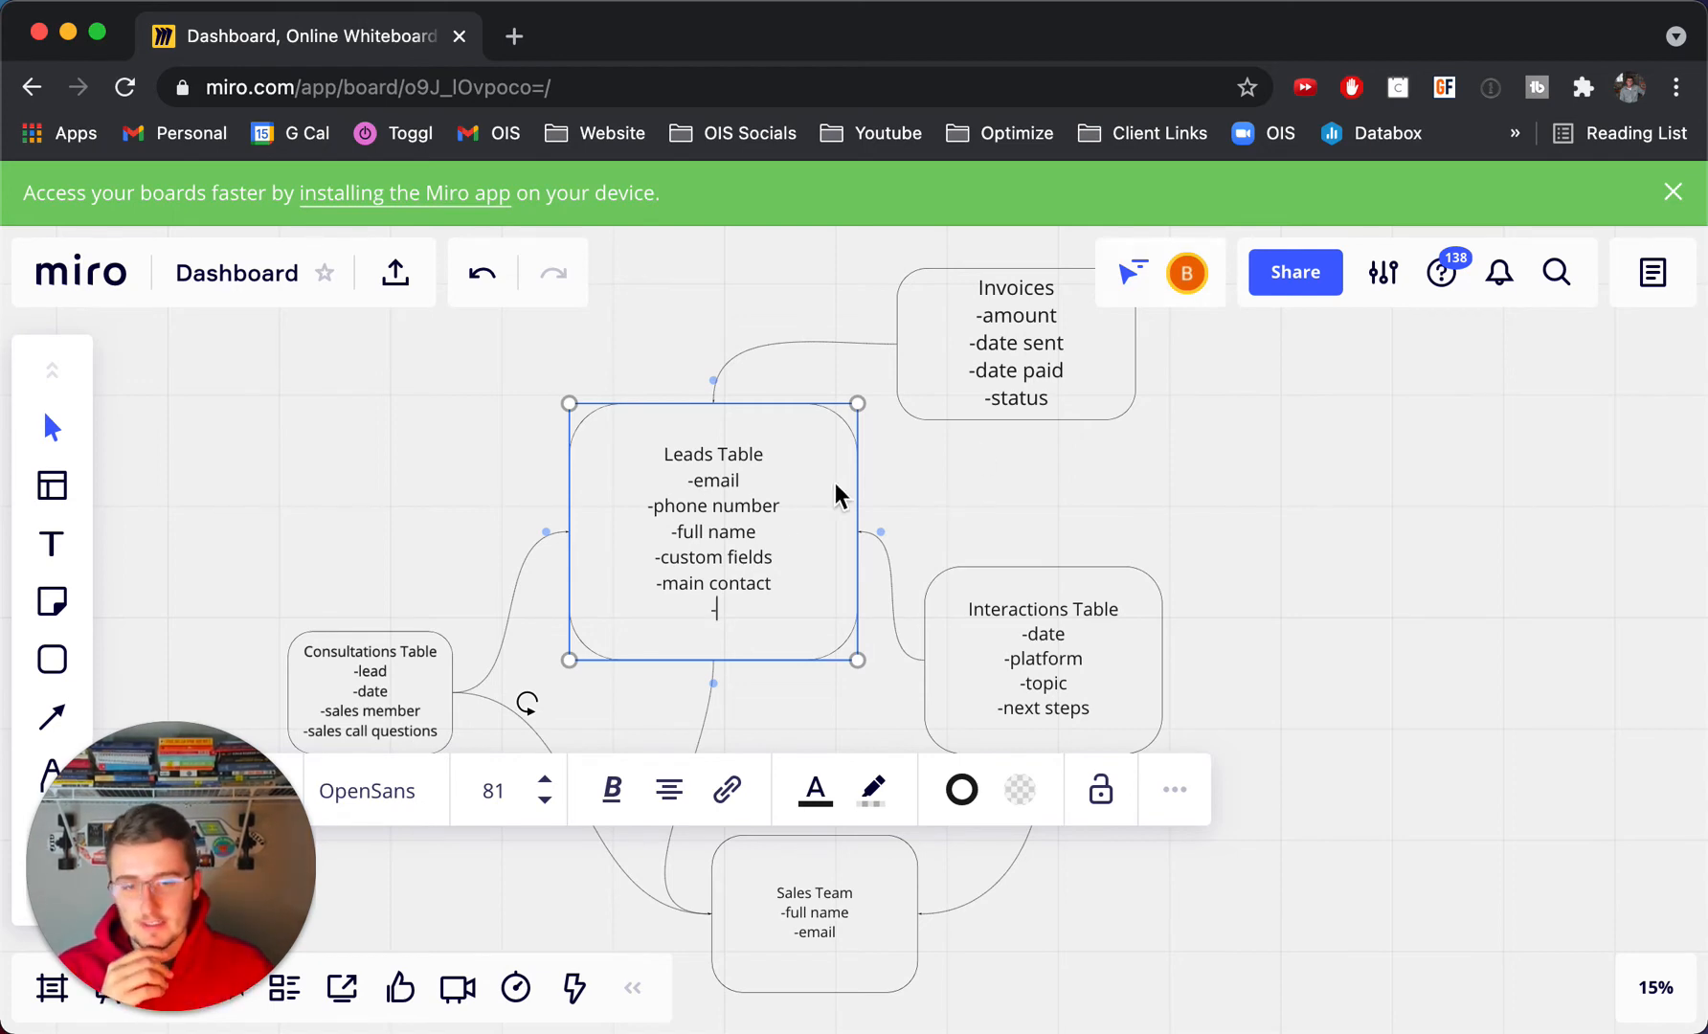
pyautogui.write('-rollup to')
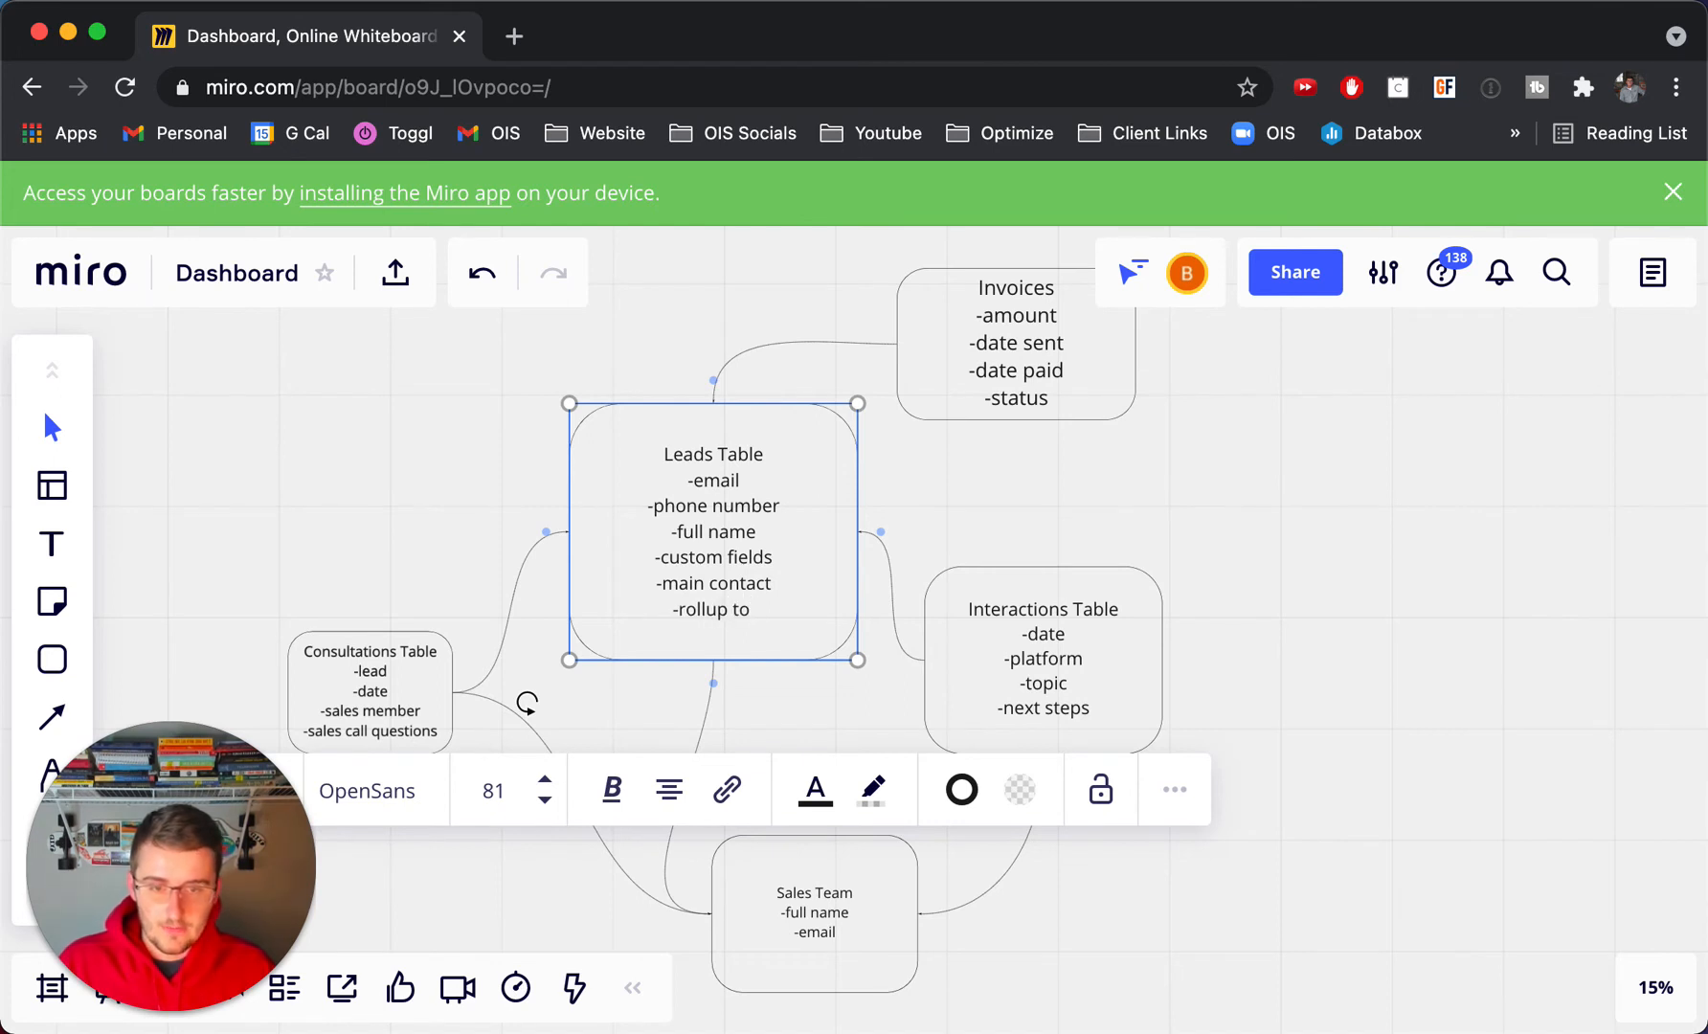
pyautogui.write('fin')
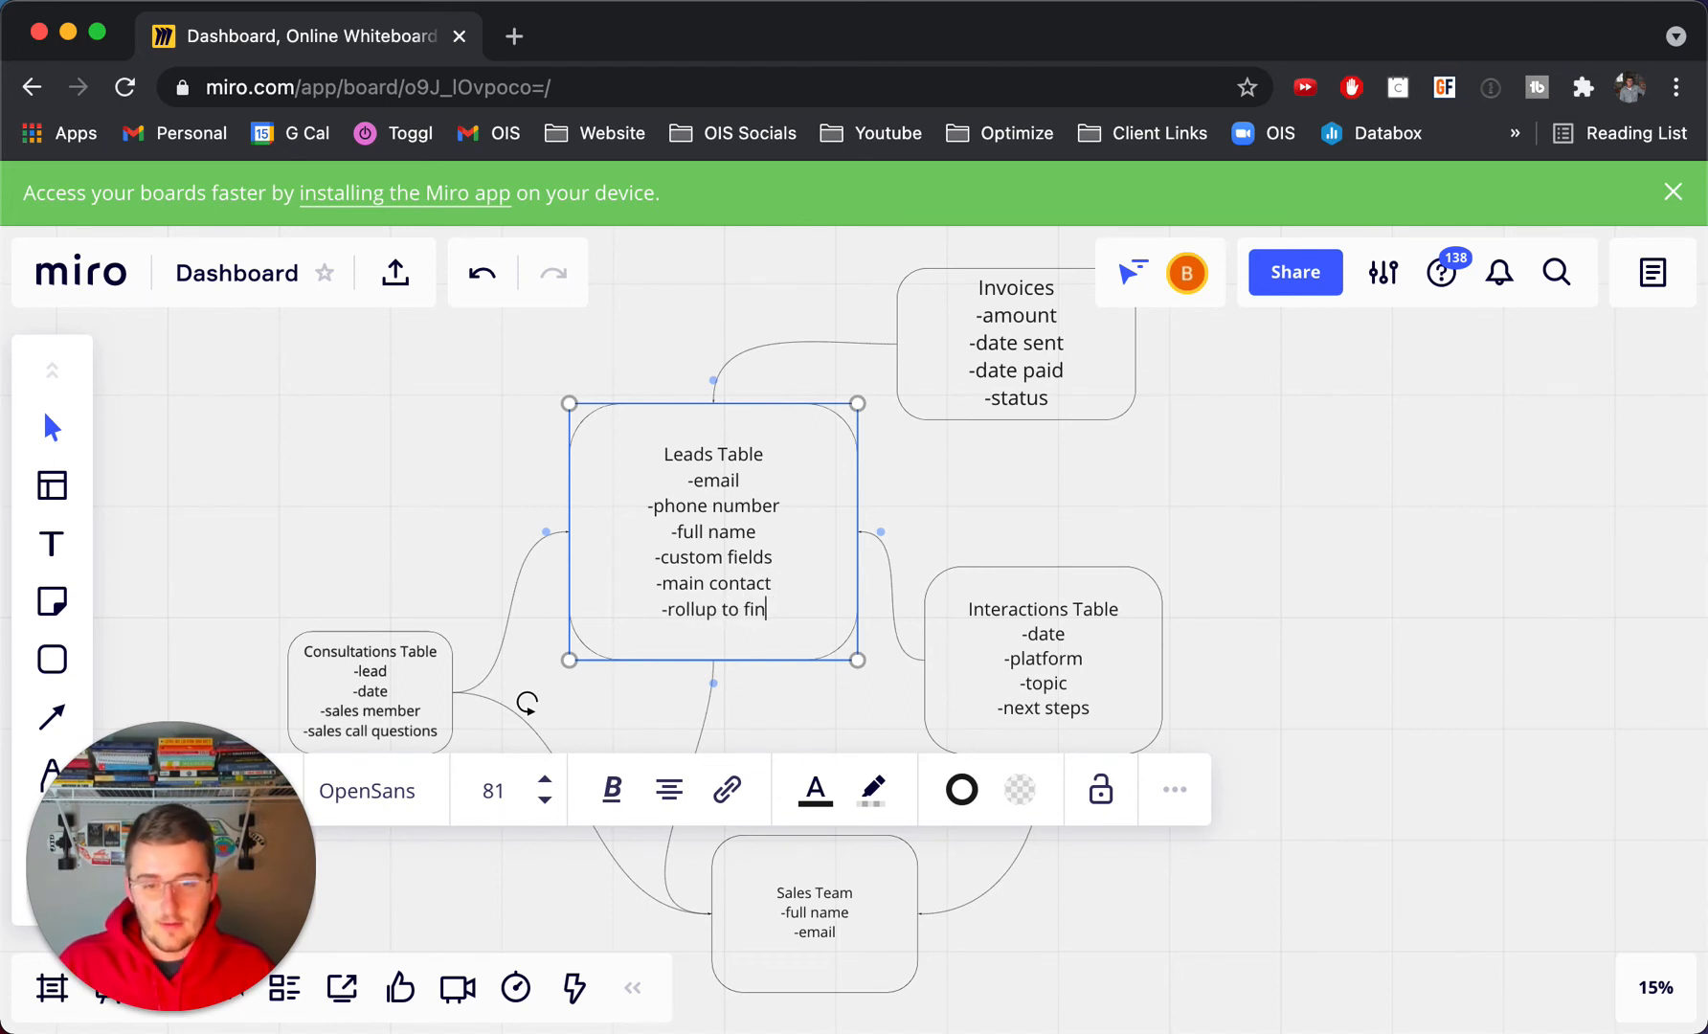
pyautogui.press('backspace')
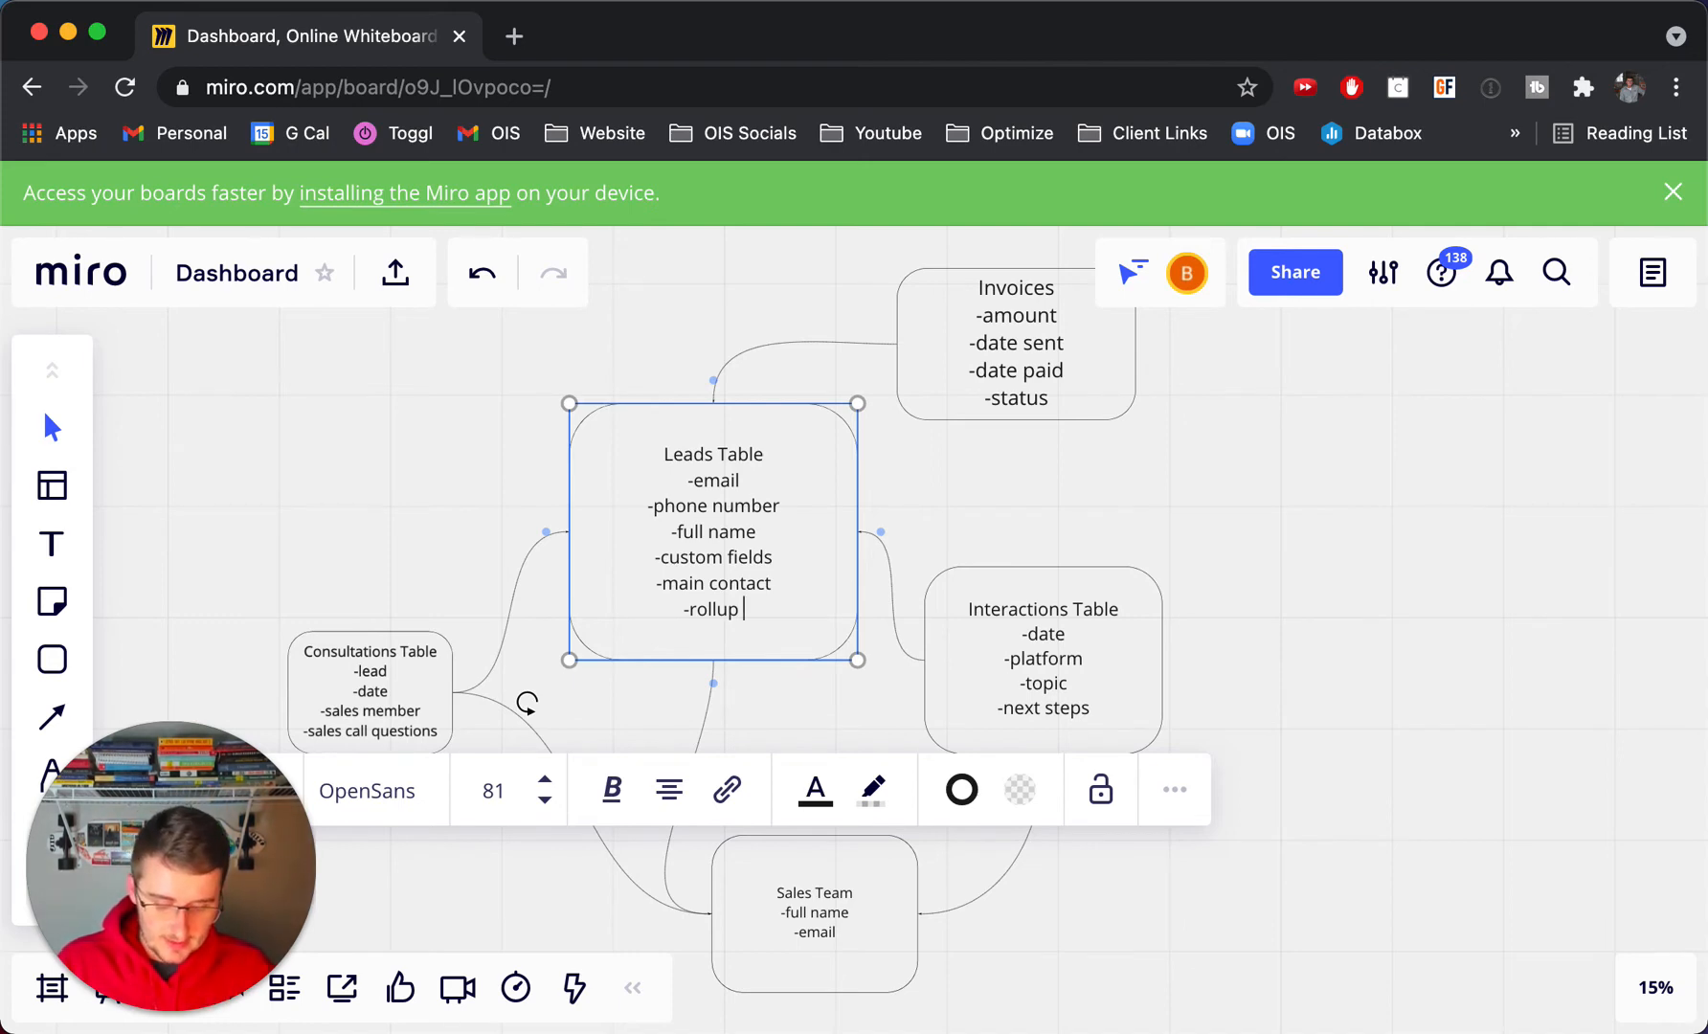
pyautogui.write('of the')
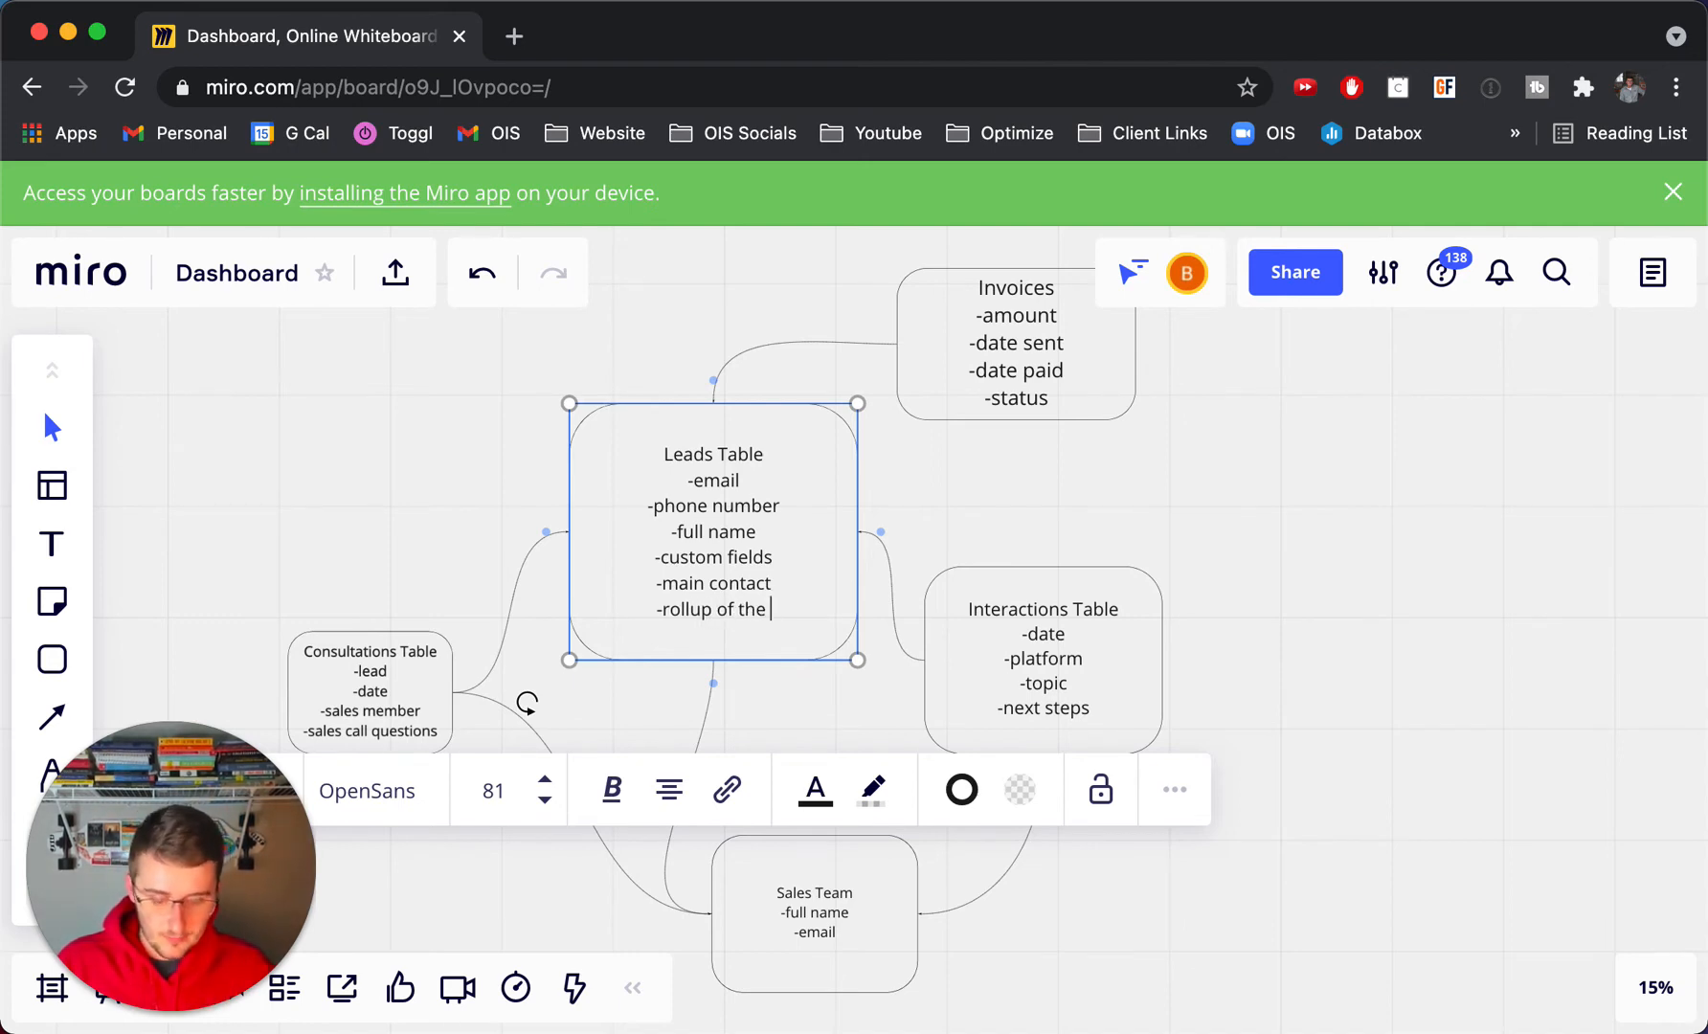
pyautogui.write('profit')
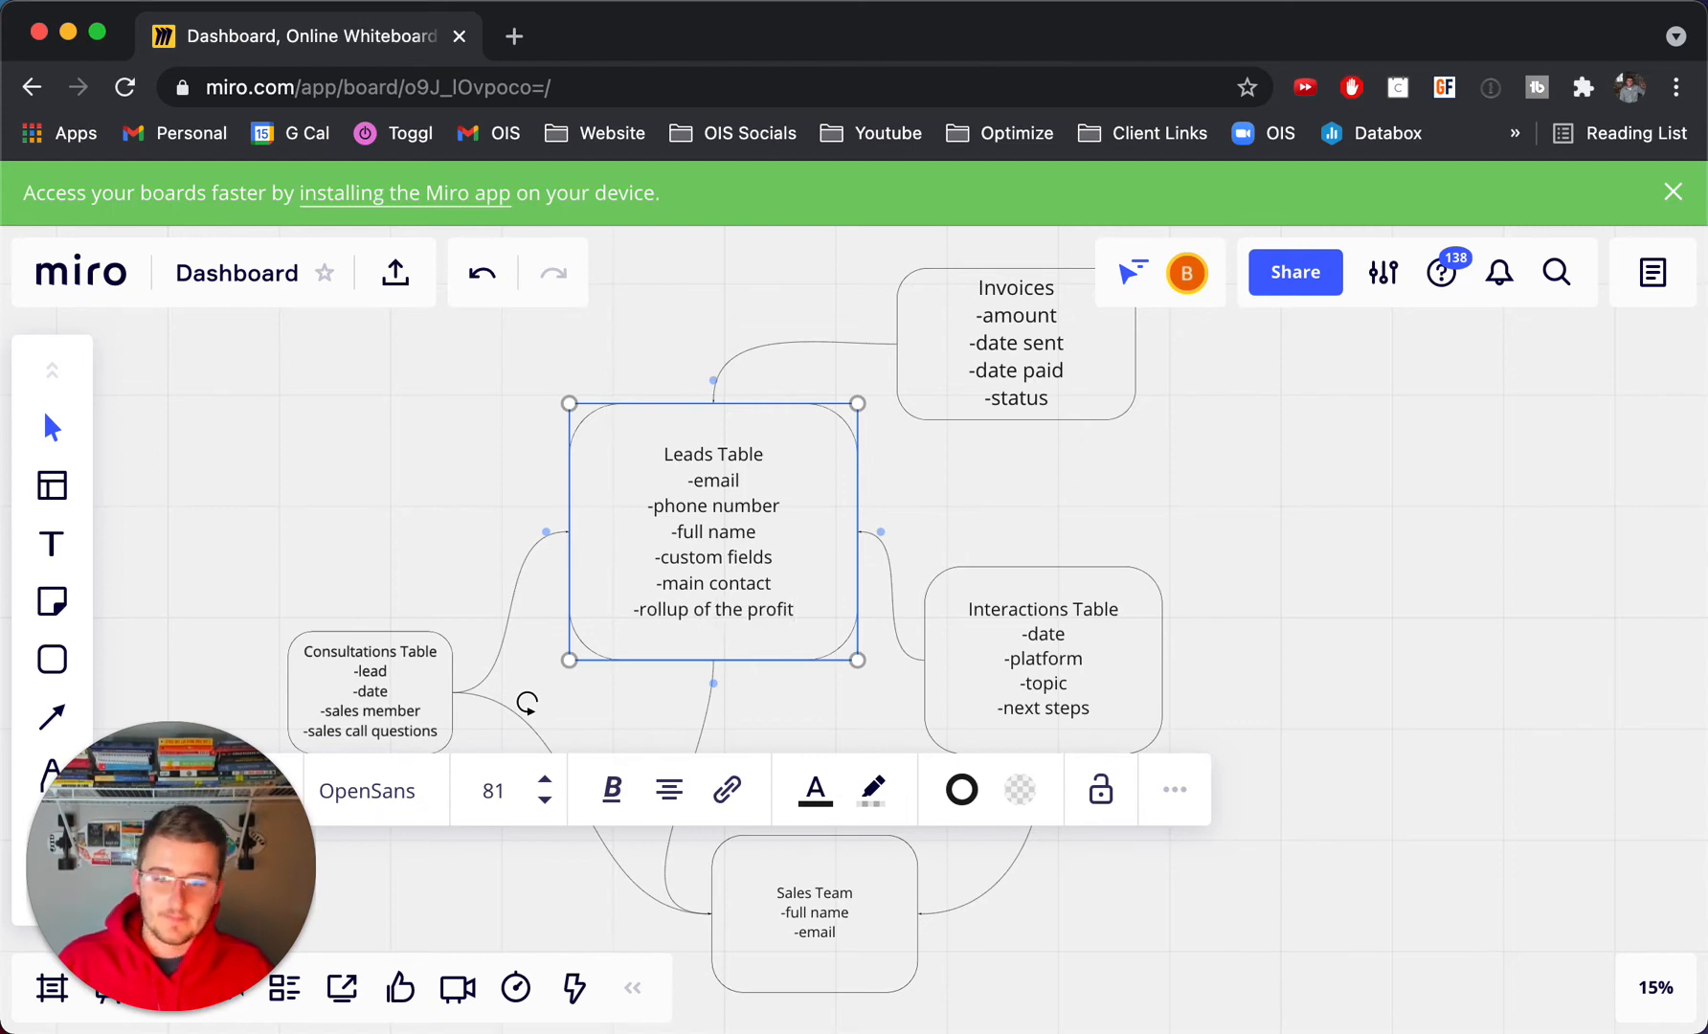
pyautogui.moveTo(406, 456)
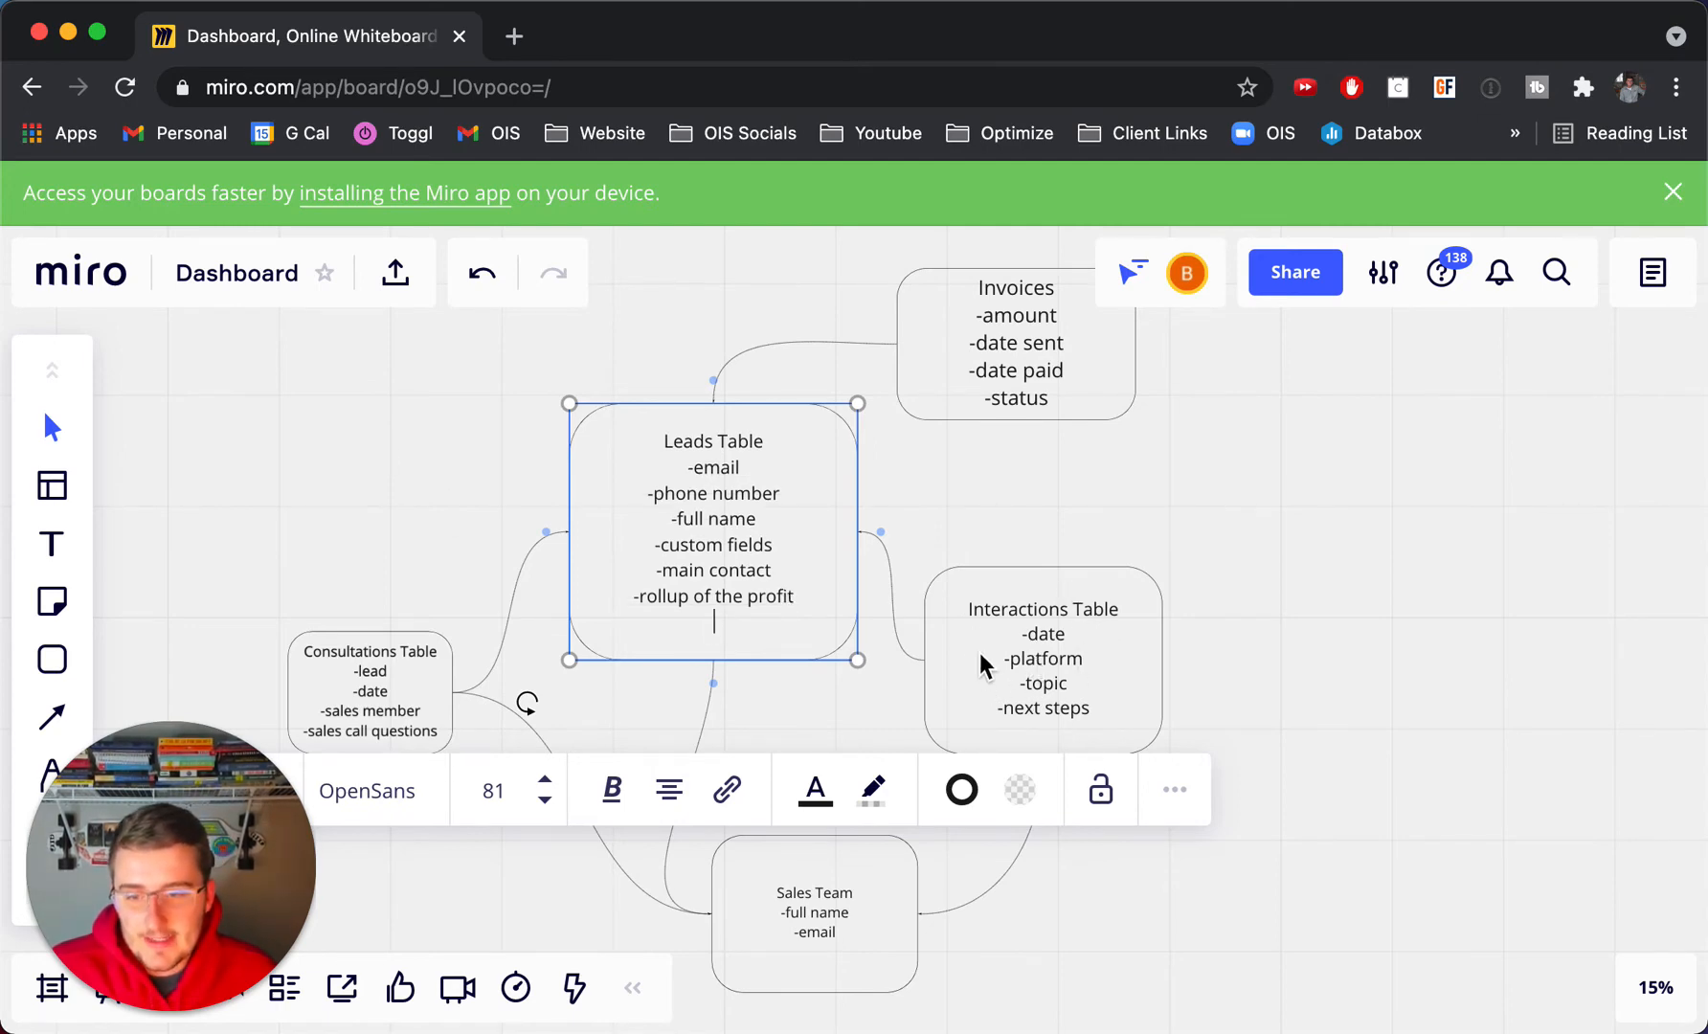
# Step: Add -date of last interaction, -rotting time and -status to the Leads Table
pyautogui.write('-date')
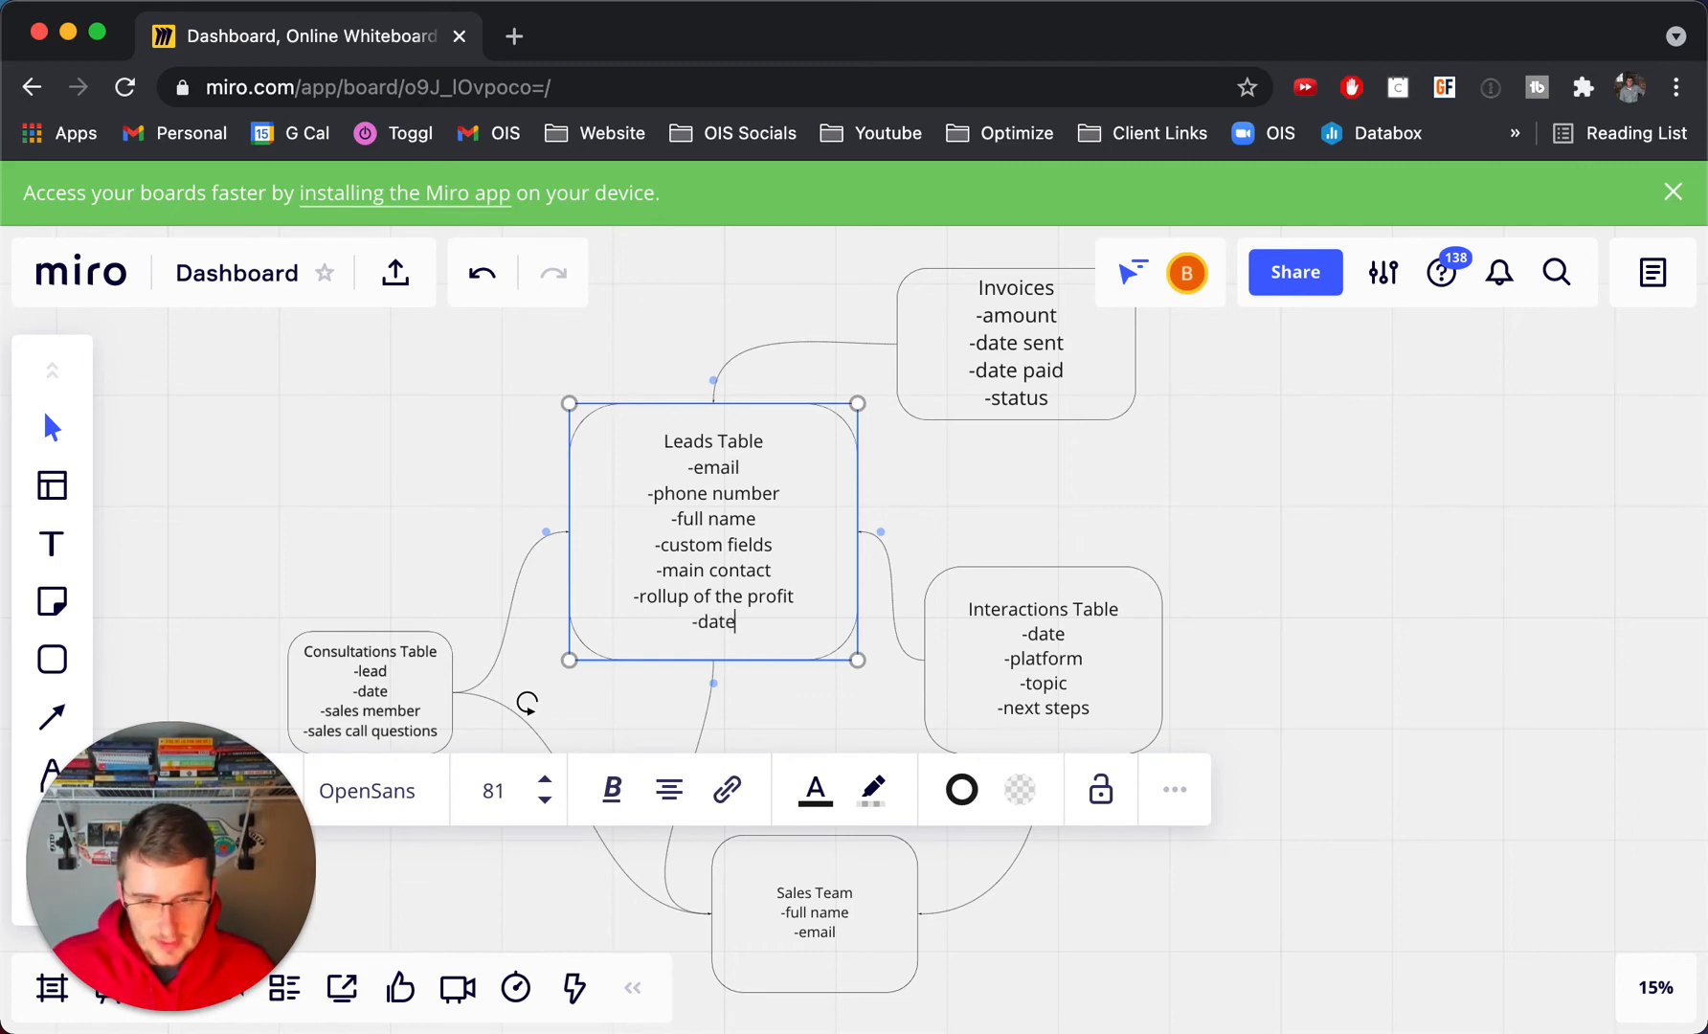
pyautogui.write('of last')
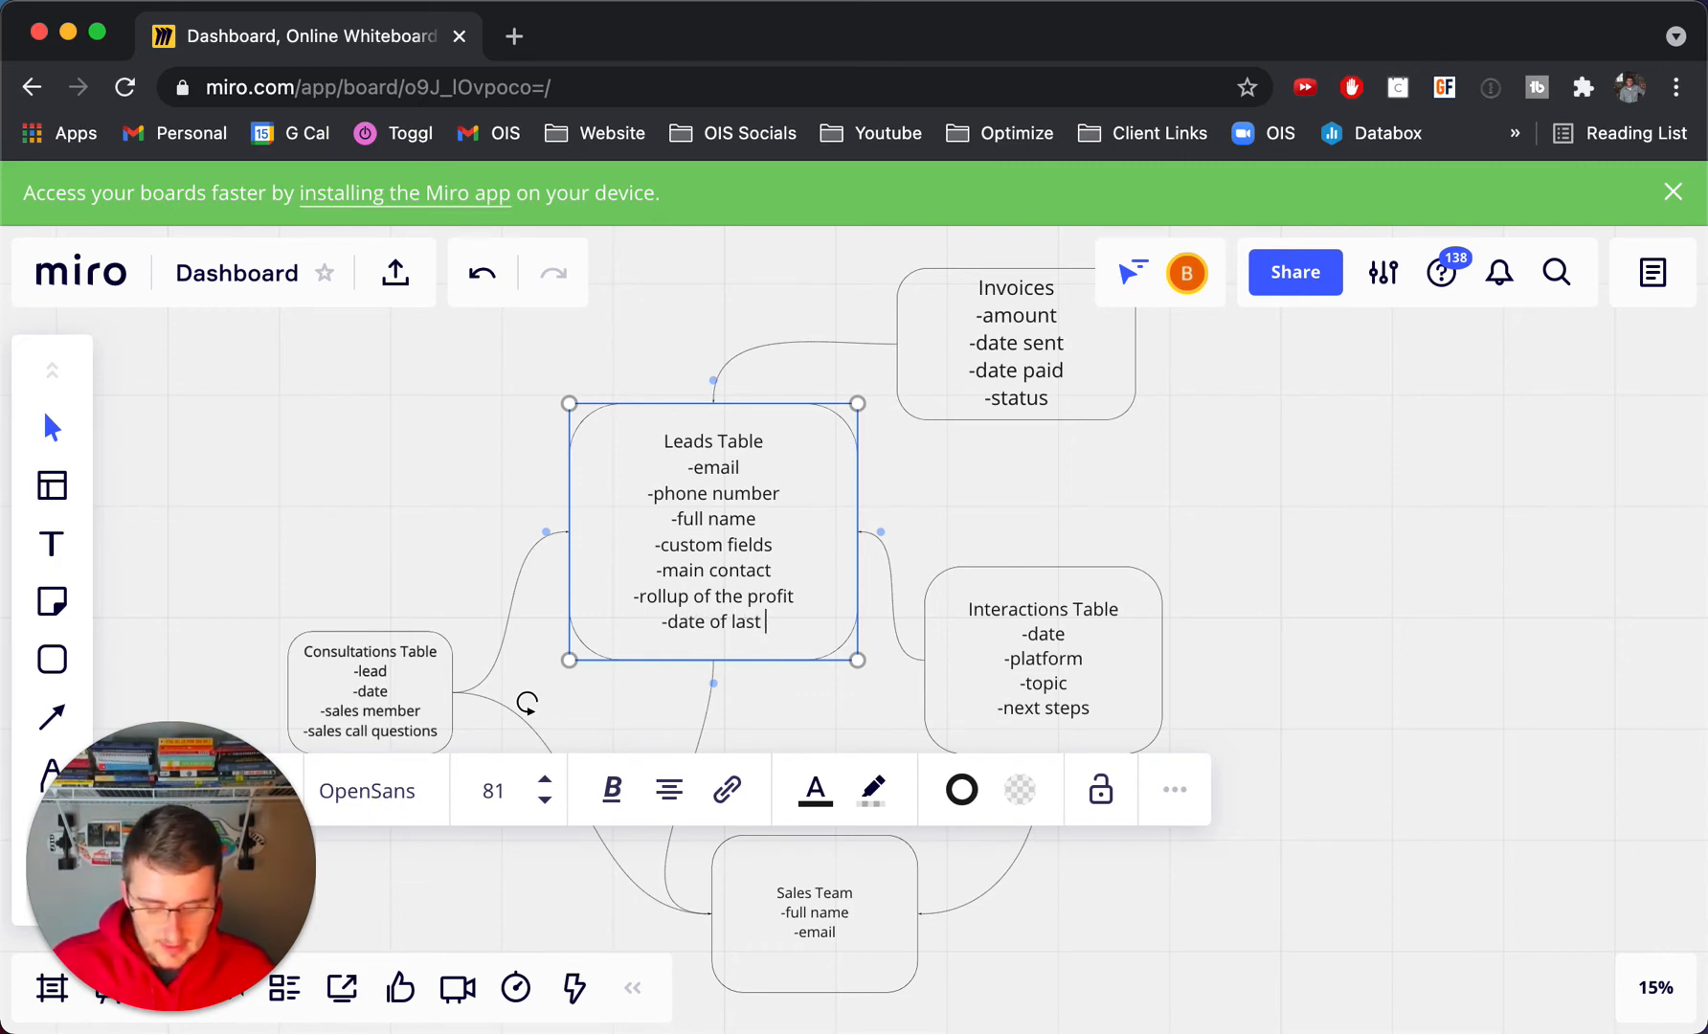
pyautogui.write('interaction')
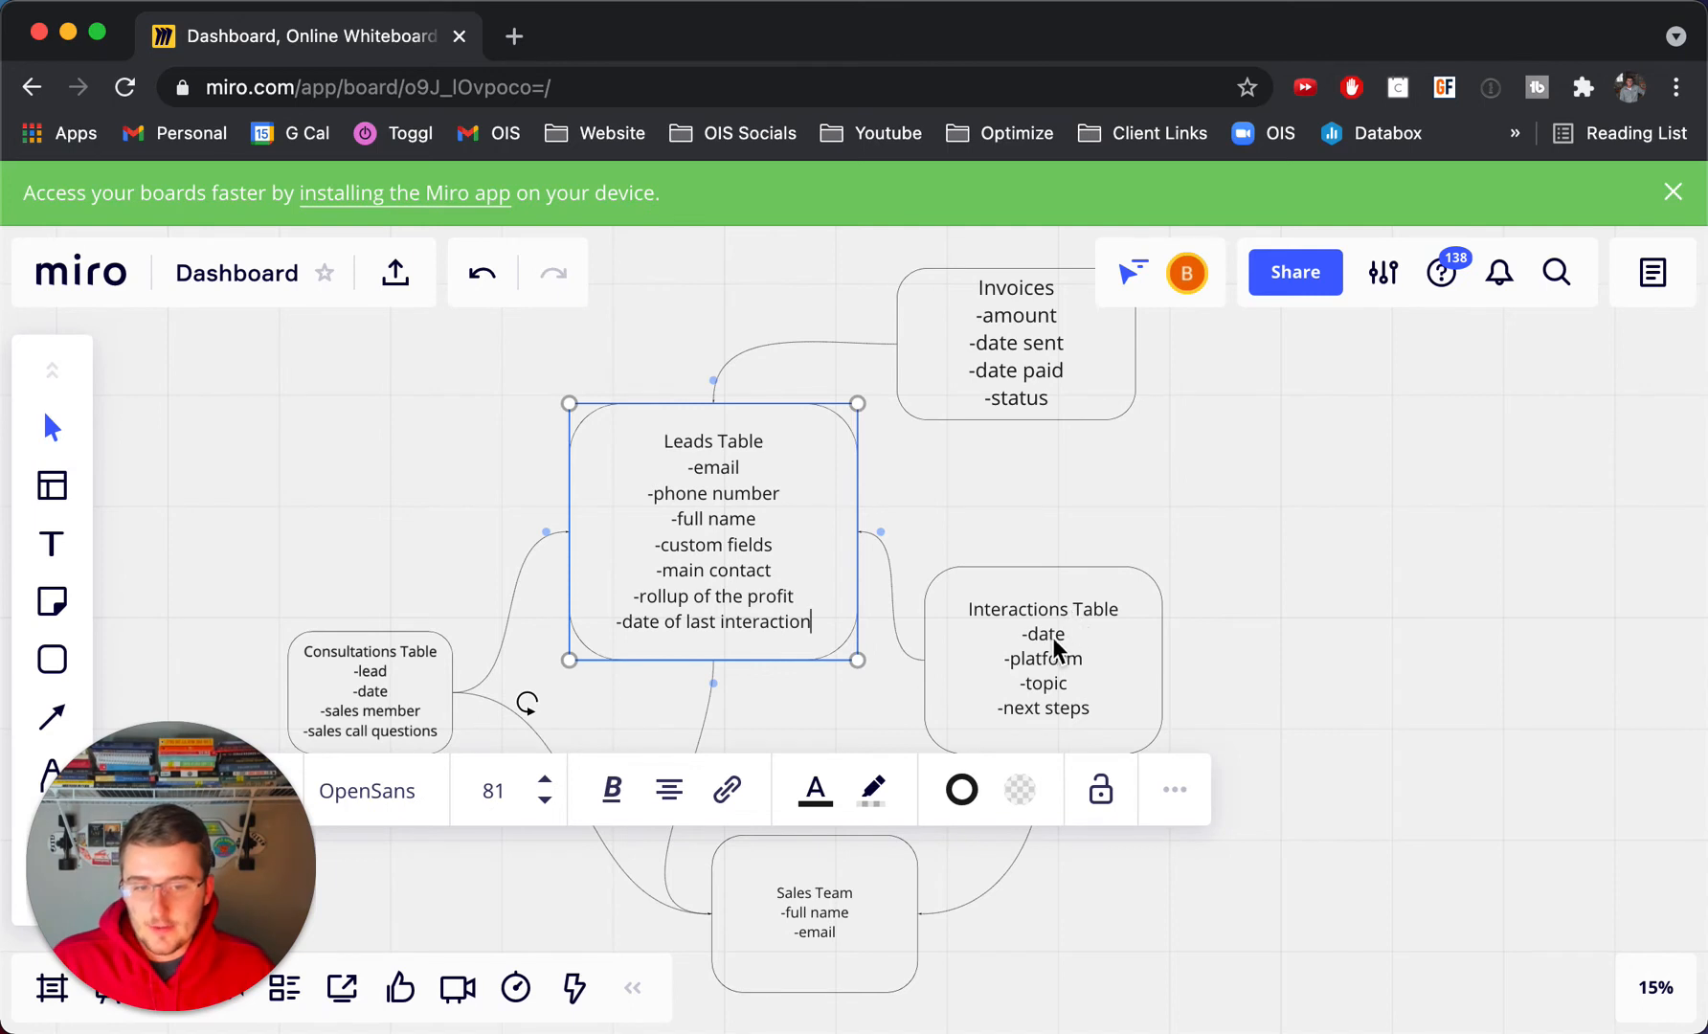
pyautogui.moveTo(1015, 653)
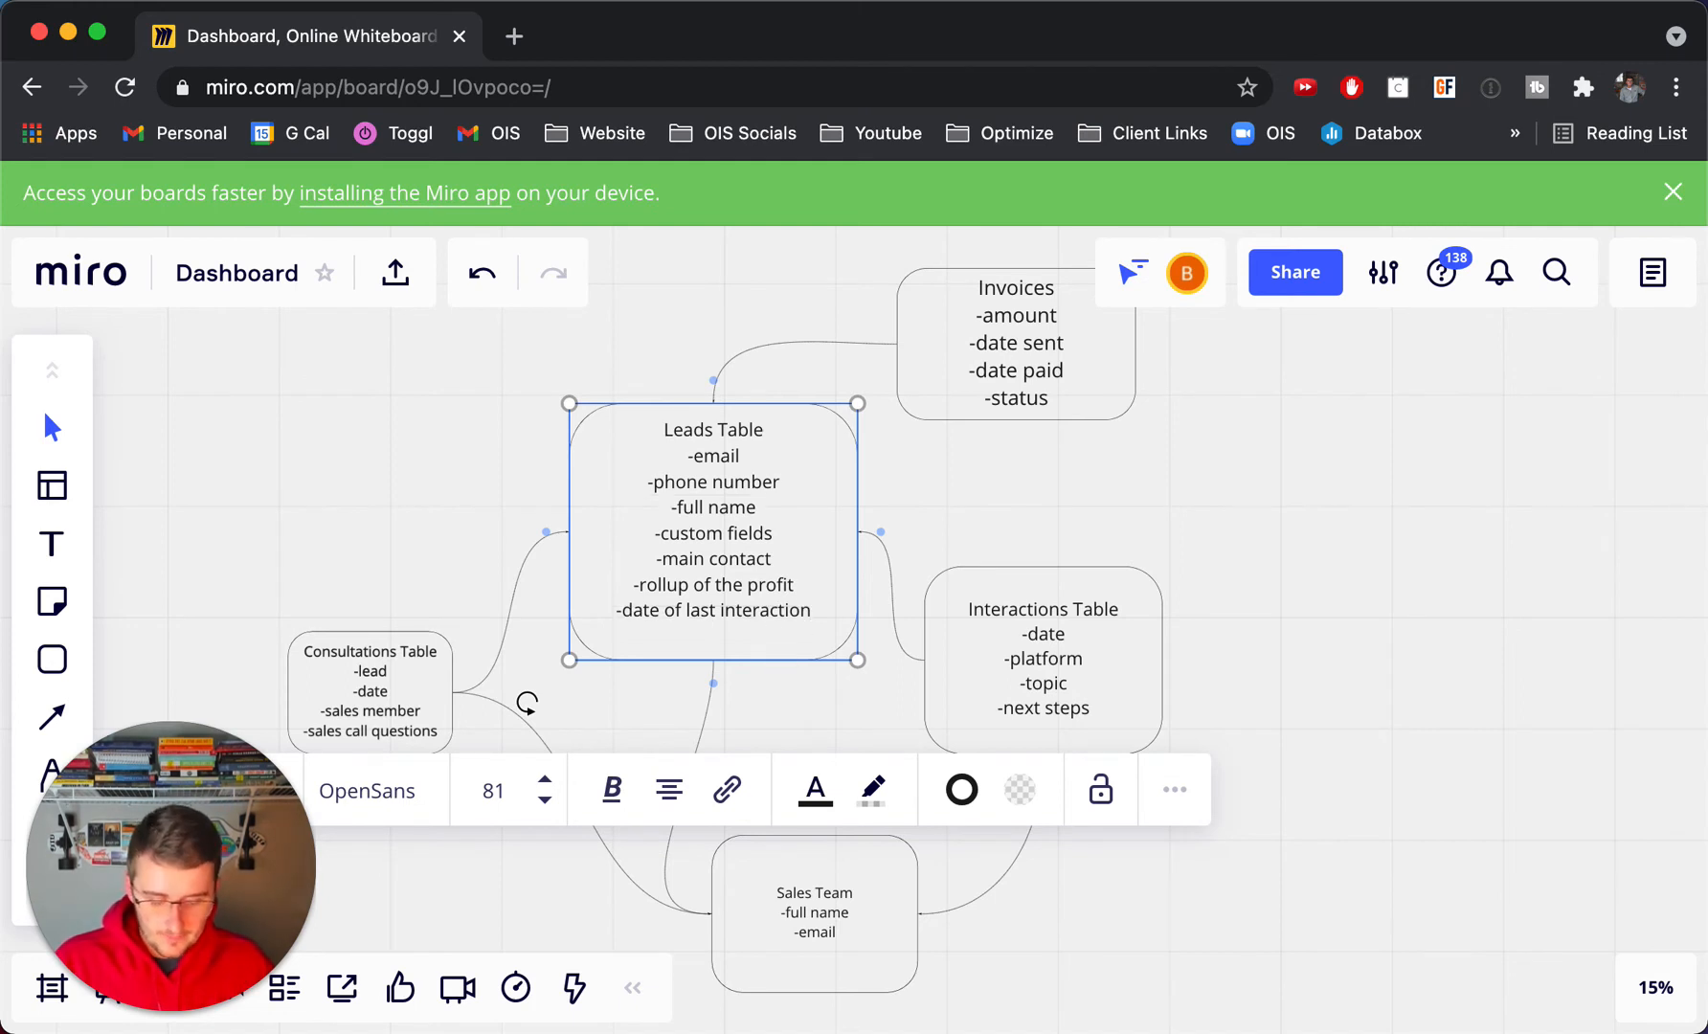
pyautogui.write('-rot')
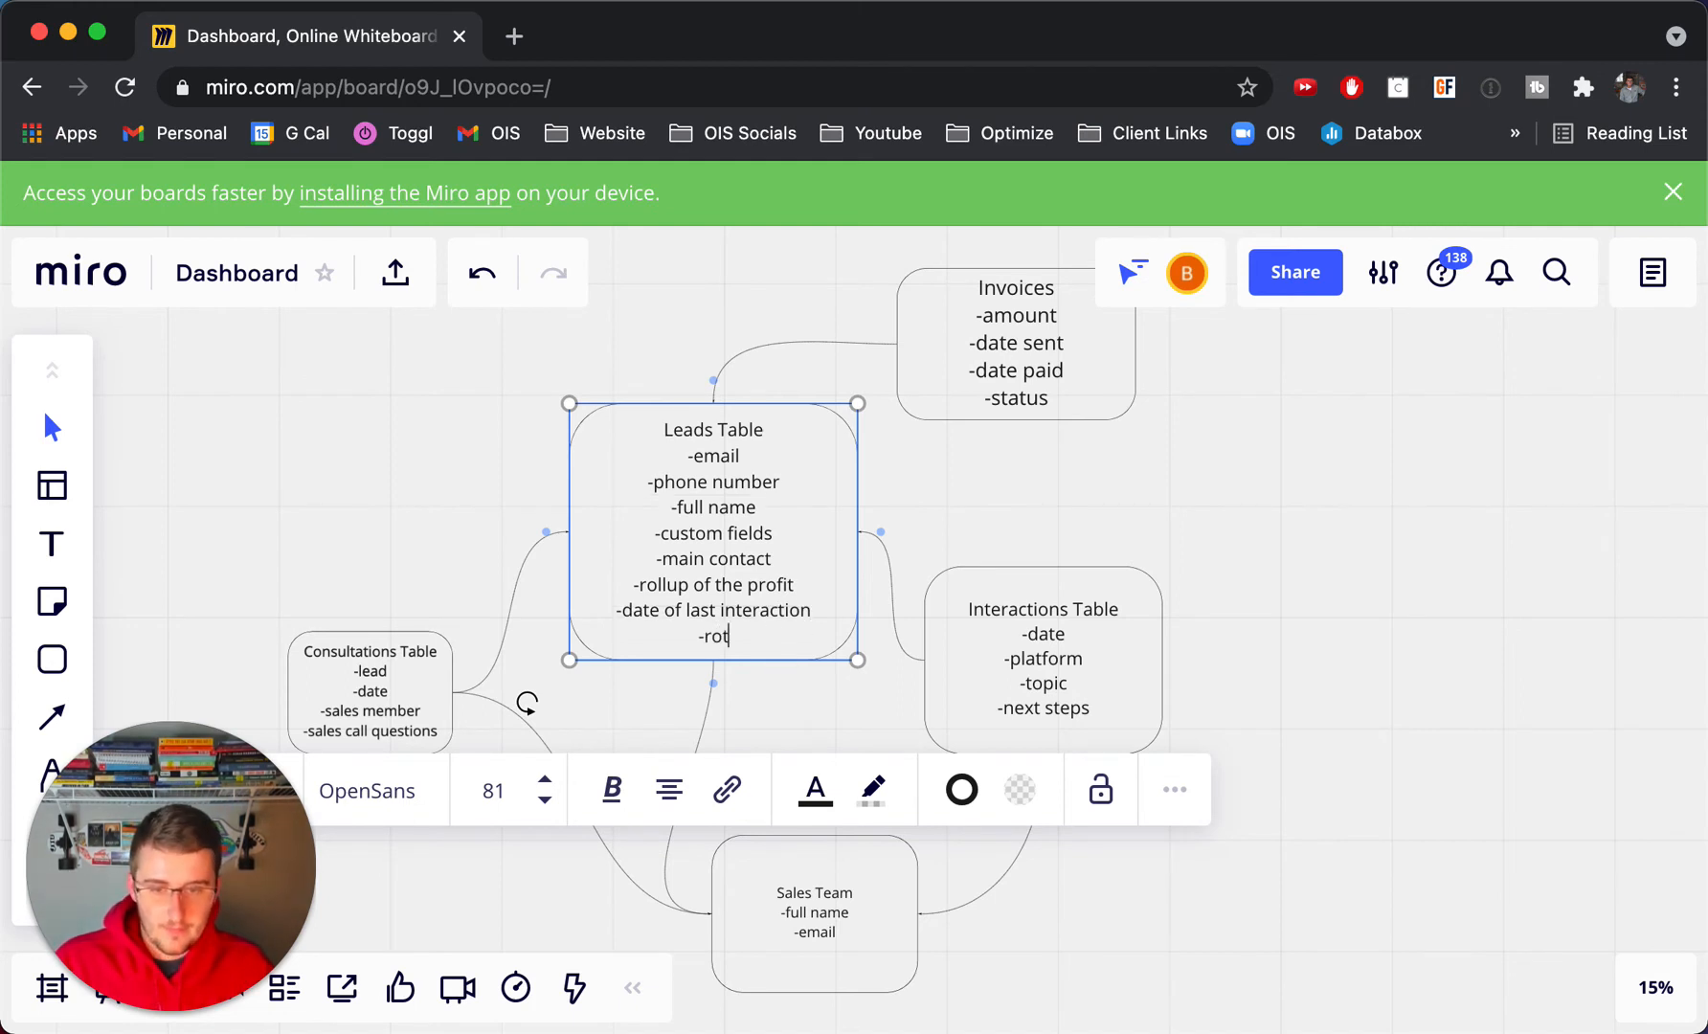
pyautogui.write('ting time')
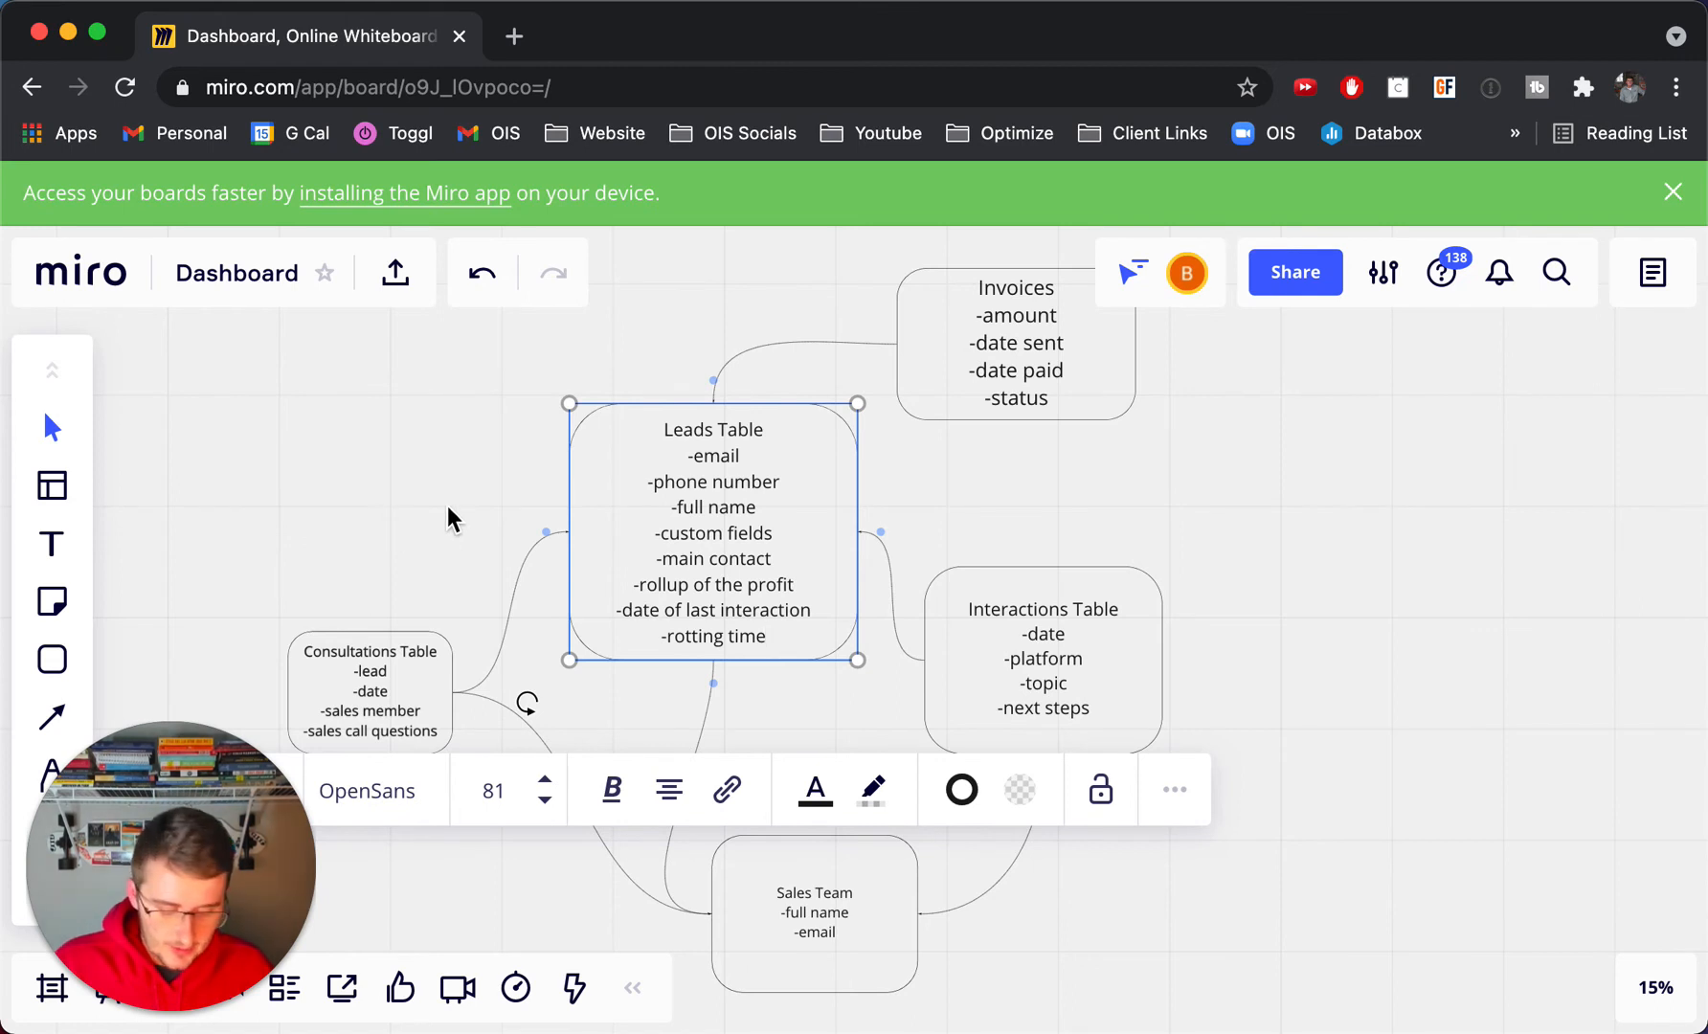
pyautogui.write('-st')
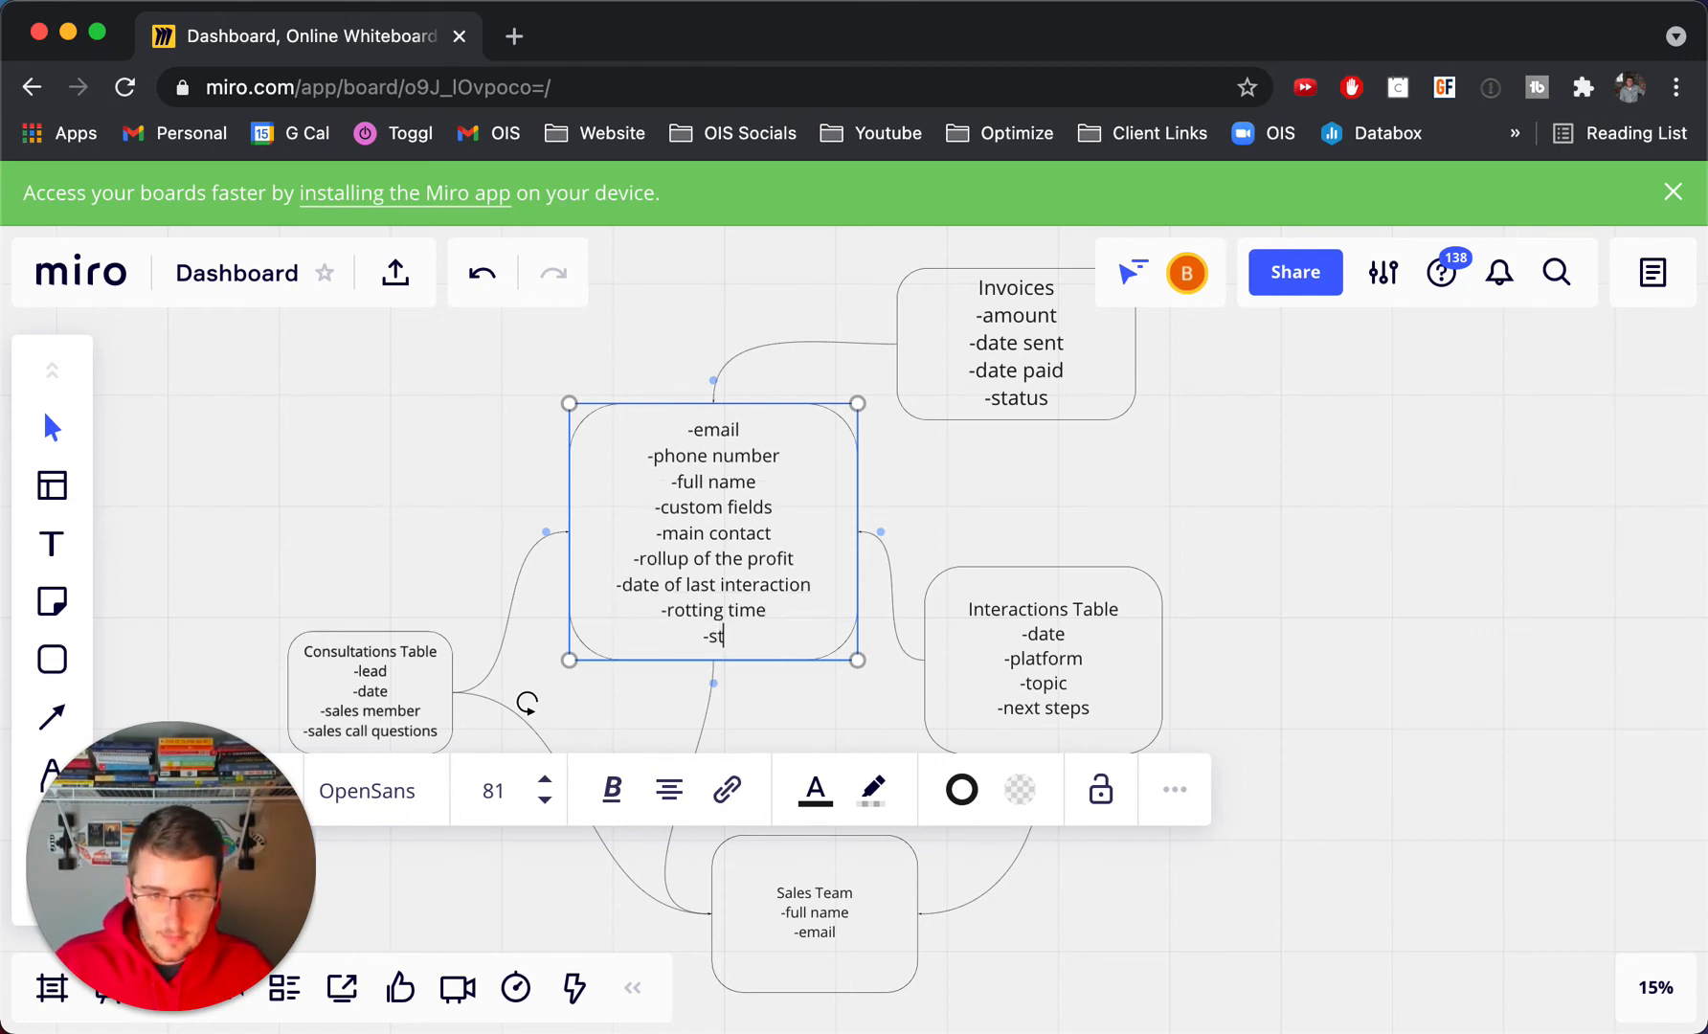
pyautogui.write('atus')
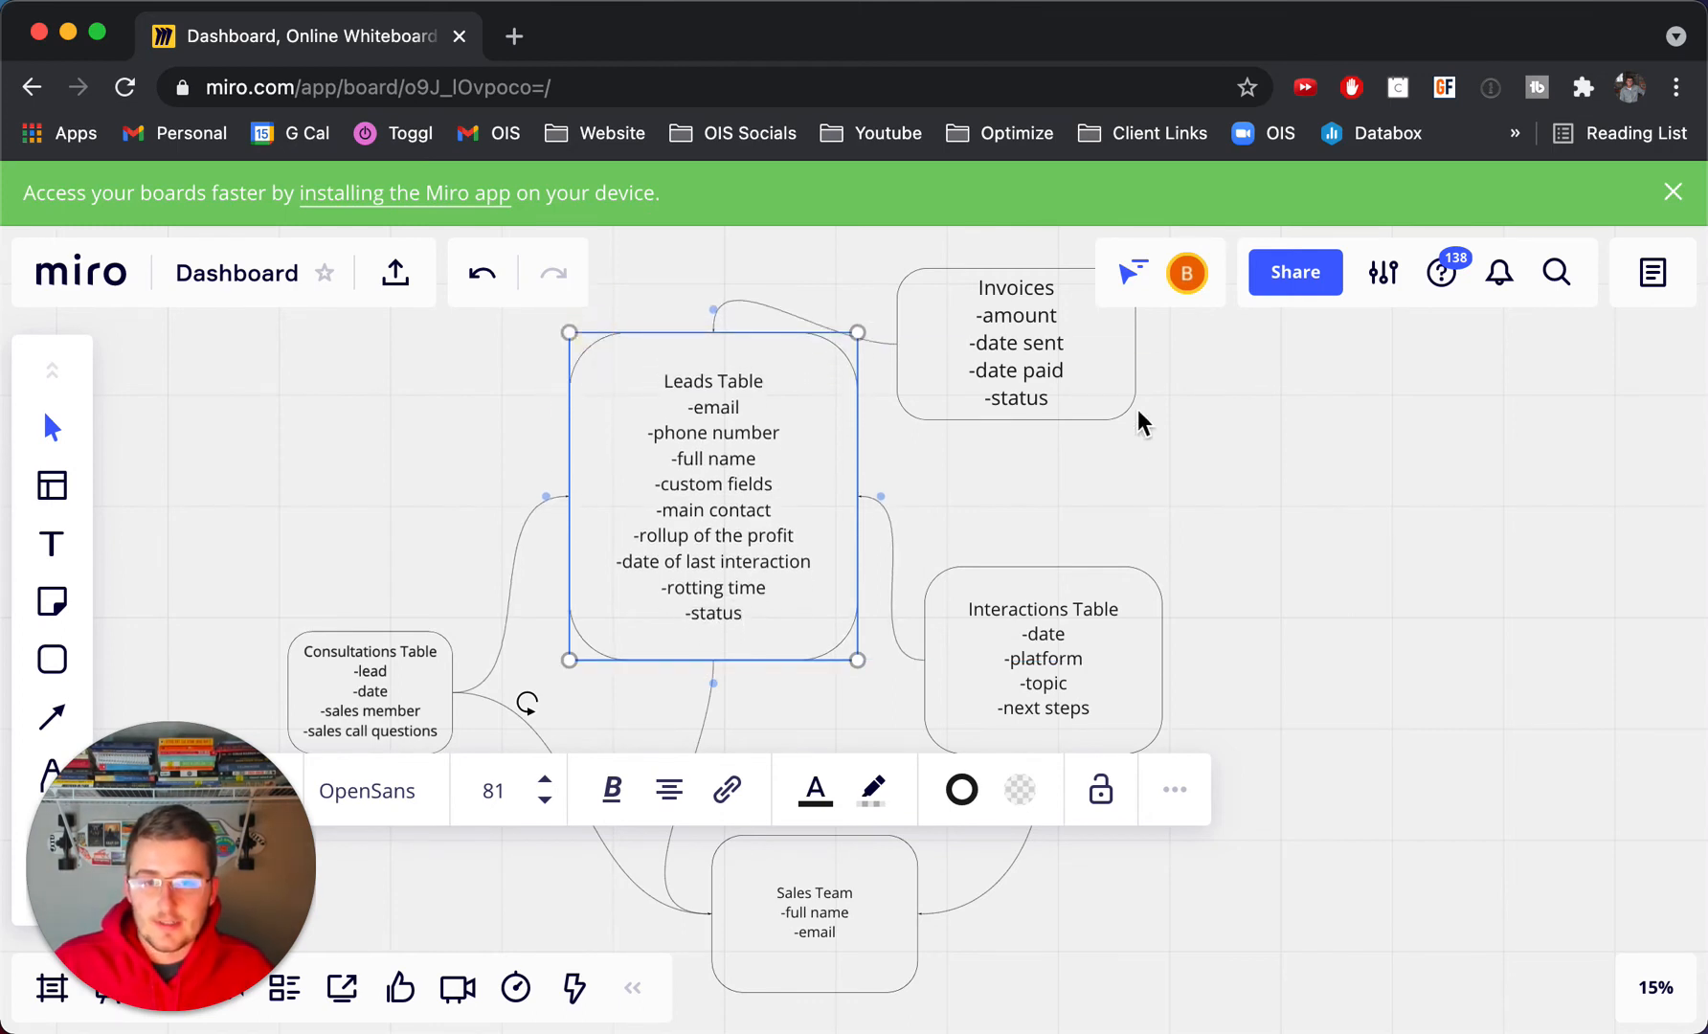
# Step: Finish the Leads Table edits and select the Consultations Table box to reposition it higher and taller
pyautogui.click(781, 624)
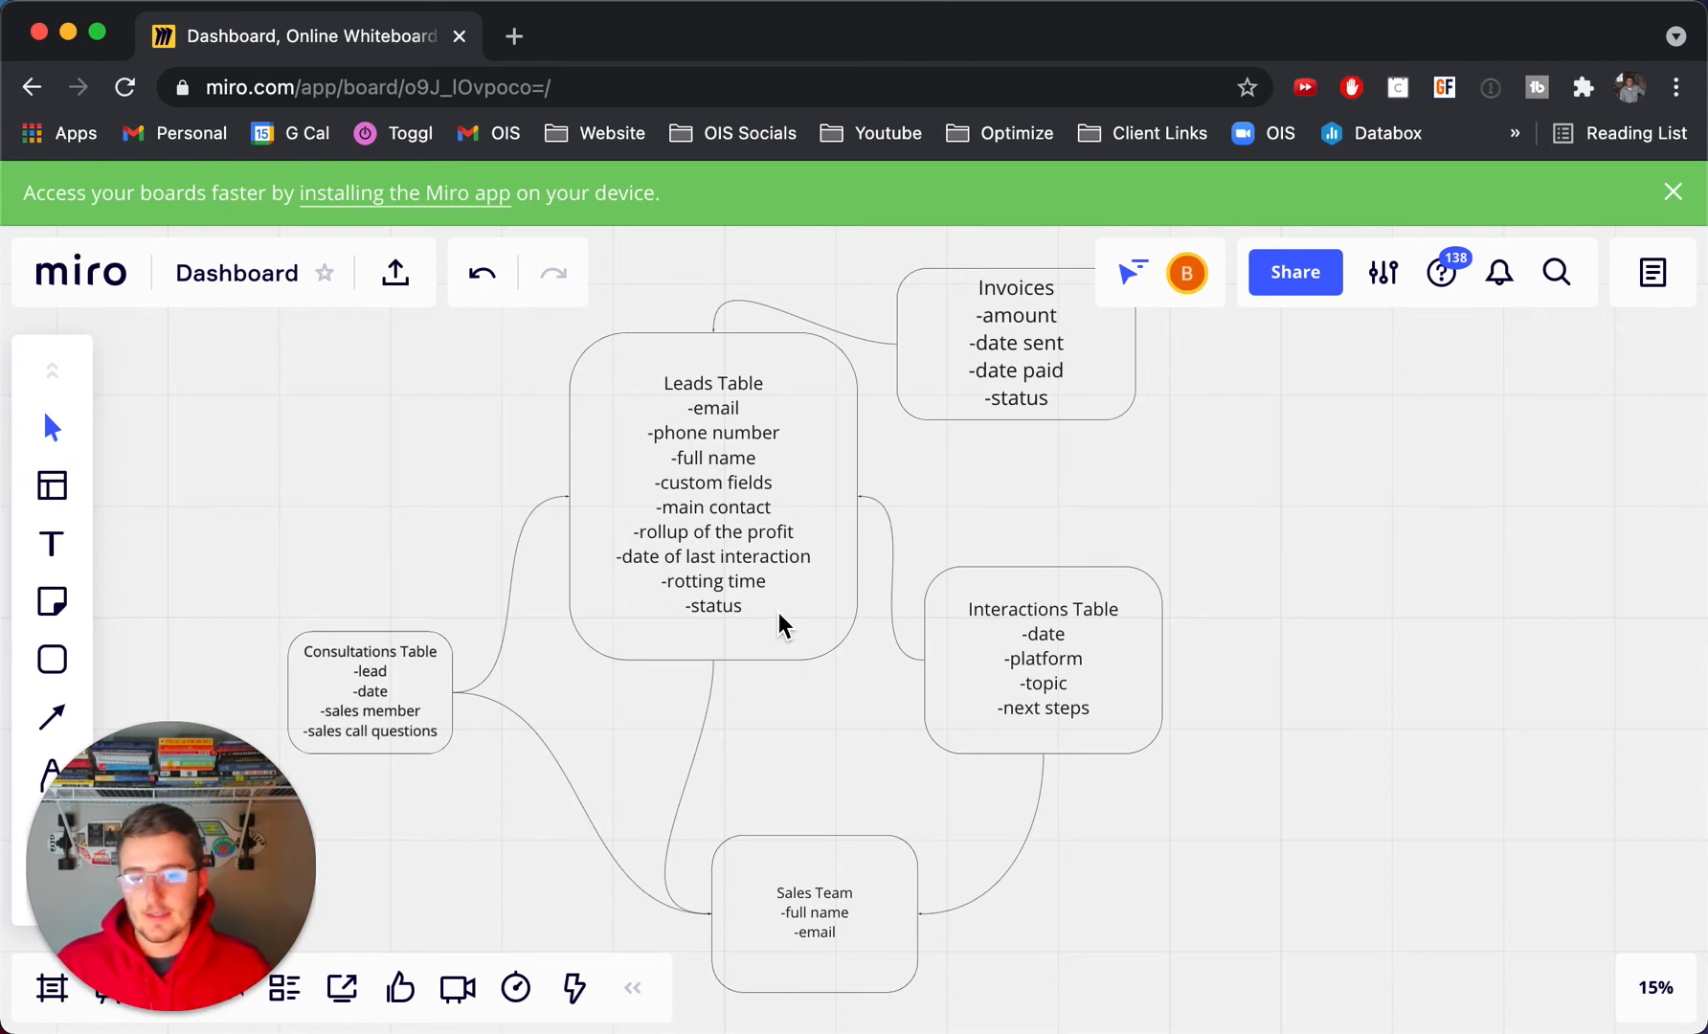
pyautogui.click(1042, 658)
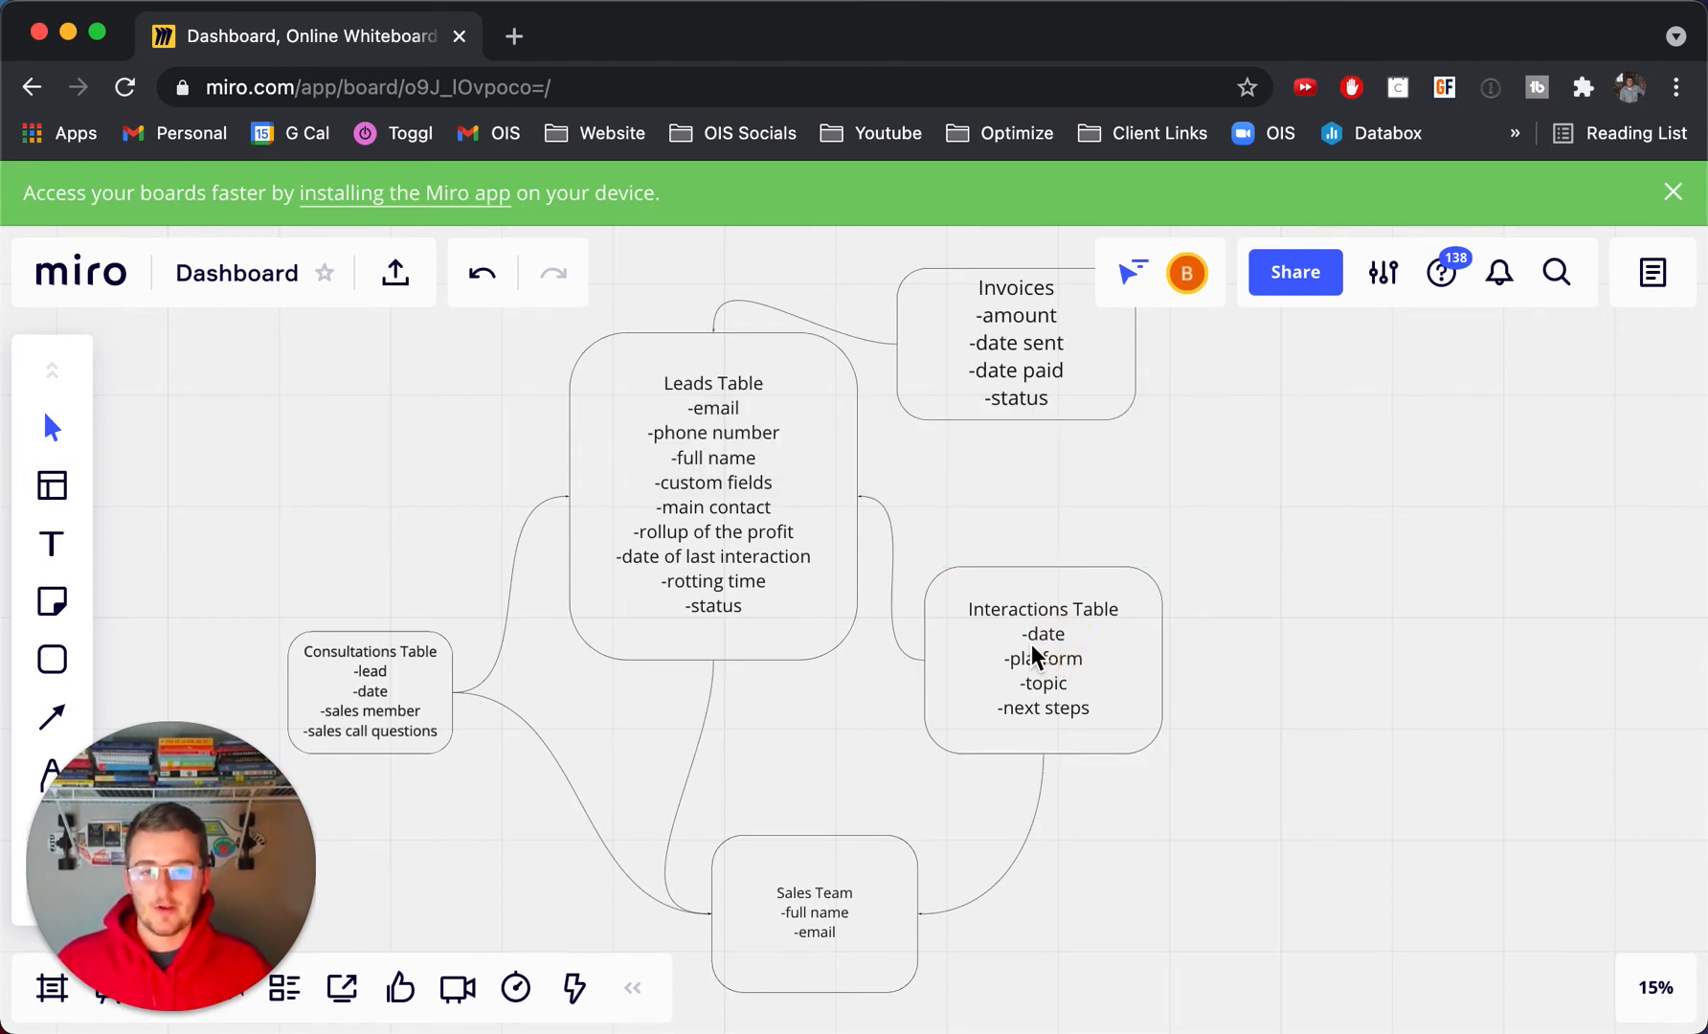
pyautogui.moveTo(1062, 653)
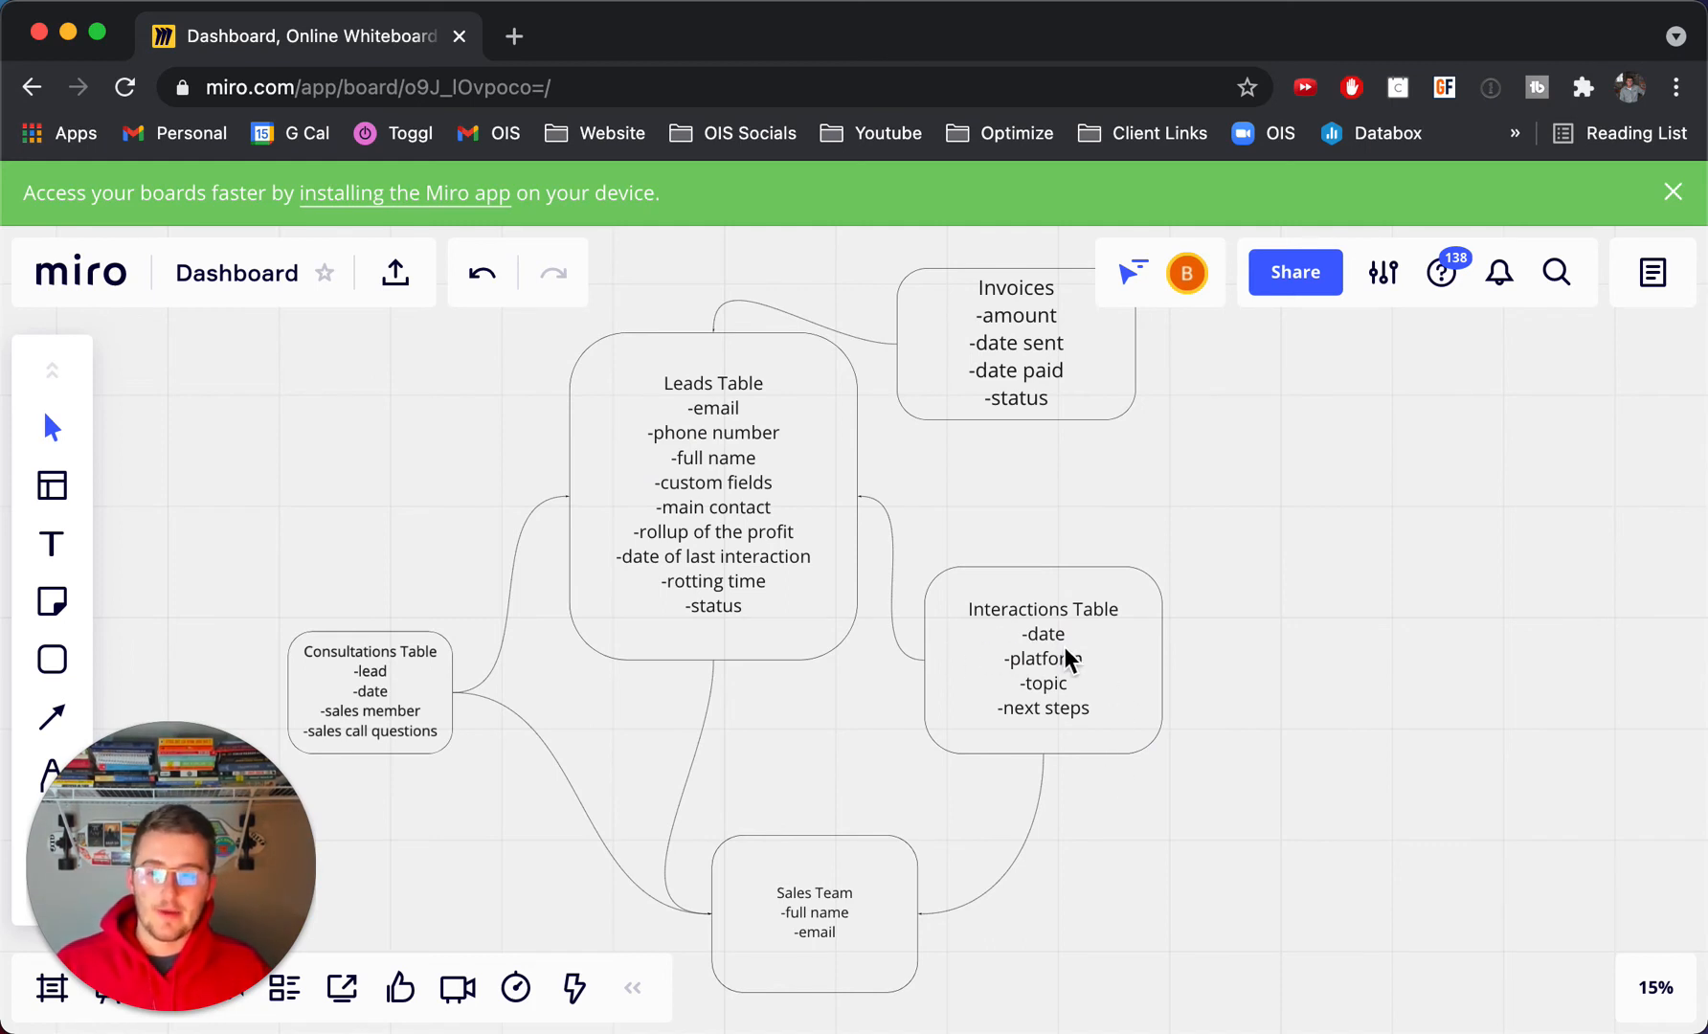
pyautogui.moveTo(731, 467)
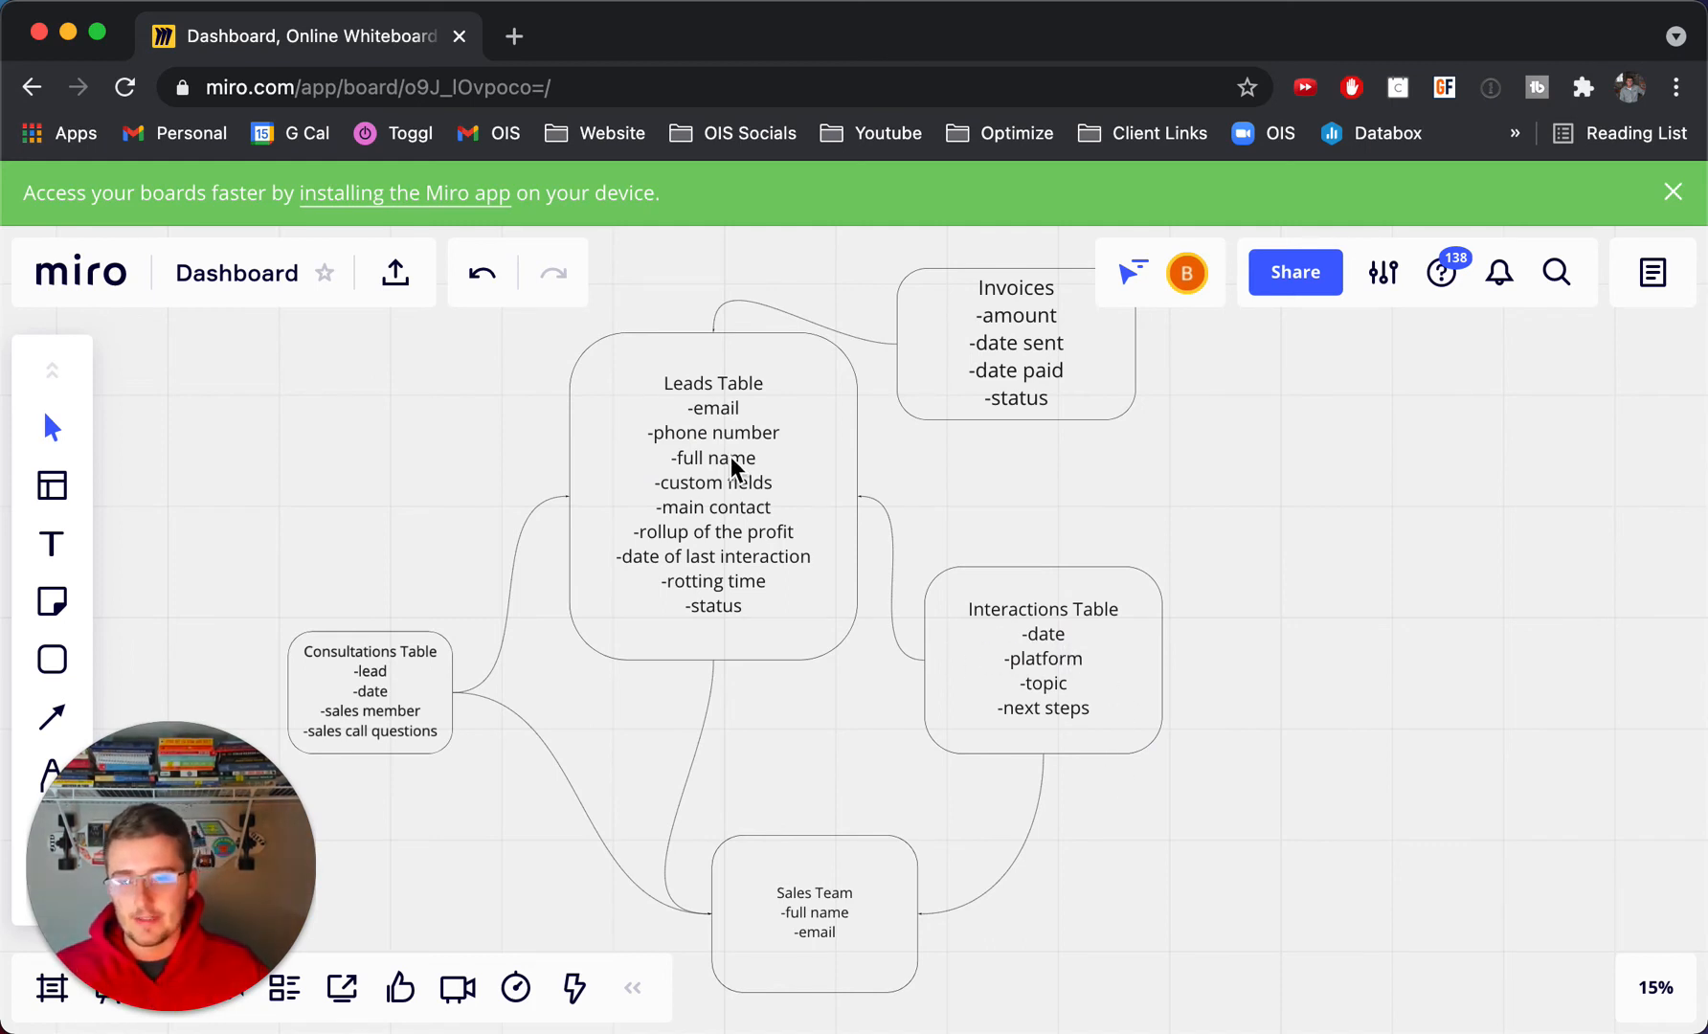
pyautogui.moveTo(1062, 709)
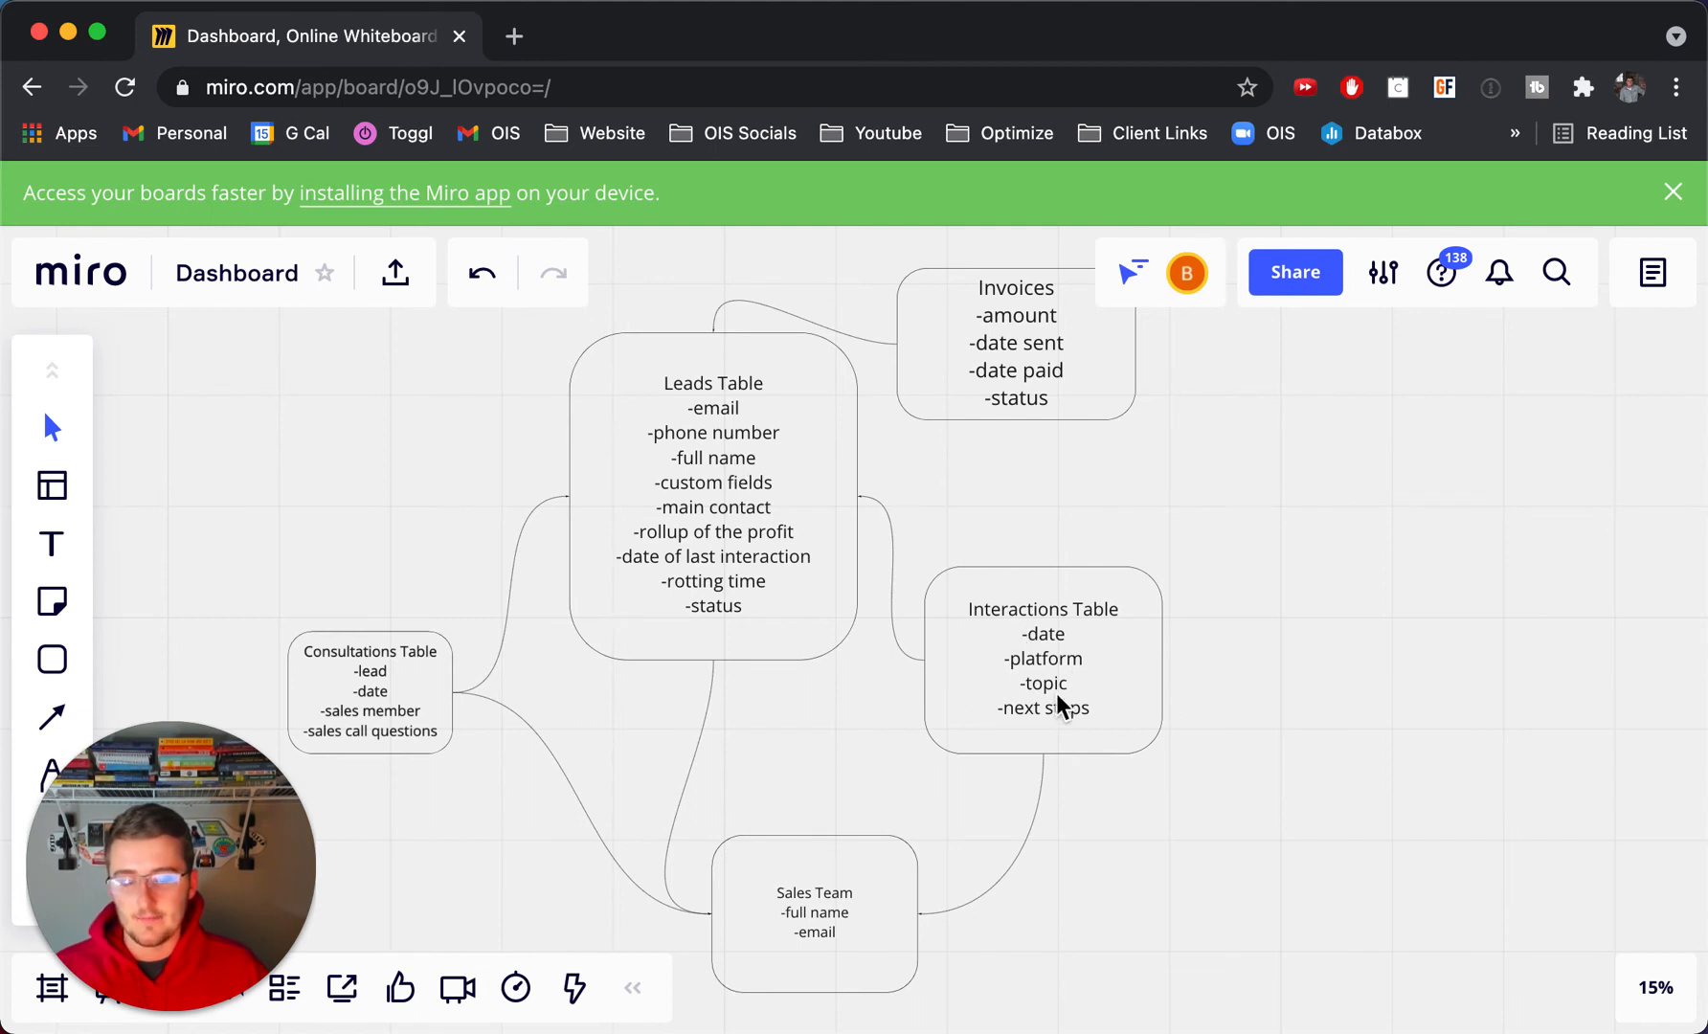
pyautogui.moveTo(1072, 660)
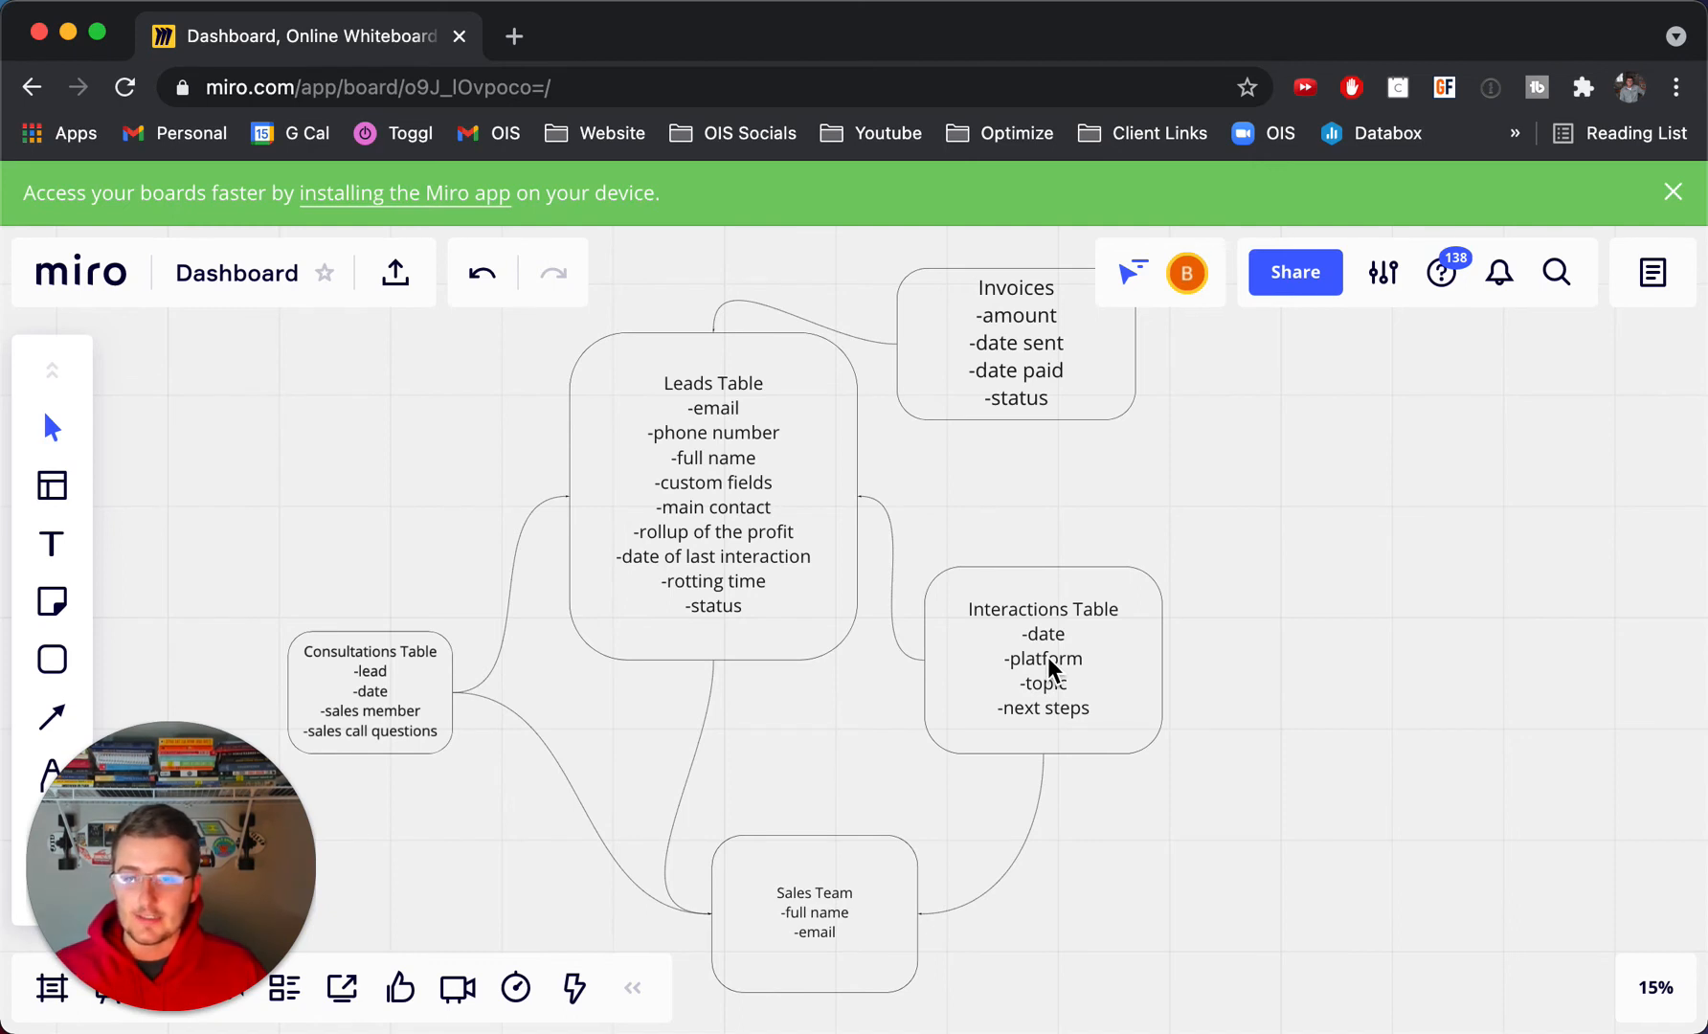
pyautogui.moveTo(1013, 659)
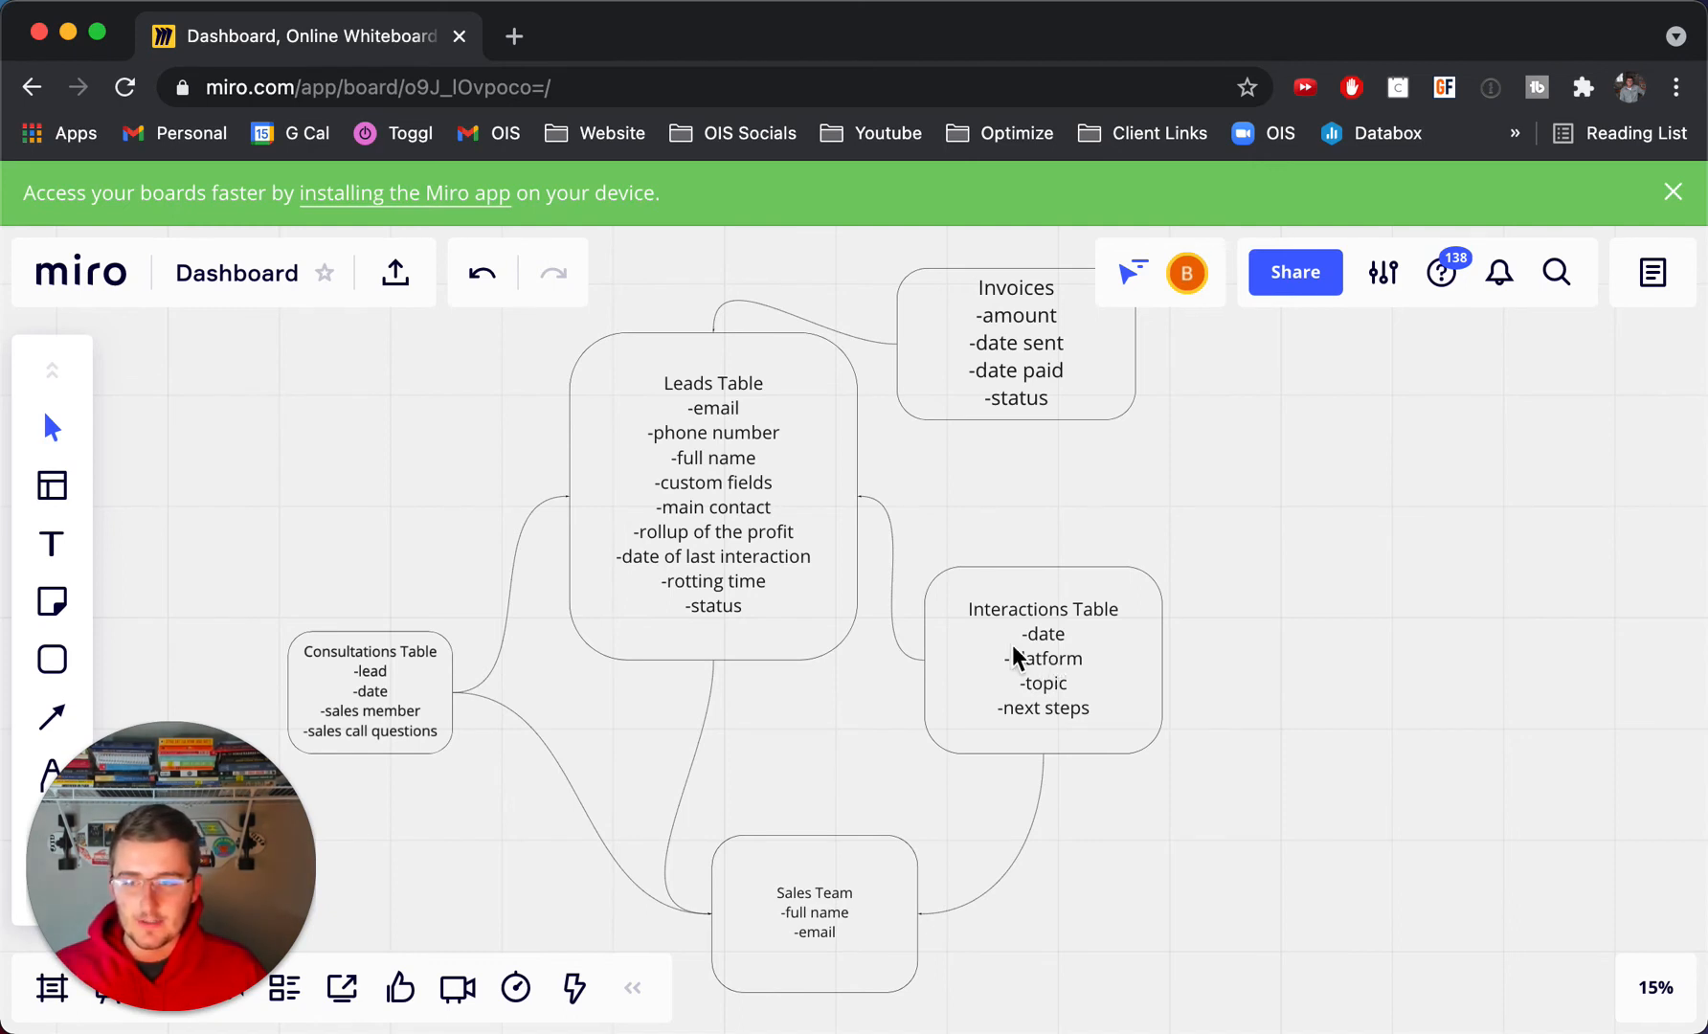
pyautogui.moveTo(777, 548)
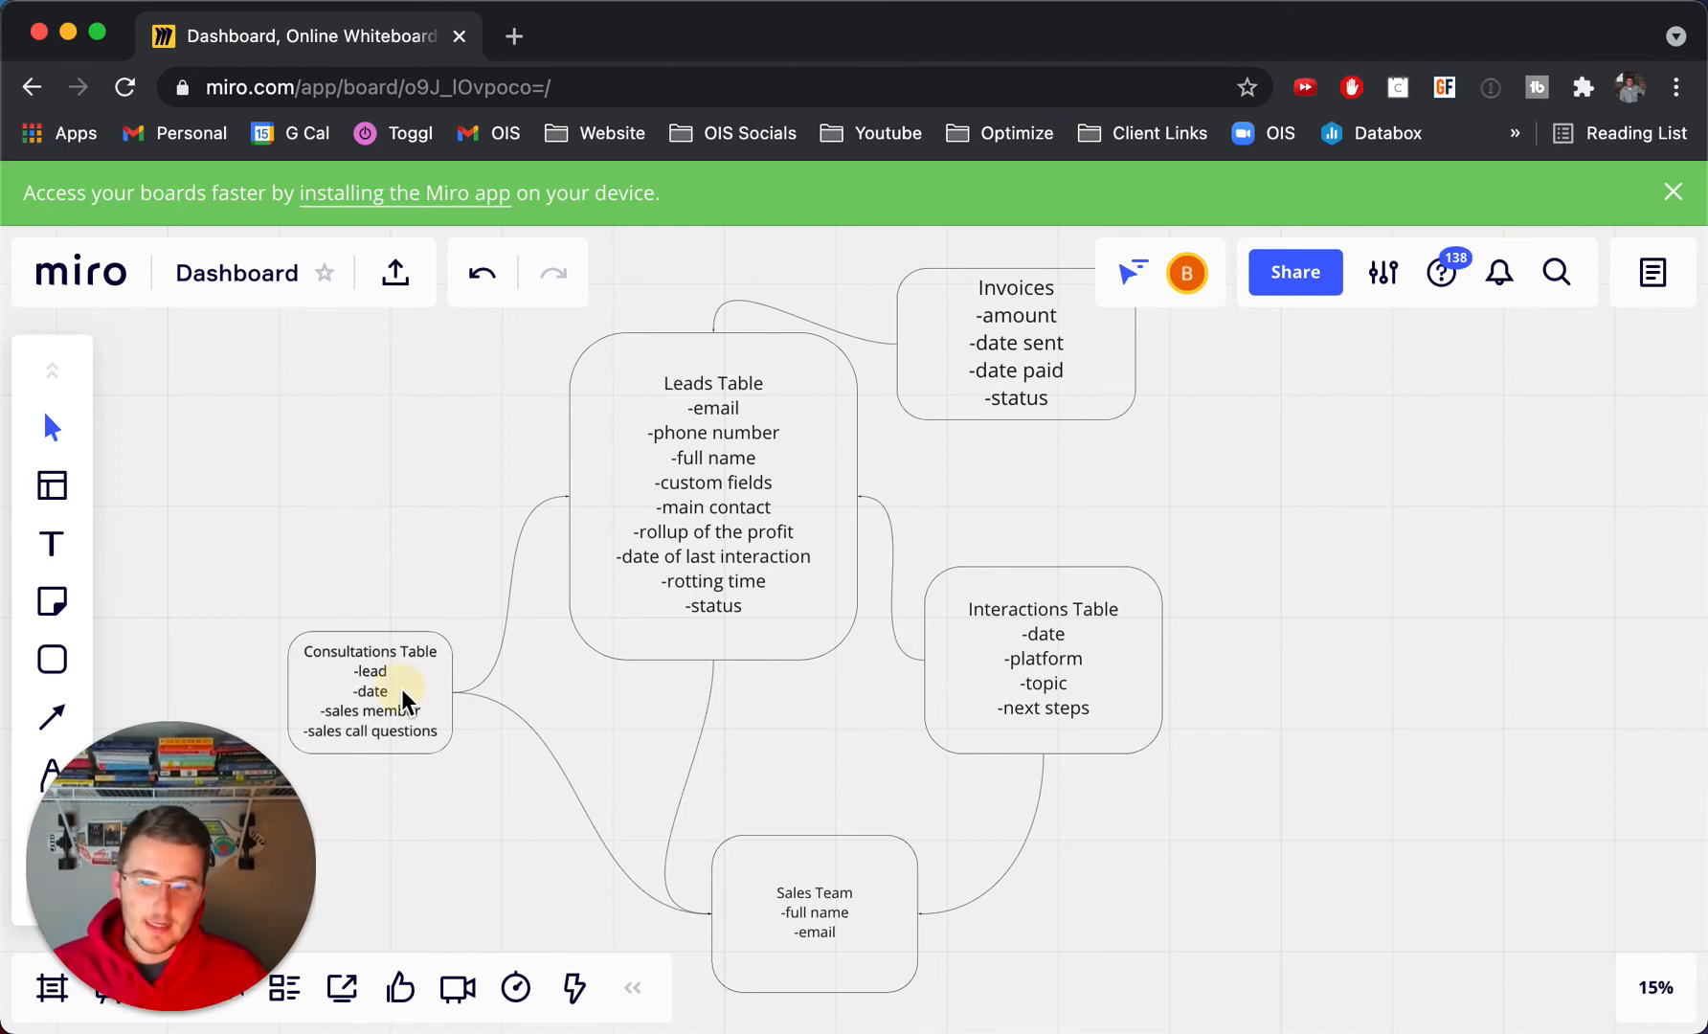
pyautogui.click(370, 691)
pyautogui.write('-')
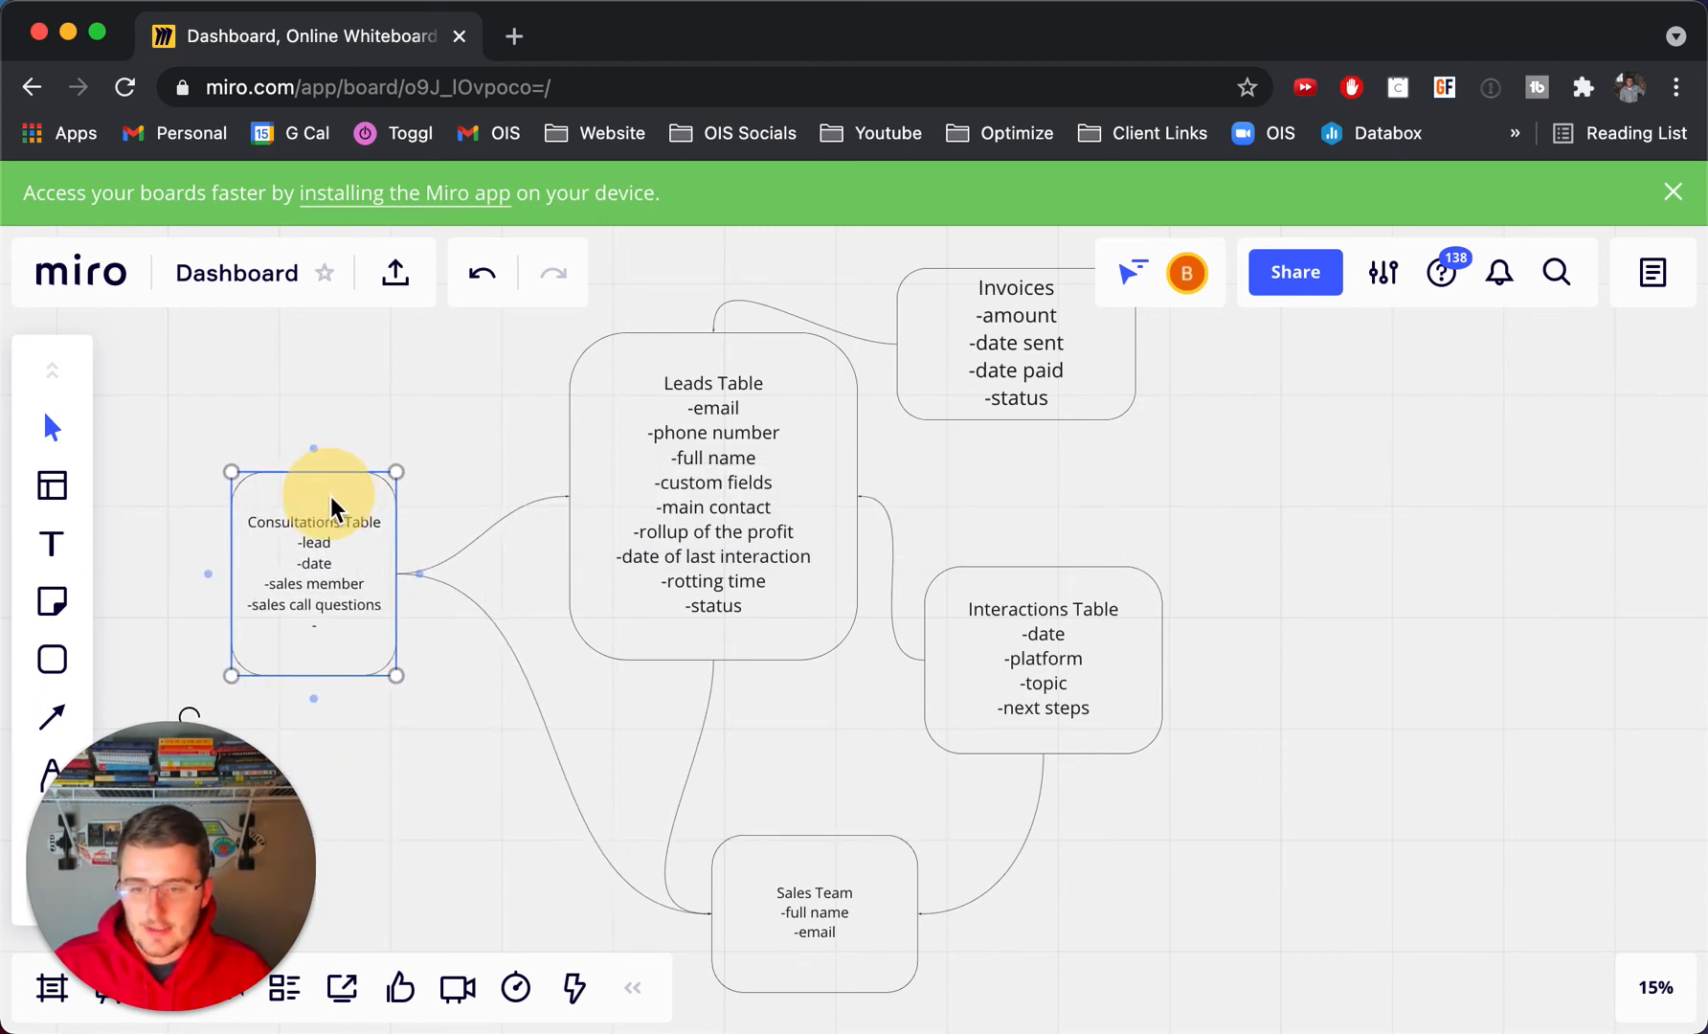
pyautogui.doubleClick(312, 509)
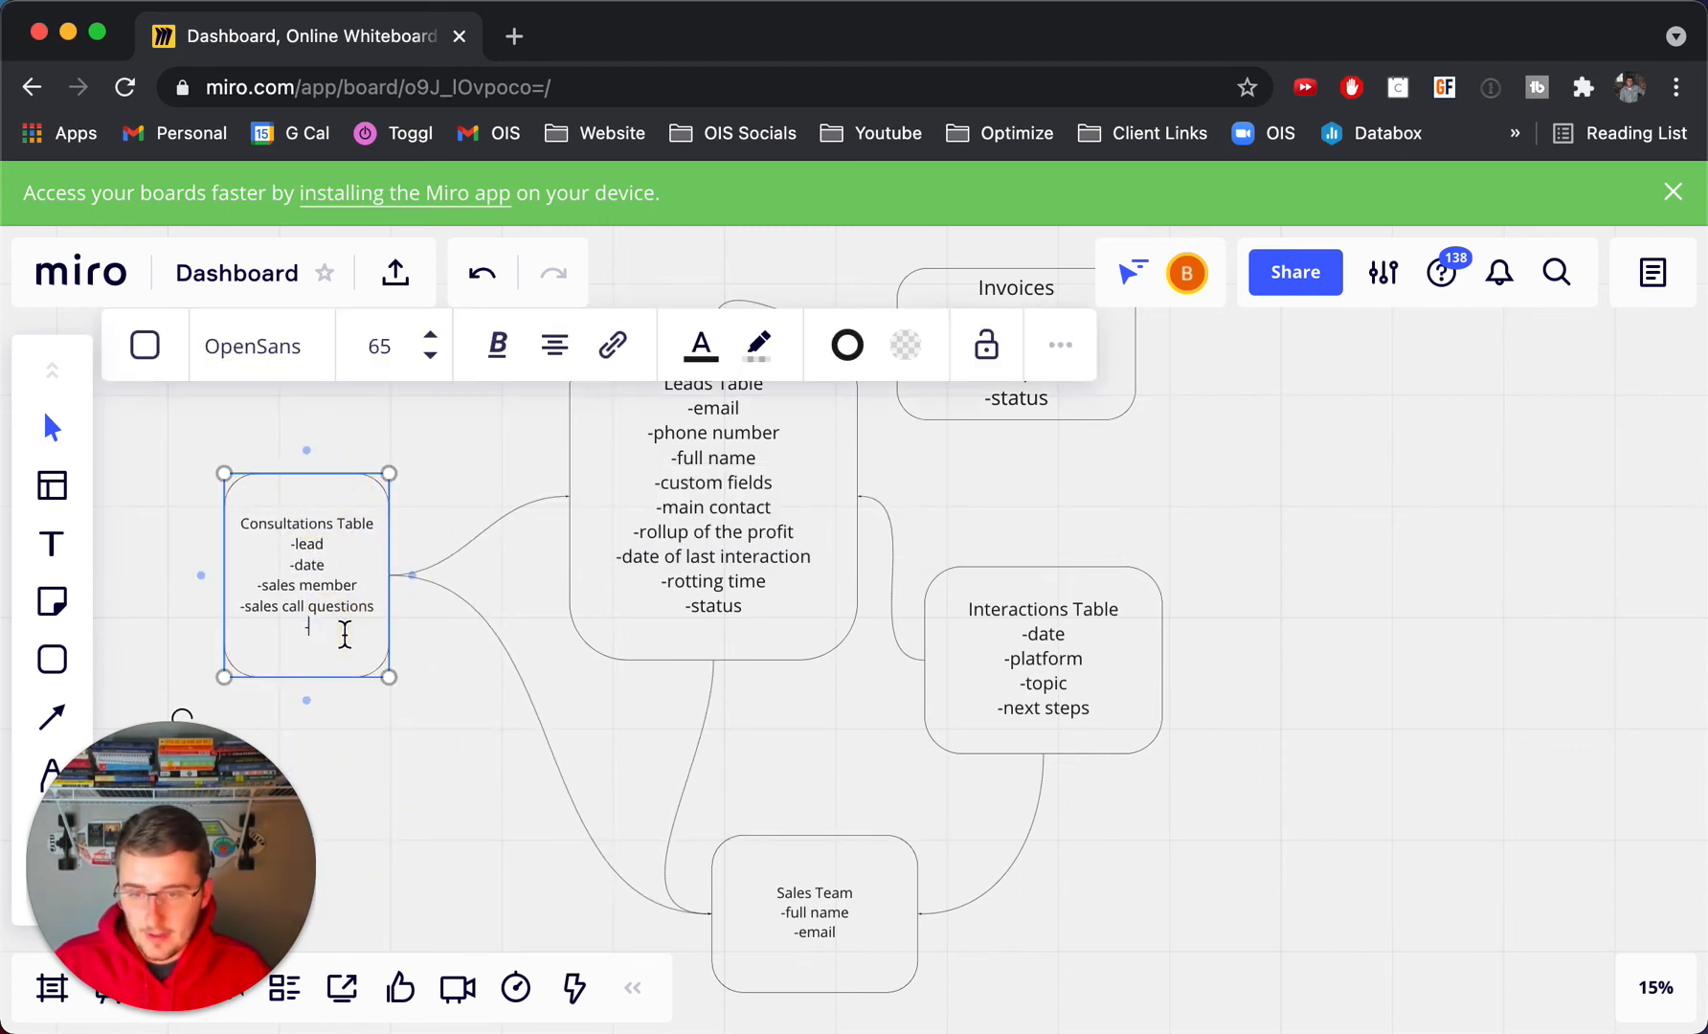
pyautogui.write('-next steps')
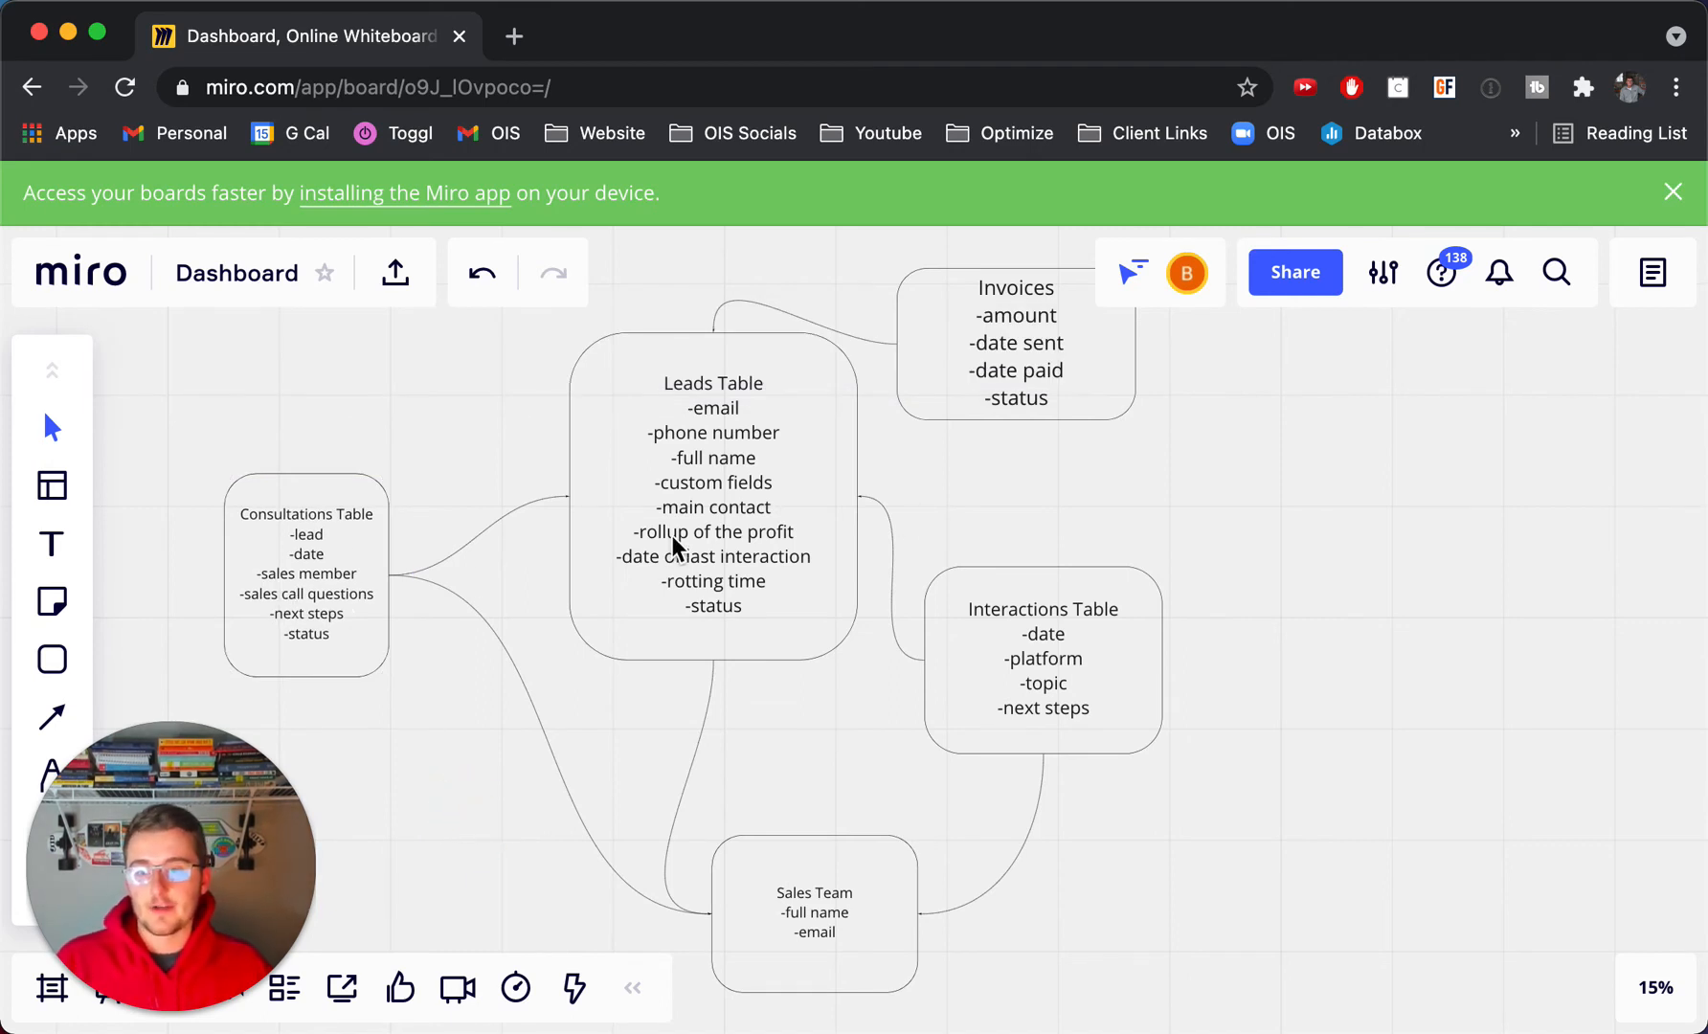
pyautogui.click(306, 574)
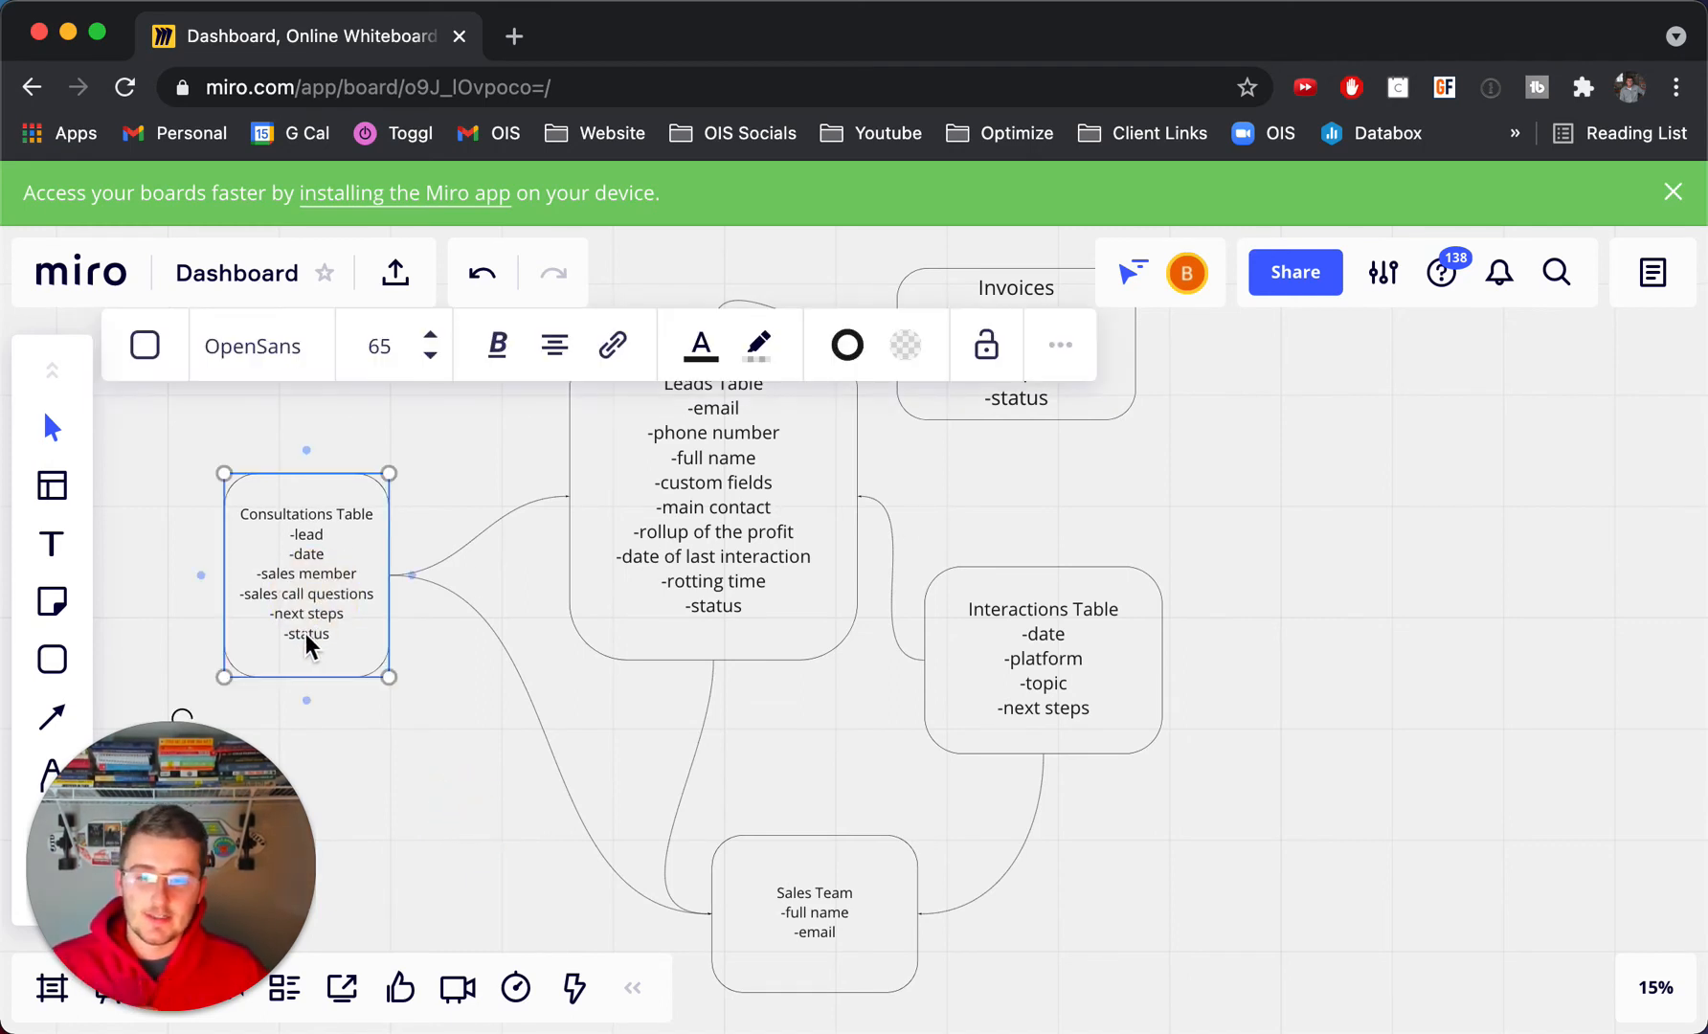
pyautogui.moveTo(717, 588)
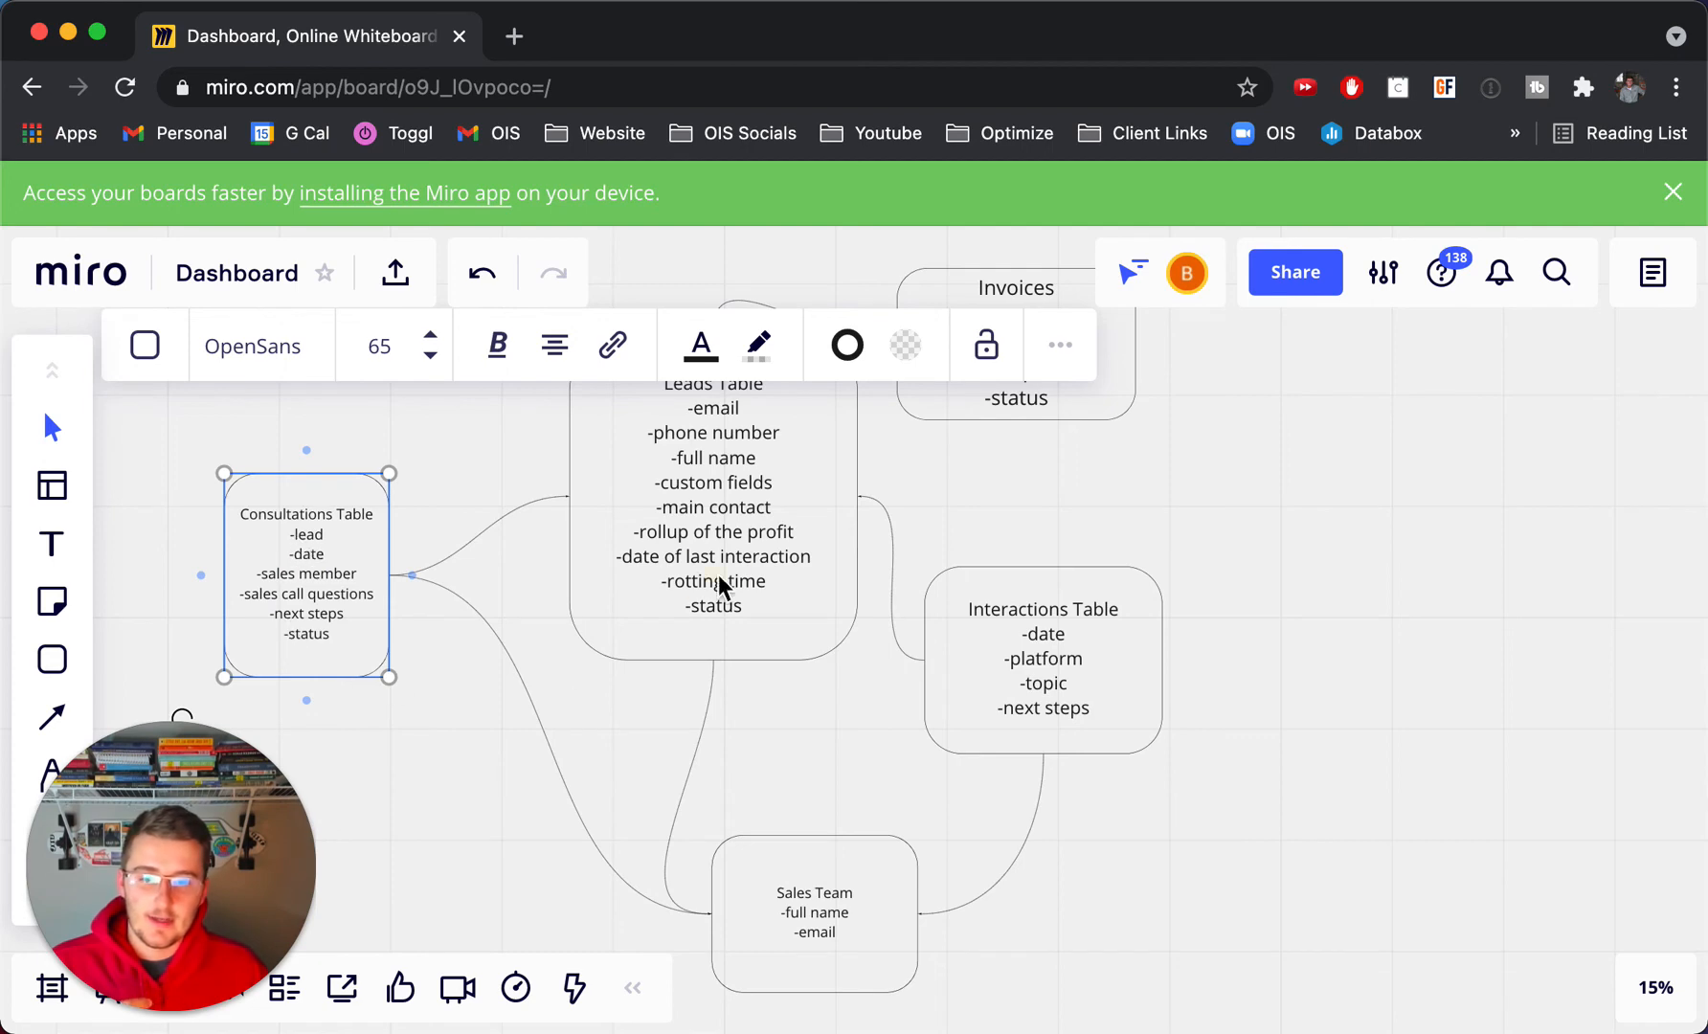
pyautogui.click(714, 490)
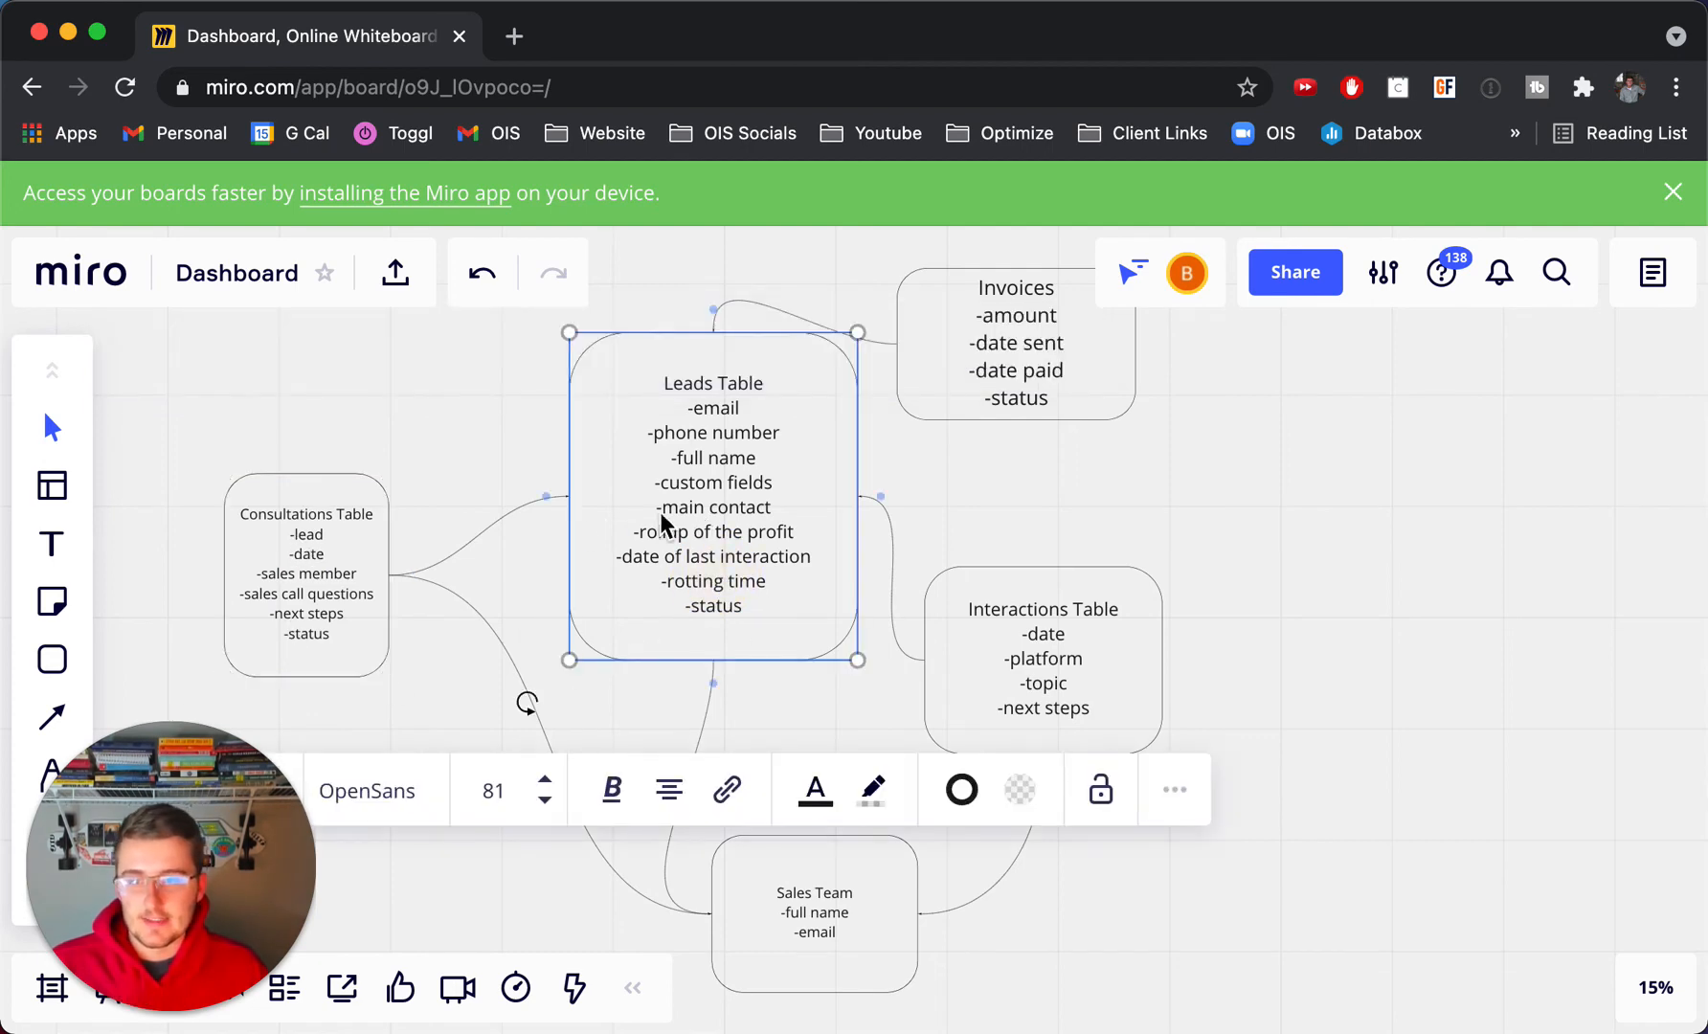
pyautogui.click(306, 574)
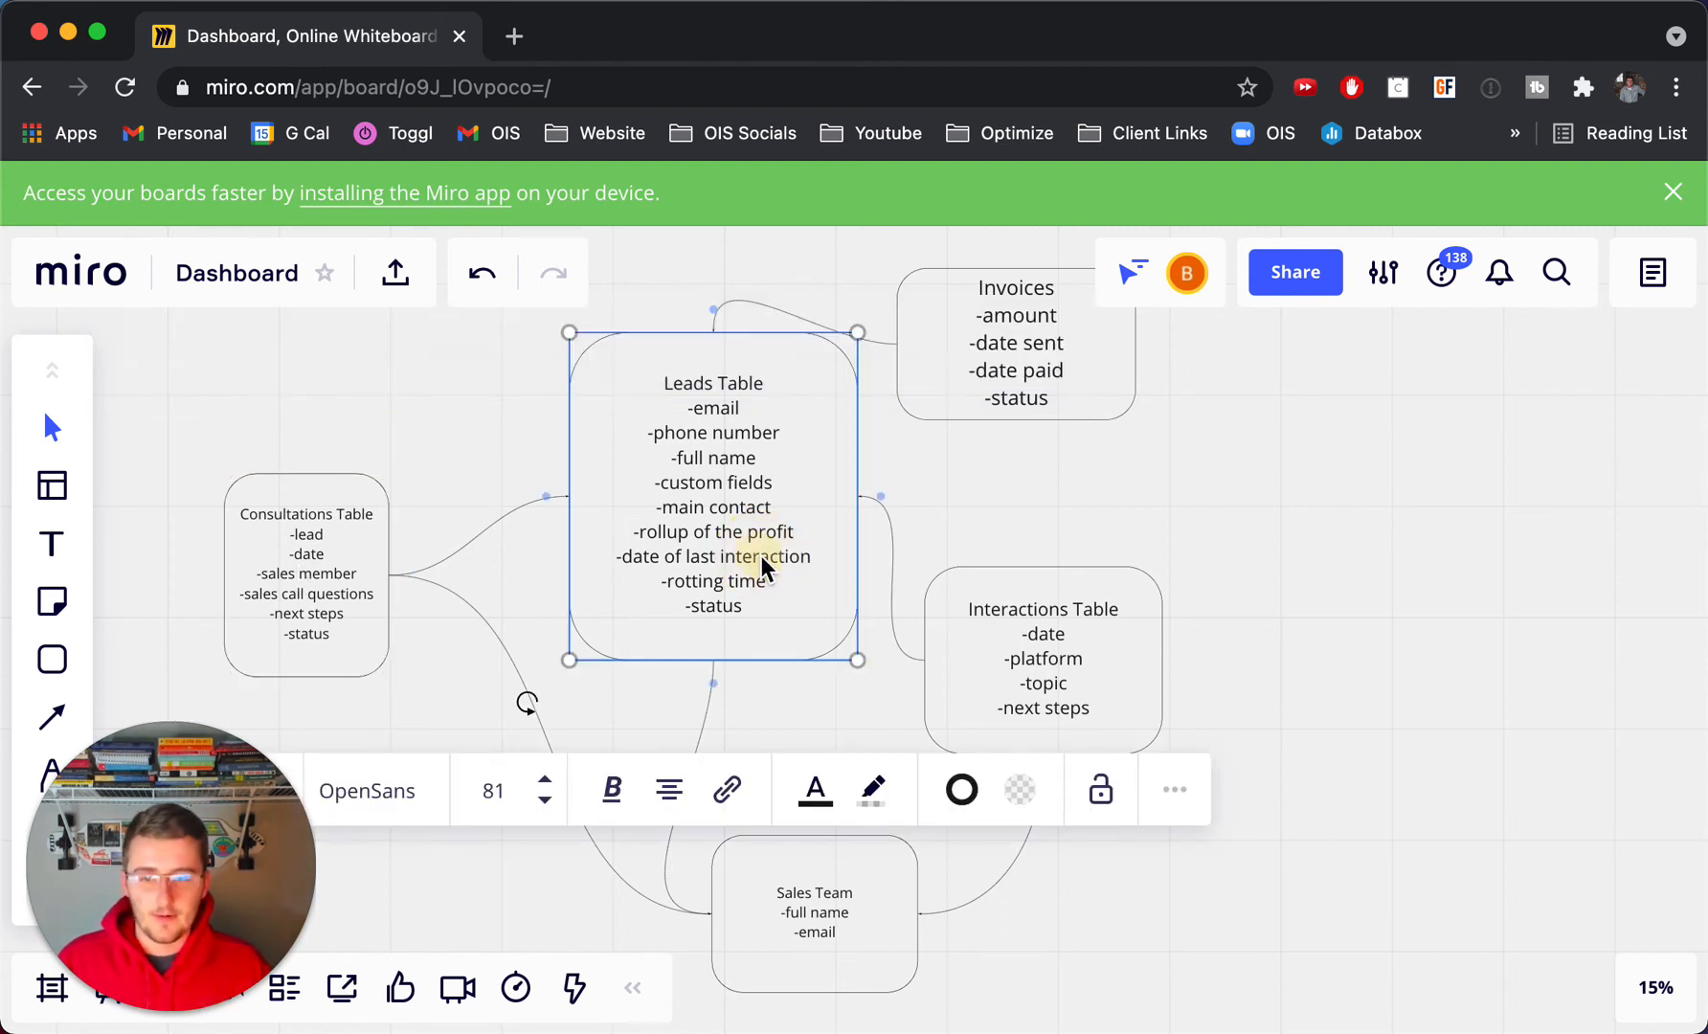
pyautogui.click(998, 507)
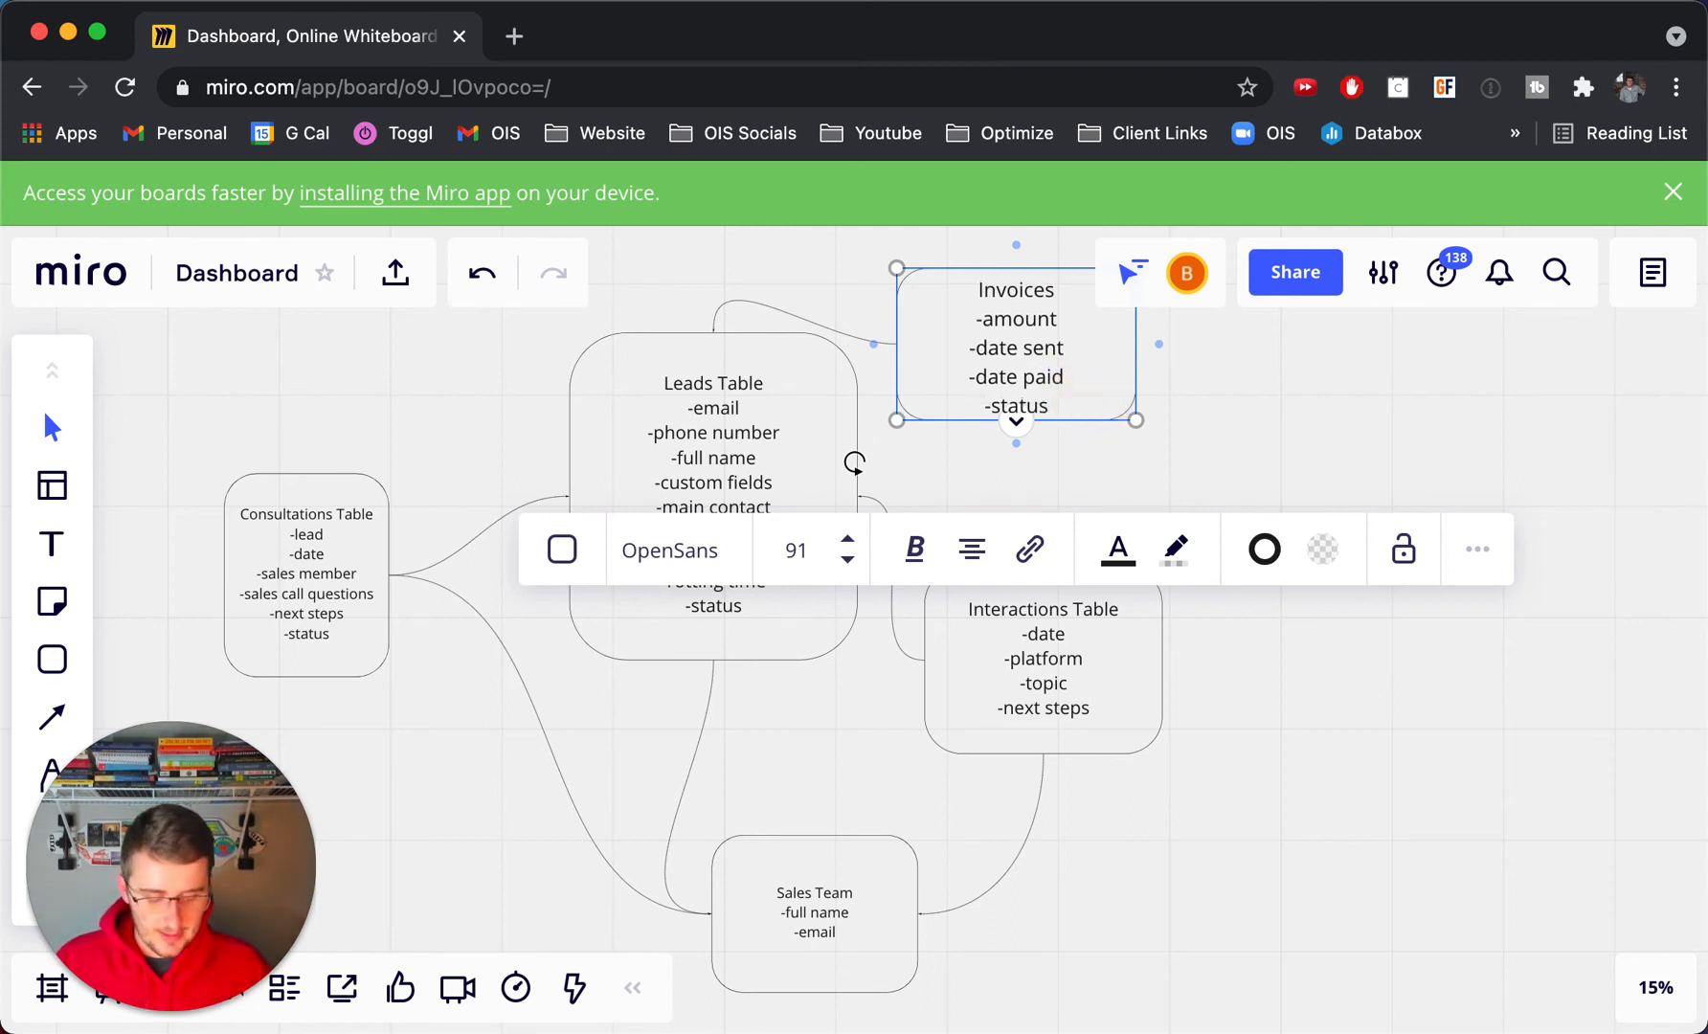
# Step: Add a '-rotting ti' entry and begin a new empty dash line beneath -status in the Consultations Table
pyautogui.write('-rotting ti')
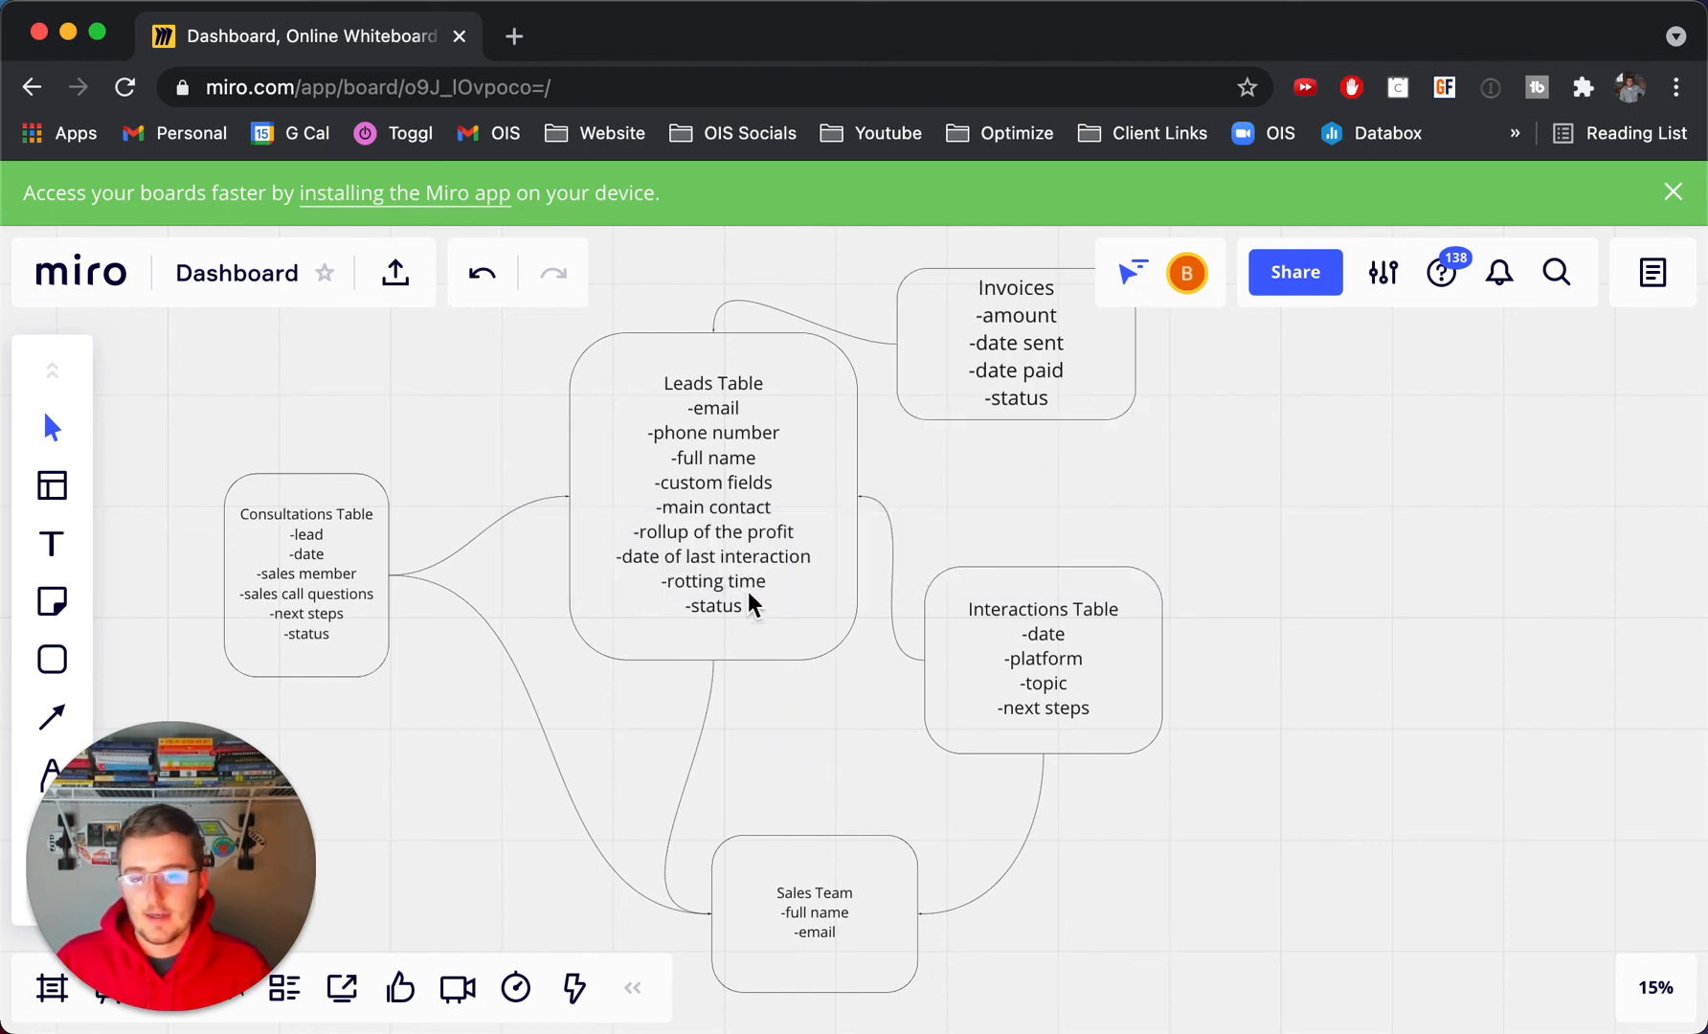
pyautogui.moveTo(909, 398)
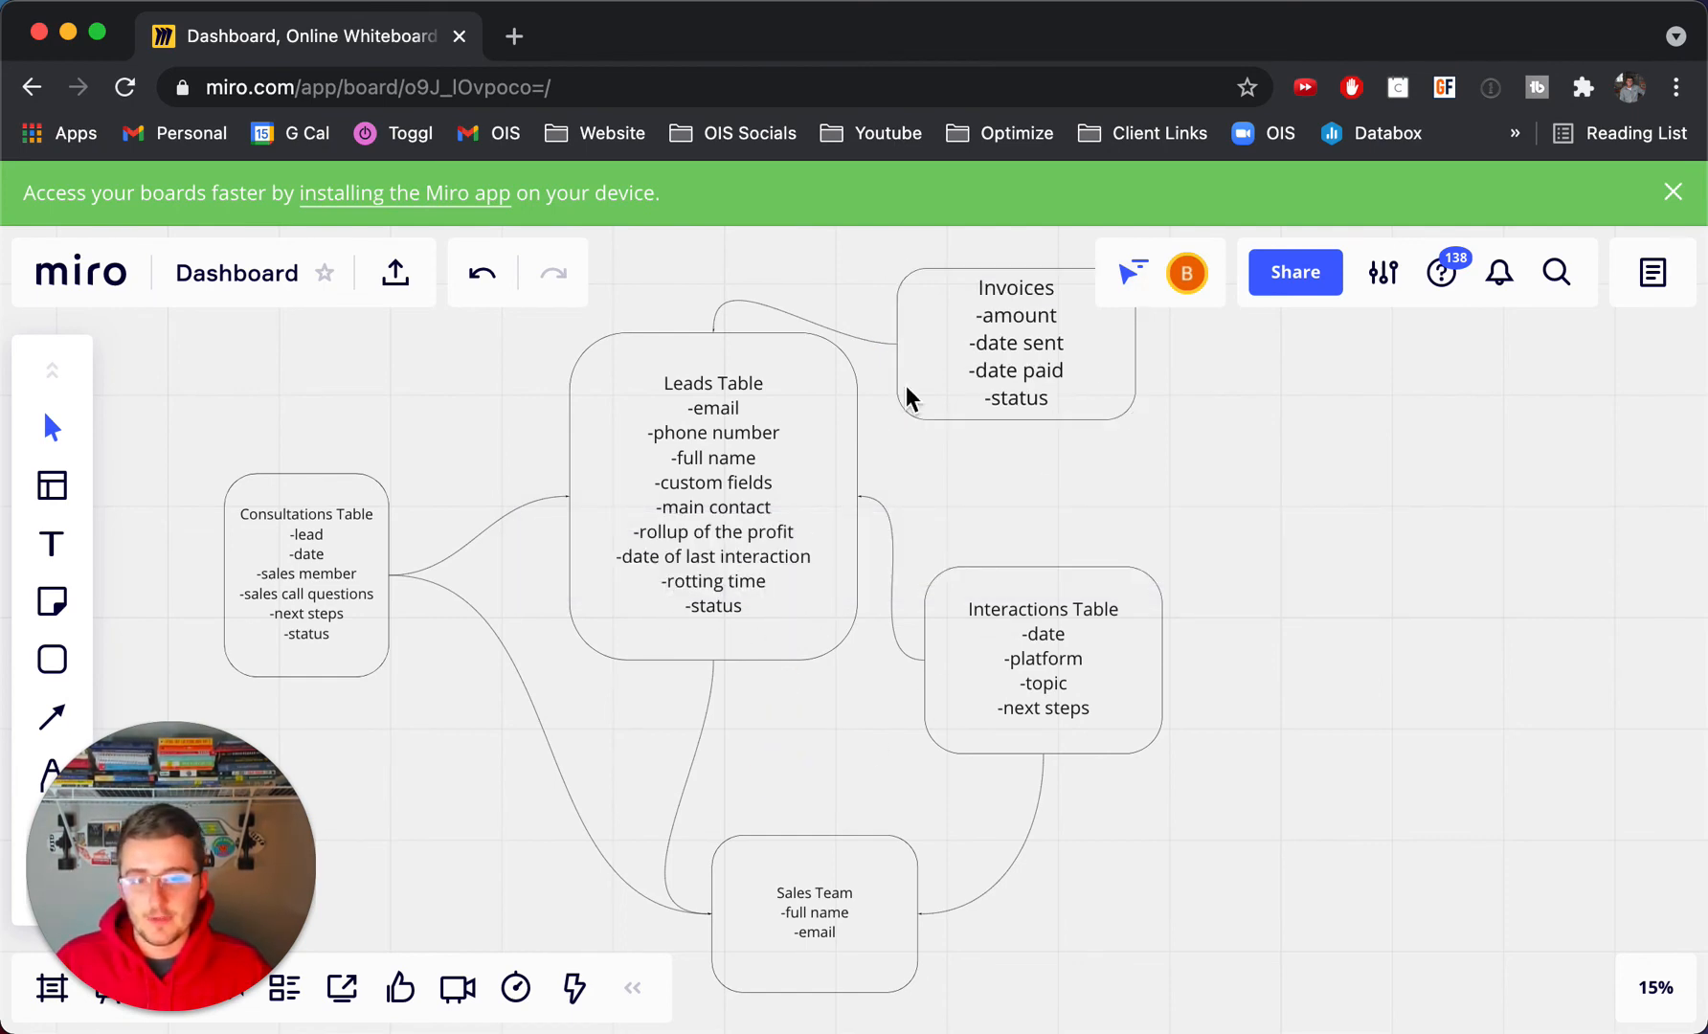
pyautogui.moveTo(1039, 404)
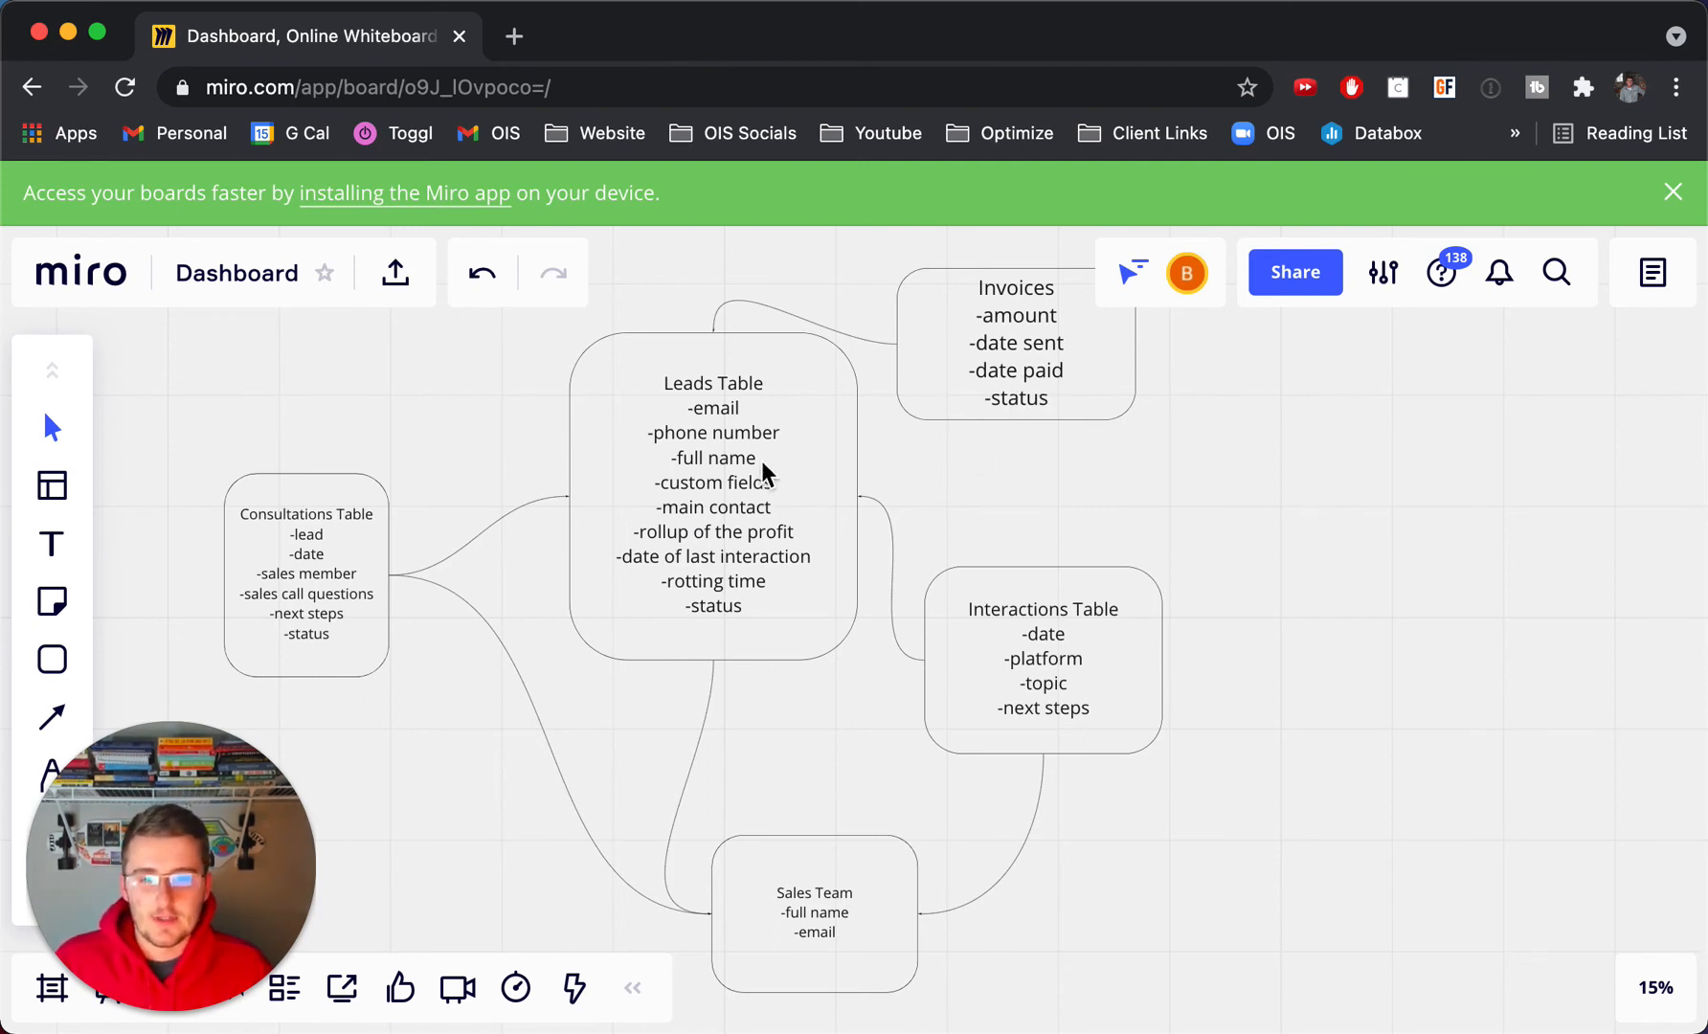
pyautogui.moveTo(1024, 425)
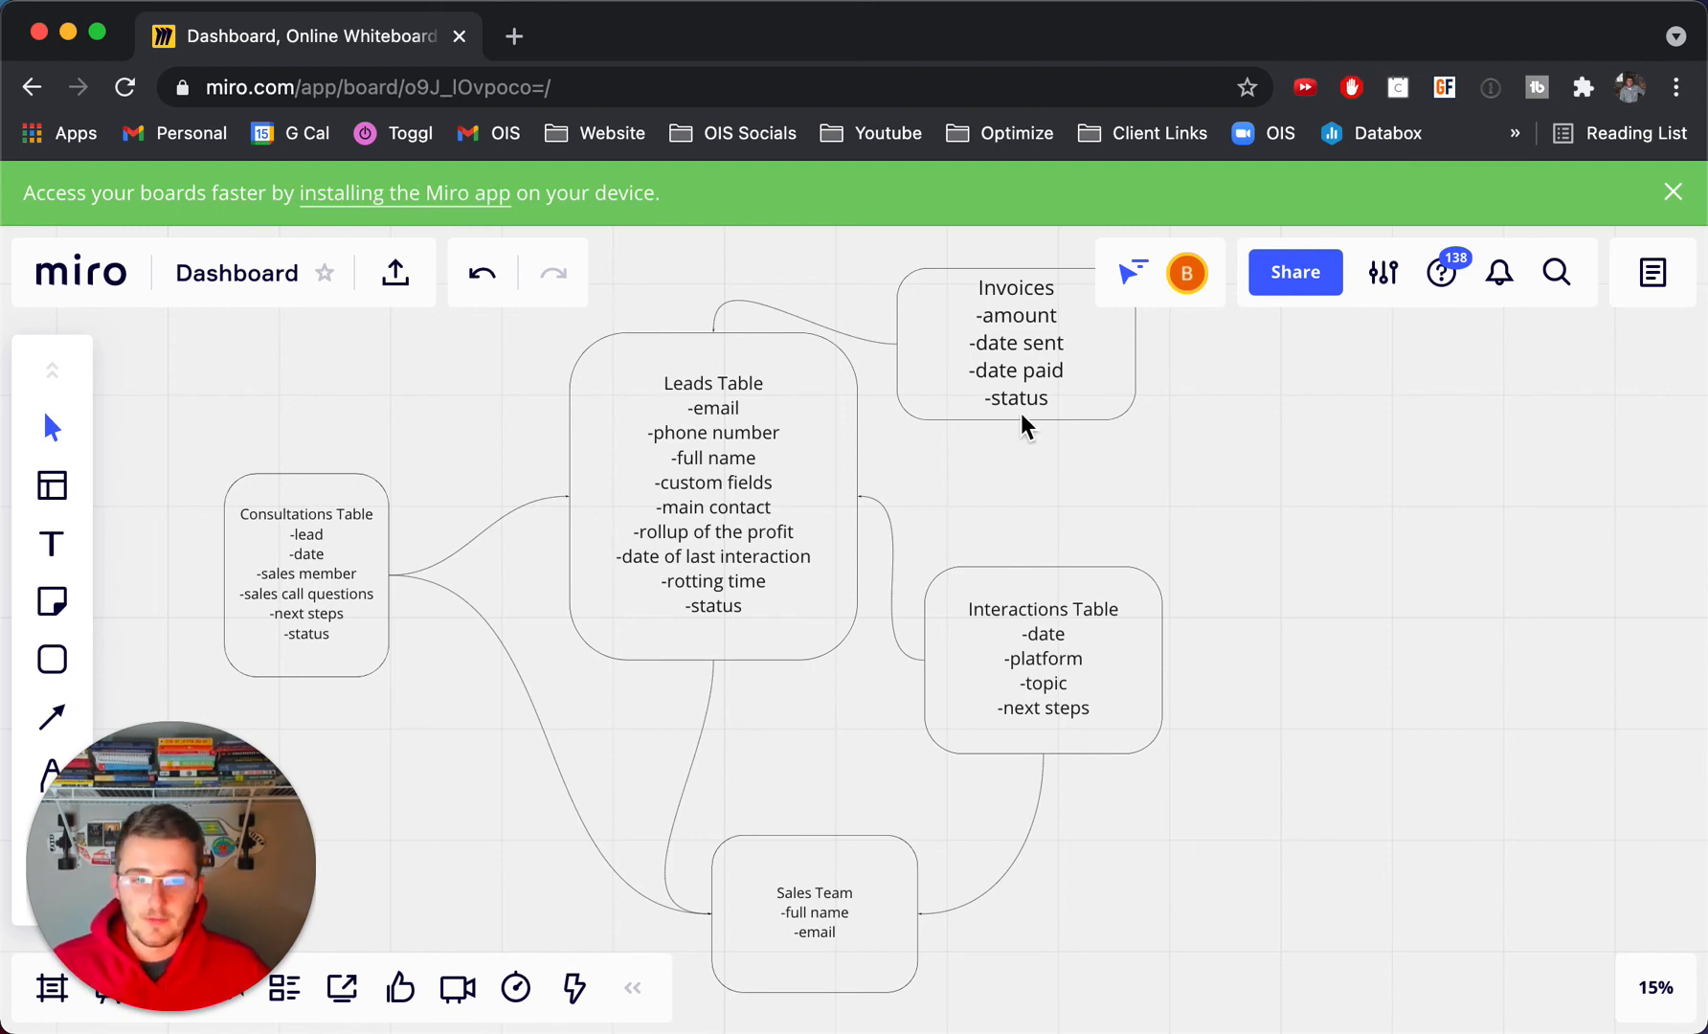
pyautogui.moveTo(1122, 381)
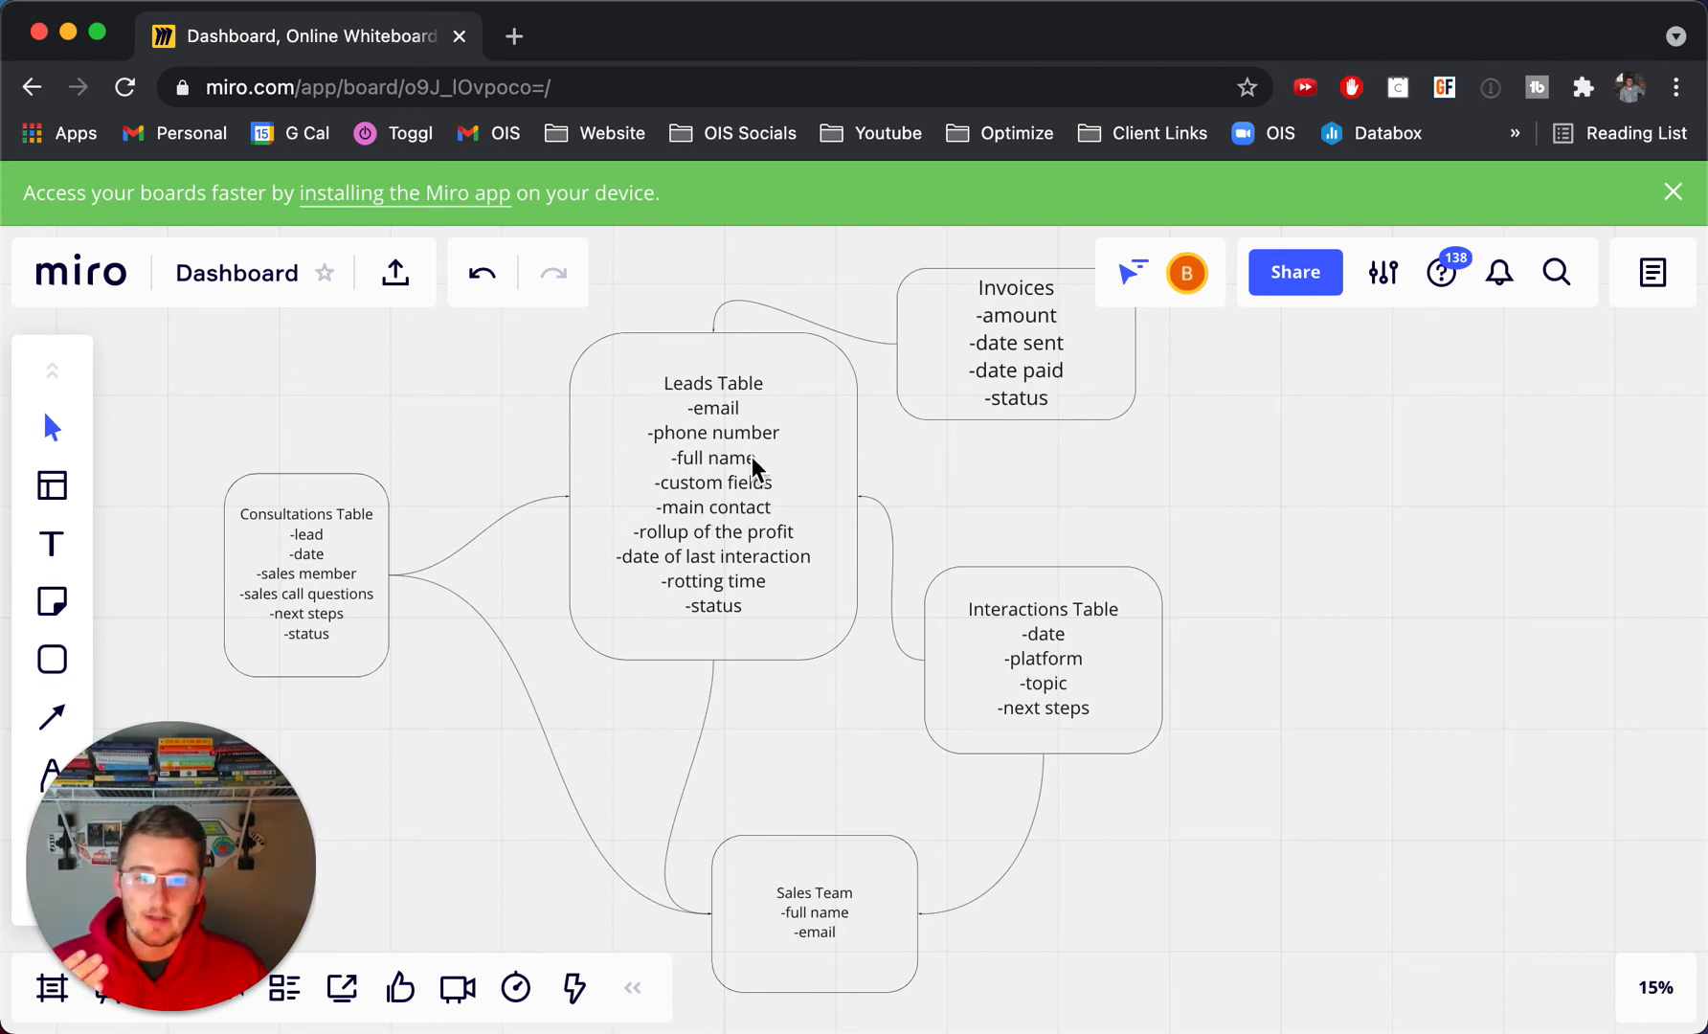
pyautogui.moveTo(729, 441)
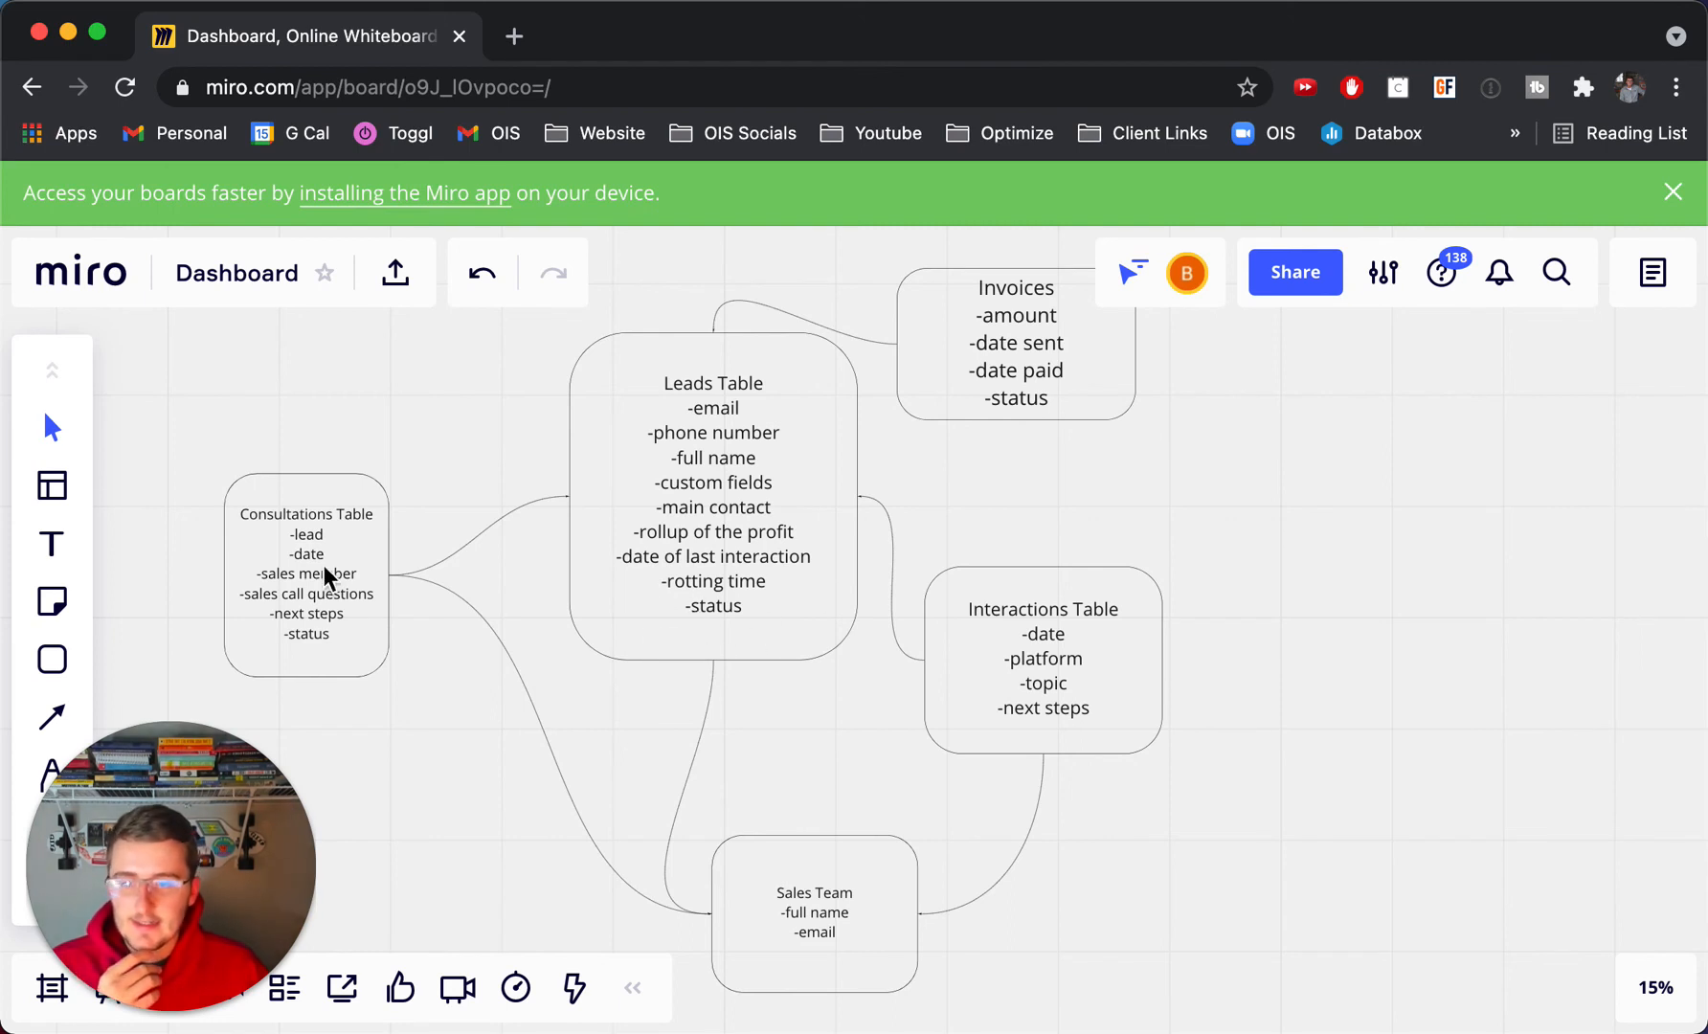
pyautogui.moveTo(295, 617)
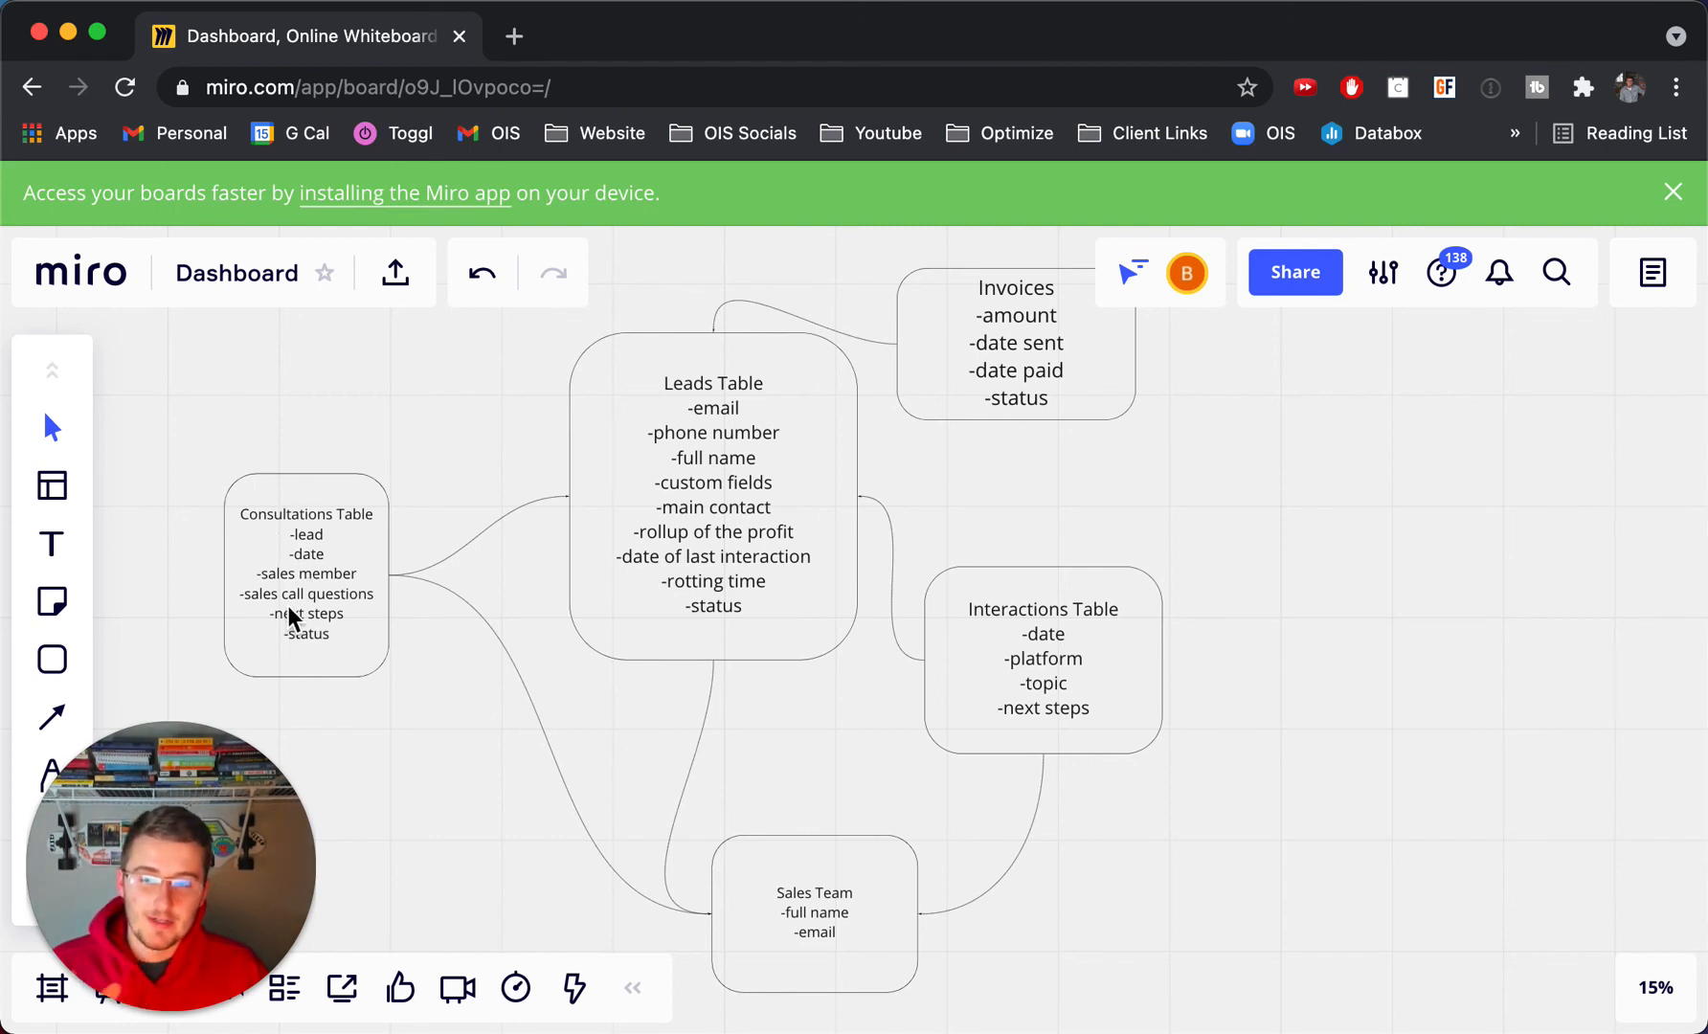
pyautogui.moveTo(306, 597)
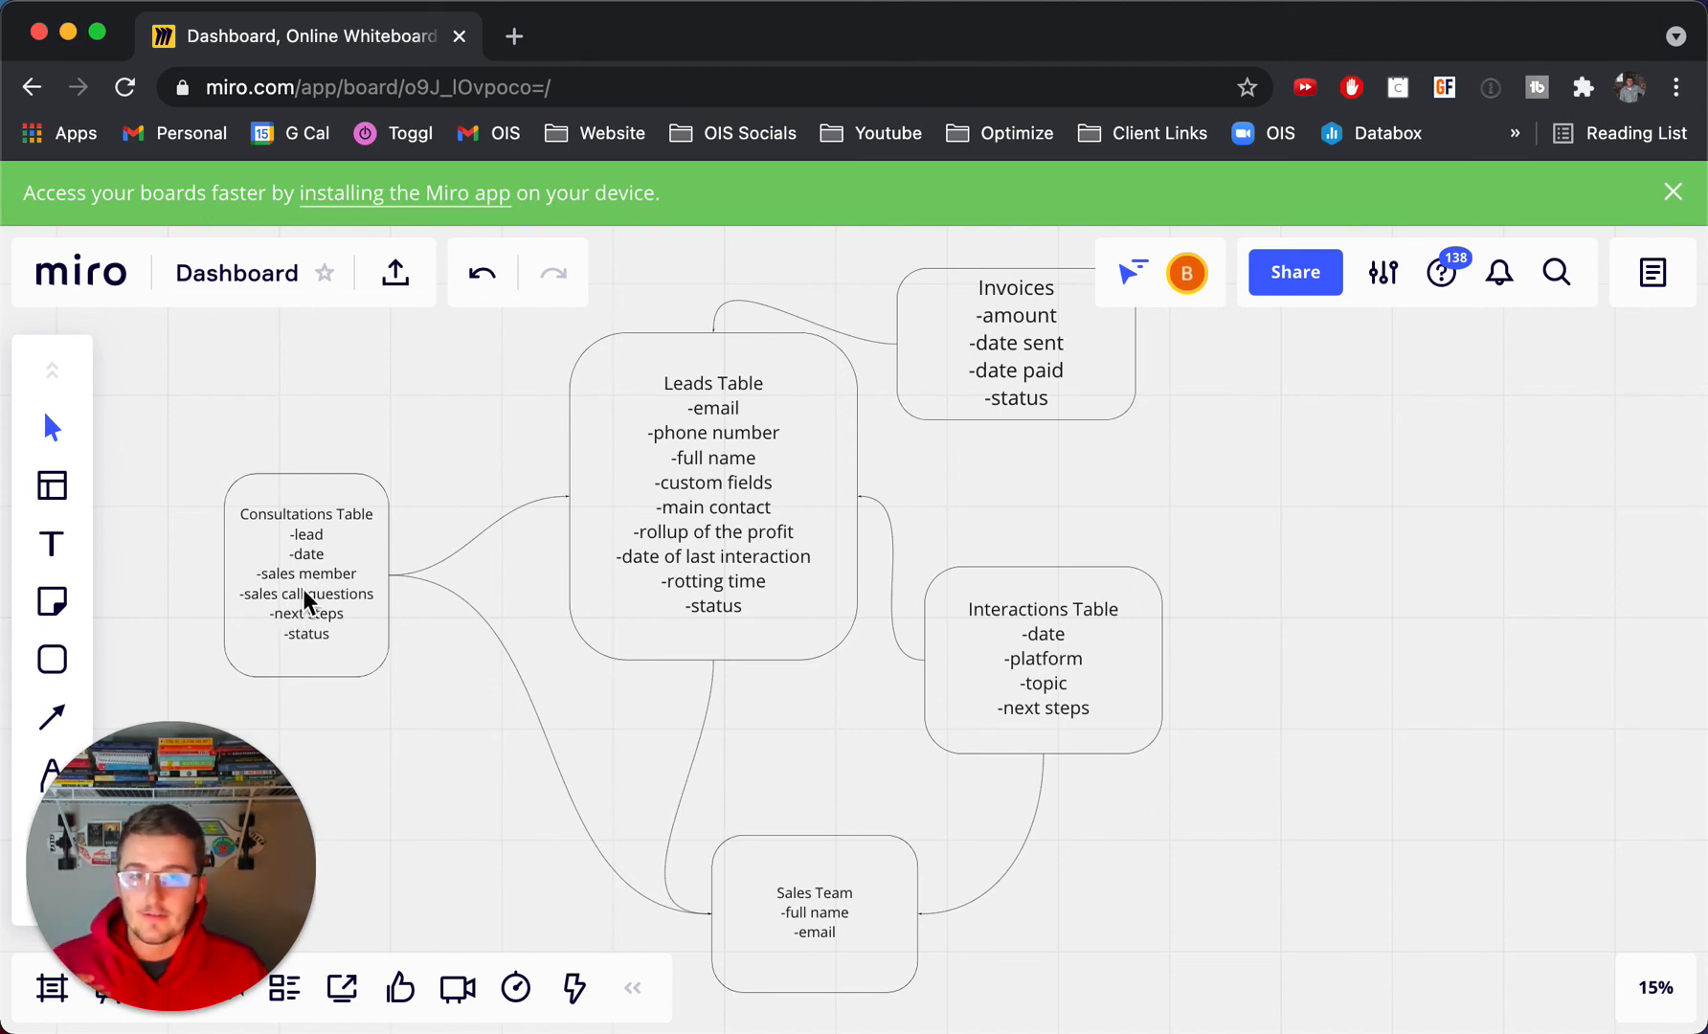
pyautogui.click(307, 575)
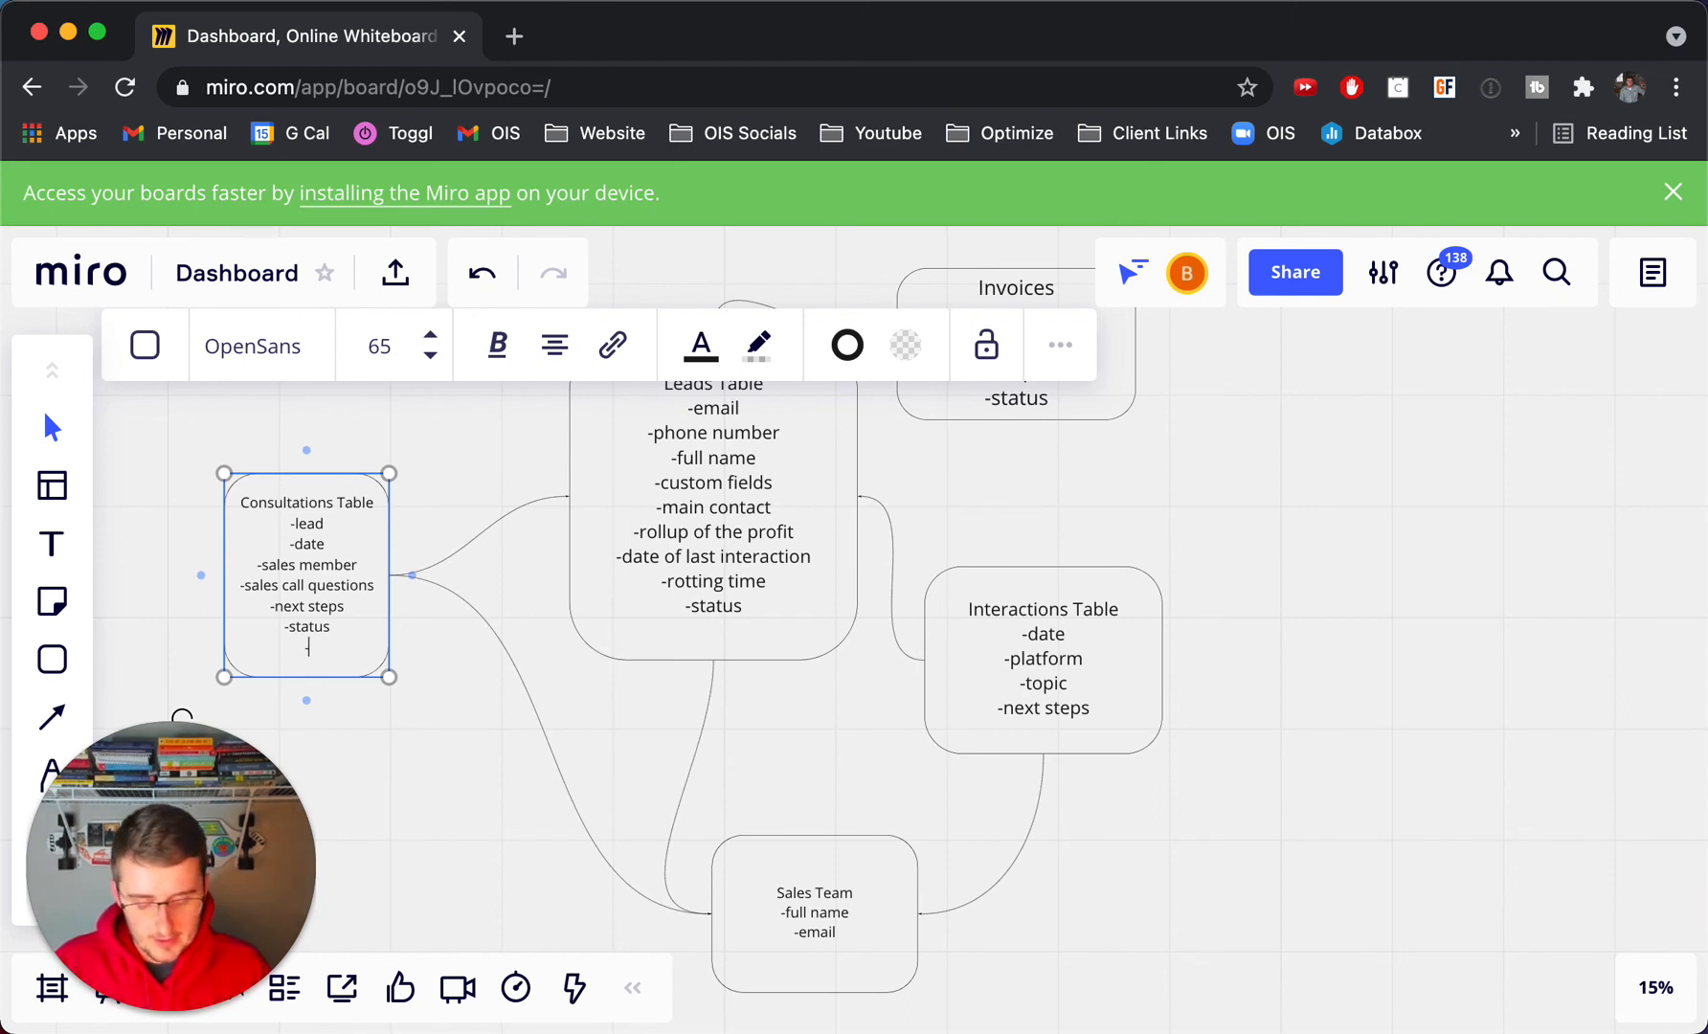
# Step: Add '-cloud app' and '-duration' fields to the Consultations Table box, bringing it to eight fields
pyautogui.write('-c')
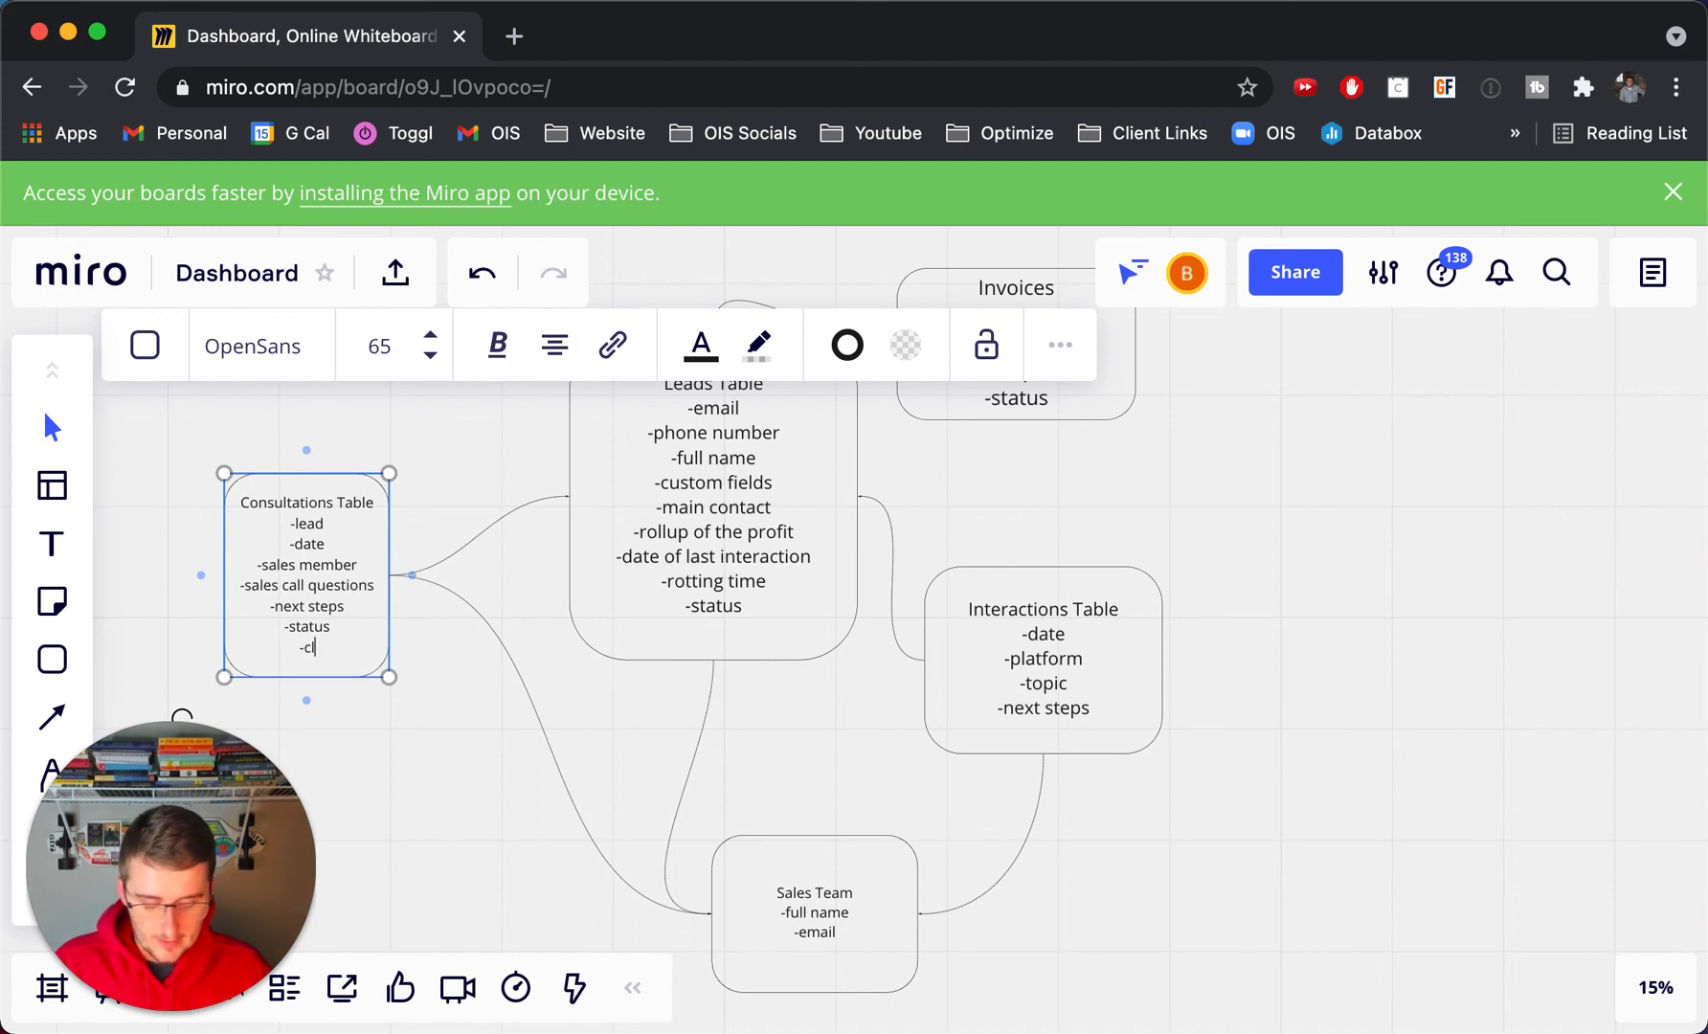
pyautogui.write('loud app')
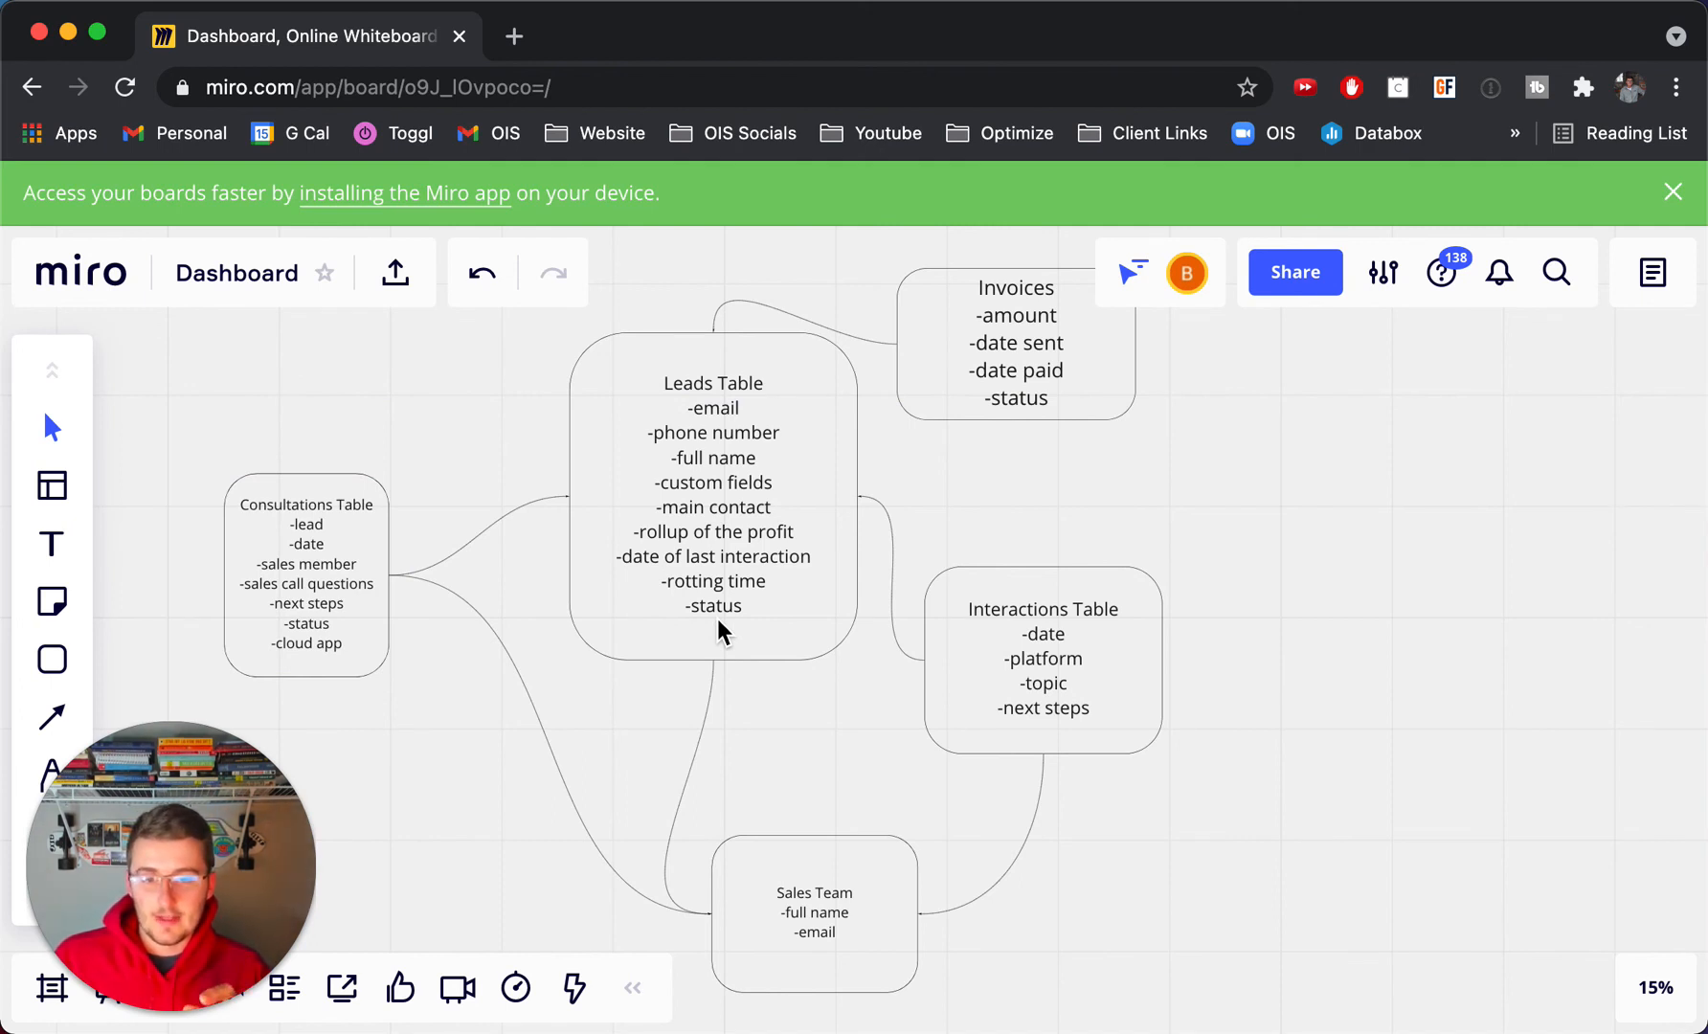
pyautogui.moveTo(605, 573)
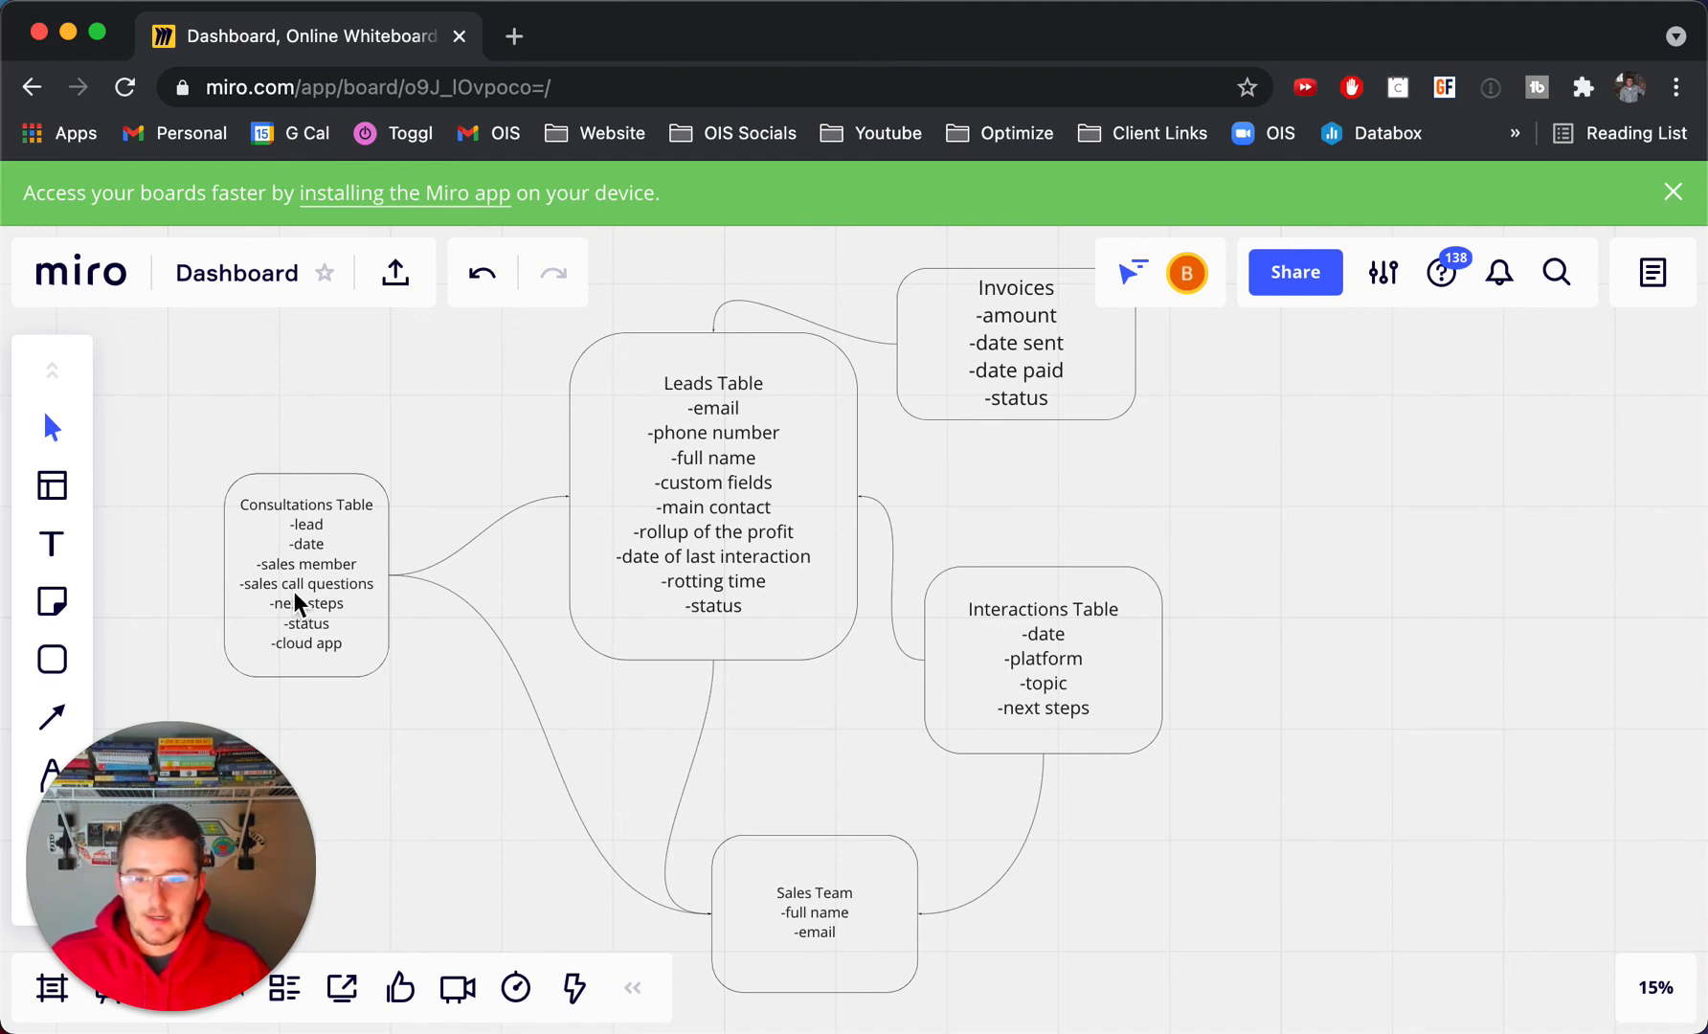
pyautogui.click(306, 574)
pyautogui.write('-')
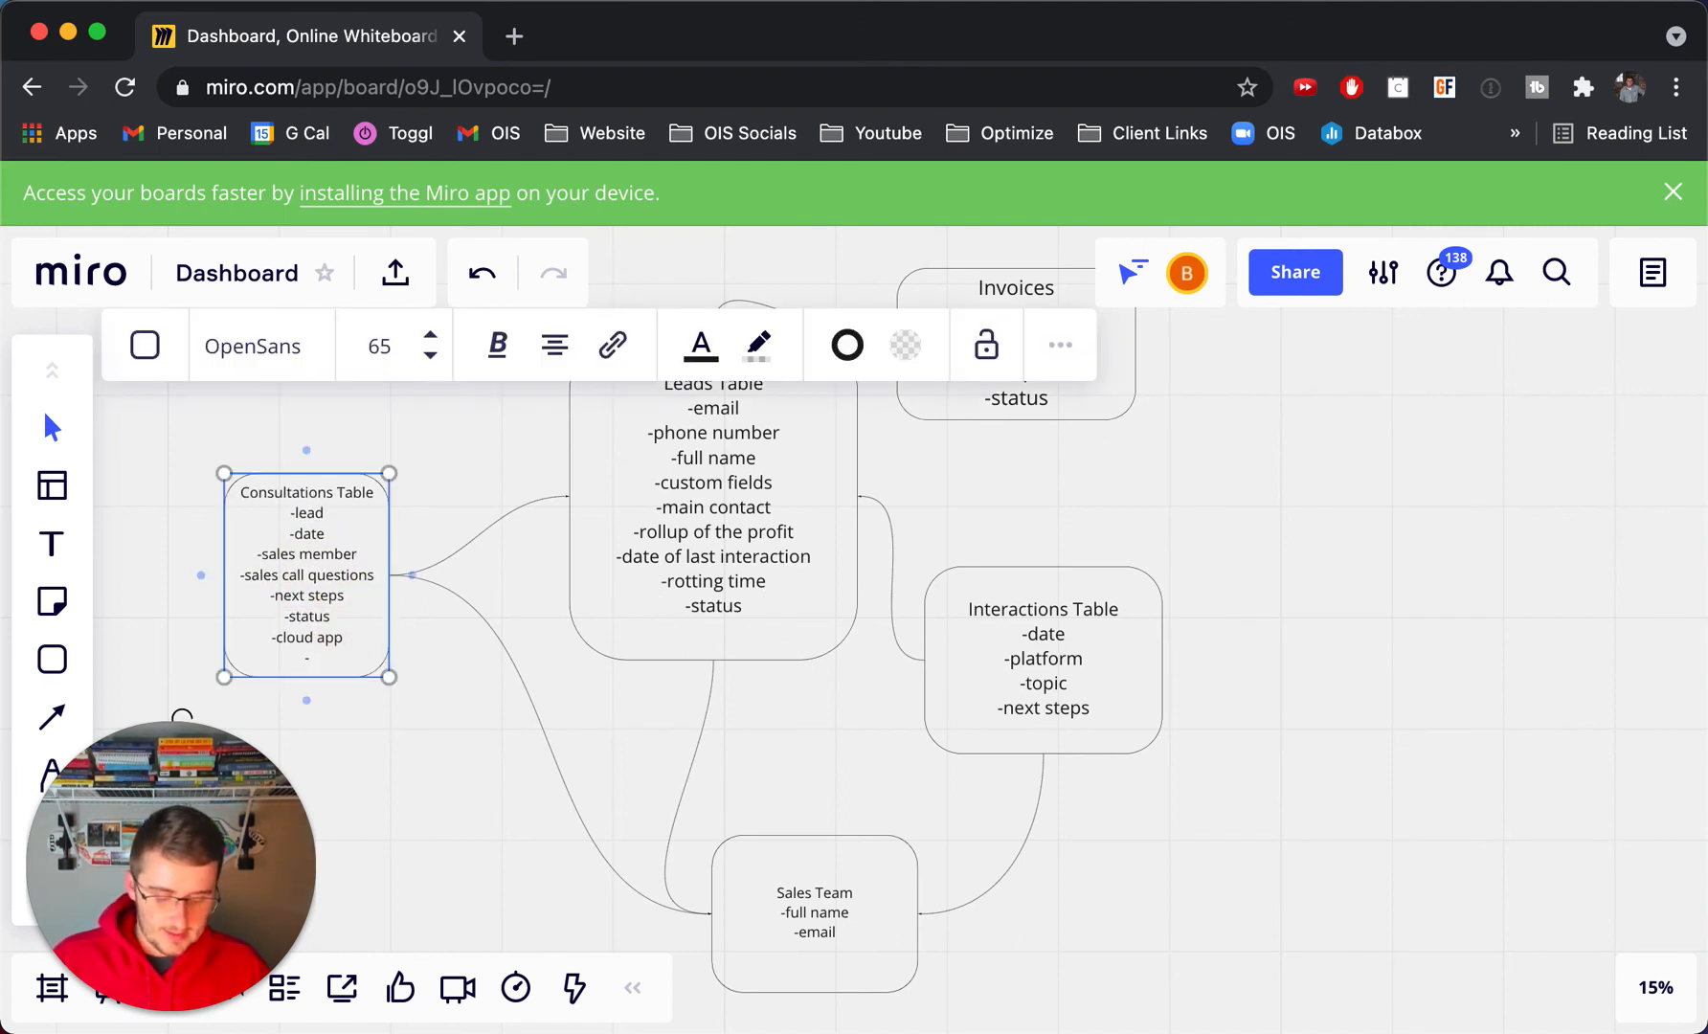
pyautogui.write('duration')
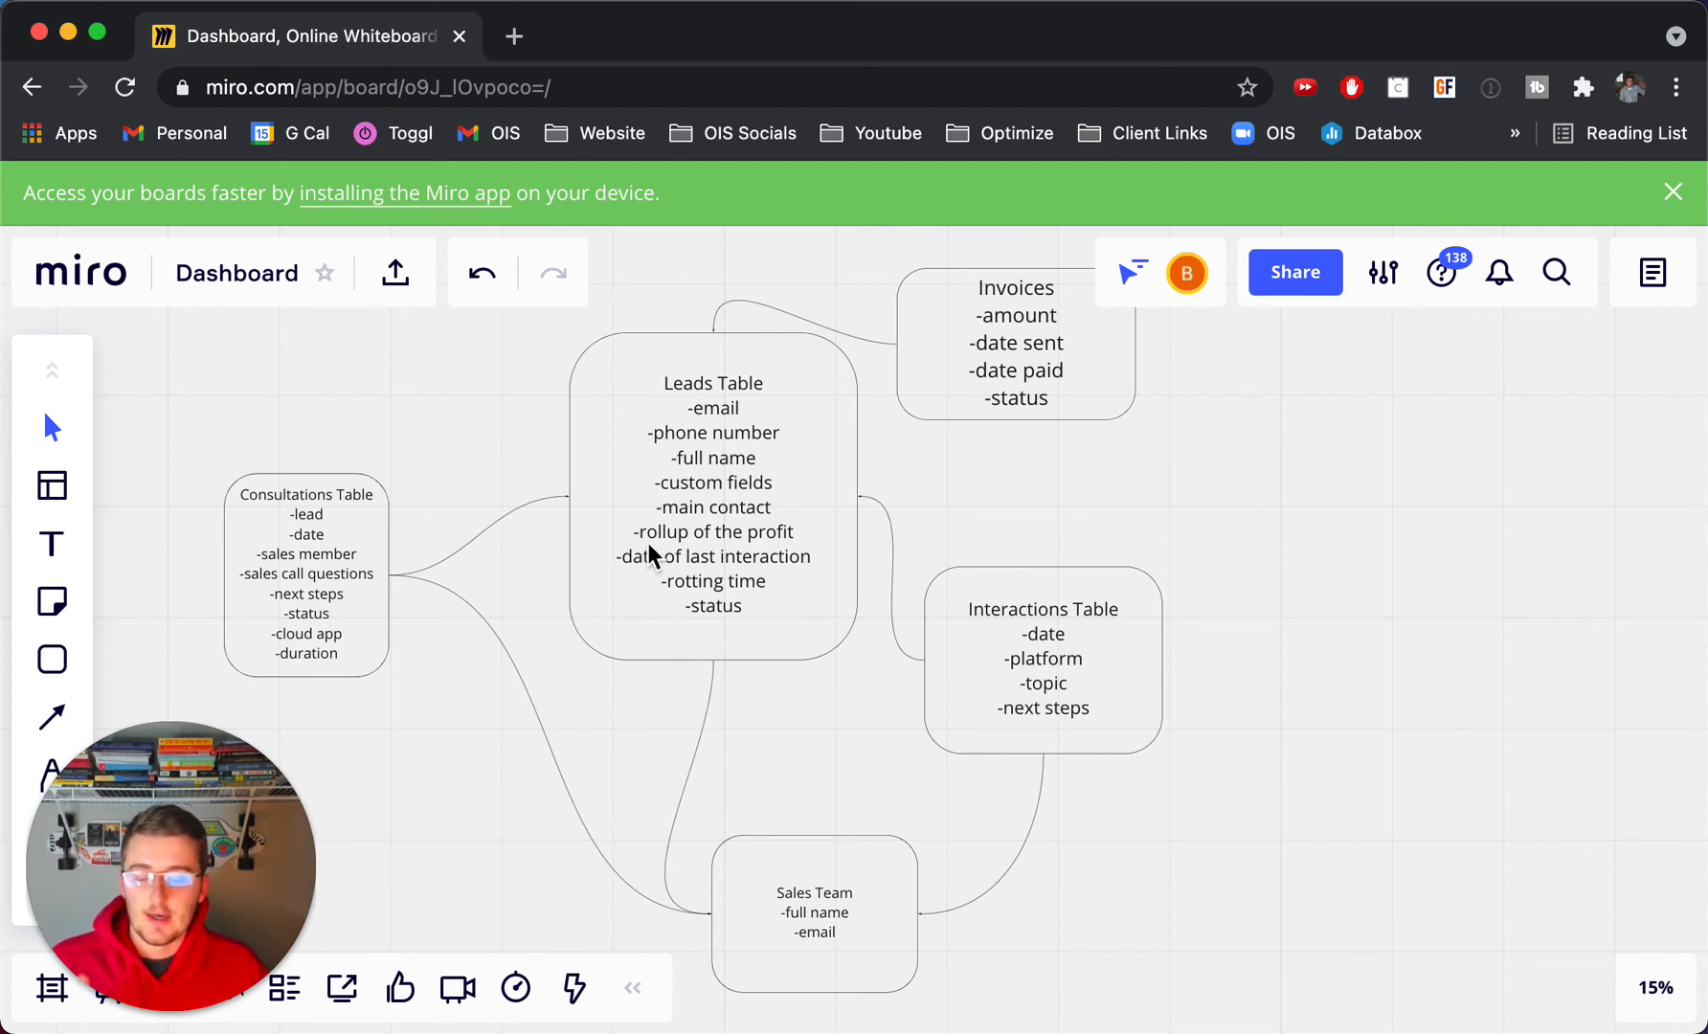
pyautogui.moveTo(672, 548)
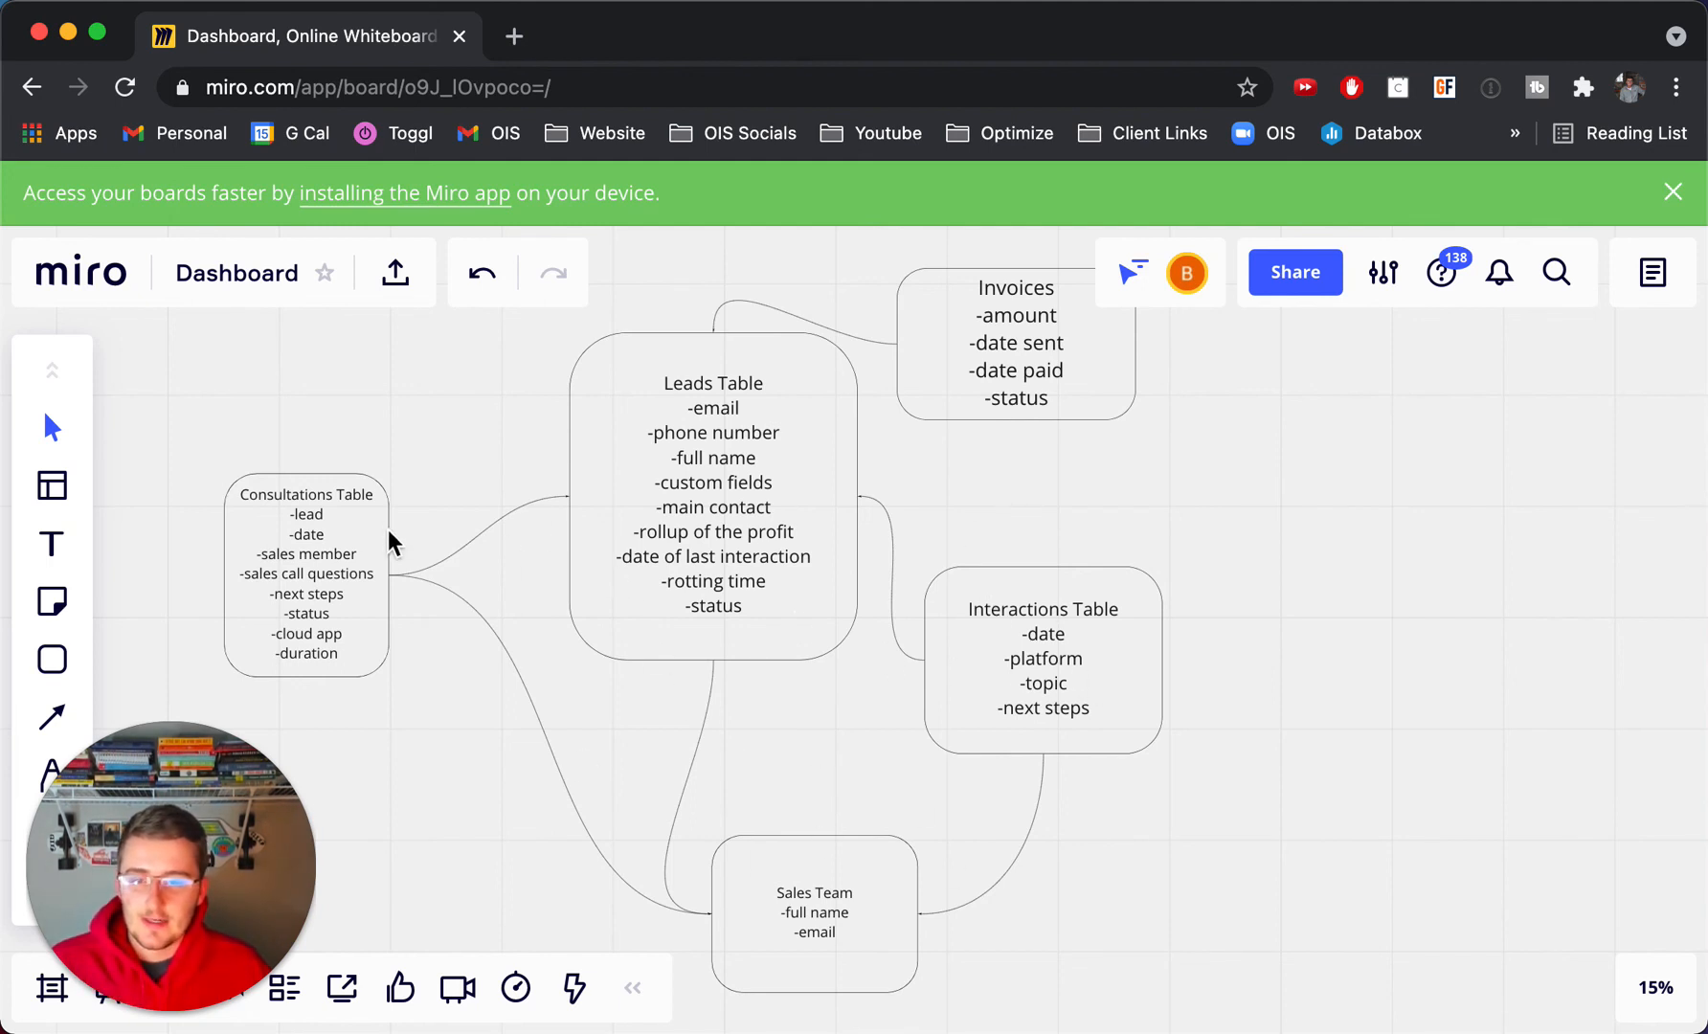
pyautogui.moveTo(697, 534)
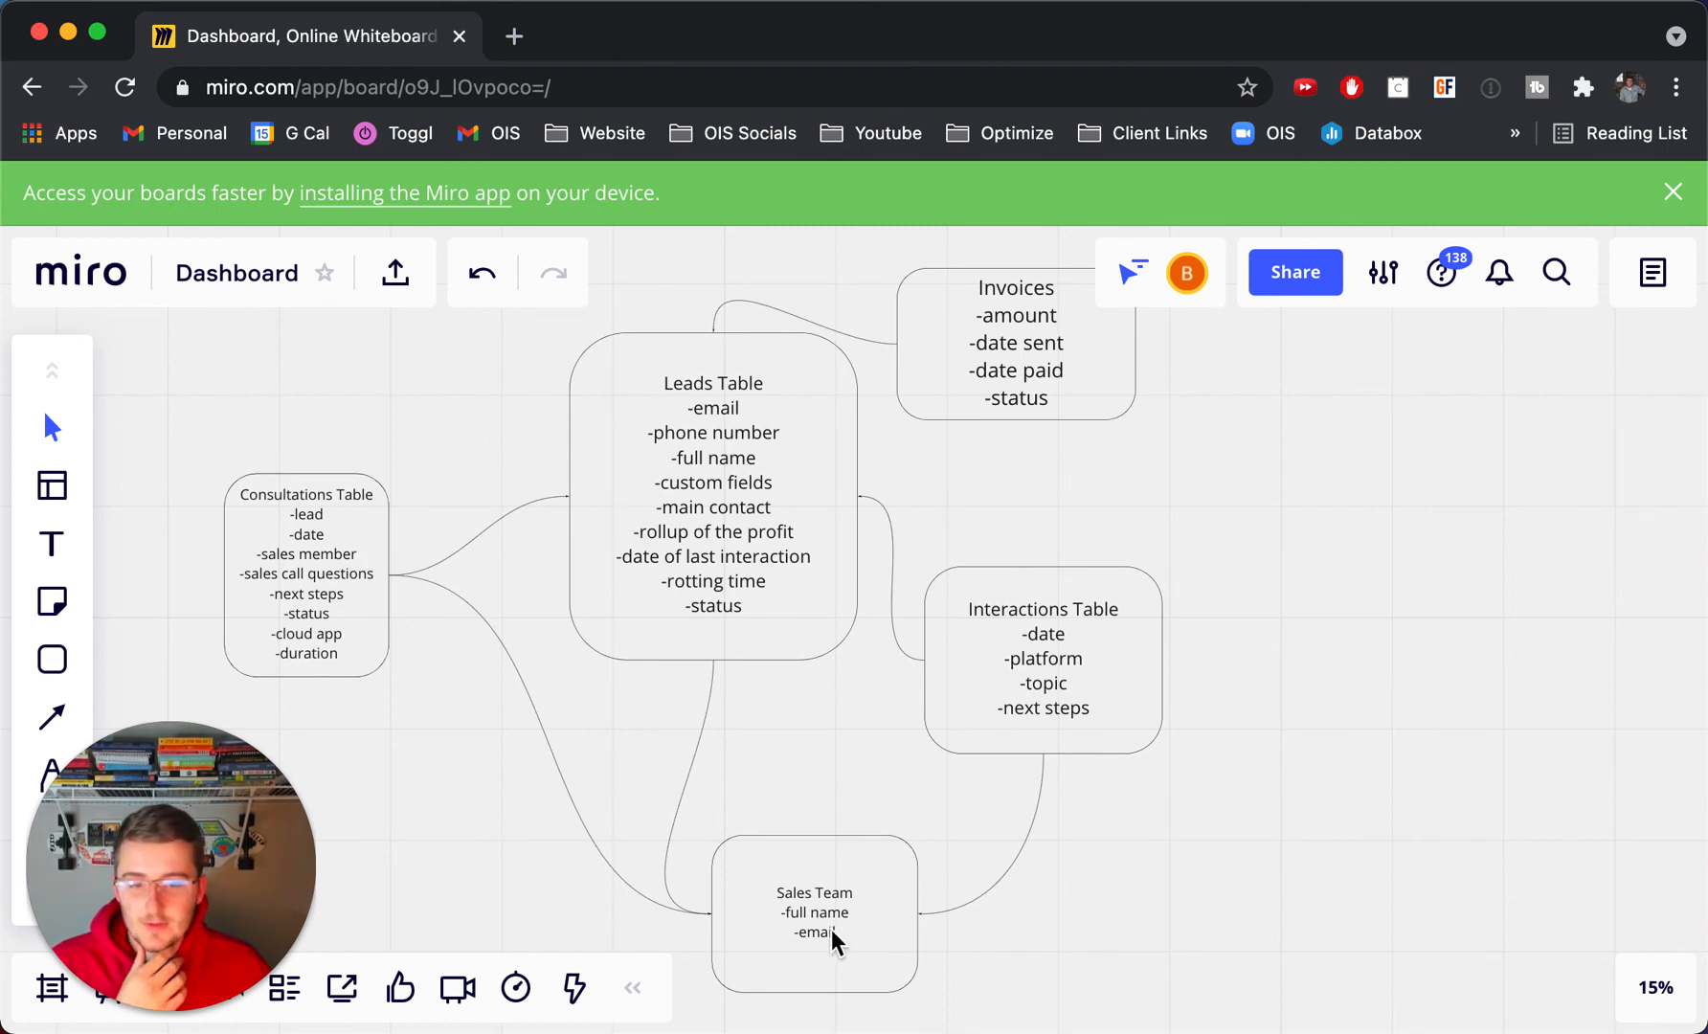
pyautogui.moveTo(555, 594)
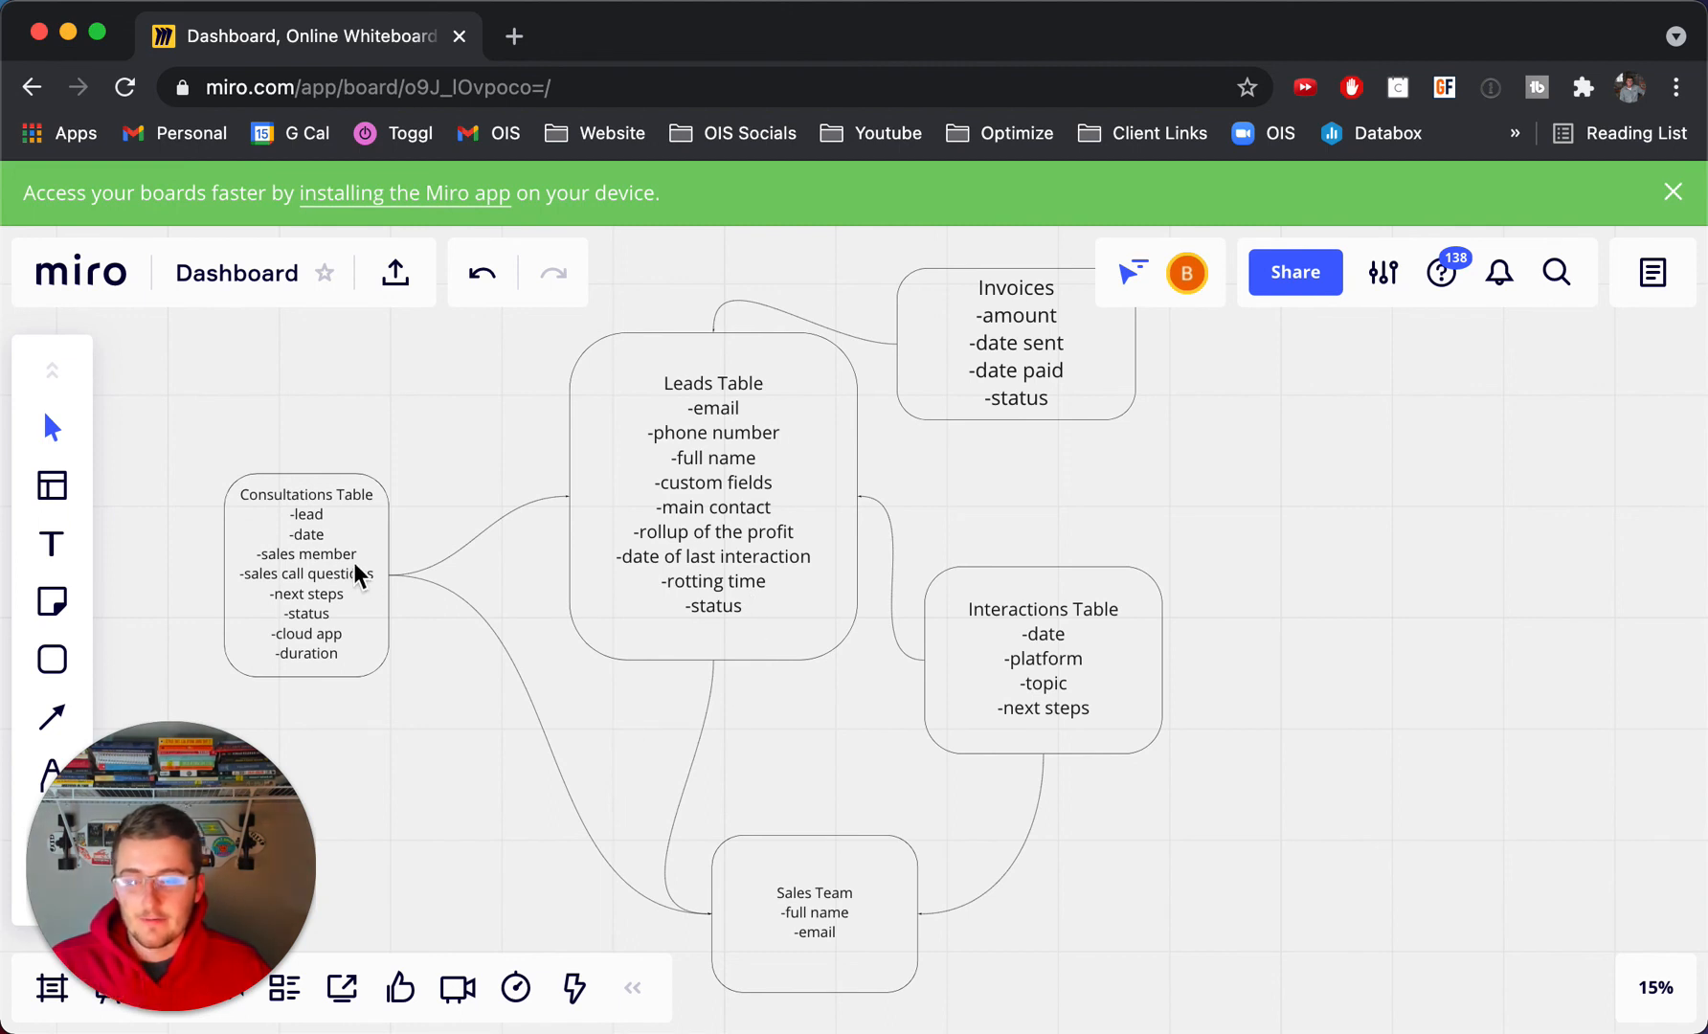
pyautogui.click(306, 574)
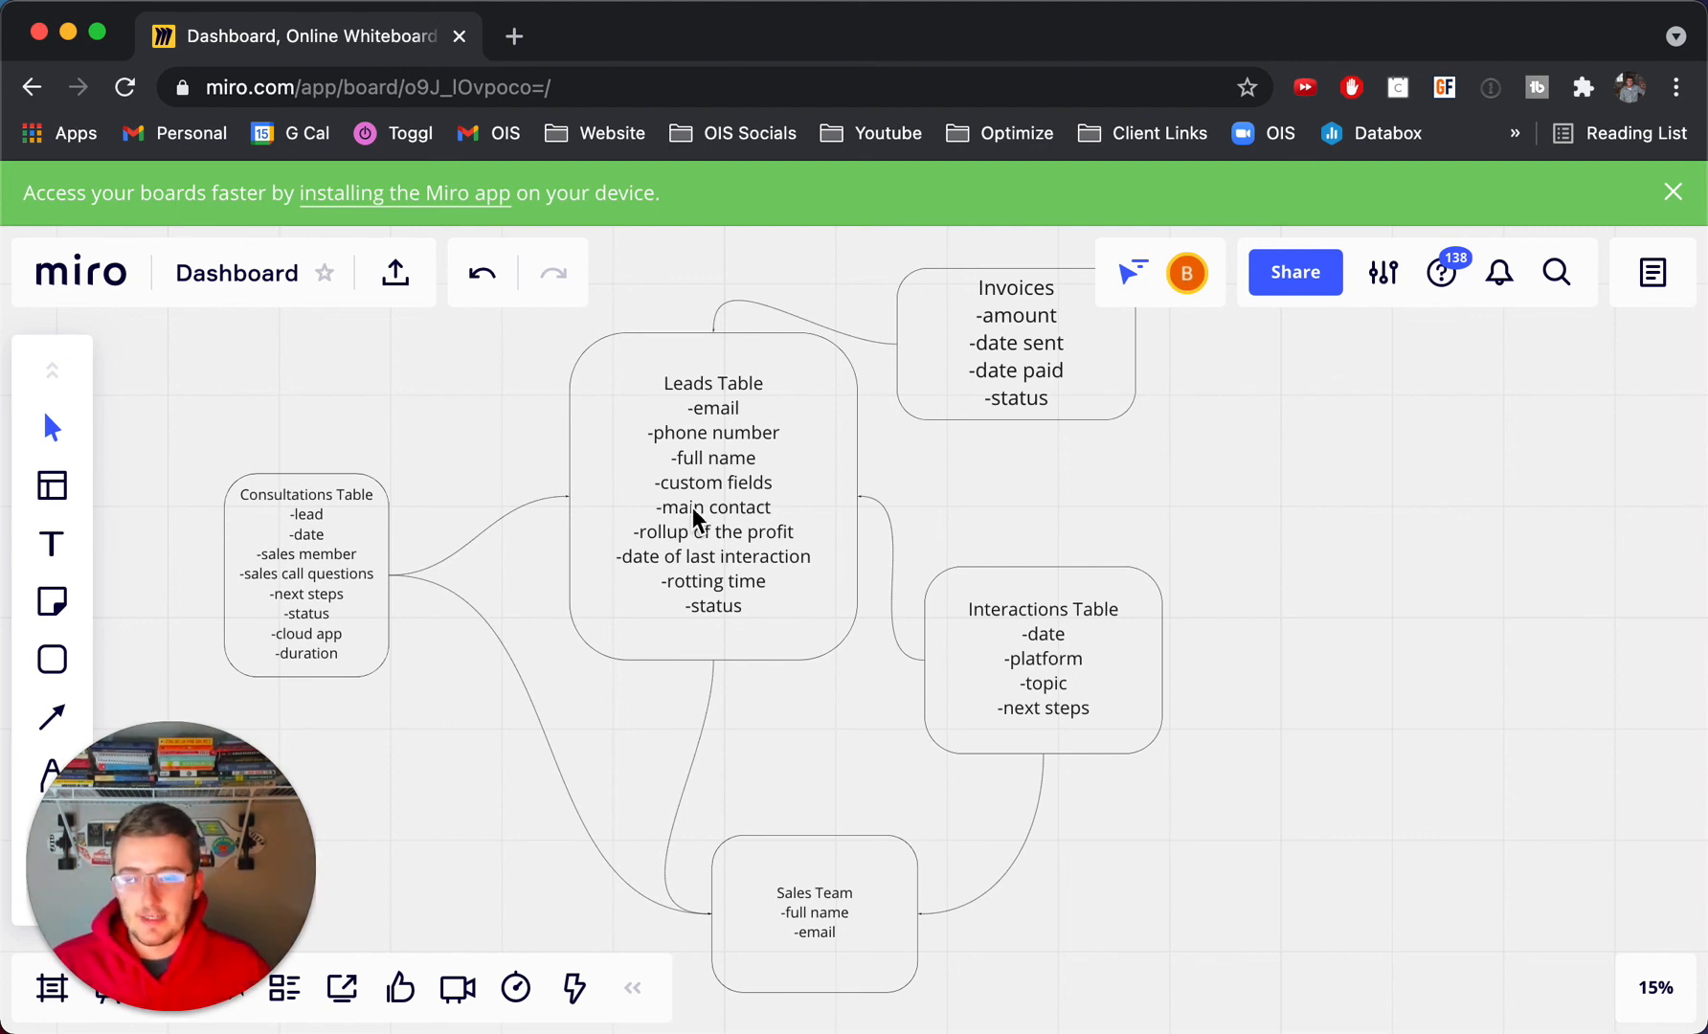
pyautogui.moveTo(556, 588)
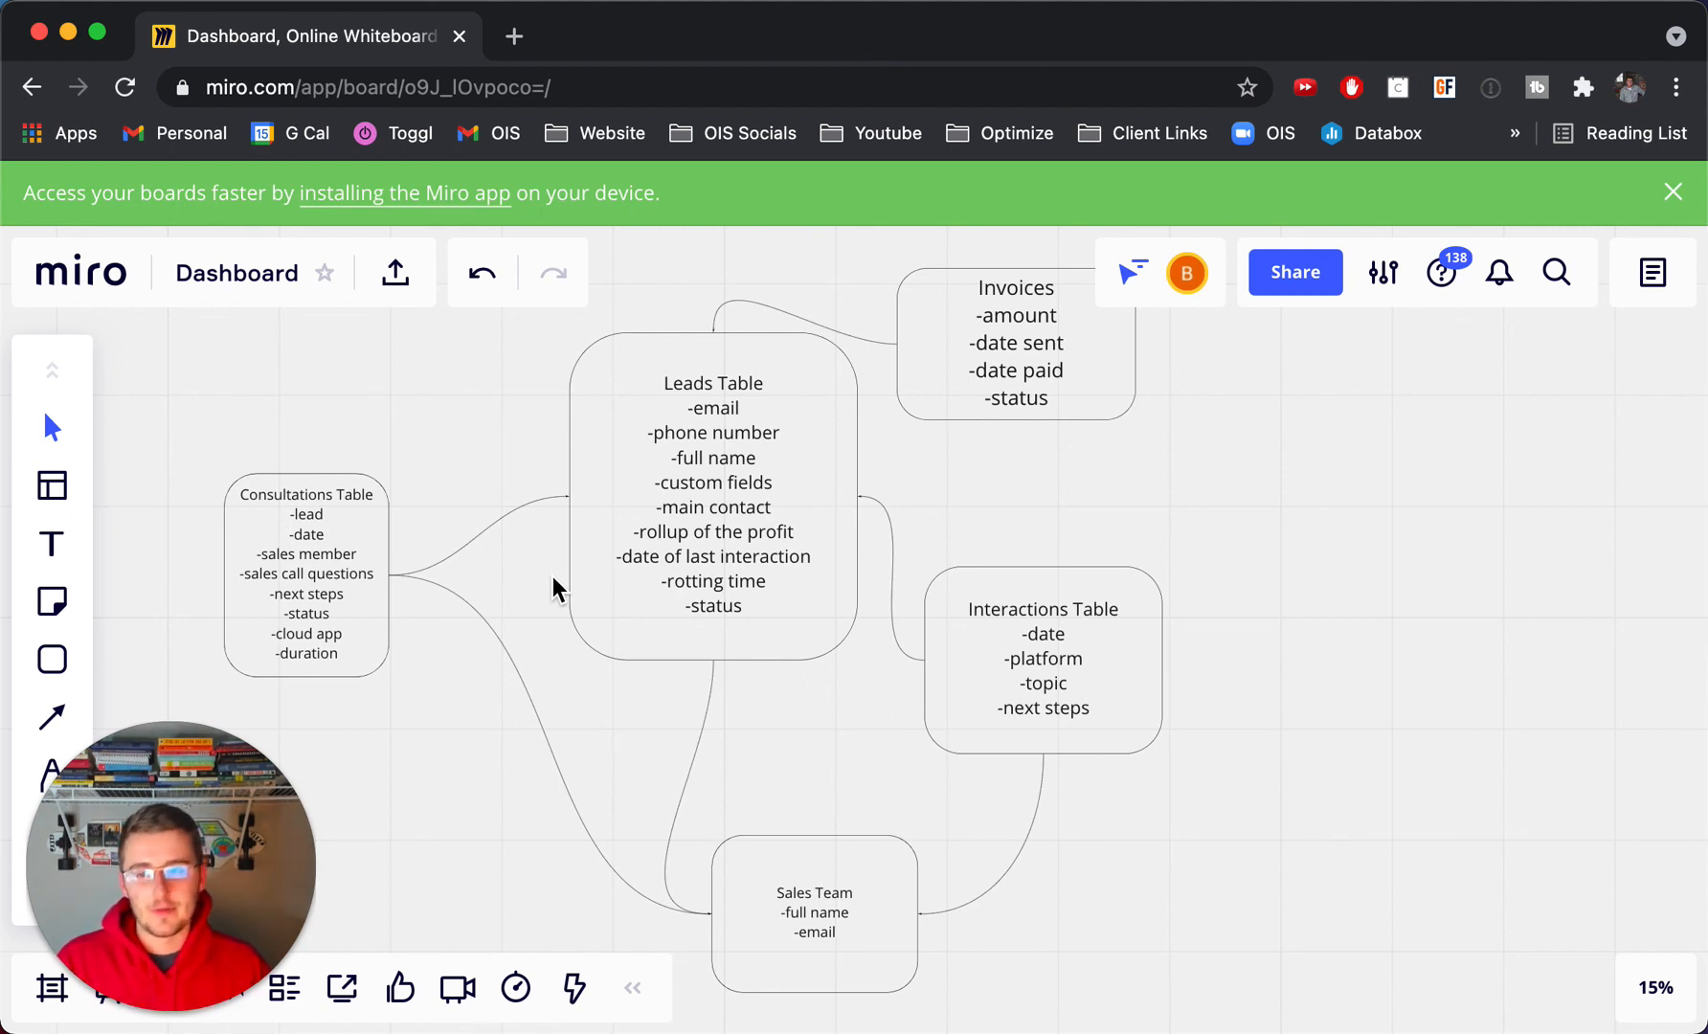
pyautogui.moveTo(50, 429)
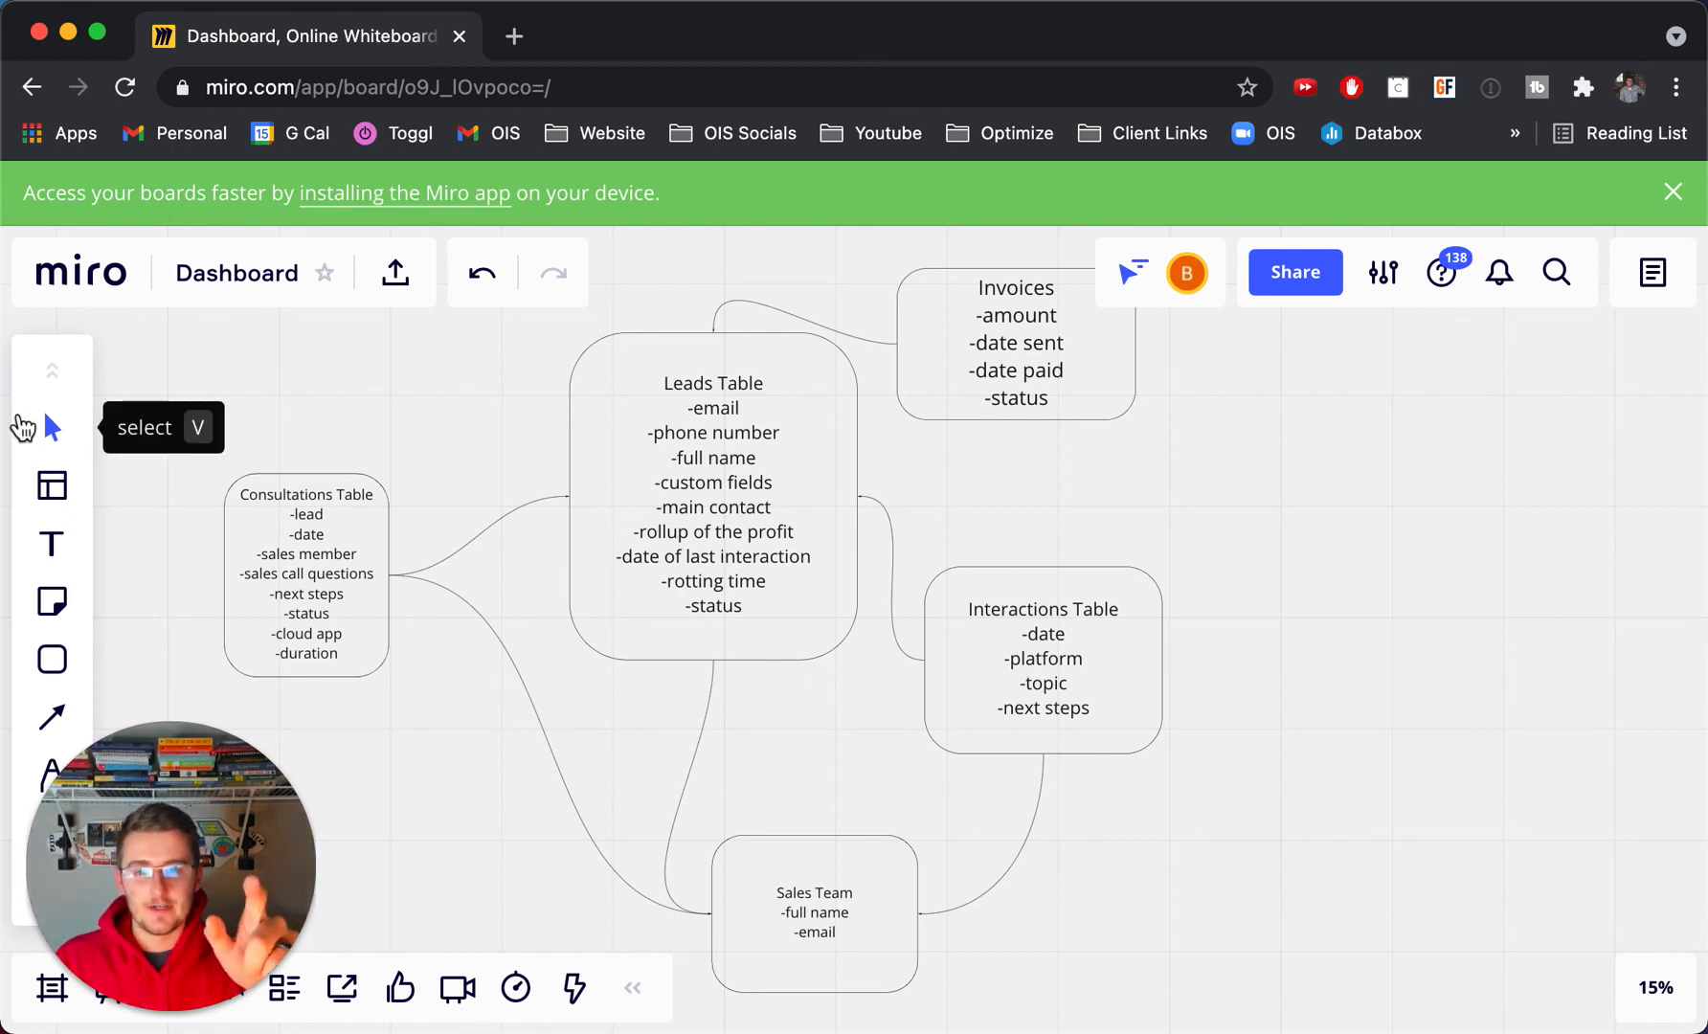